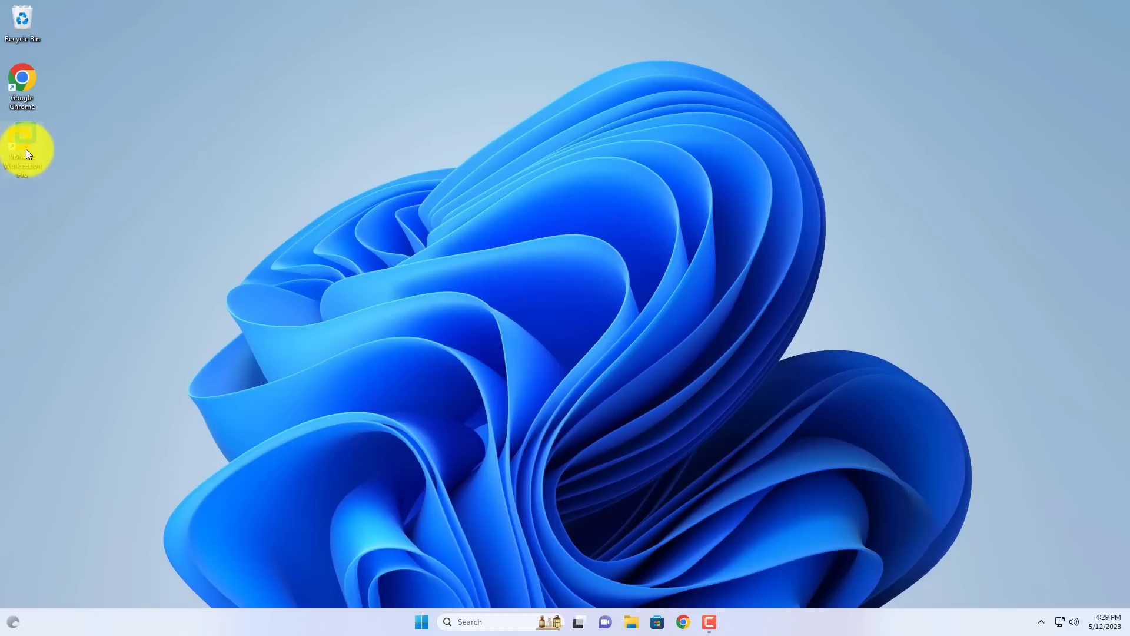
# Search the web for 'dietpi' in Chrome and land on the official dietpi.com site.
pyautogui.doubleClick(22, 148)
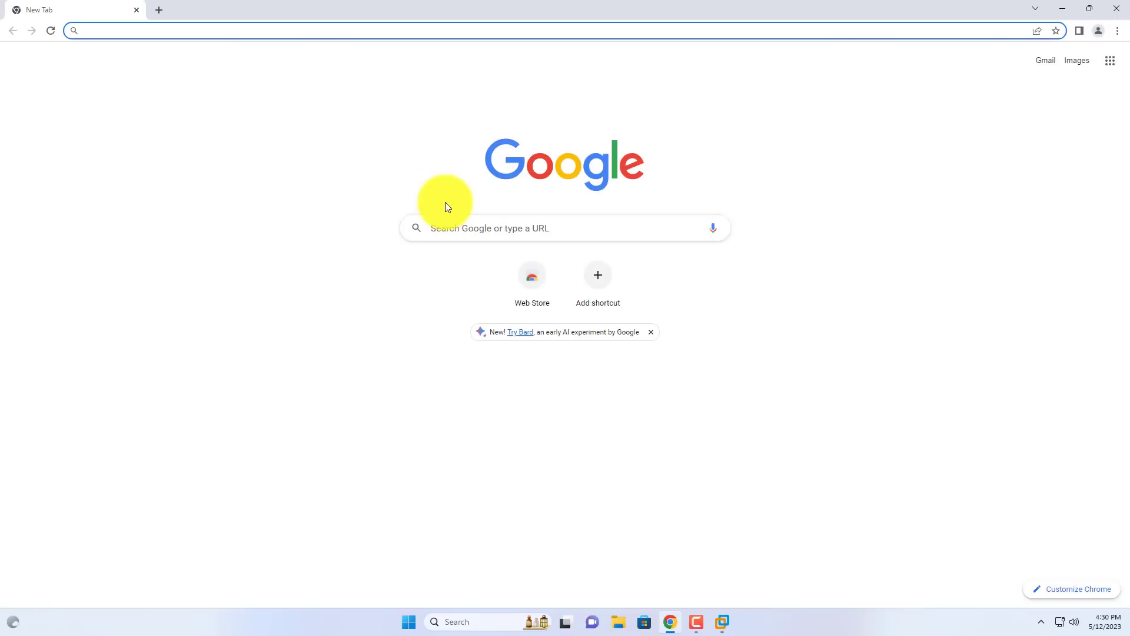
pyautogui.write('dietpi')
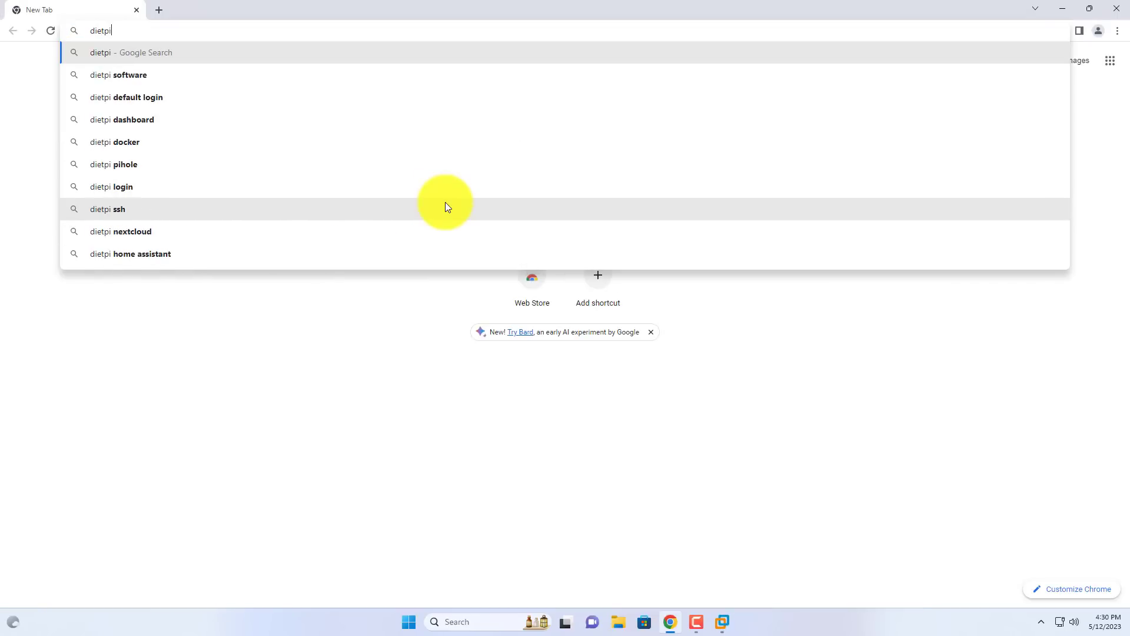
pyautogui.press('Enter')
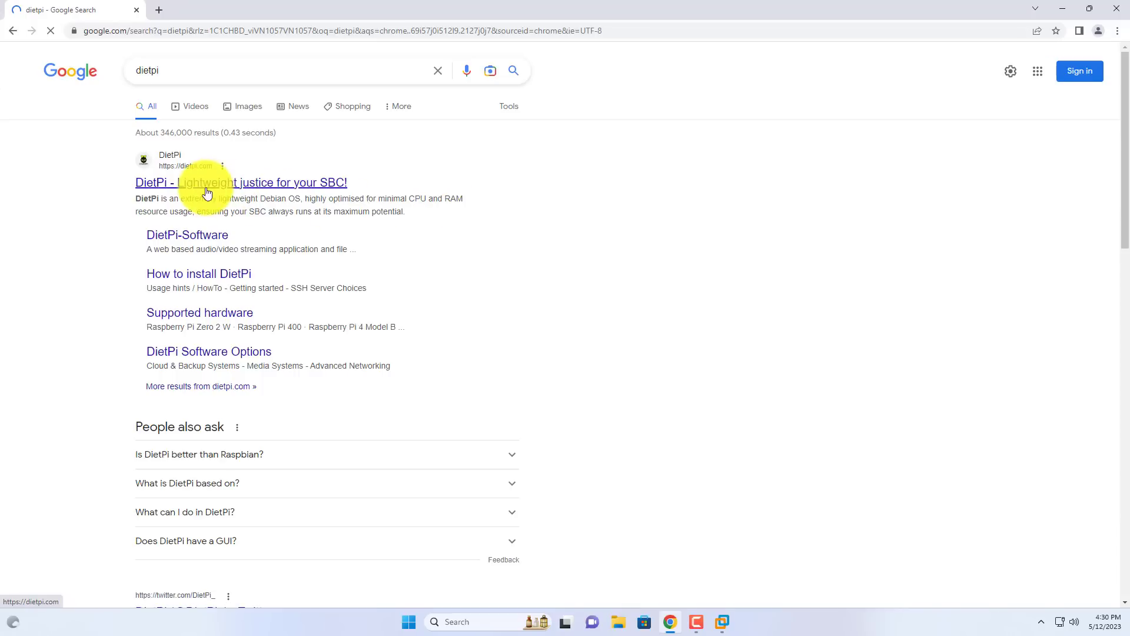
pyautogui.click(207, 182)
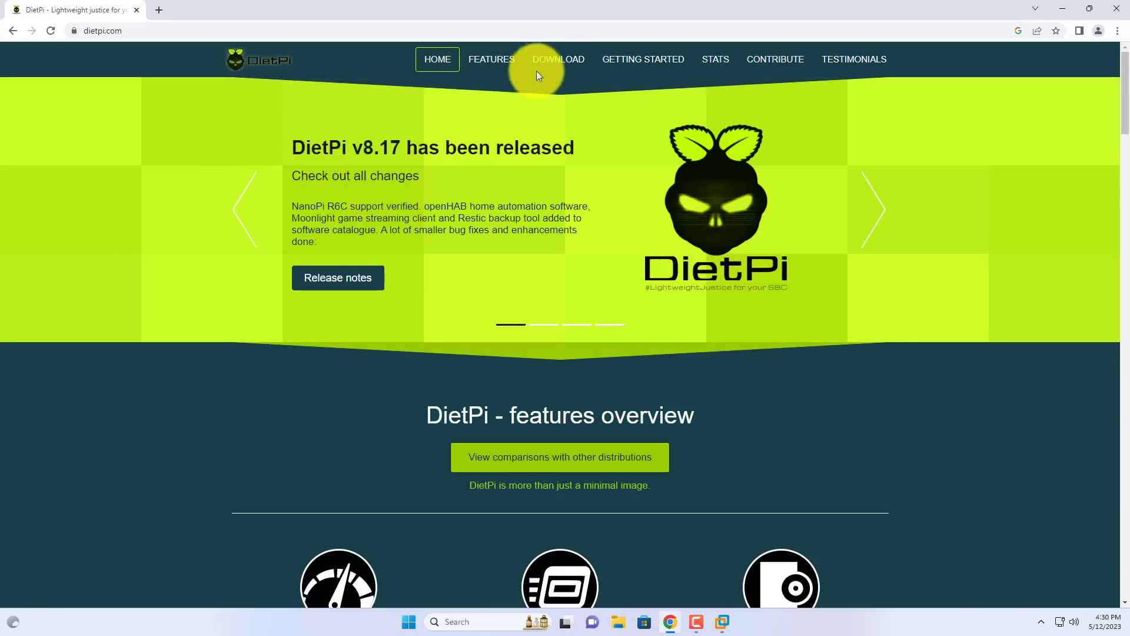
# On the DietPi download page, filter to PC/VM images and download the x86_64 Bullseye archive.
pyautogui.click(558, 59)
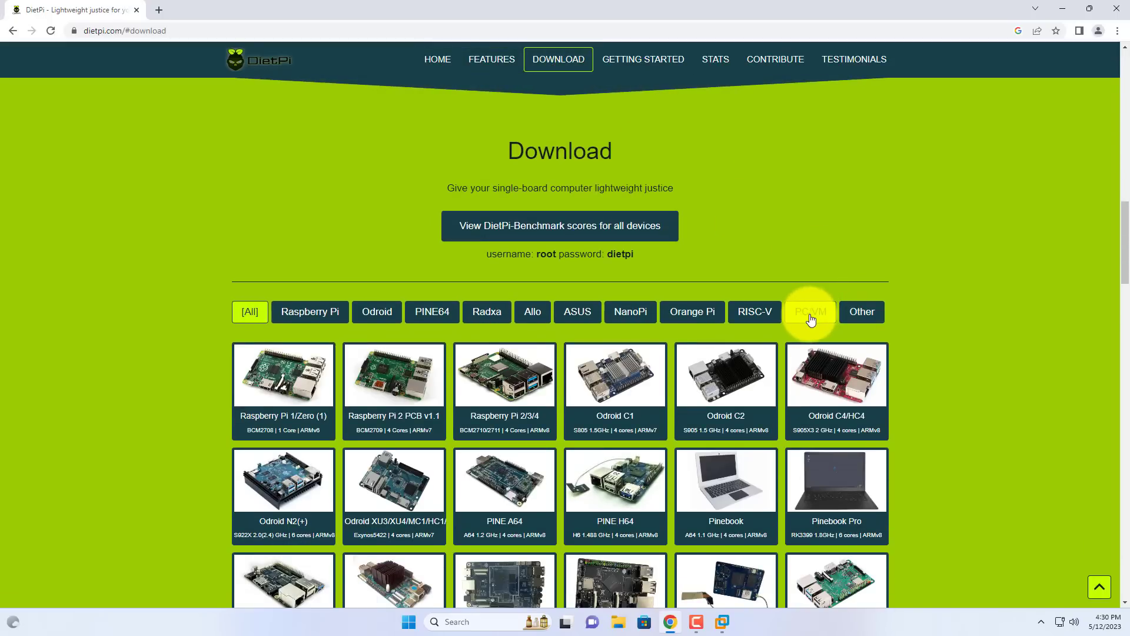
pyautogui.click(810, 311)
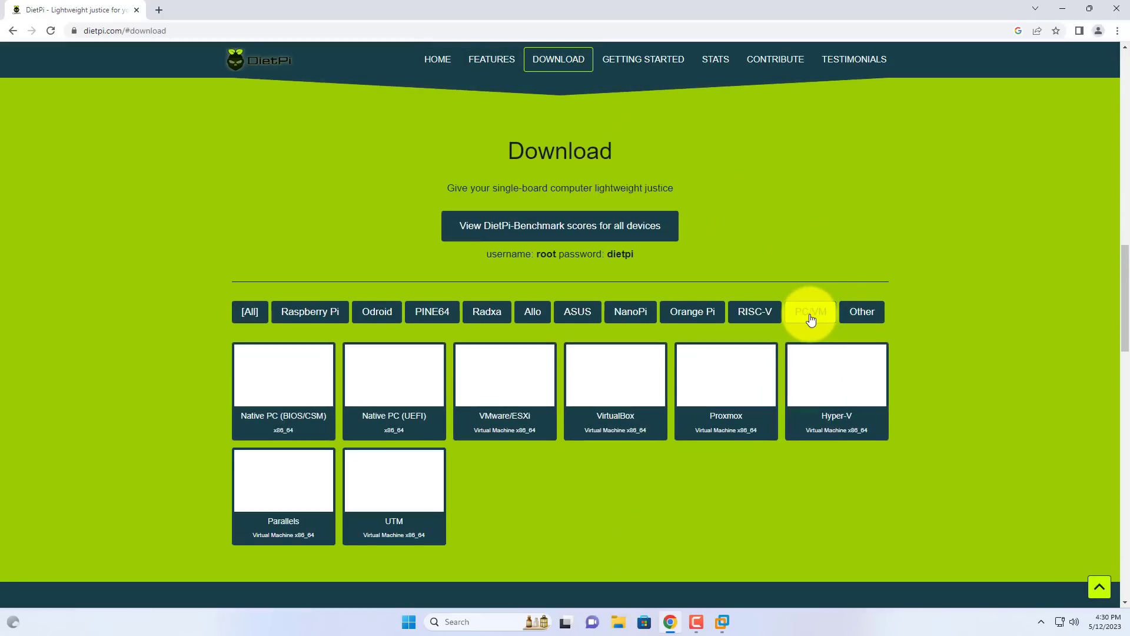
pyautogui.click(504, 389)
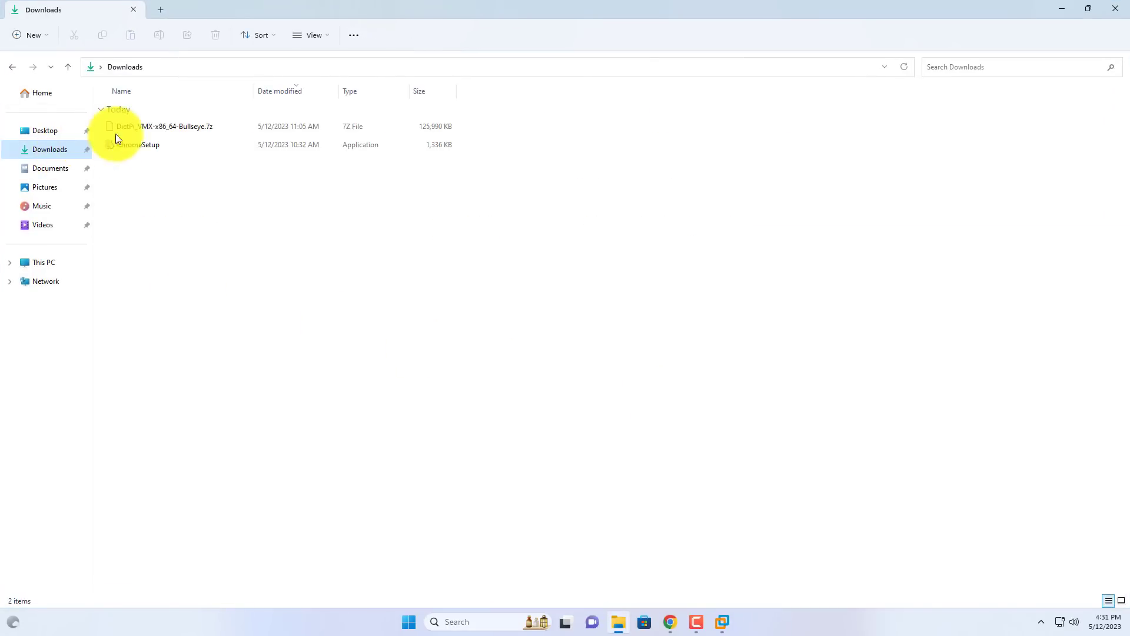
# Extract the DietPi VMX .7z with 7-Zip into a newly created C:\VM folder.
pyautogui.rightClick(176, 127)
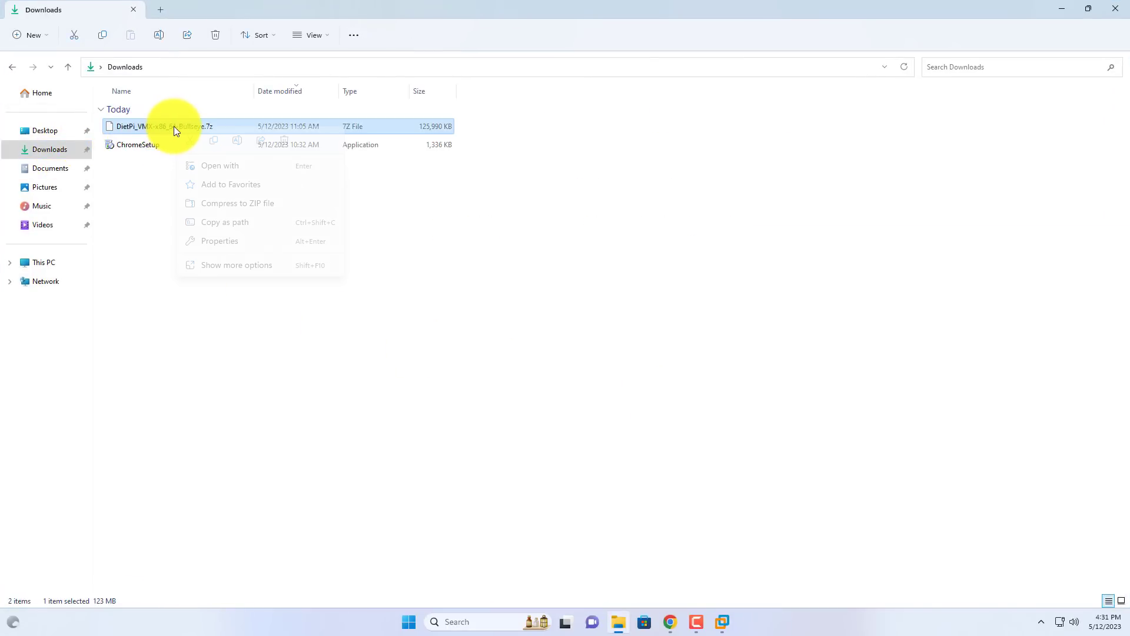
pyautogui.click(238, 265)
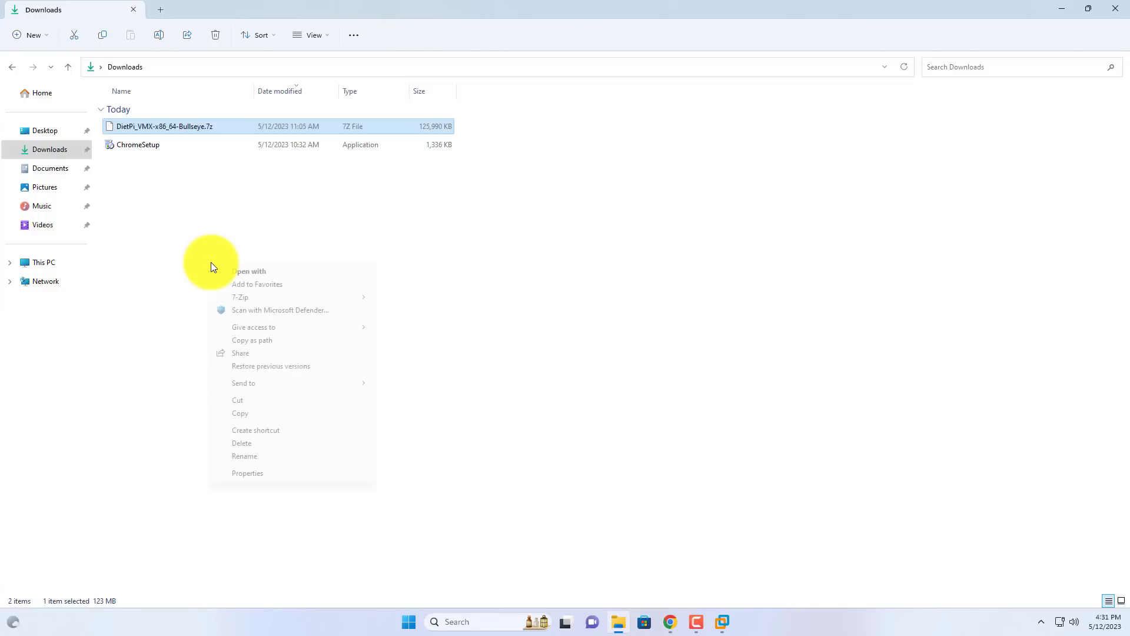
pyautogui.moveTo(240, 297)
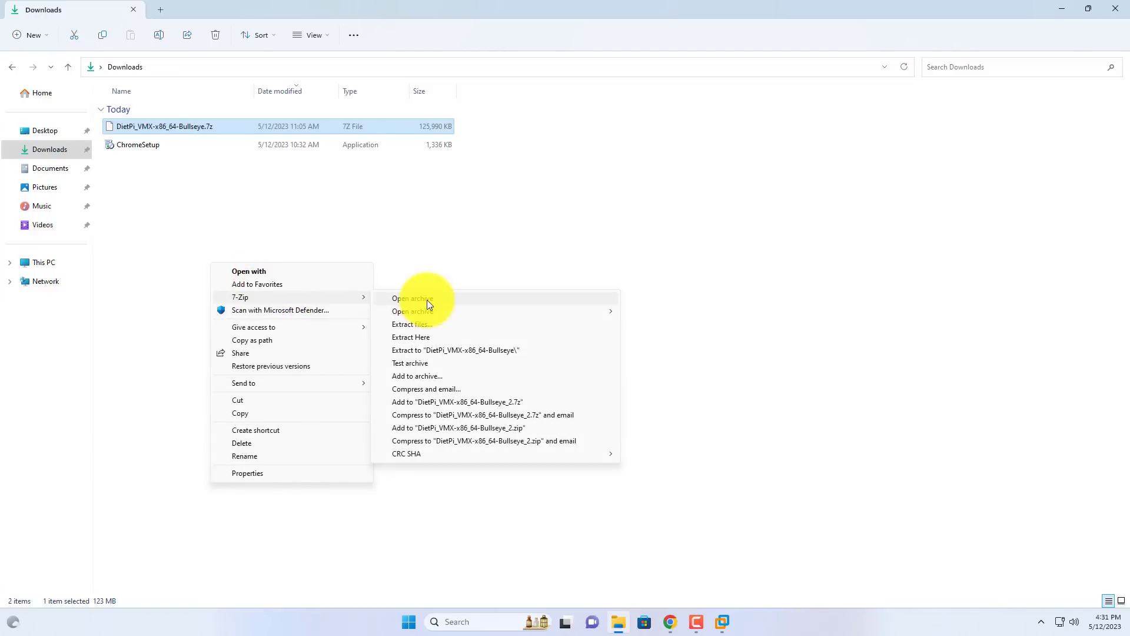
pyautogui.click(412, 323)
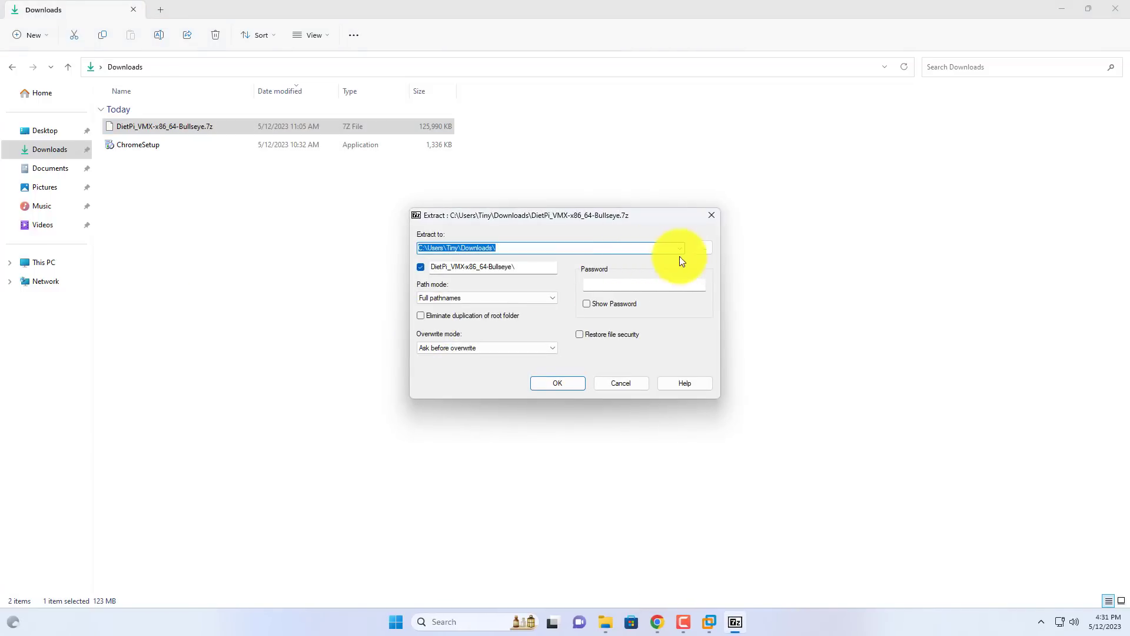
pyautogui.click(702, 247)
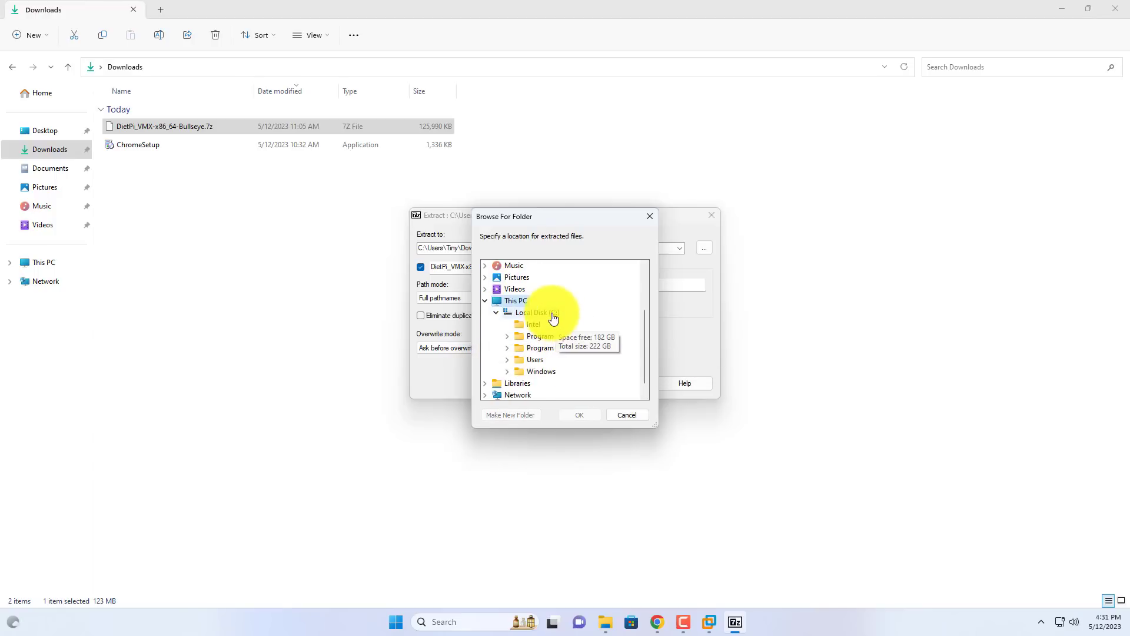
pyautogui.click(511, 415)
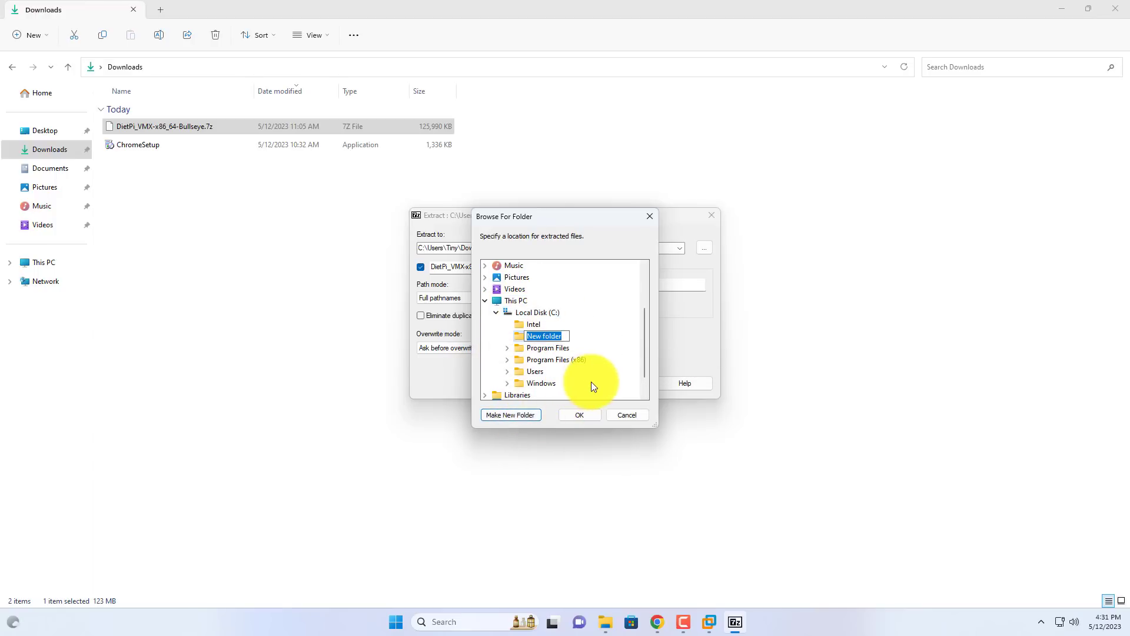
pyautogui.write('VM')
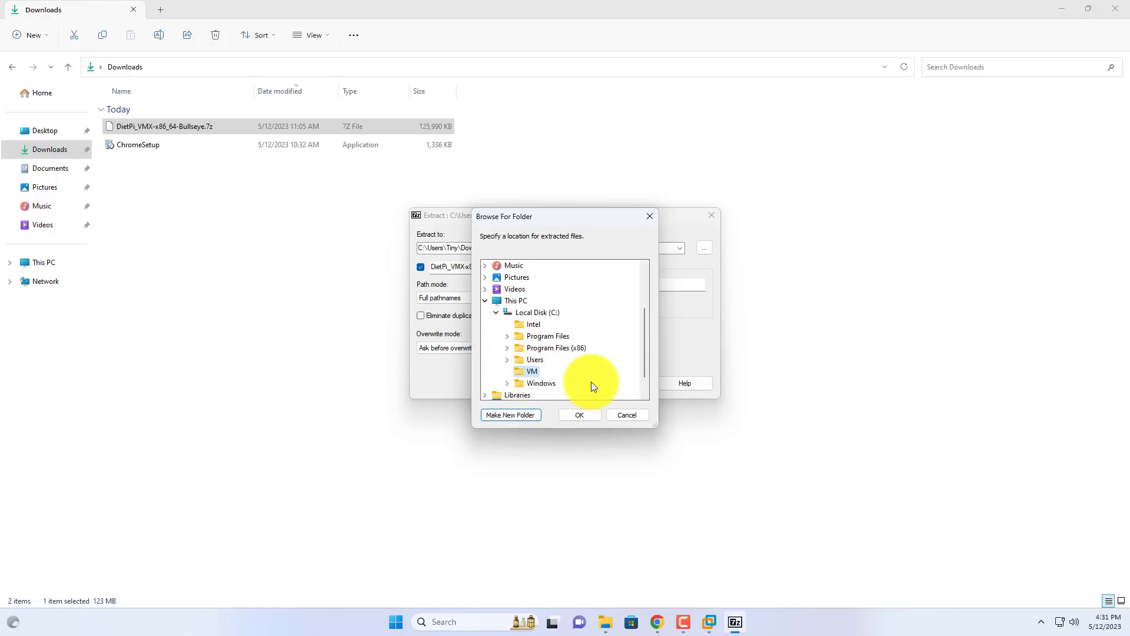
pyautogui.click(580, 415)
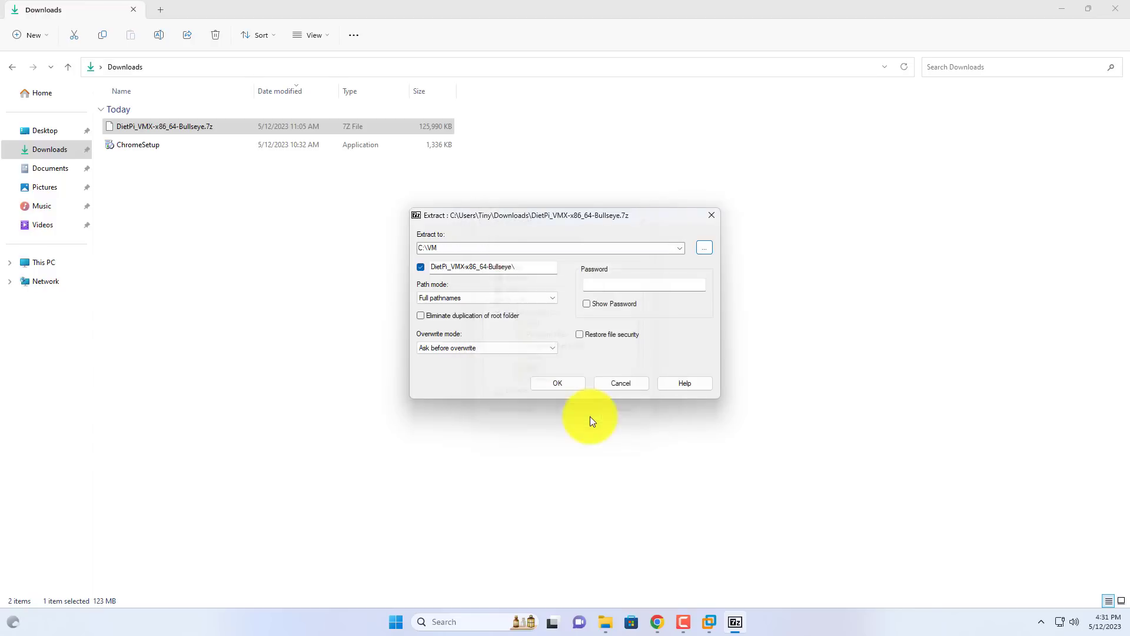
pyautogui.click(559, 382)
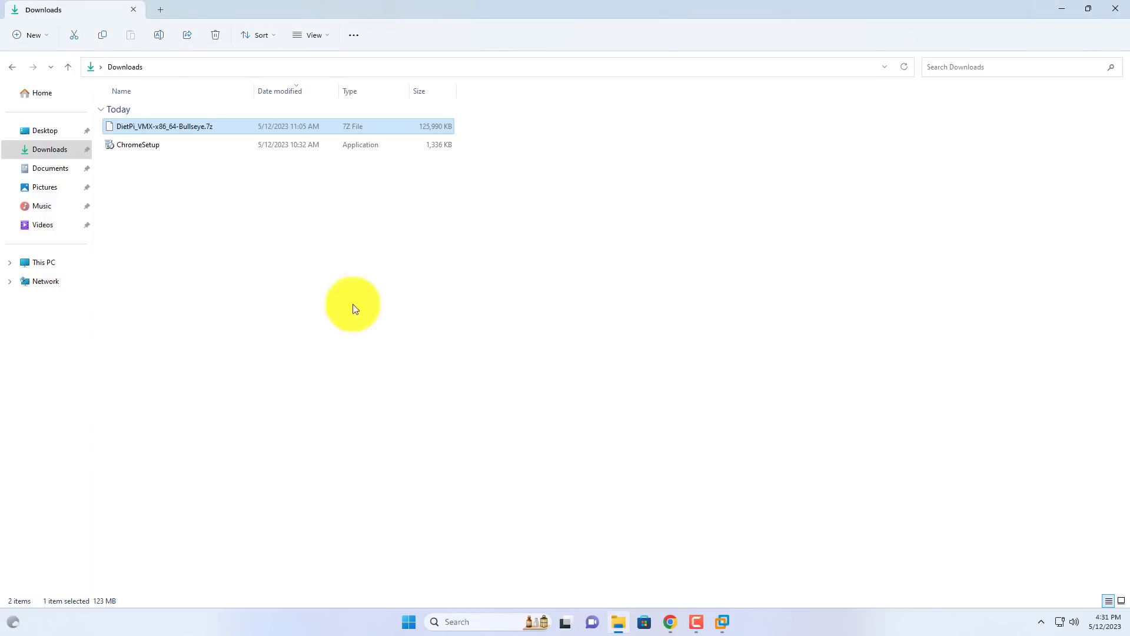
# Check the extracted DietPi folder in C:\VM and close File Explorer.
pyautogui.click(44, 261)
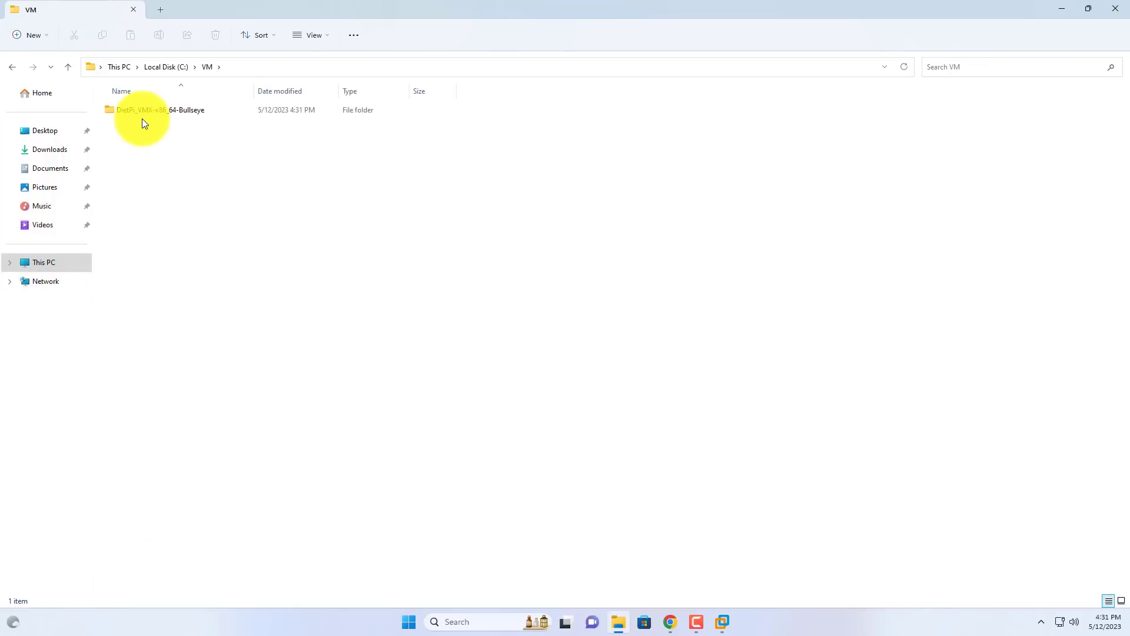
pyautogui.doubleClick(159, 111)
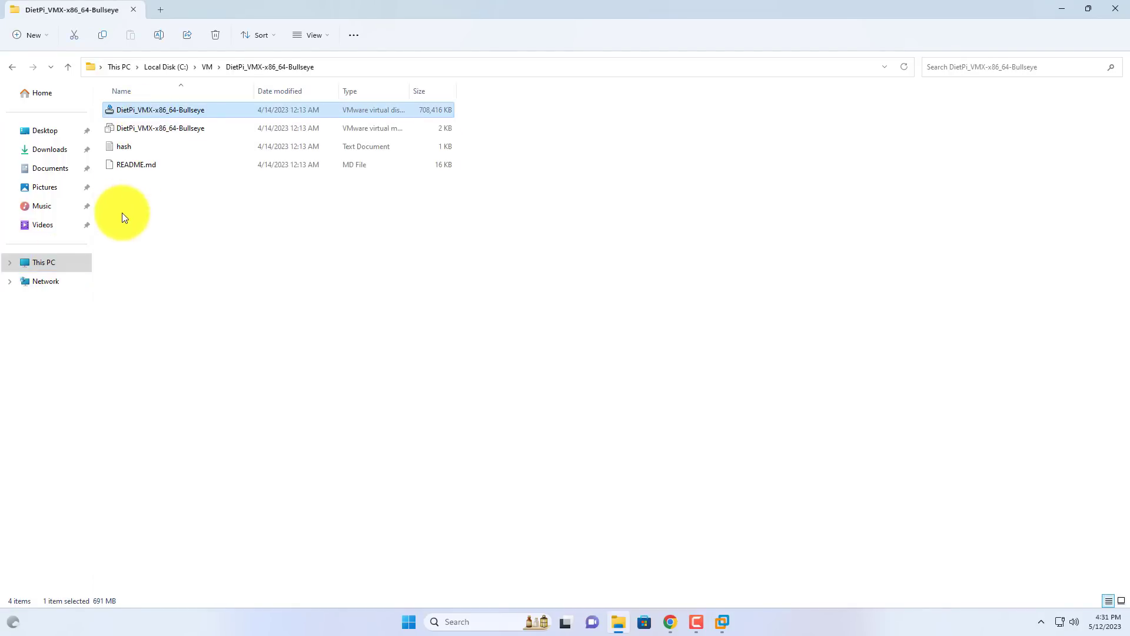
pyautogui.click(1116, 7)
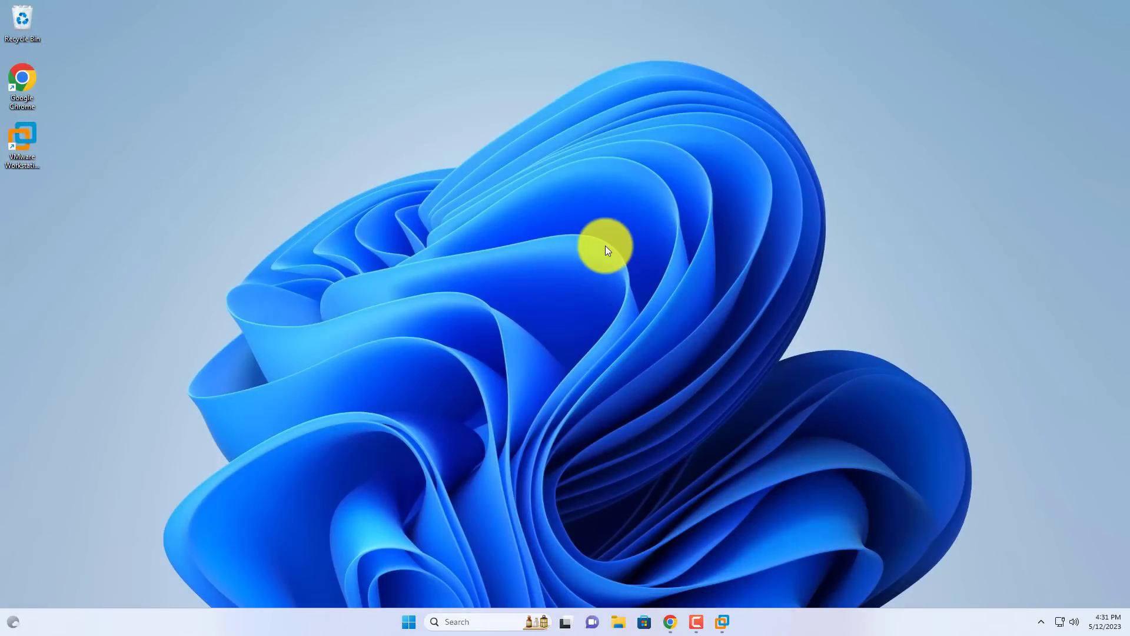
# Launch VMware Workstation and open the extracted DietPi .vmx from C:\VM.
pyautogui.doubleClick(21, 135)
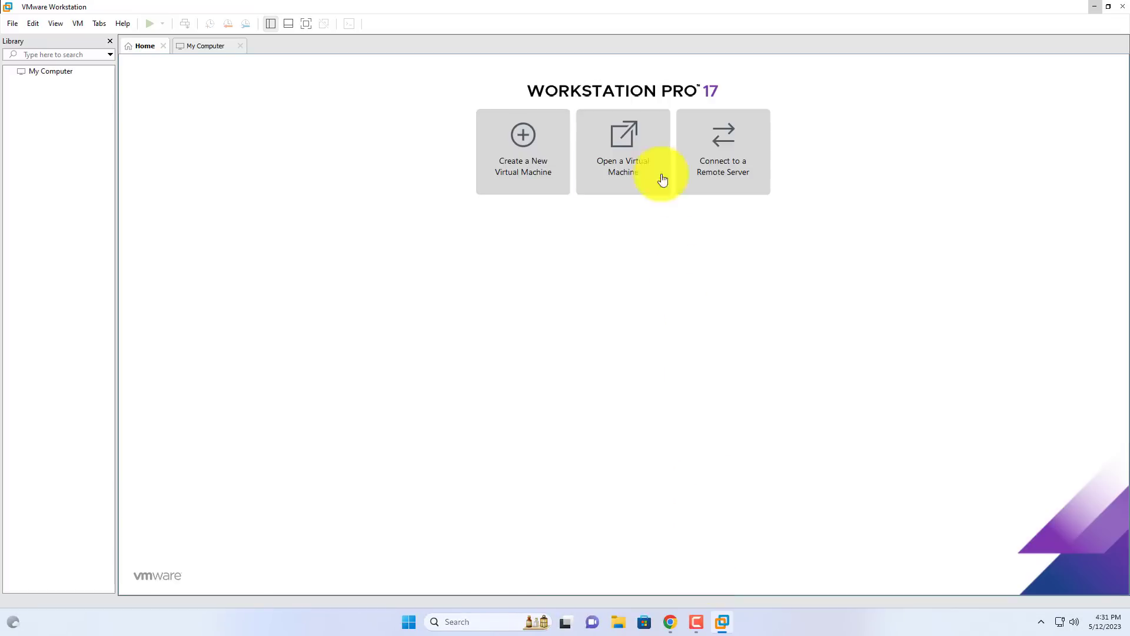
pyautogui.click(622, 150)
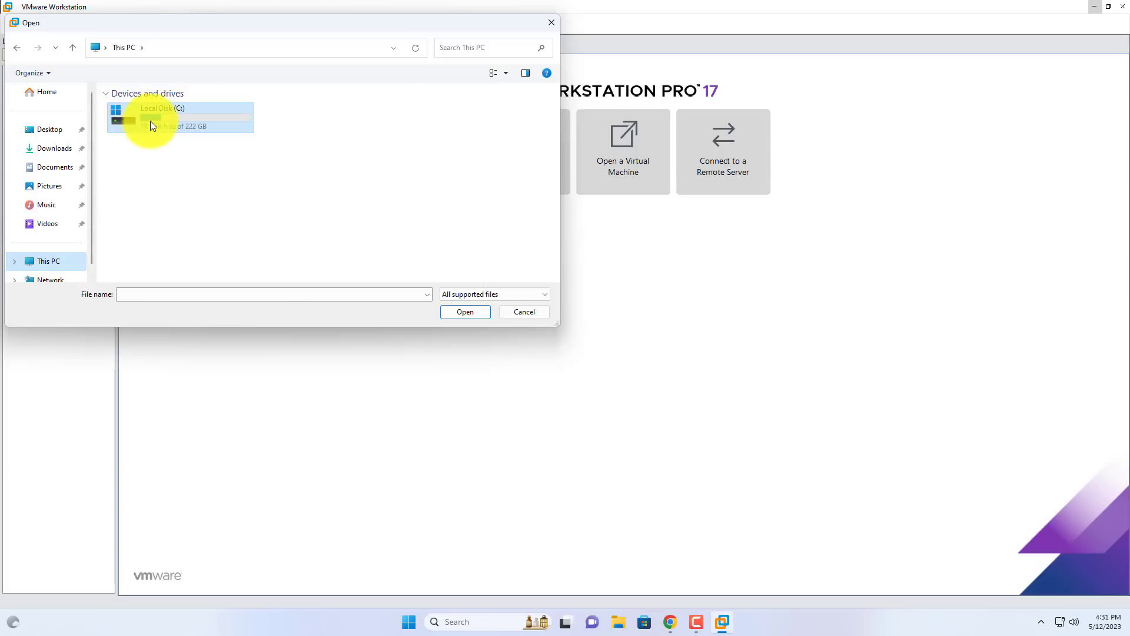
pyautogui.doubleClick(165, 117)
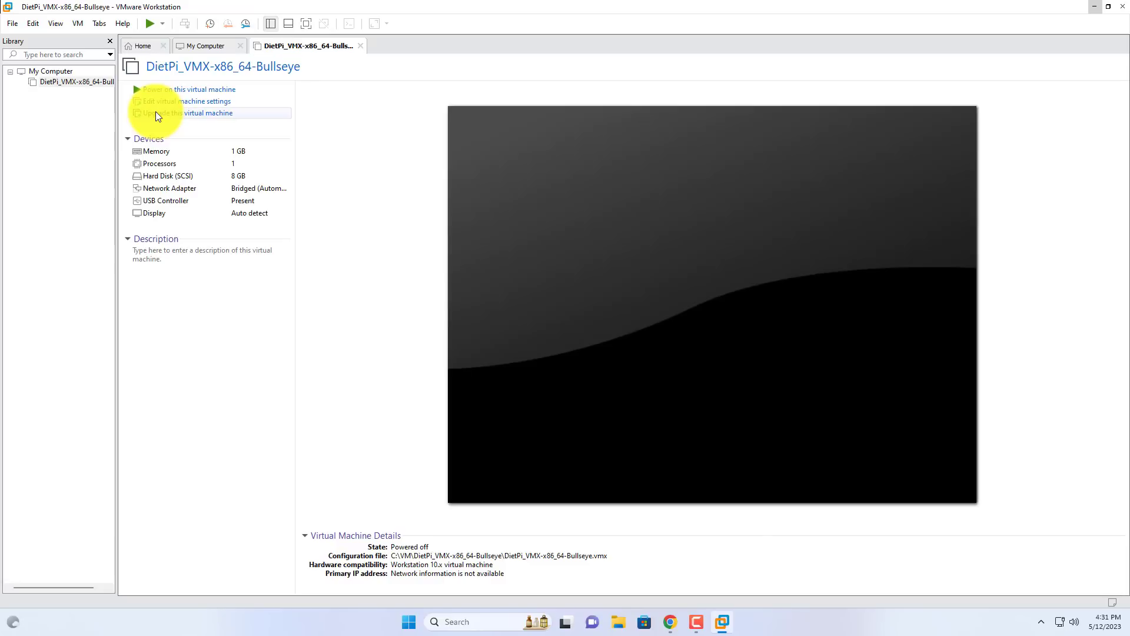
# Rename the added virtual machine to 'Cloud' and power it on.
pyautogui.rightClick(59, 82)
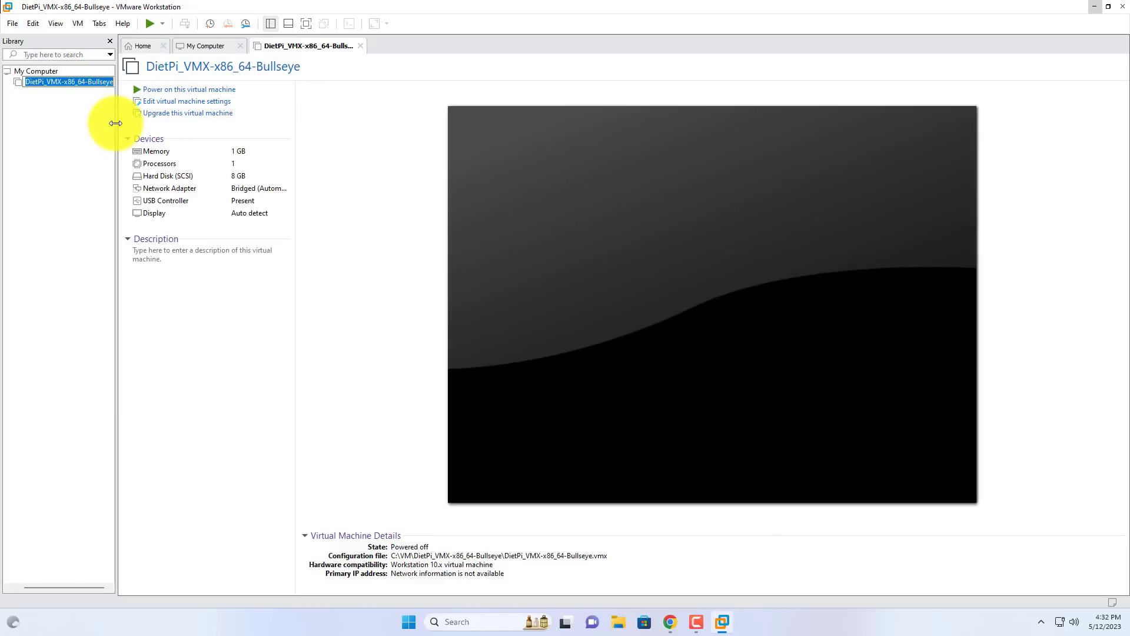
pyautogui.write('Cloud')
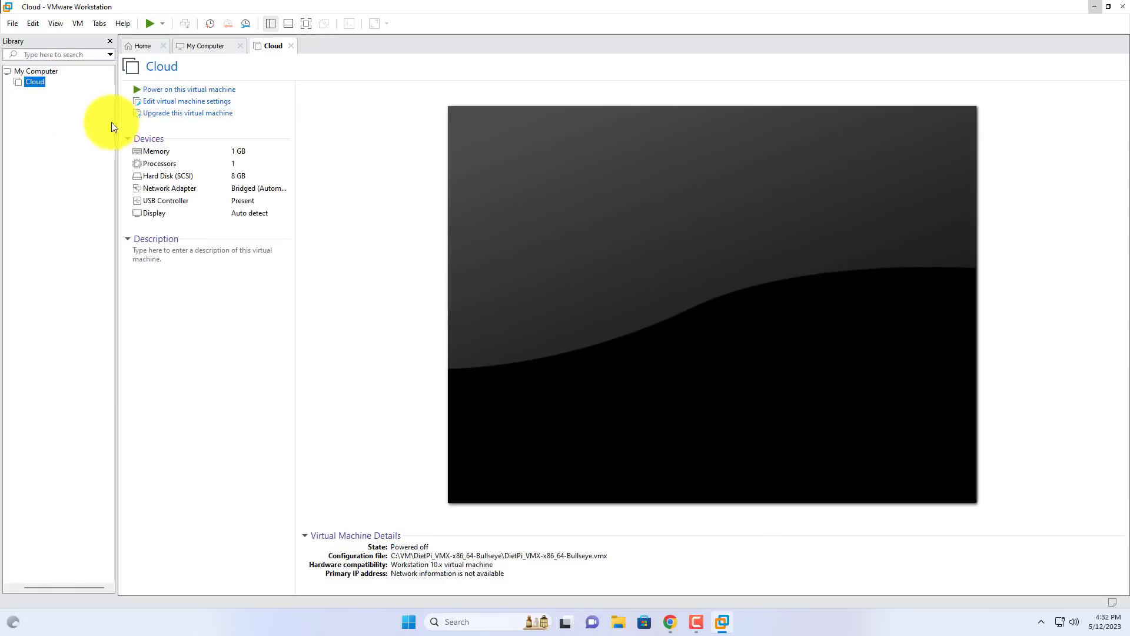
pyautogui.moveTo(169, 92)
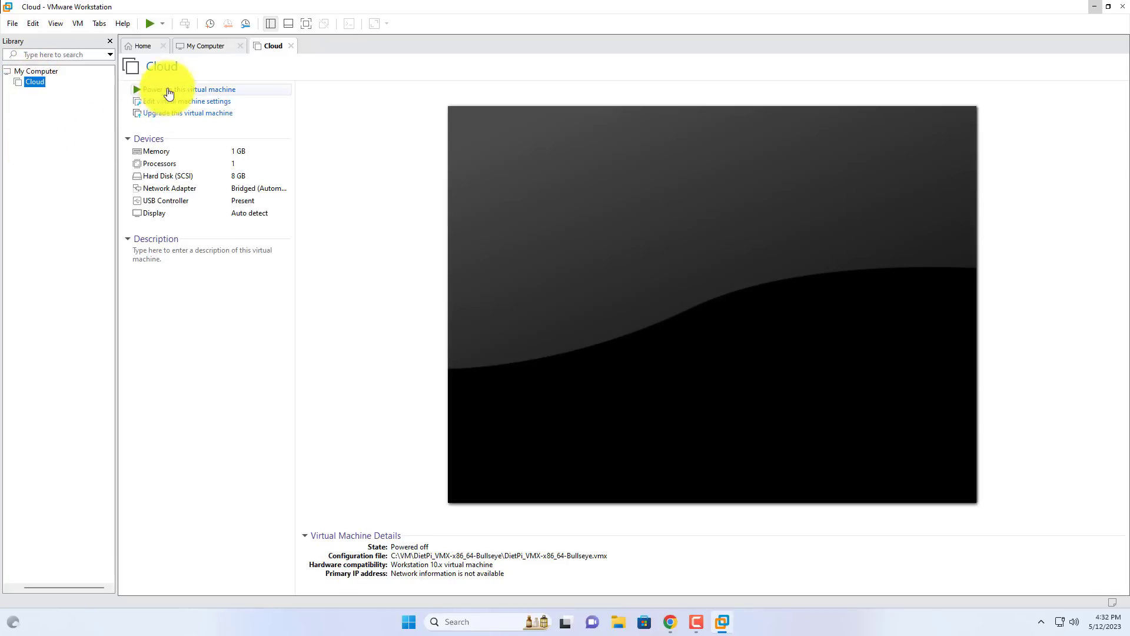
pyautogui.click(188, 89)
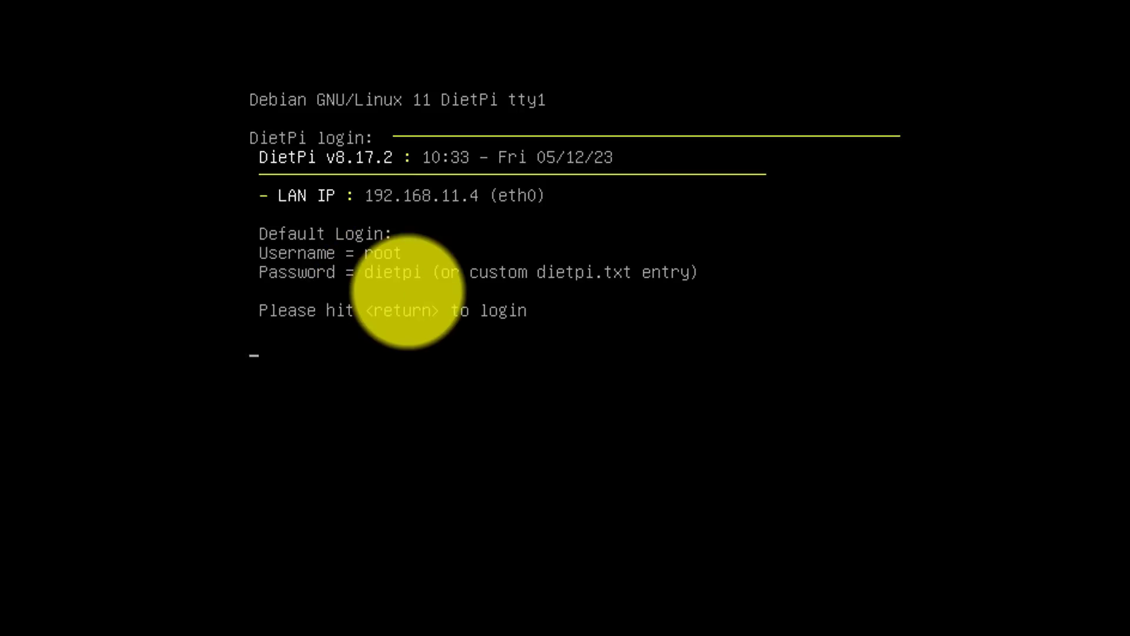
# Log in as root at the DietPi prompt and pick the keyboard model in first-run setup.
pyautogui.write('roo')
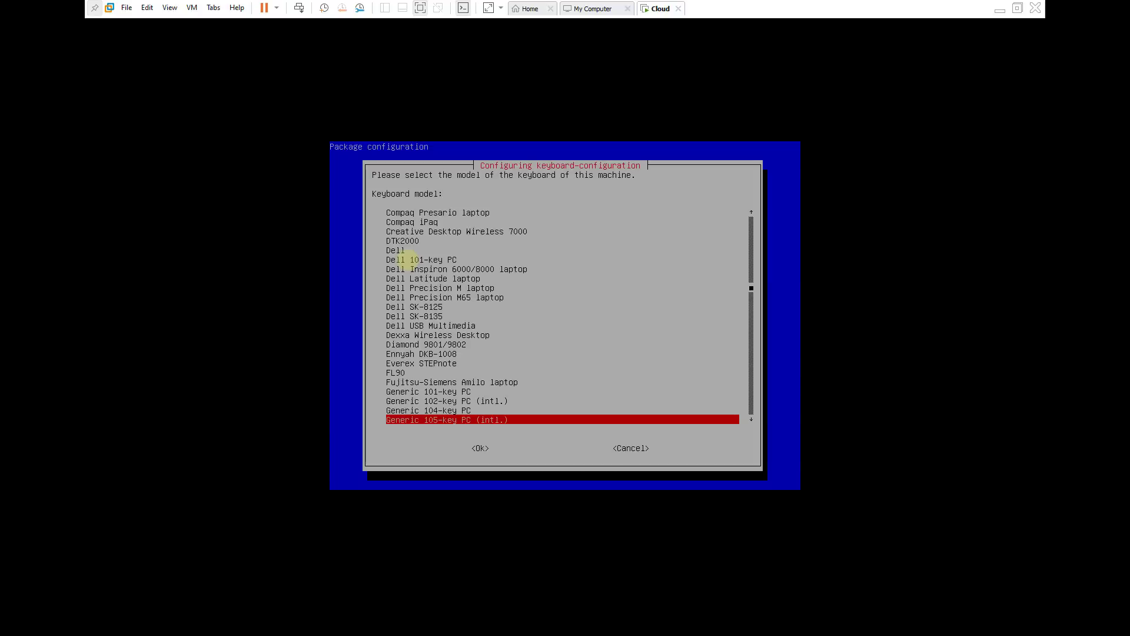
pyautogui.click(481, 447)
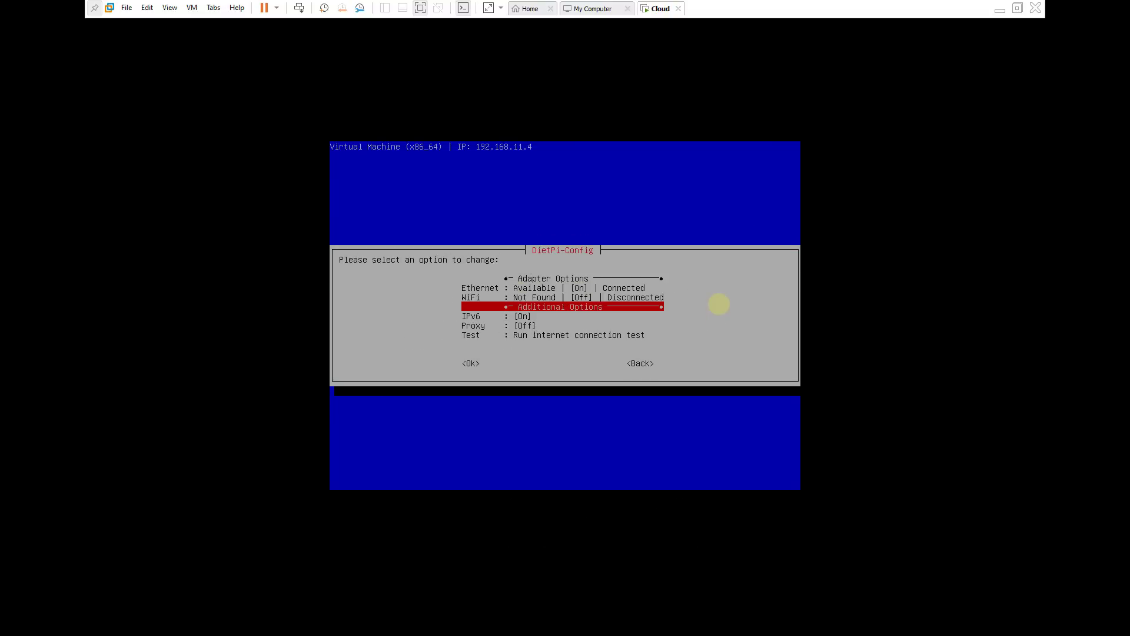
# Switch Ethernet to static and enter IP 192.168.11.4 with gateway 192.168.11.1 and DNS 8.8.8.8.
pyautogui.press('Up')
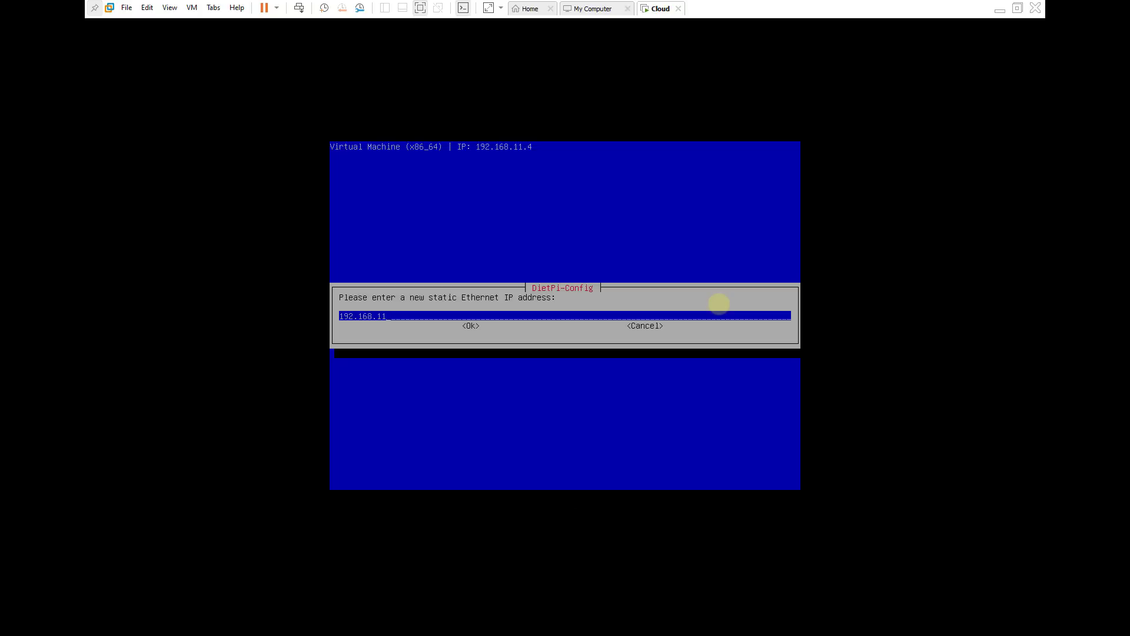
pyautogui.click(470, 325)
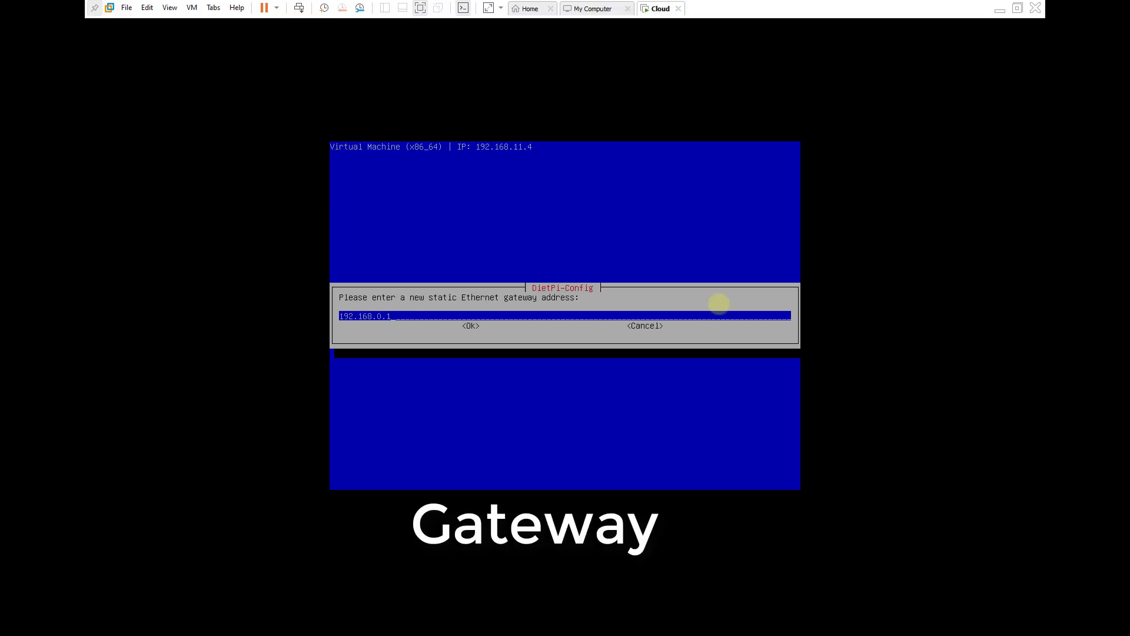
pyautogui.write('192.168.11')
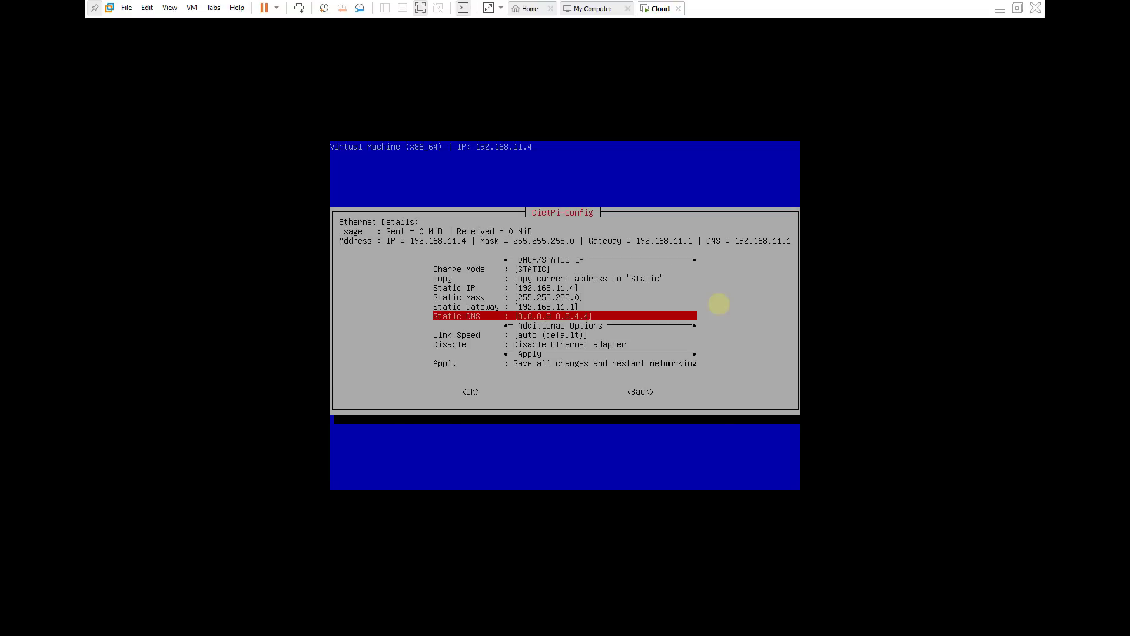
# Apply the new network settings and confirm restarting networking now.
pyautogui.press('Down')
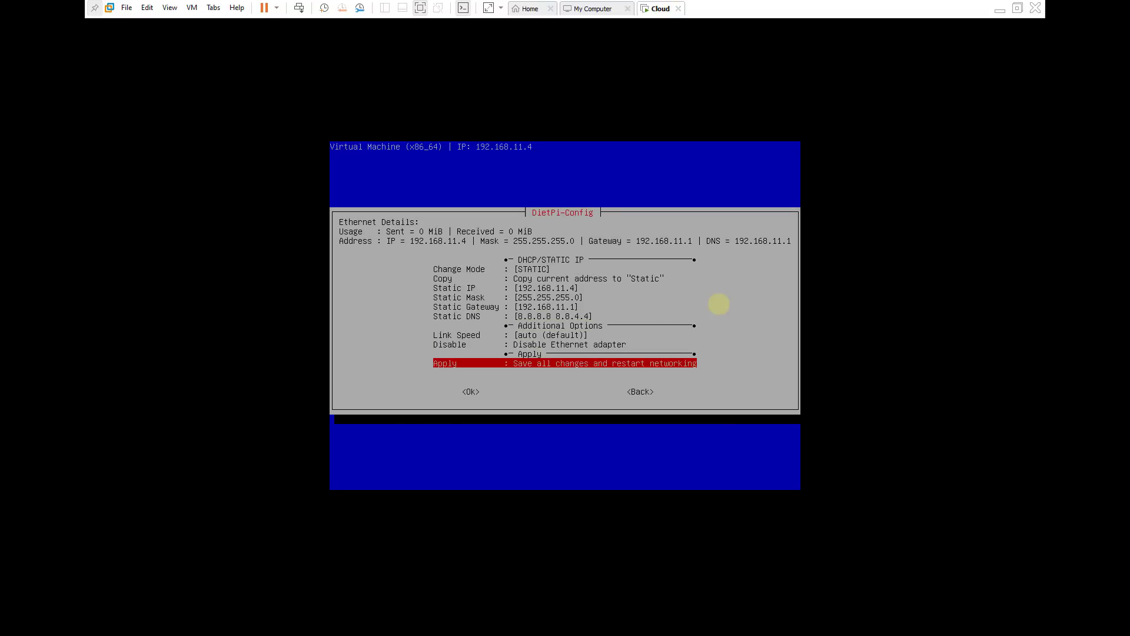
pyautogui.click(471, 392)
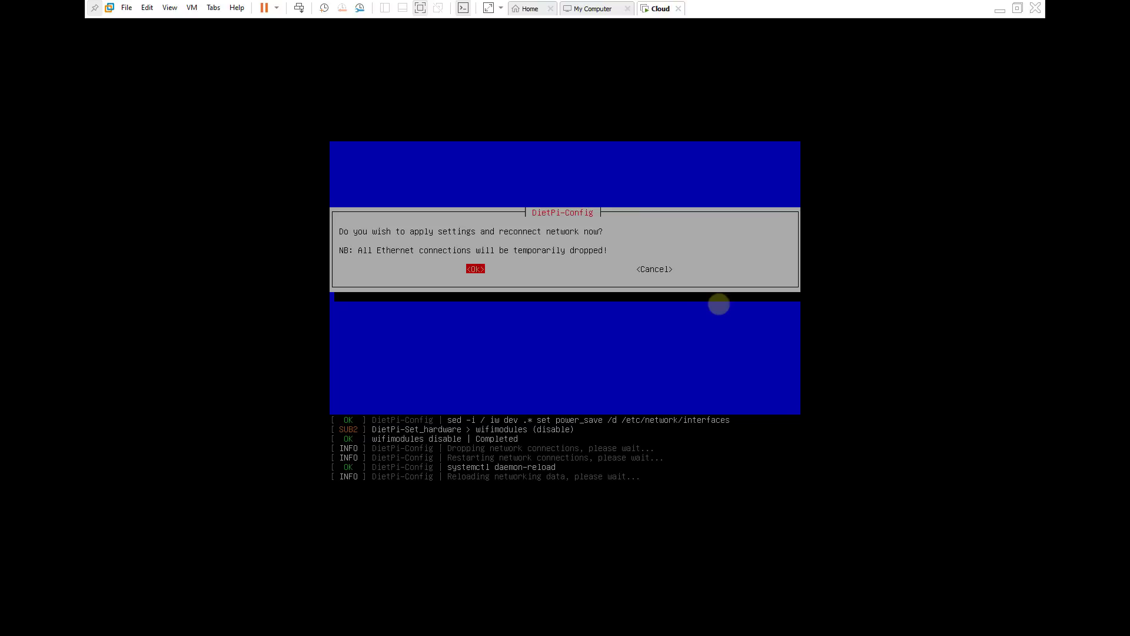
pyautogui.click(476, 268)
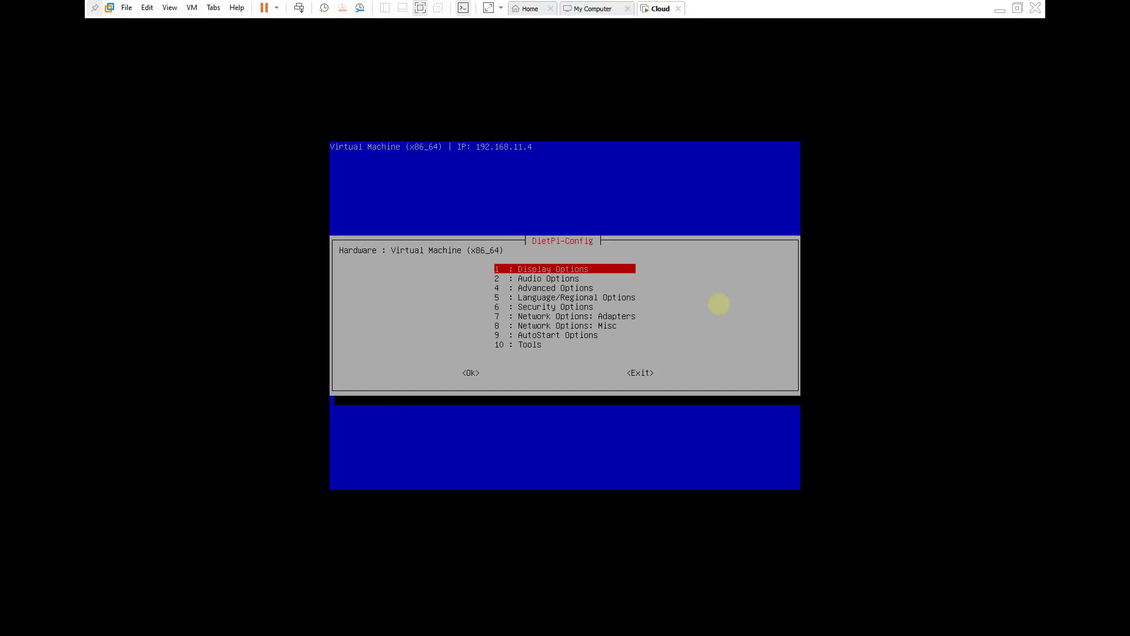
# In DietPi-Software search 'nextcloud', start its install and confirm Apache as web server.
pyautogui.press('Tab')
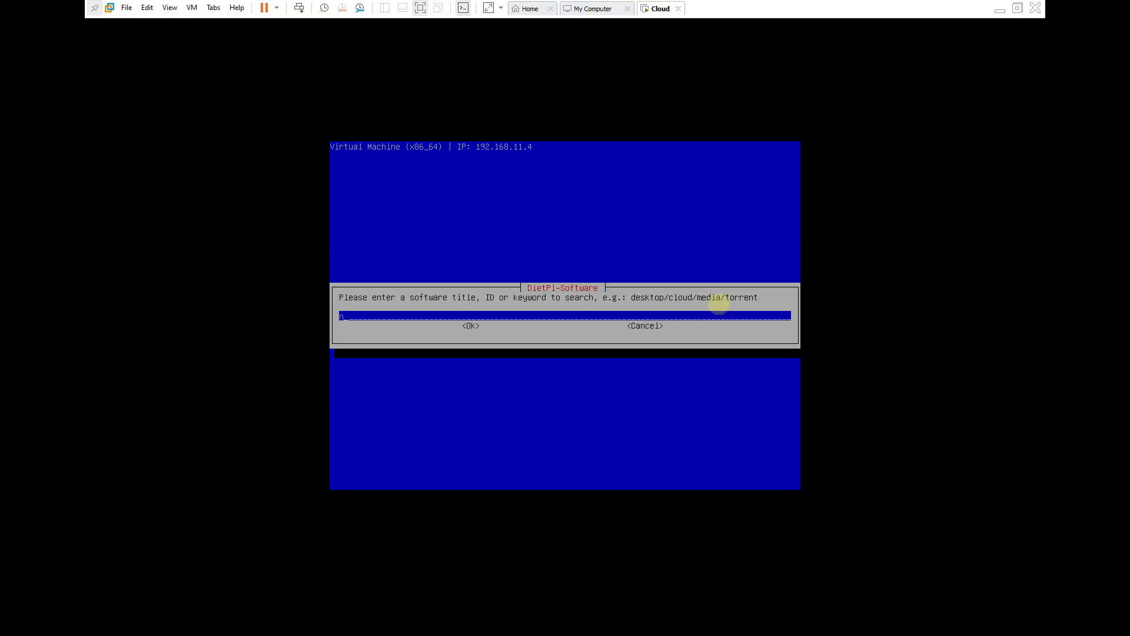
pyautogui.write('nextclou')
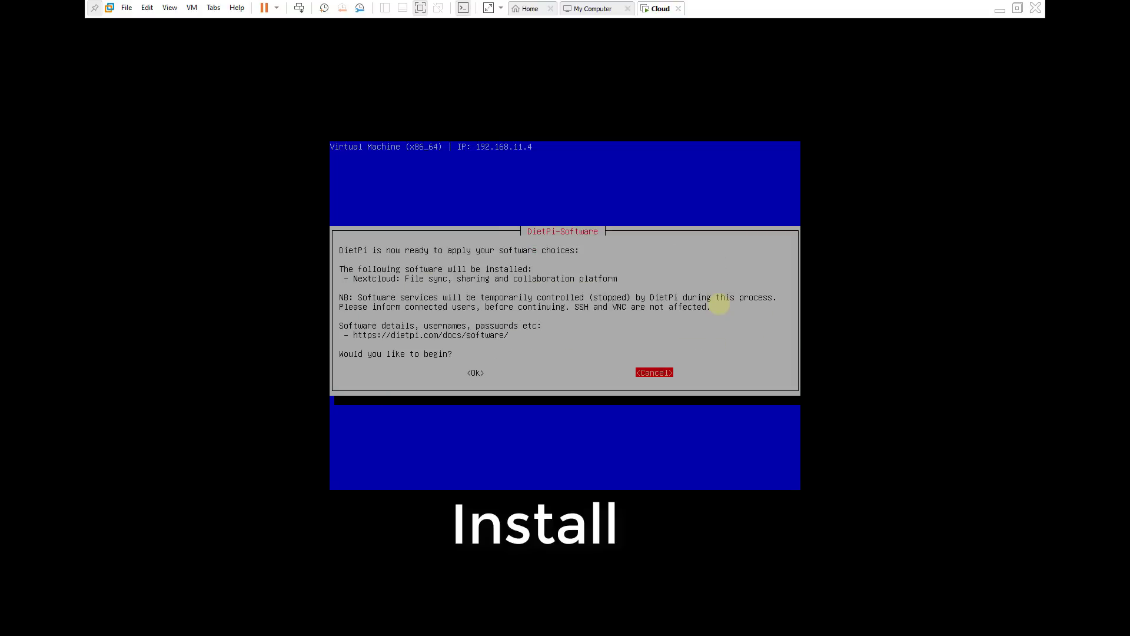
pyautogui.click(476, 373)
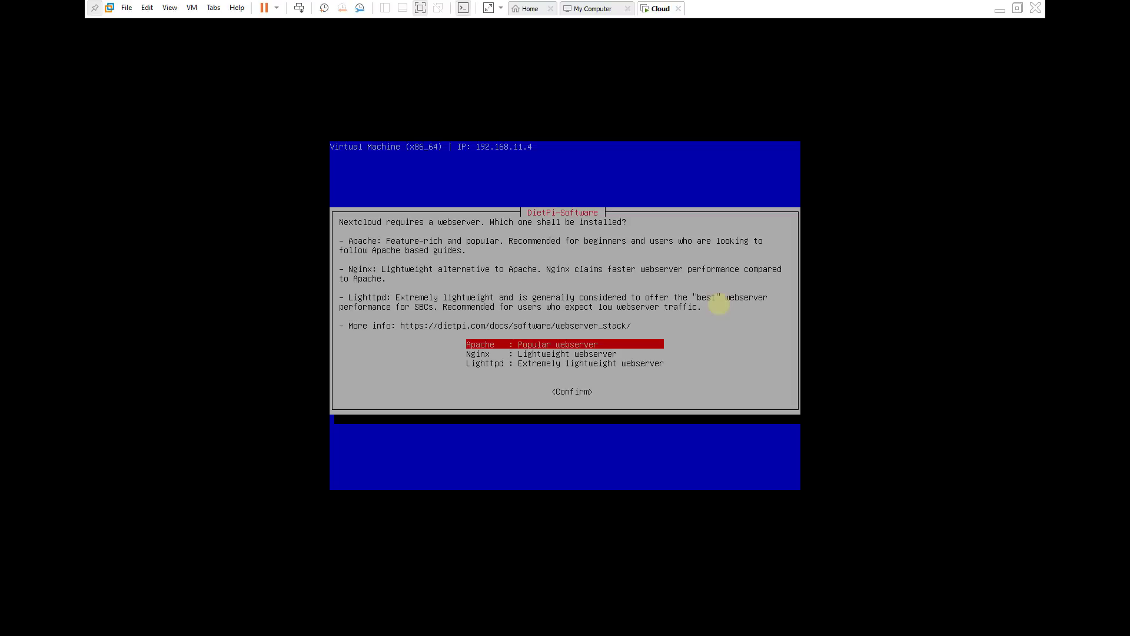
pyautogui.click(572, 392)
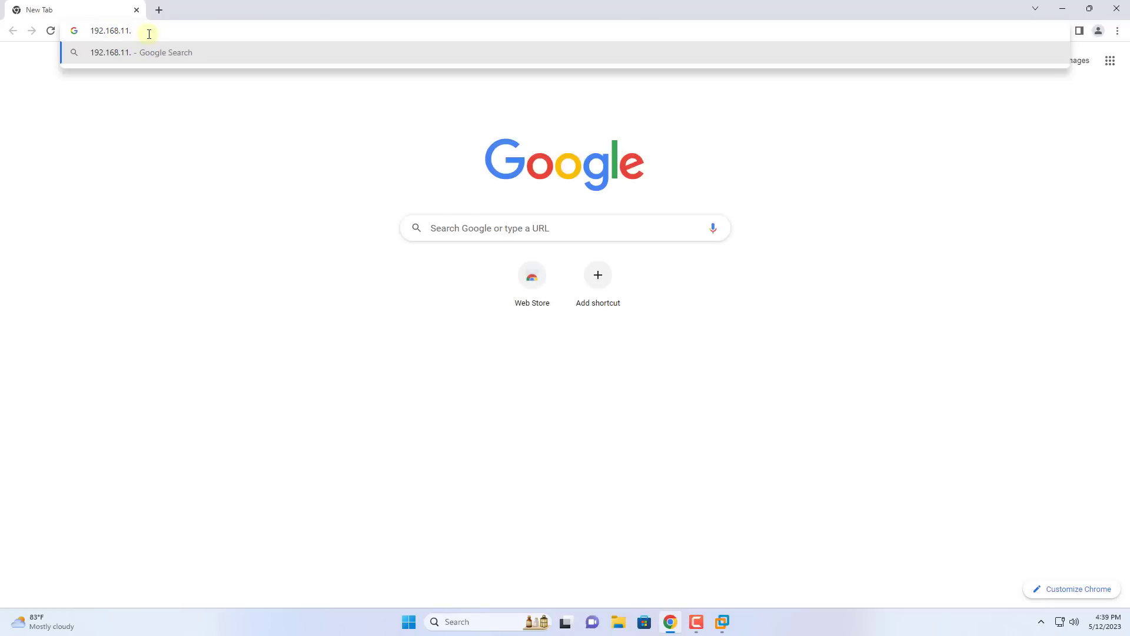
# Browse to 192.168.11.4/nextcloud and sign in as admin.
pyautogui.press('Enter')
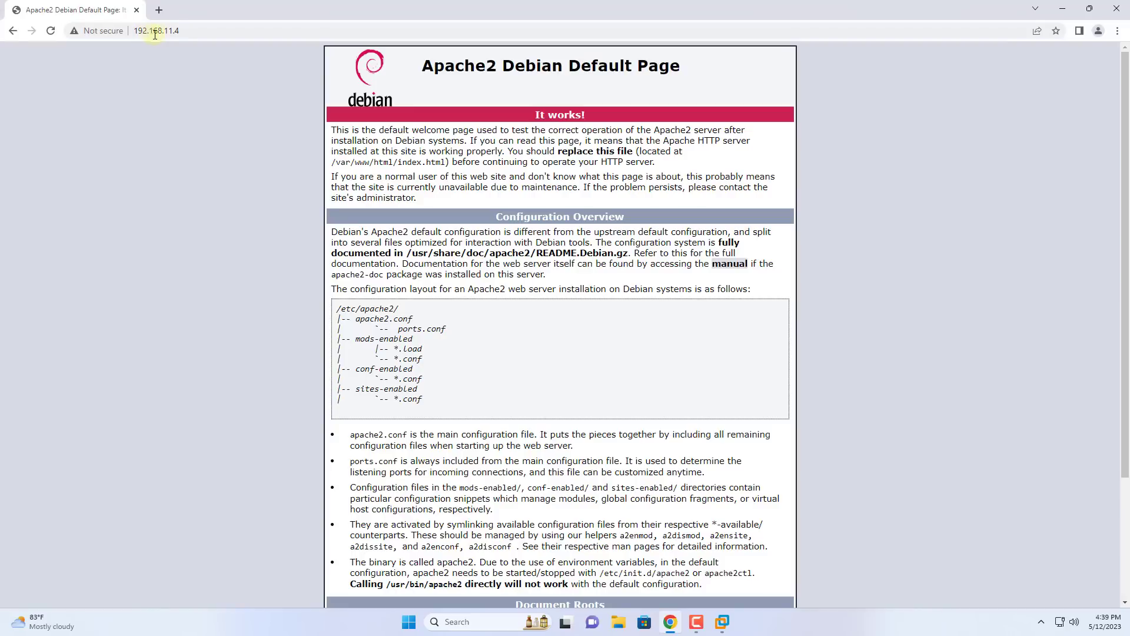
pyautogui.click(154, 30)
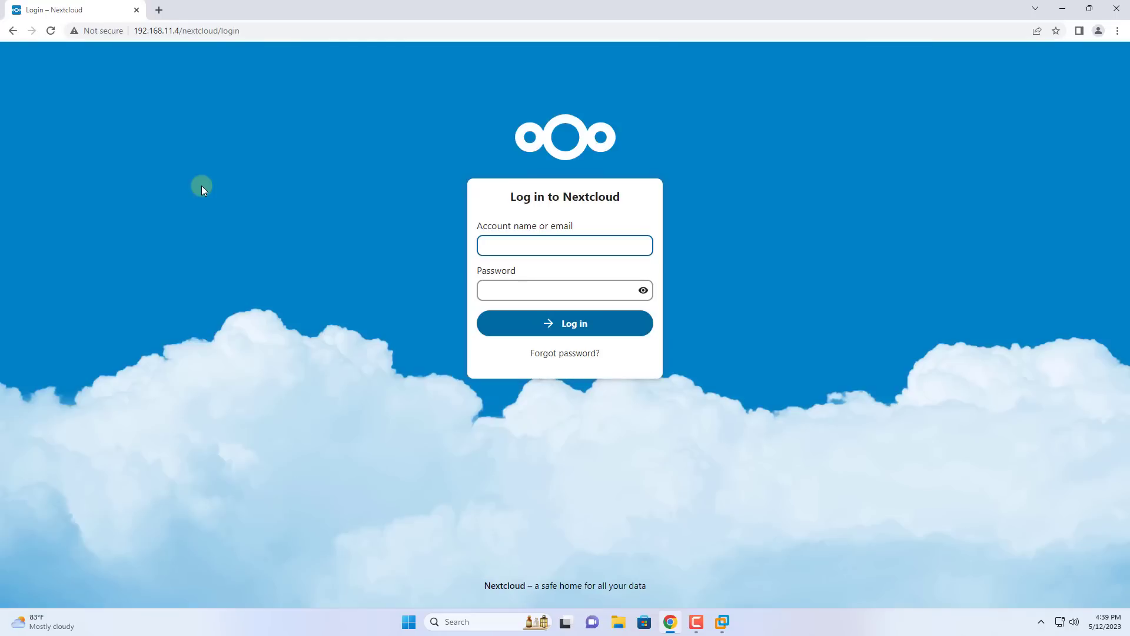
pyautogui.write('admin')
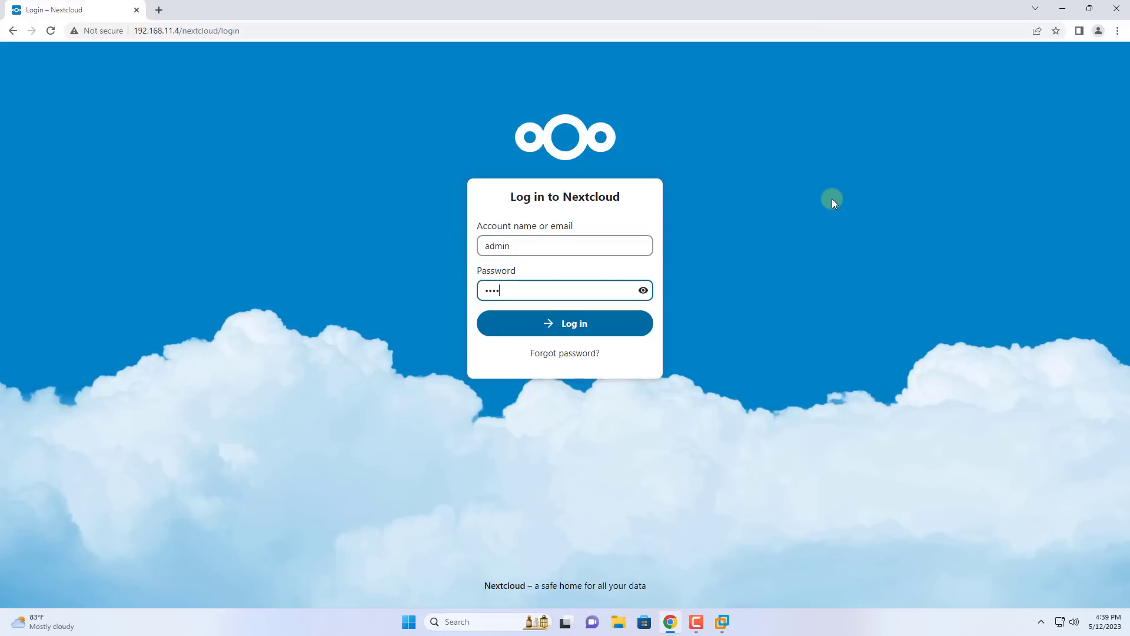
pyautogui.click(643, 289)
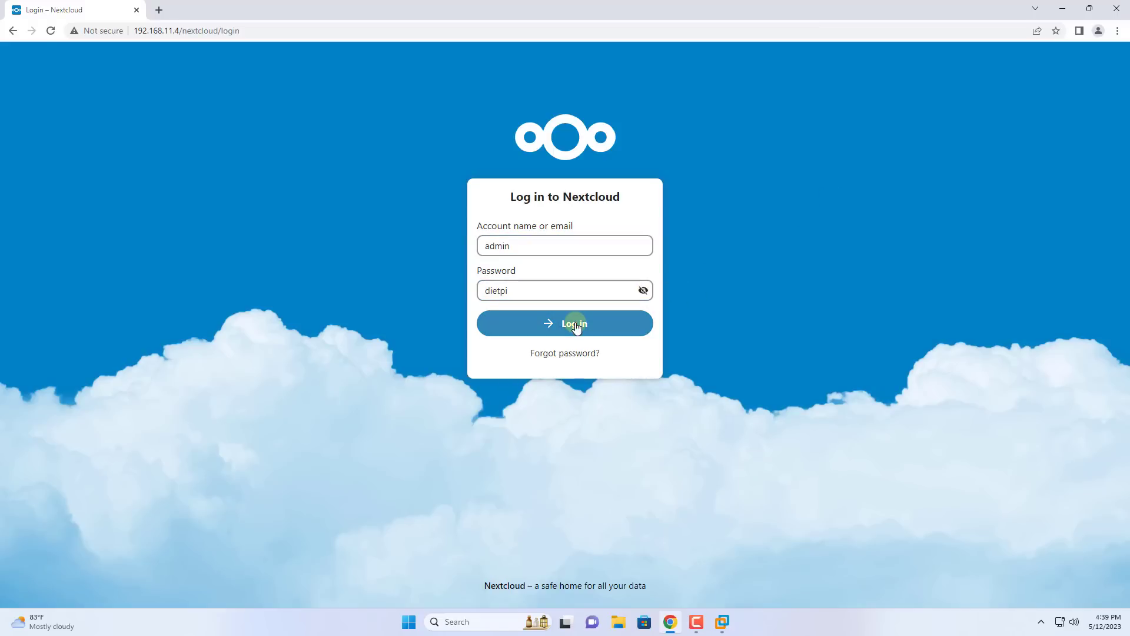
pyautogui.click(565, 323)
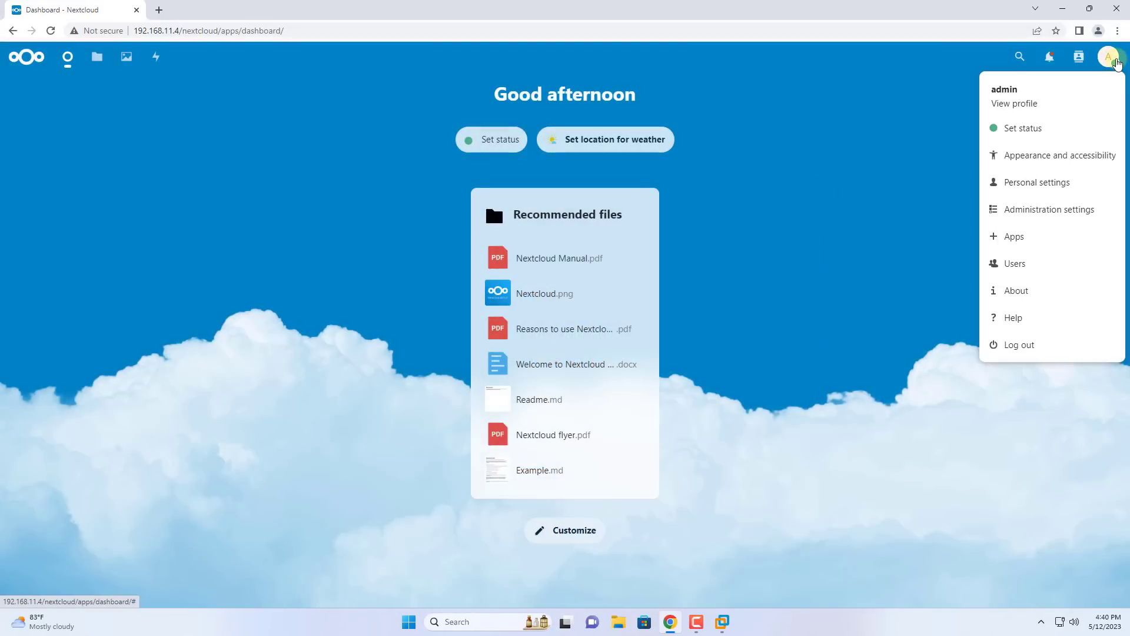
# From the avatar menu, go to Nextcloud's Administration settings.
pyautogui.click(1049, 210)
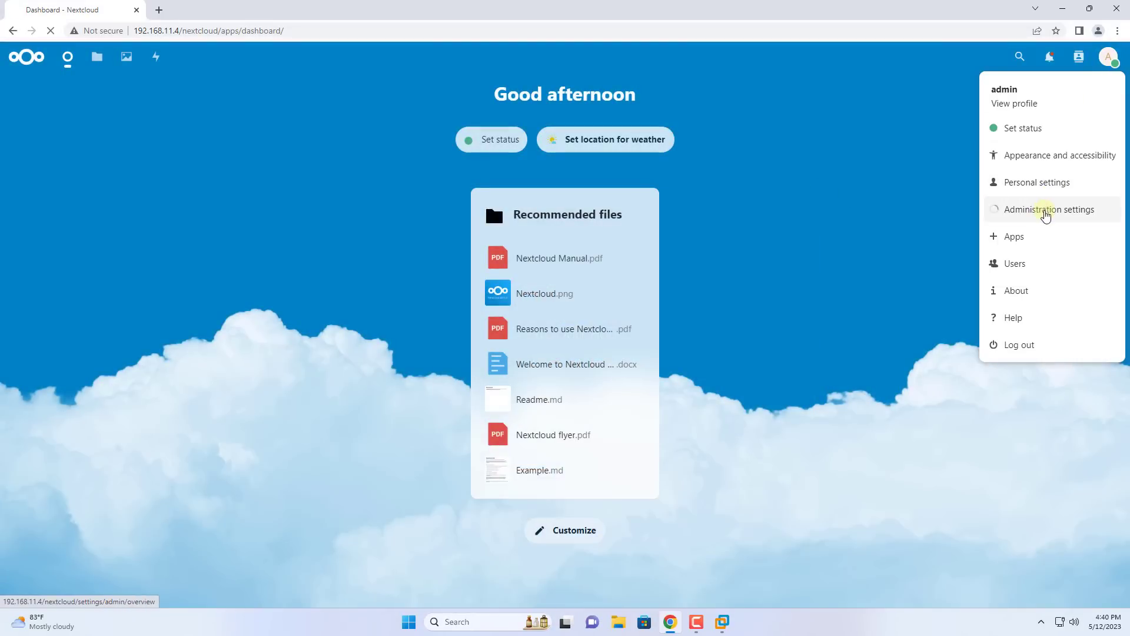
pyautogui.click(1050, 209)
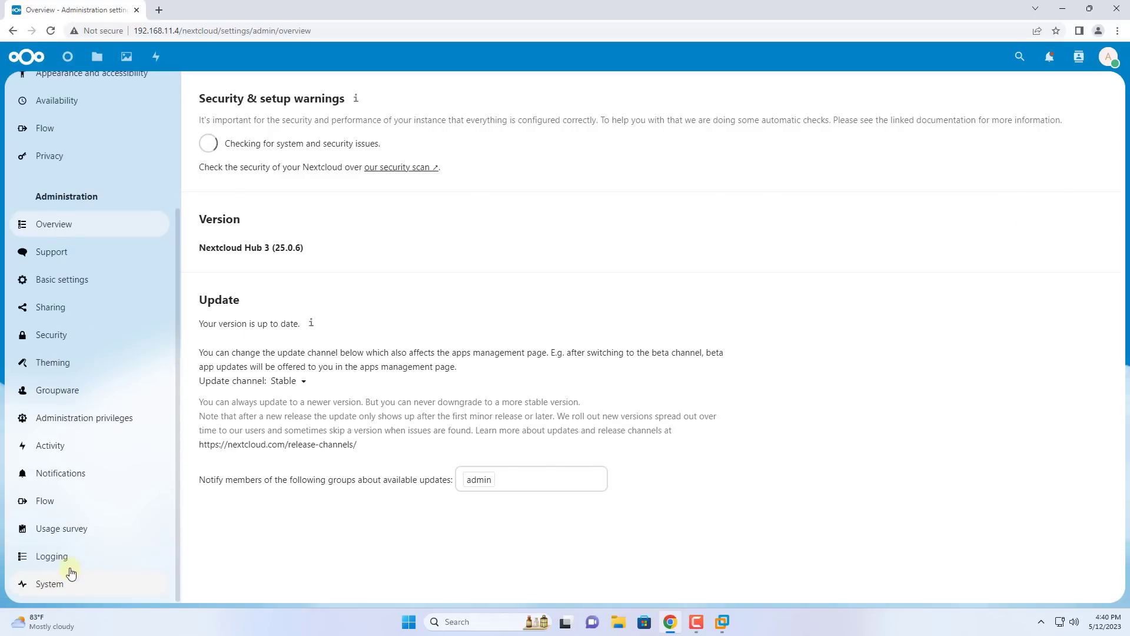
# Show the System information page down to the Disk section with 4.82 GB free on sda1.
pyautogui.click(47, 583)
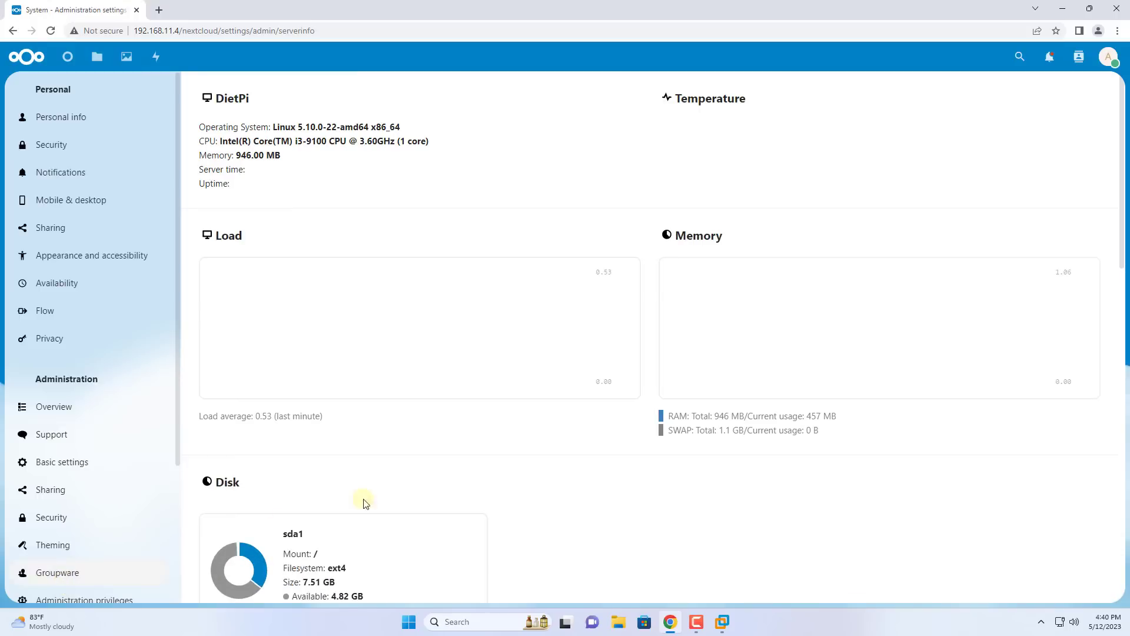
pyautogui.scroll(-3)
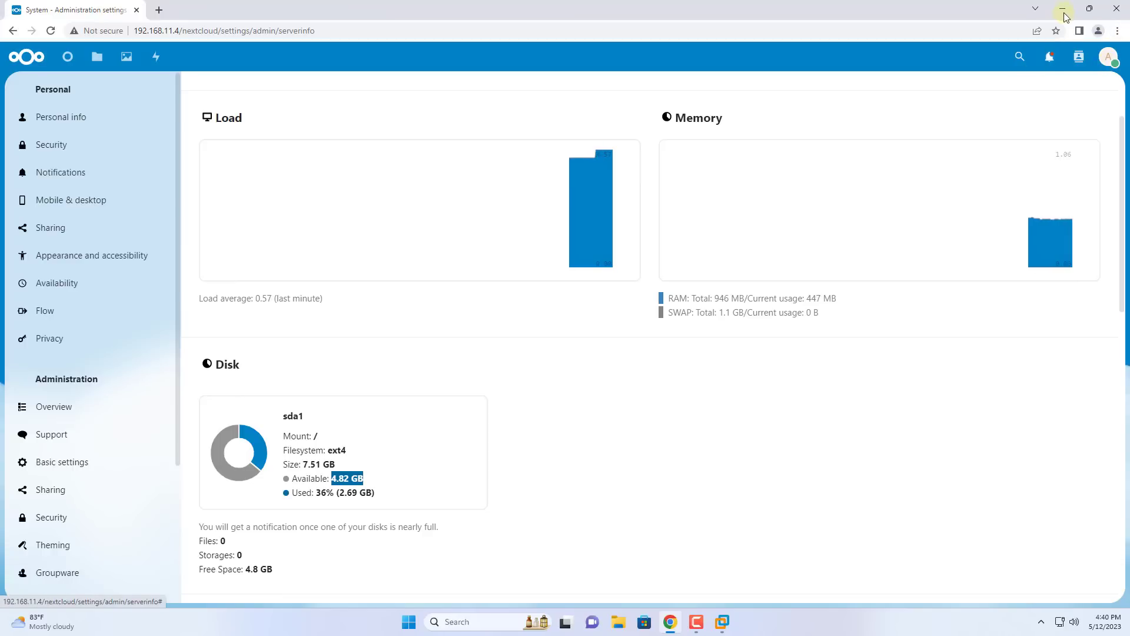
# Minimize Chrome, close the Nextcloud browser and VMware windows, leaving the desktop clear.
pyautogui.click(1062, 14)
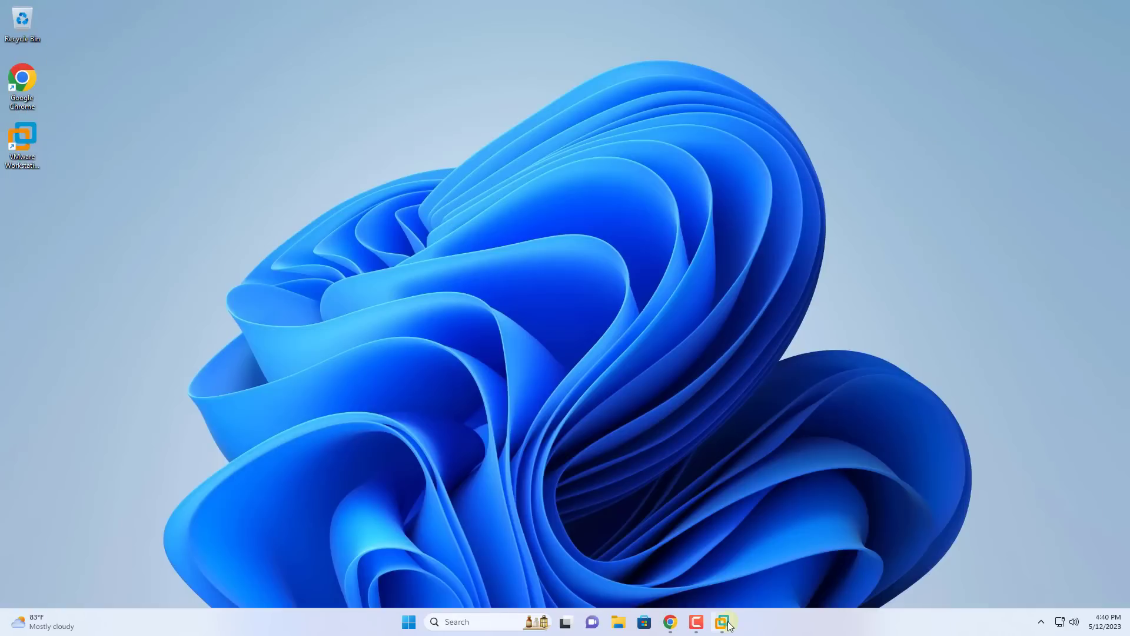
pyautogui.click(722, 621)
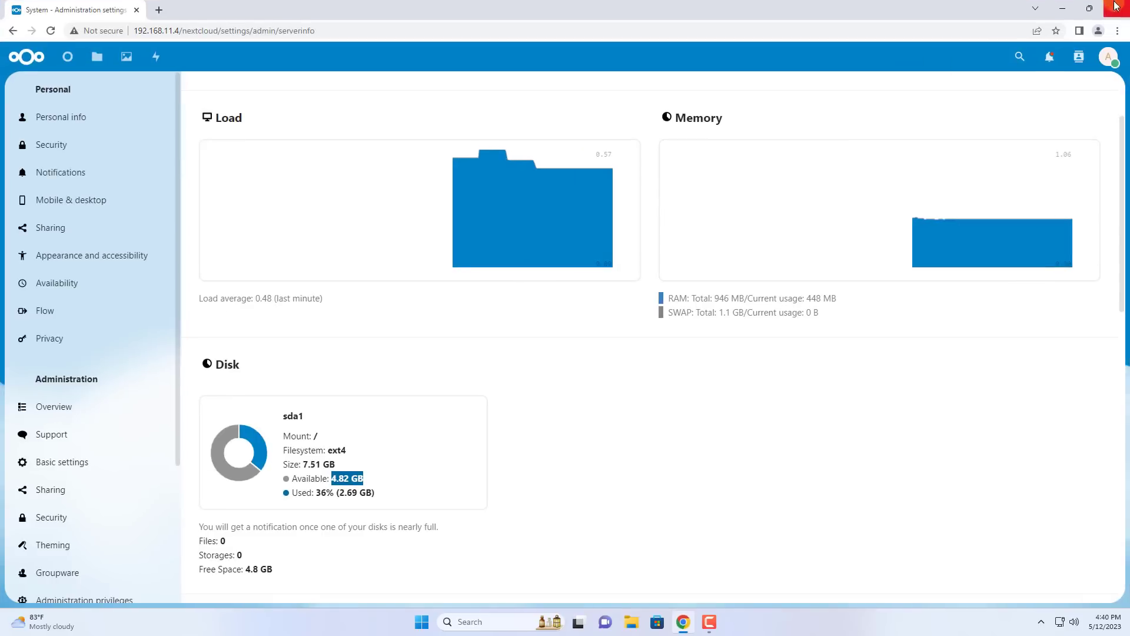
pyautogui.click(421, 622)
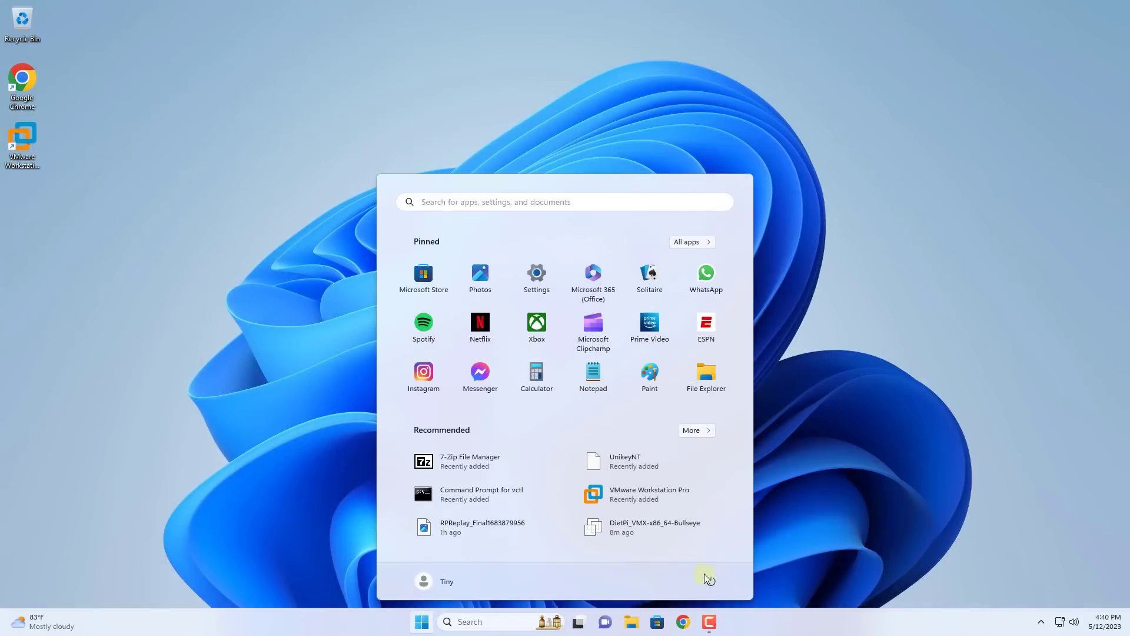
pyautogui.click(711, 582)
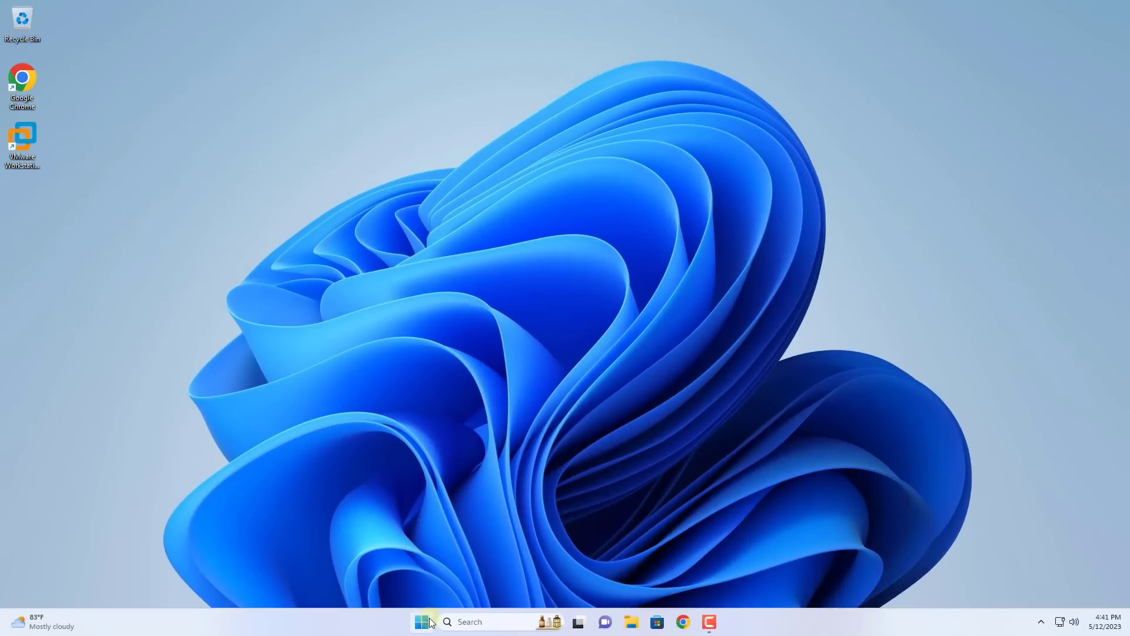
pyautogui.rightClick(421, 622)
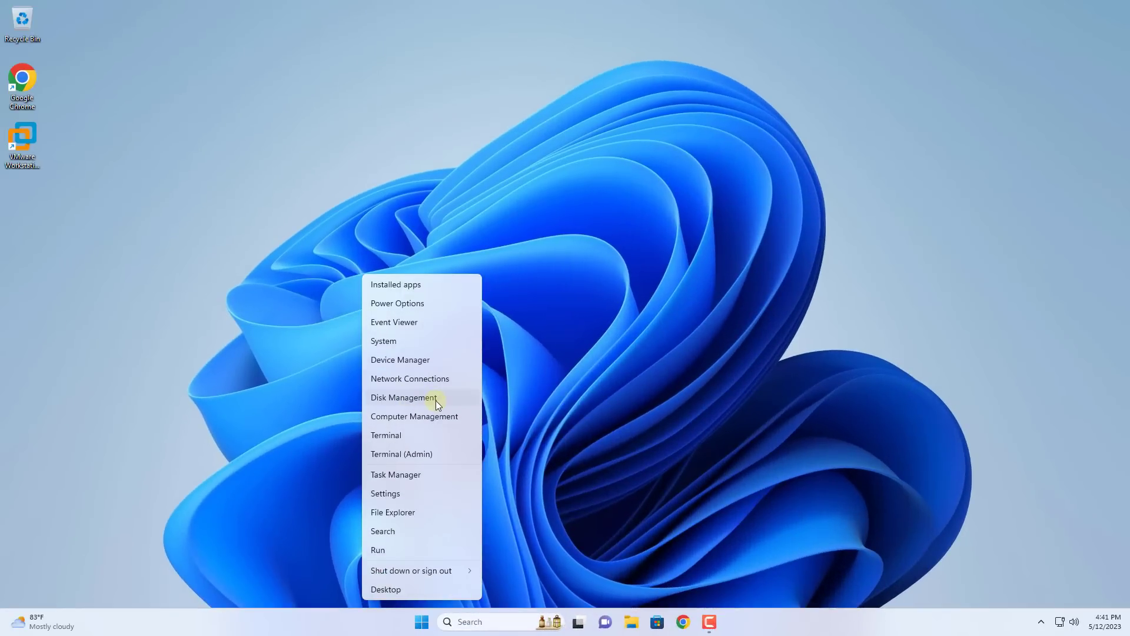
pyautogui.click(404, 398)
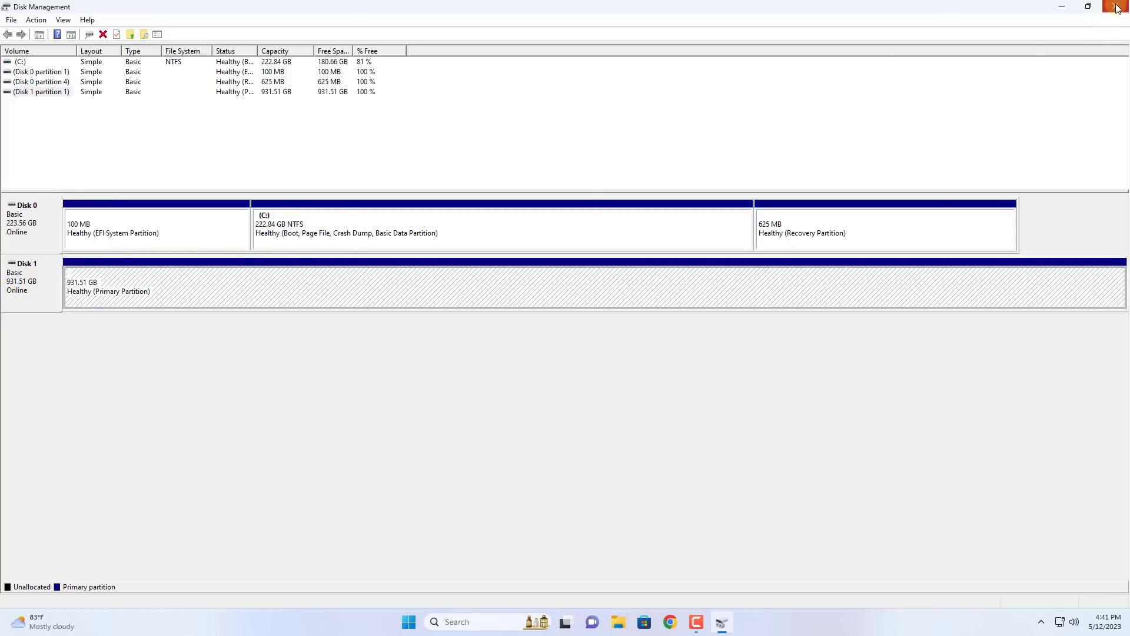
pyautogui.click(1113, 7)
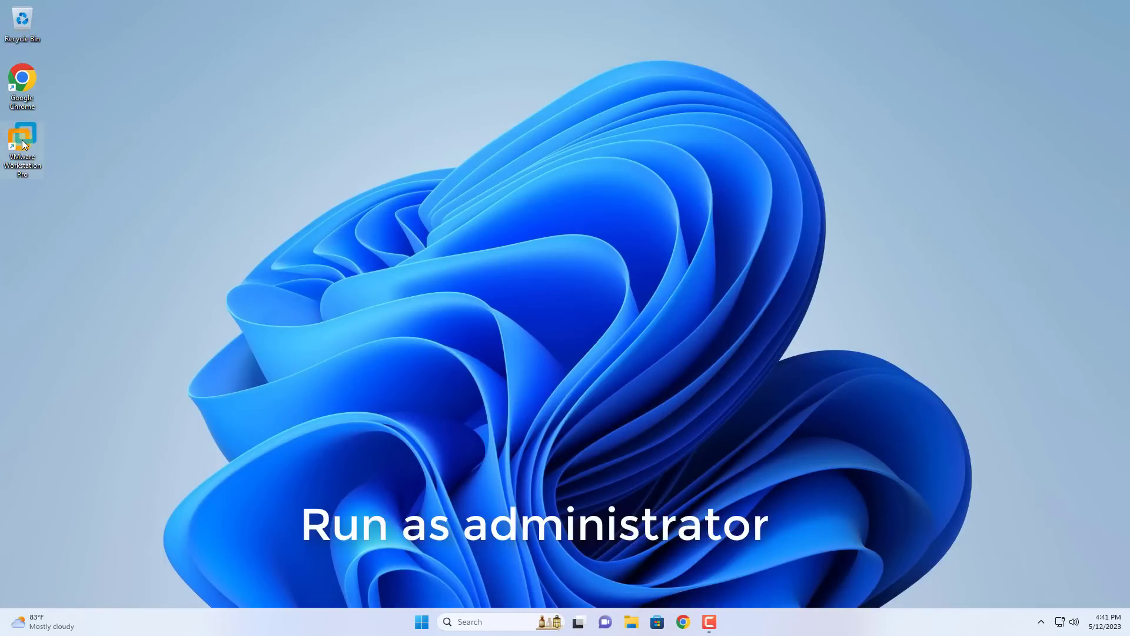
pyautogui.moveTo(103, 199)
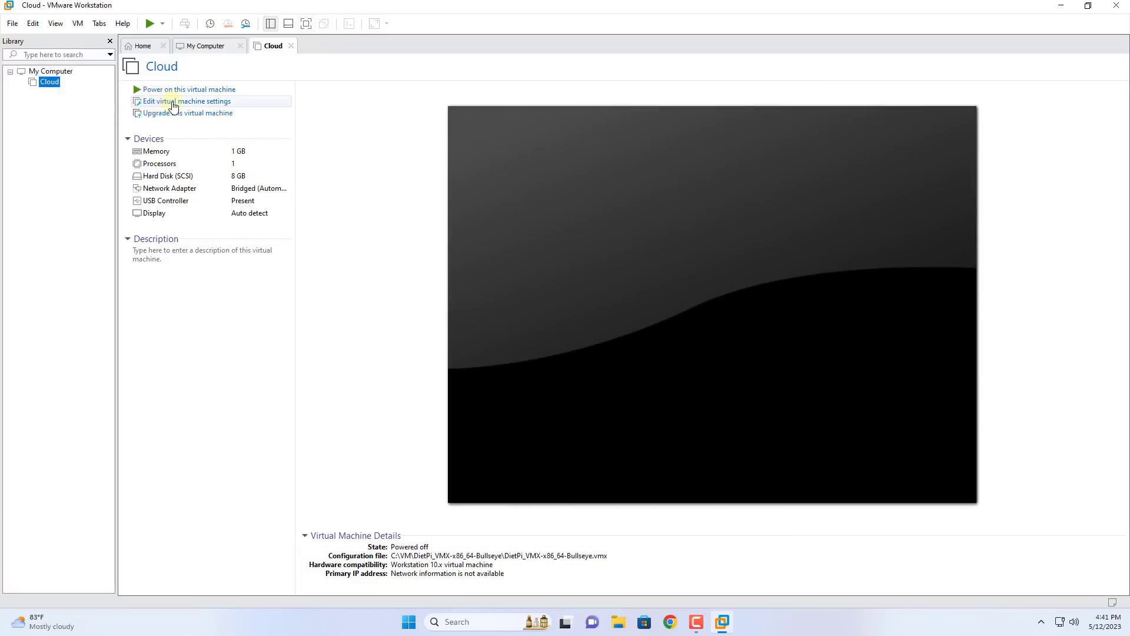
# In the Cloud VM settings, add a new hard disk of type SATA.
pyautogui.click(189, 102)
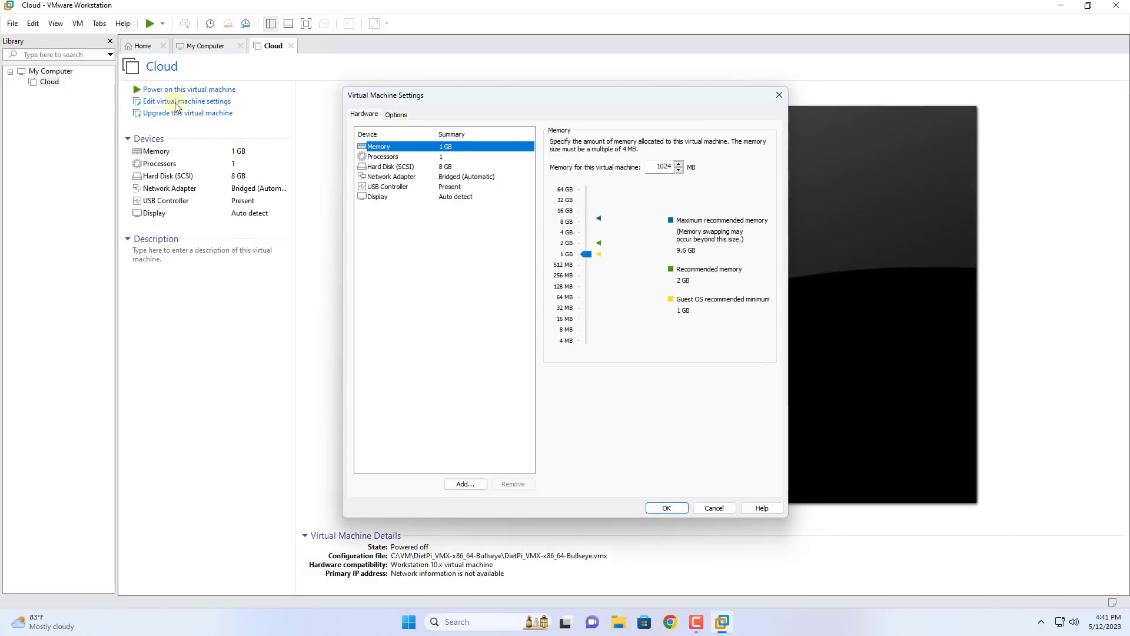
pyautogui.moveTo(432, 261)
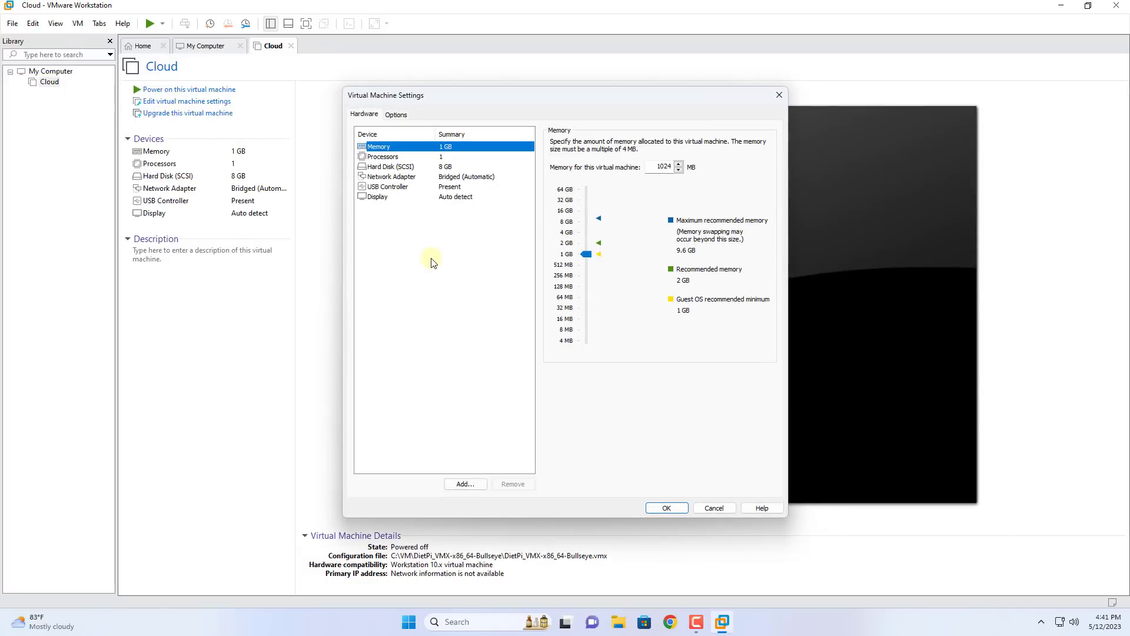
pyautogui.click(465, 484)
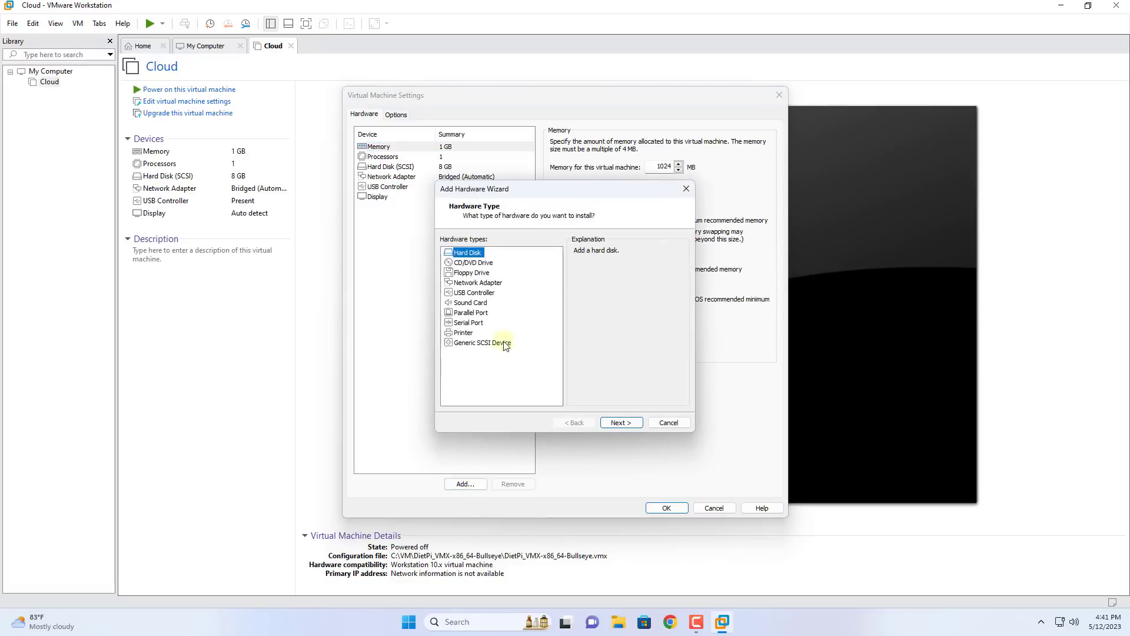
pyautogui.click(621, 422)
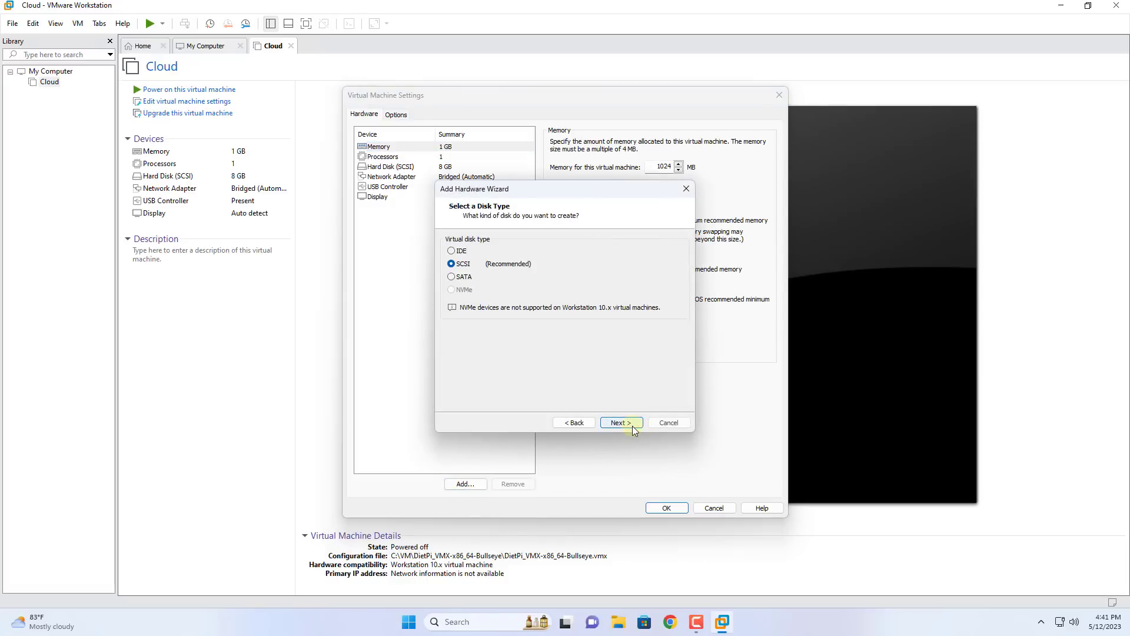
pyautogui.click(451, 276)
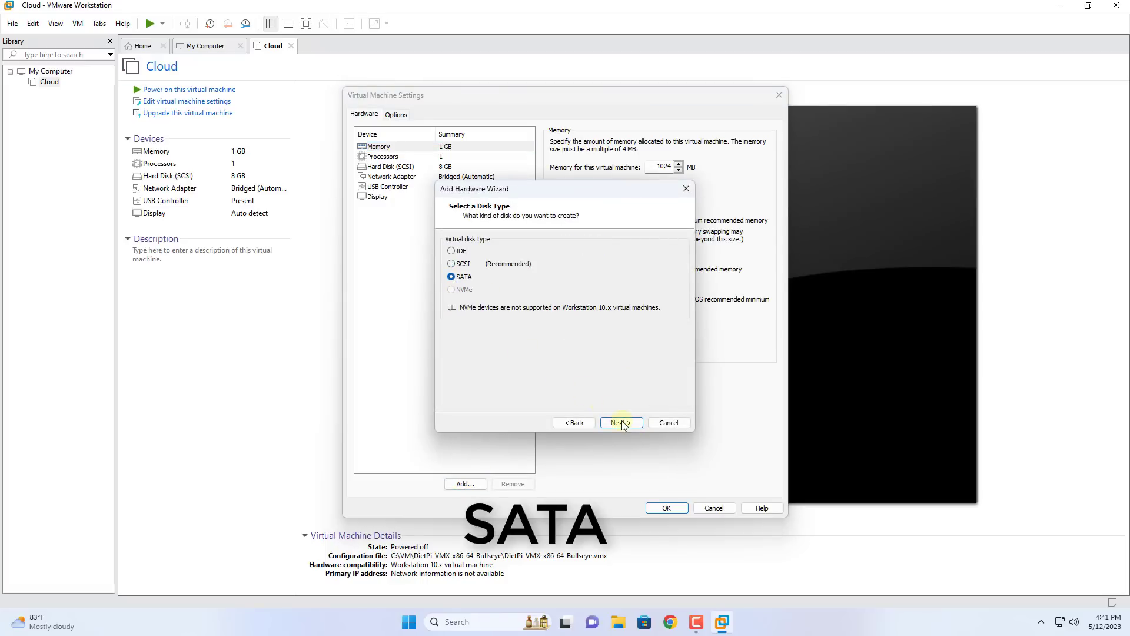
pyautogui.click(622, 422)
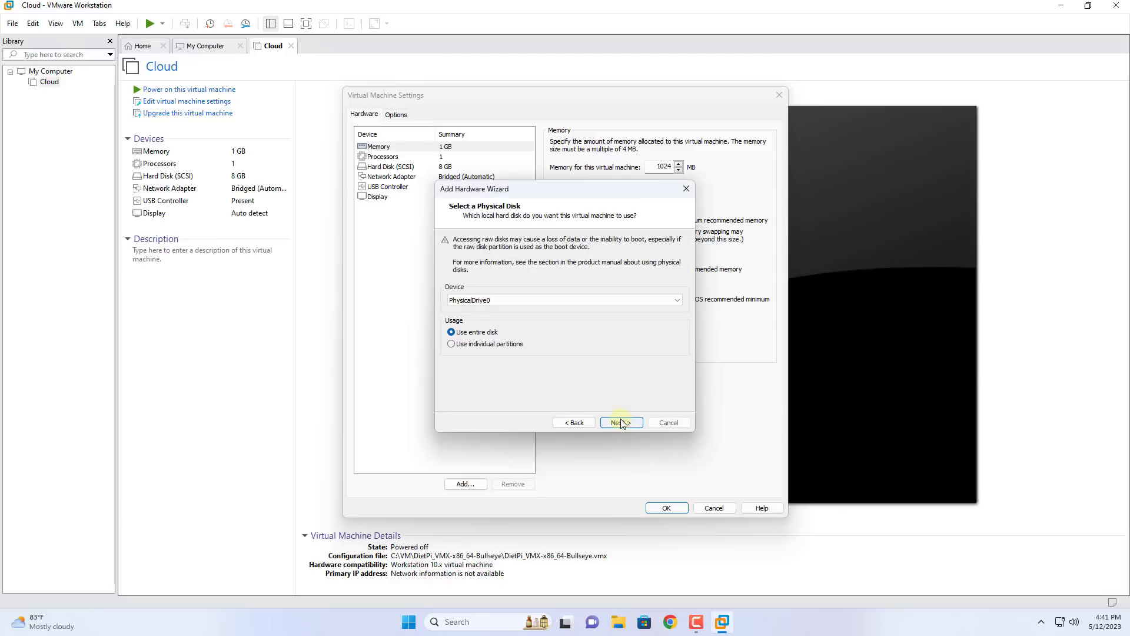
# Map it to PhysicalDrive1 using the entire 931.5 GB disk, finish, and inspect its details.
pyautogui.click(677, 300)
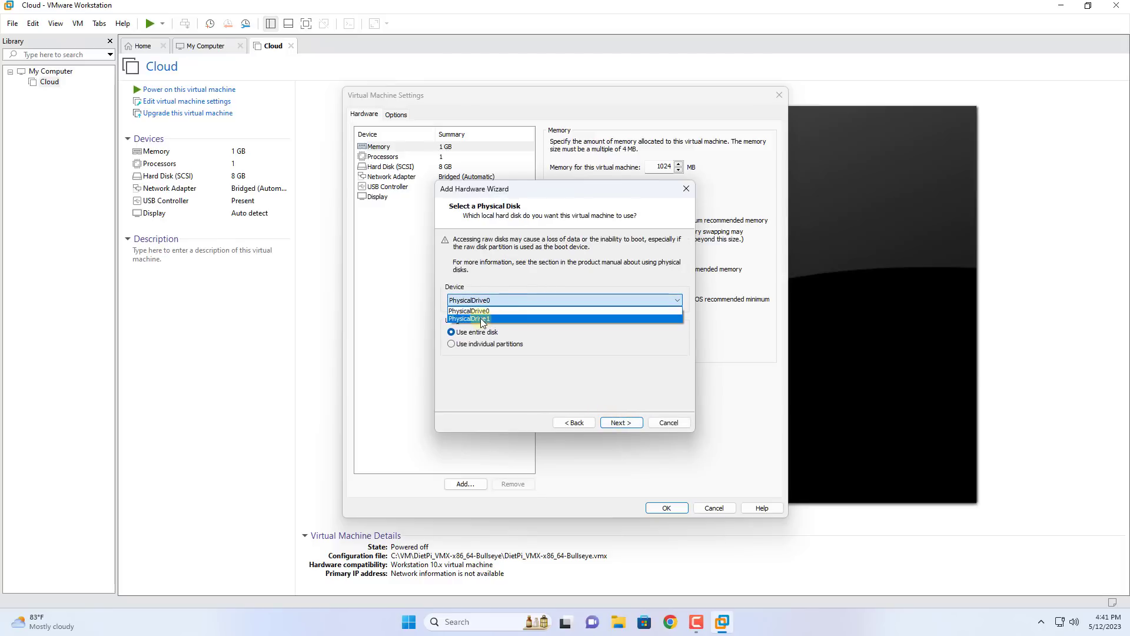
pyautogui.click(469, 318)
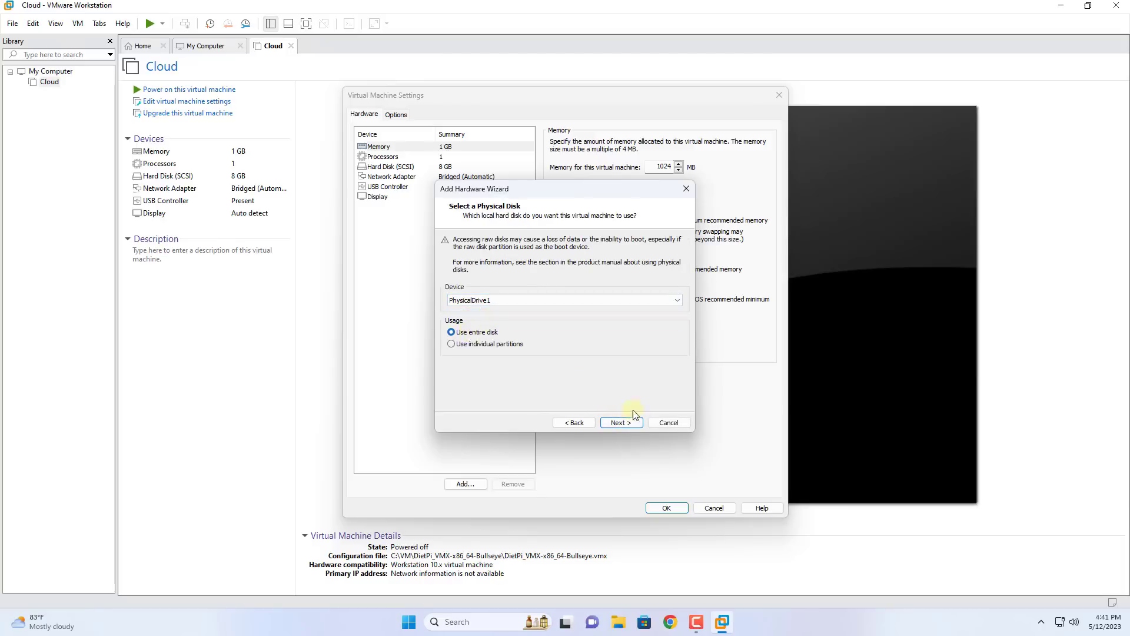
pyautogui.click(622, 422)
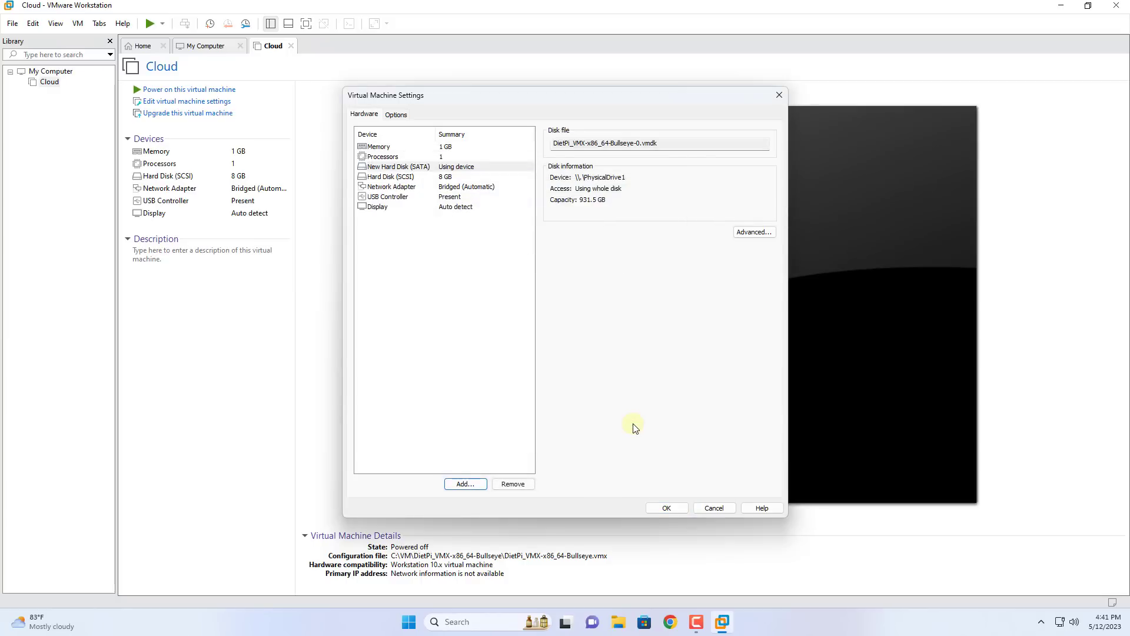
pyautogui.click(398, 167)
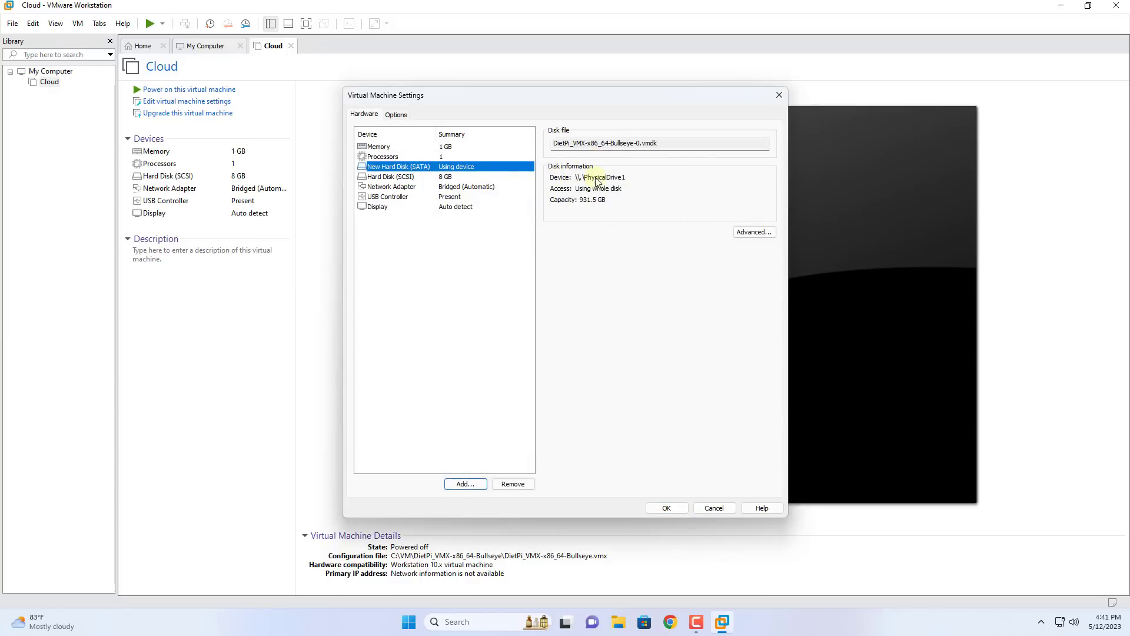
pyautogui.moveTo(604, 216)
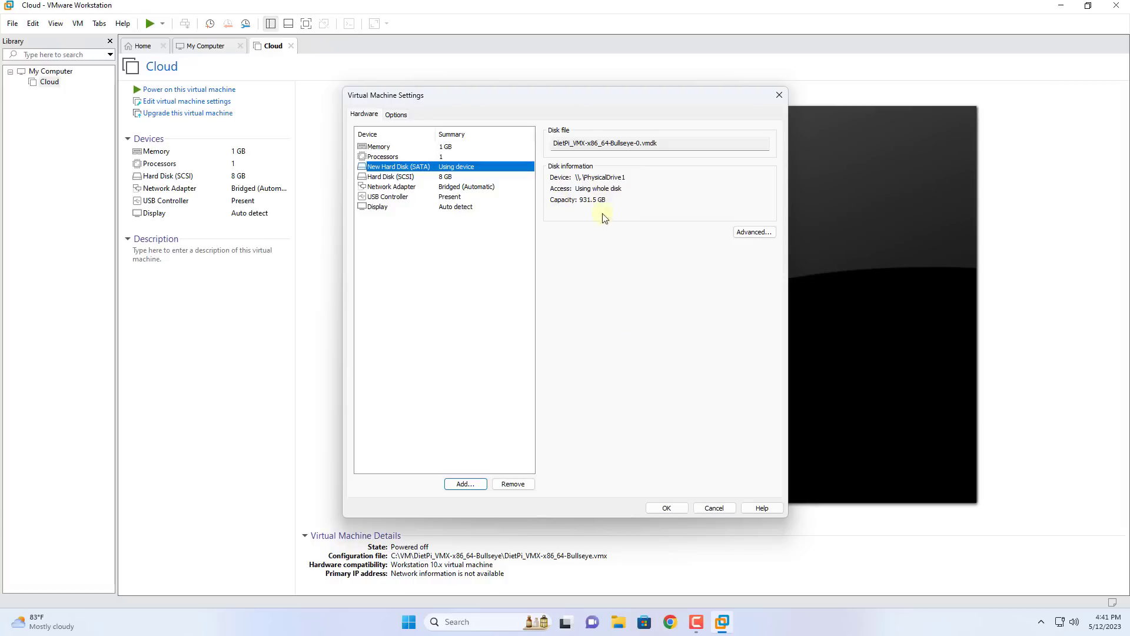
# Save the Cloud VM's hard-disk settings and power it on straight into firmware setup.
pyautogui.click(666, 508)
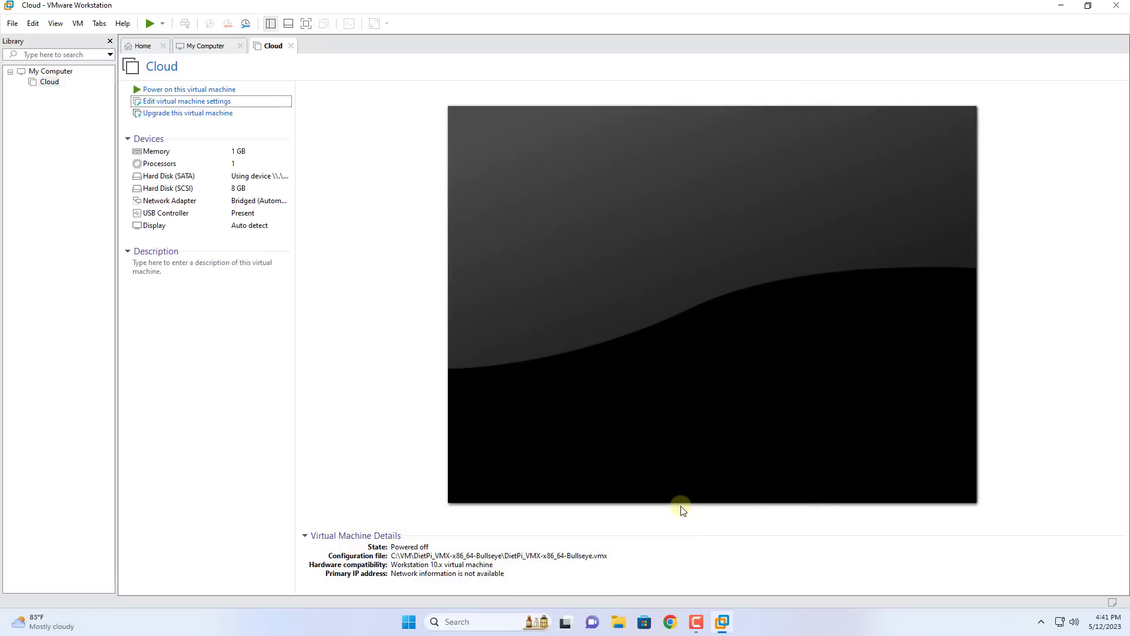
pyautogui.rightClick(47, 82)
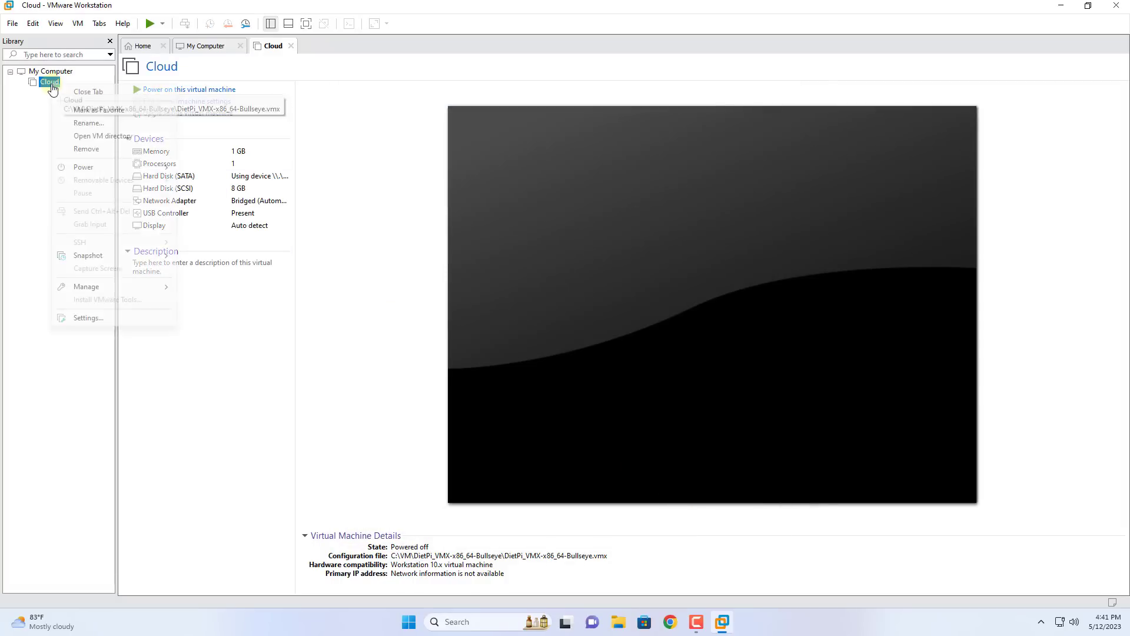
pyautogui.click(82, 167)
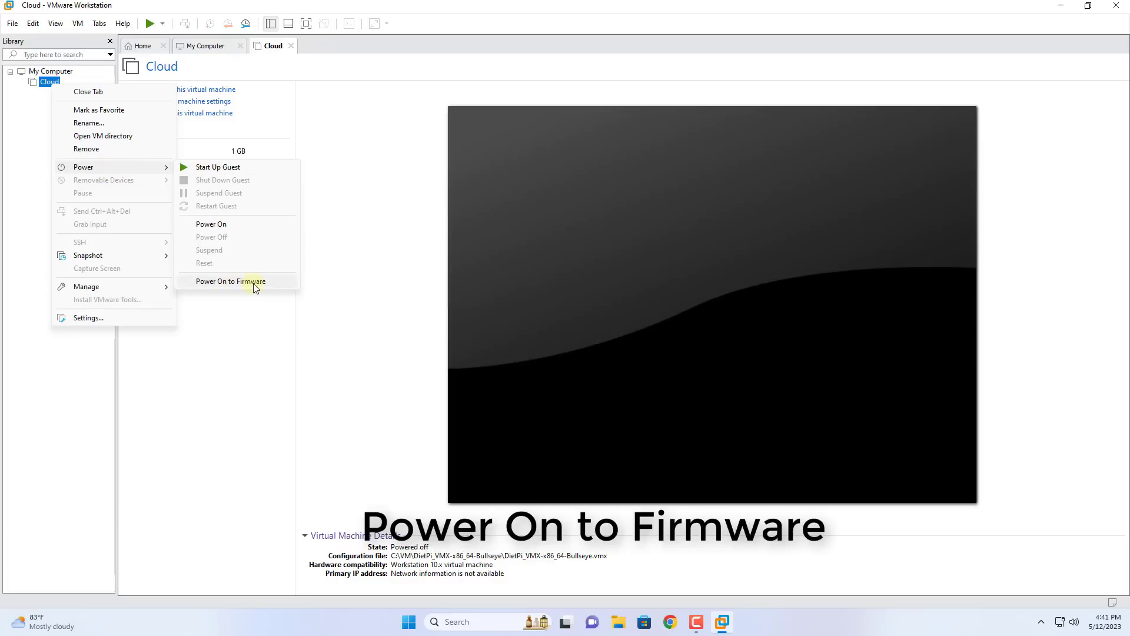
pyautogui.click(231, 281)
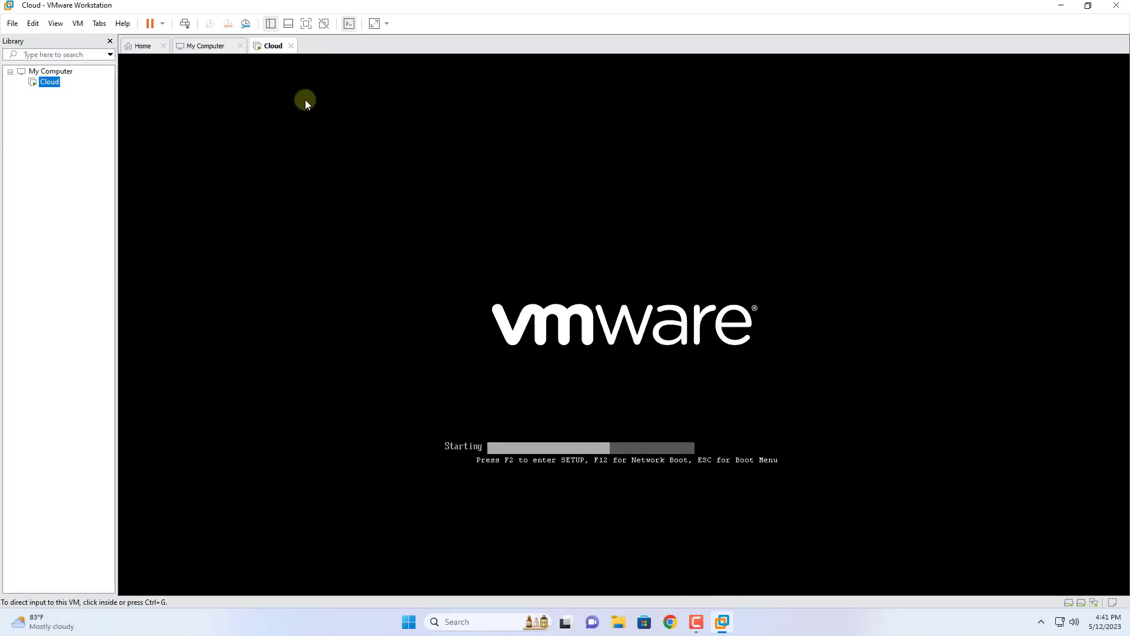
# Review the firmware Boot settings, exit saving changes, and let DietPi boot to its login prompt.
pyautogui.press('F2')
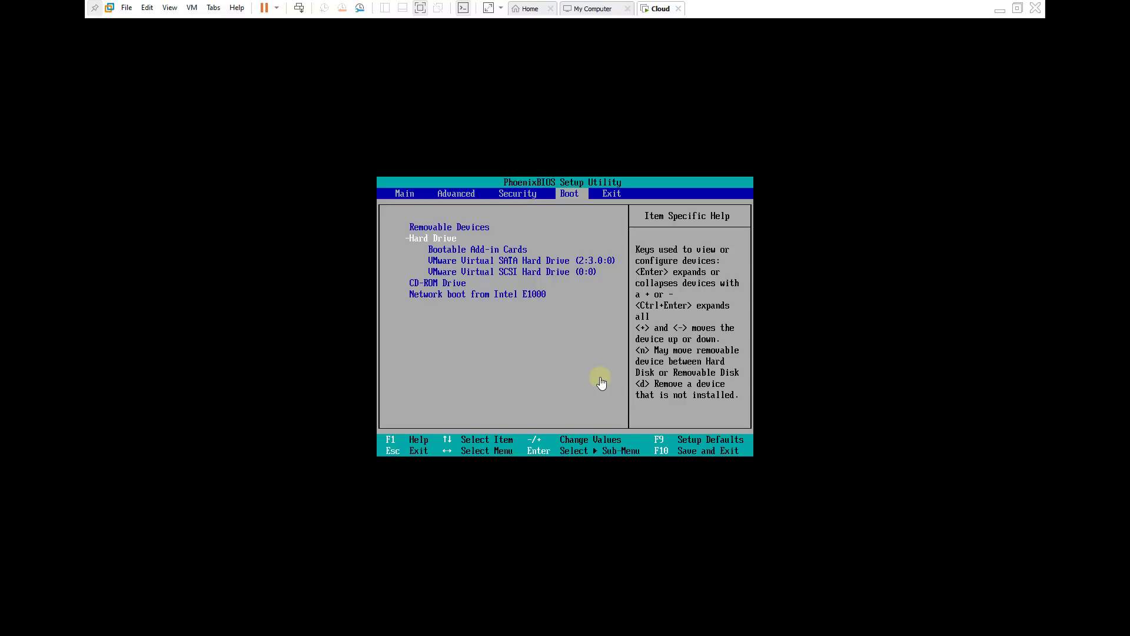
pyautogui.moveTo(601, 377)
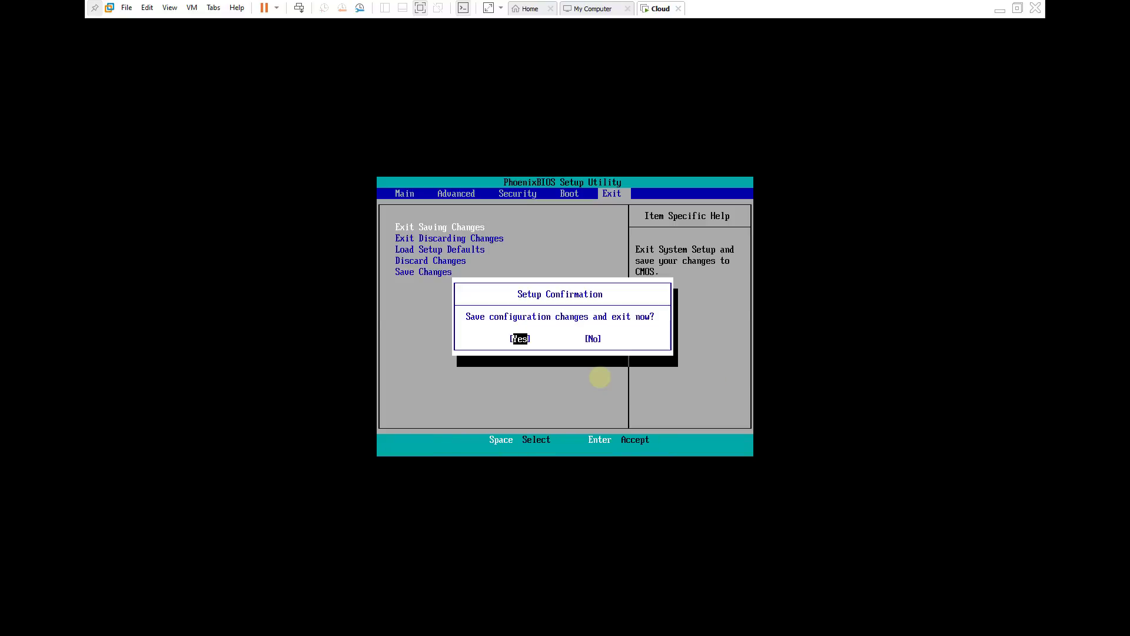
pyautogui.click(521, 339)
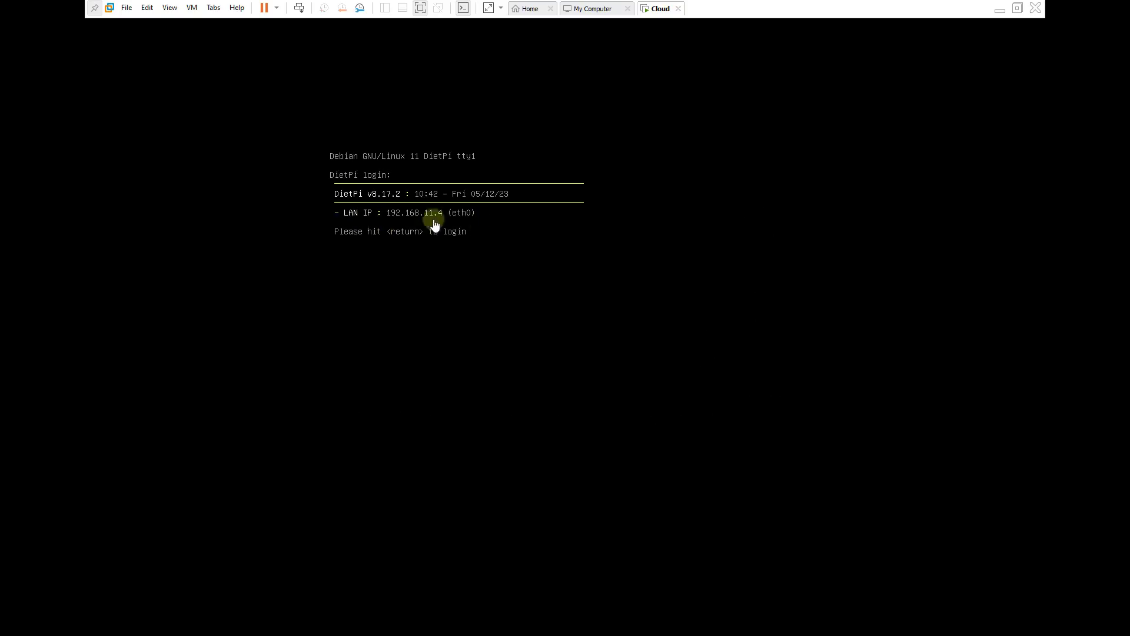
pyautogui.moveTo(998, 8)
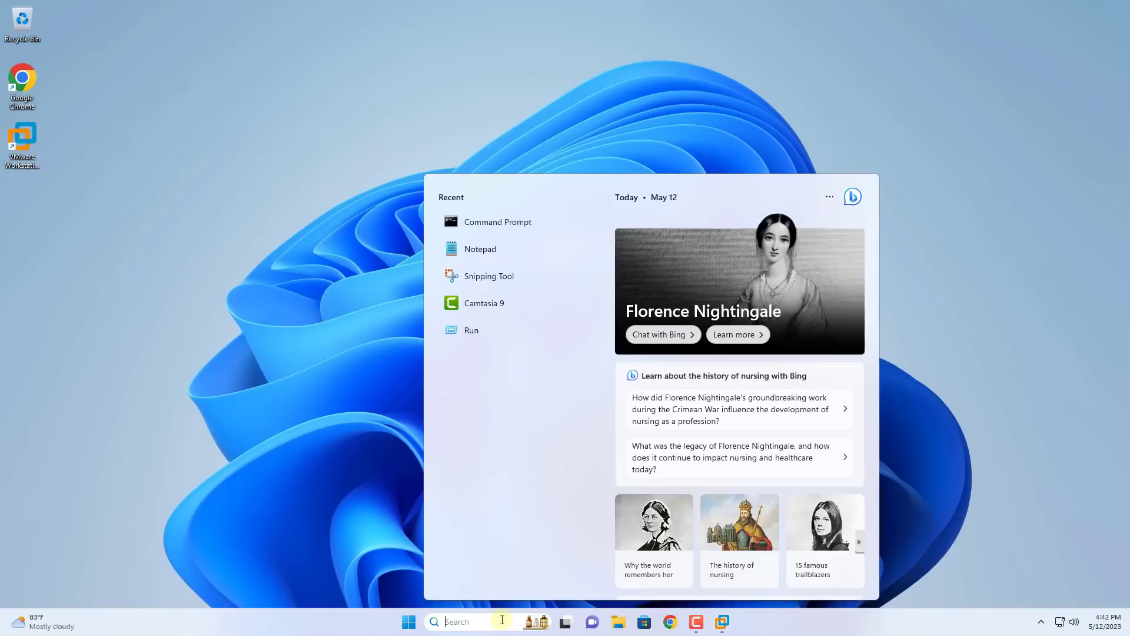
# Launch Command Prompt from the Windows search for cmd.
pyautogui.write('cmd')
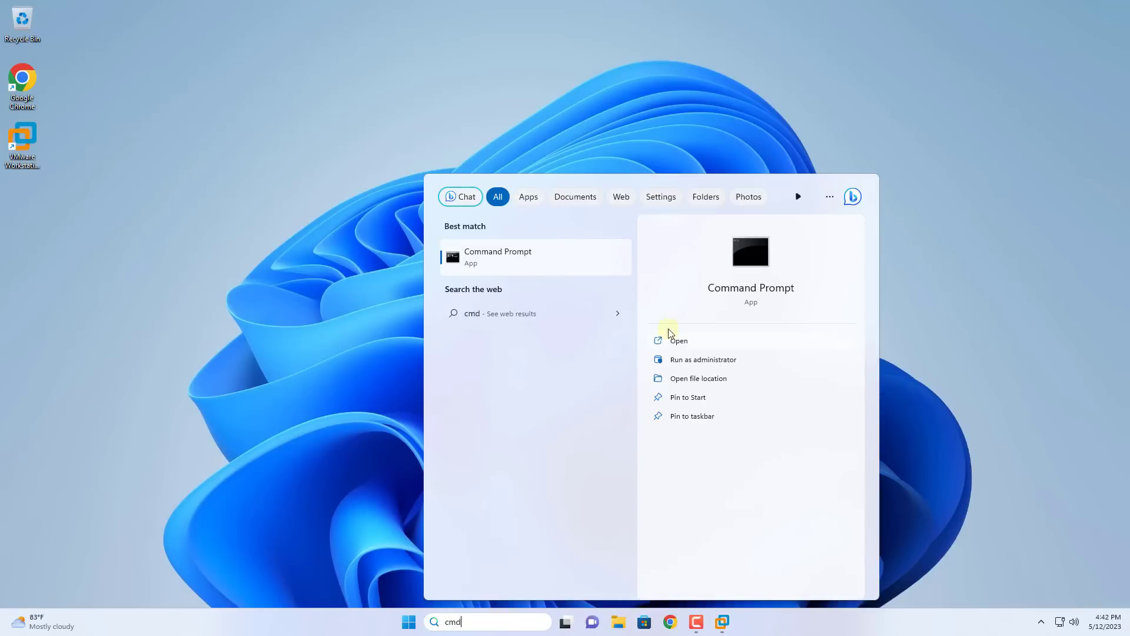
pyautogui.click(678, 340)
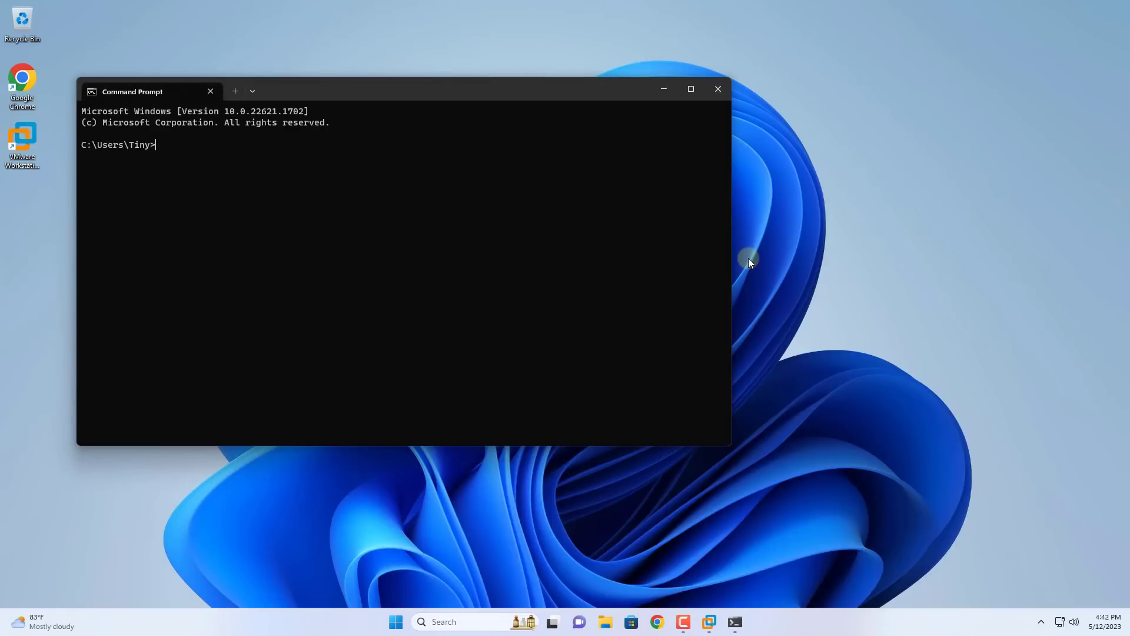
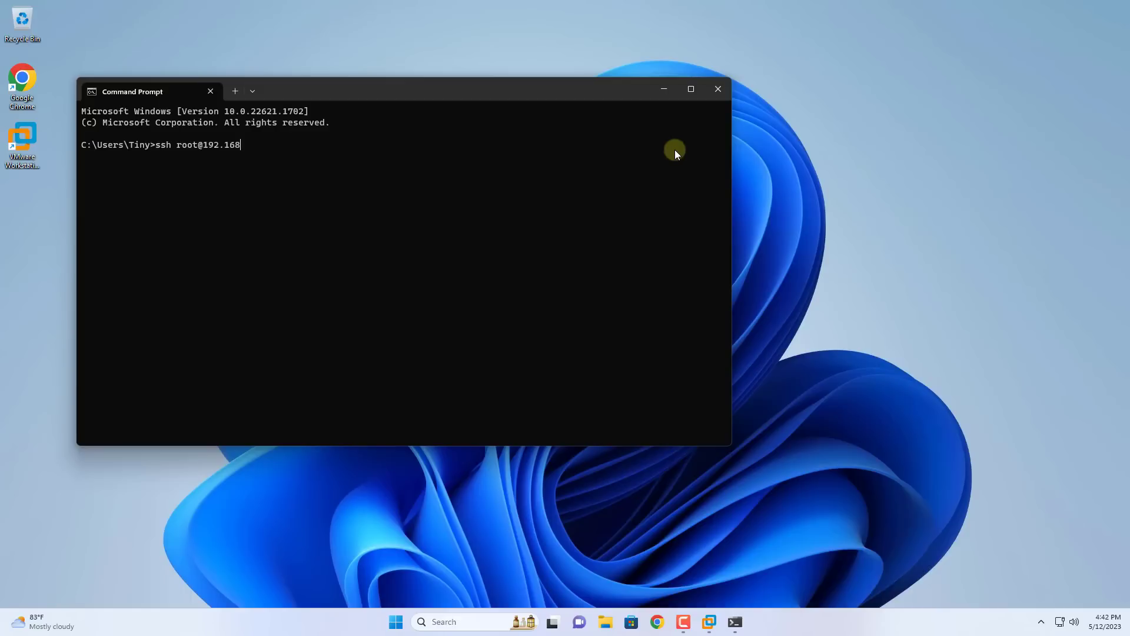
pyautogui.press('Enter')
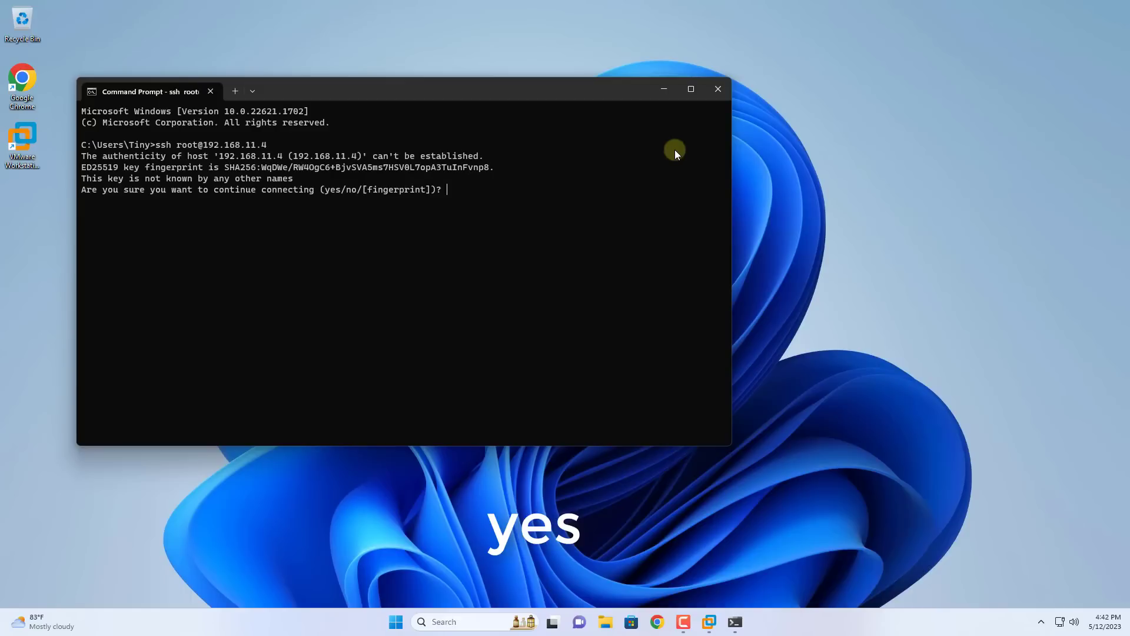
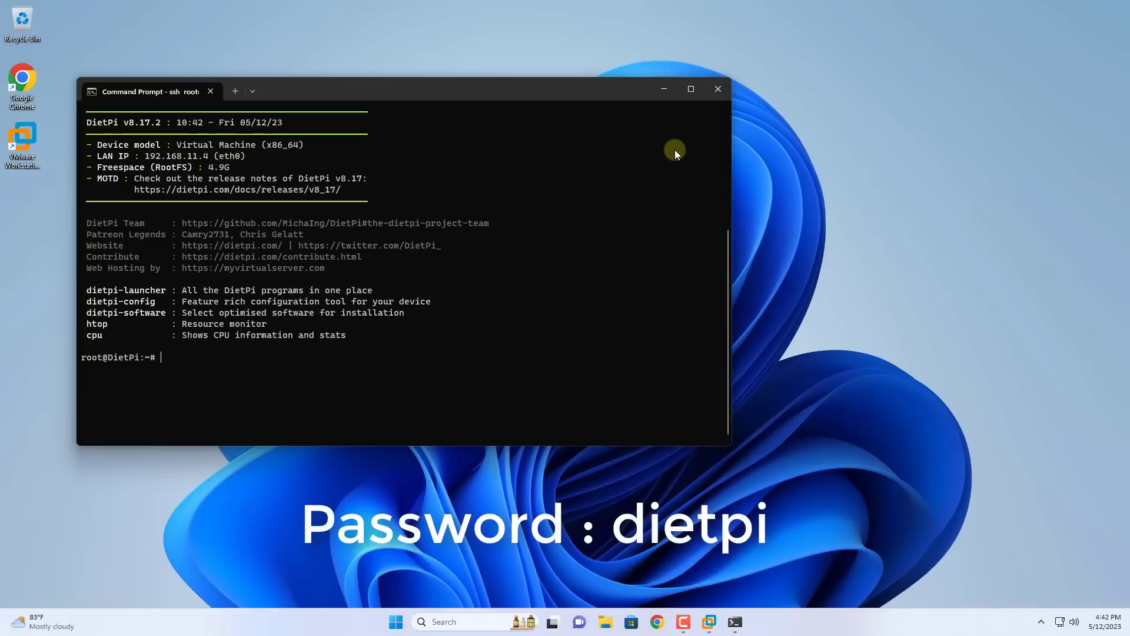
# Start fdisk on the second disk sdb, view the help, and delete partition 1.
pyautogui.write('clear')
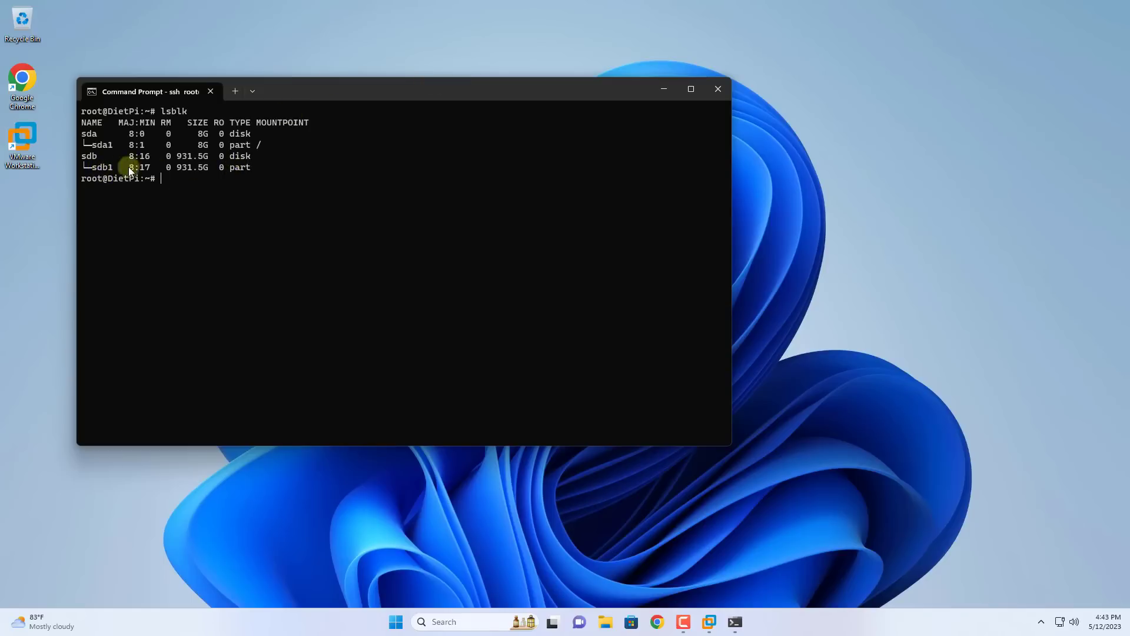
pyautogui.moveTo(501, 172)
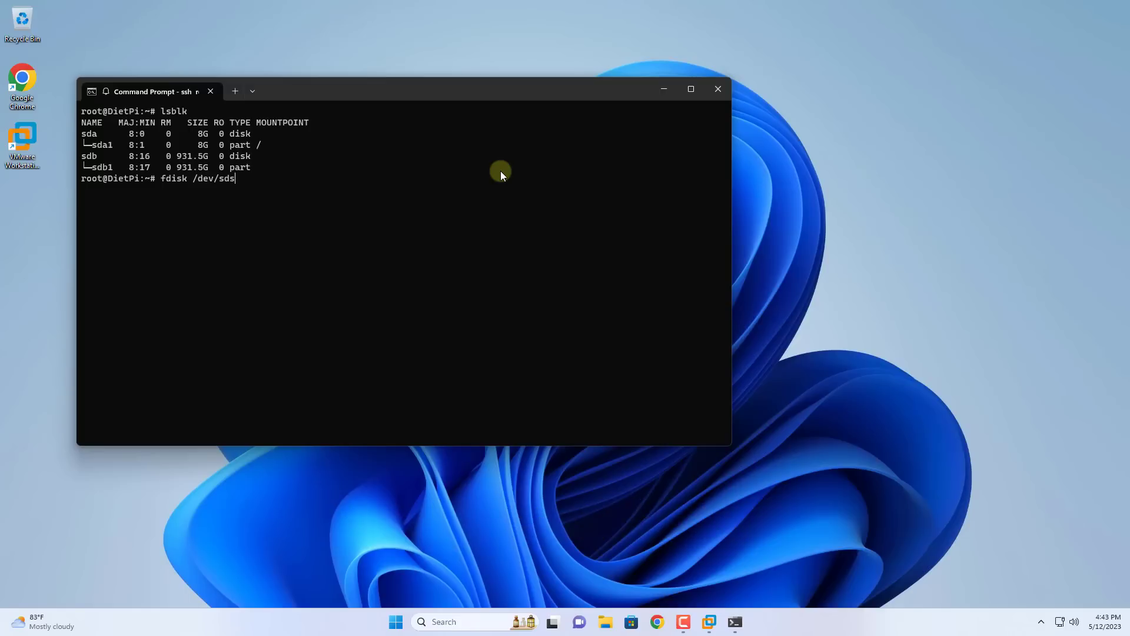
pyautogui.press('Enter')
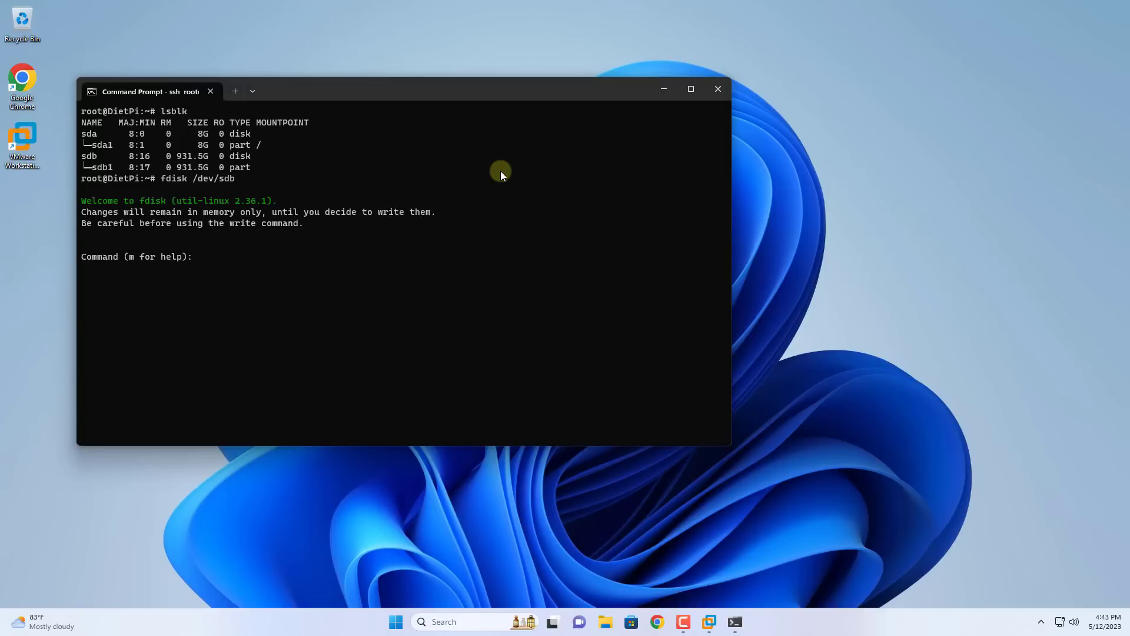
pyautogui.write('m')
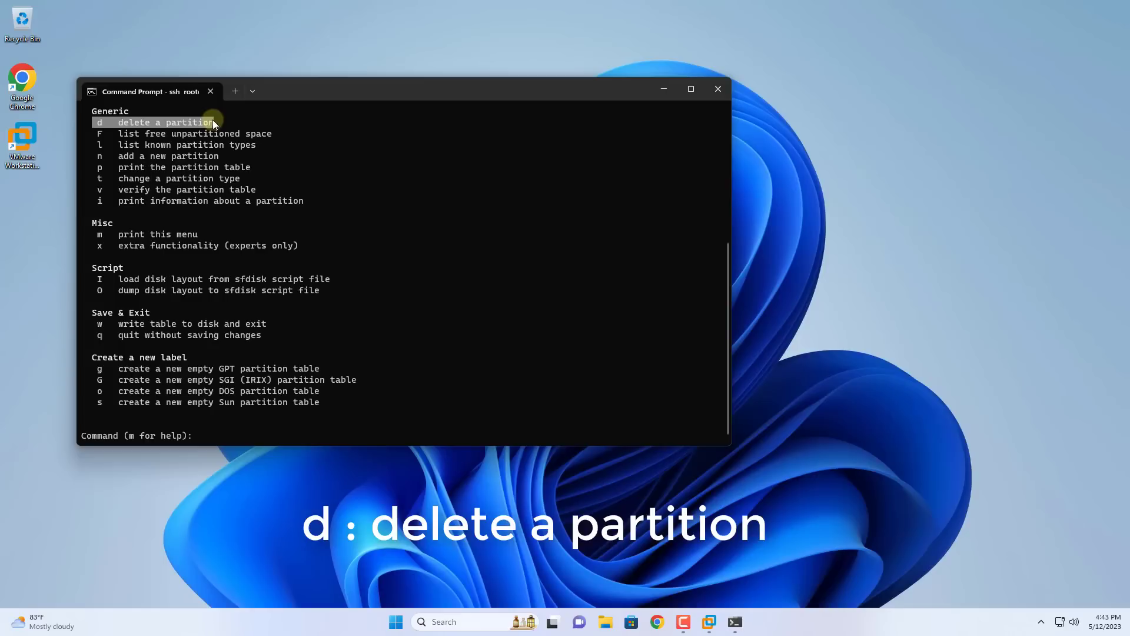
pyautogui.write('d')
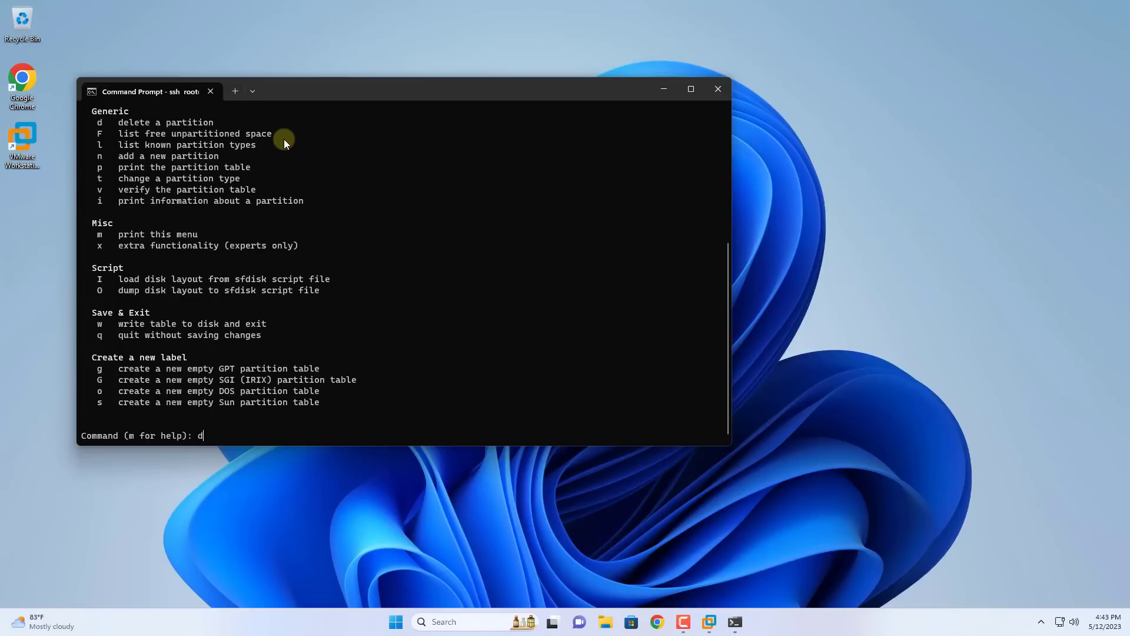
pyautogui.press('Enter')
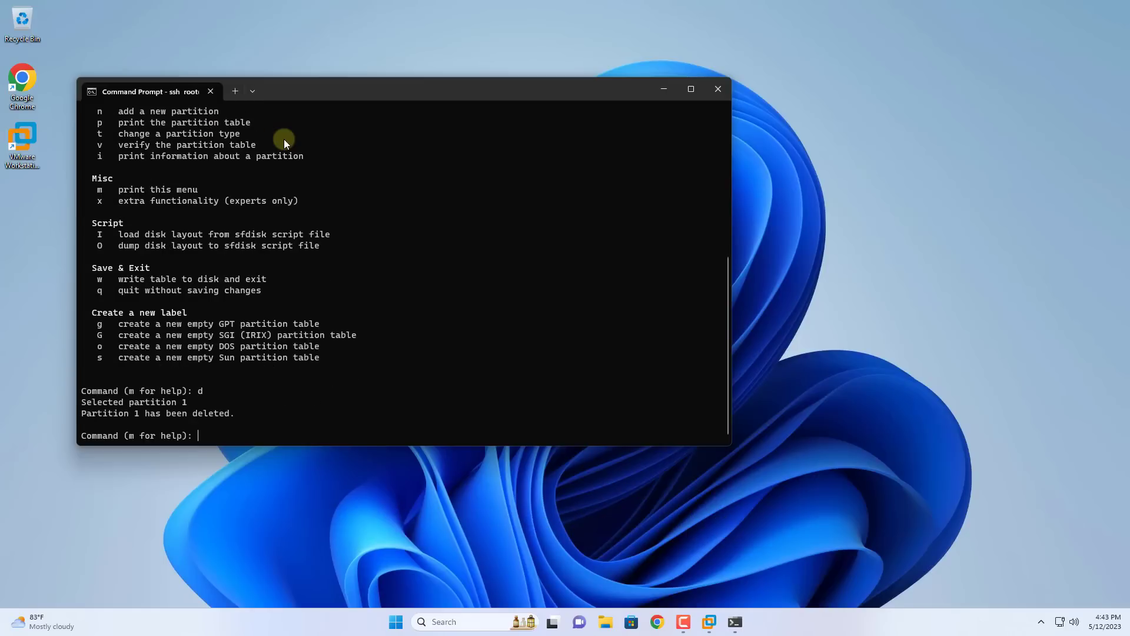
pyautogui.moveTo(273, 140)
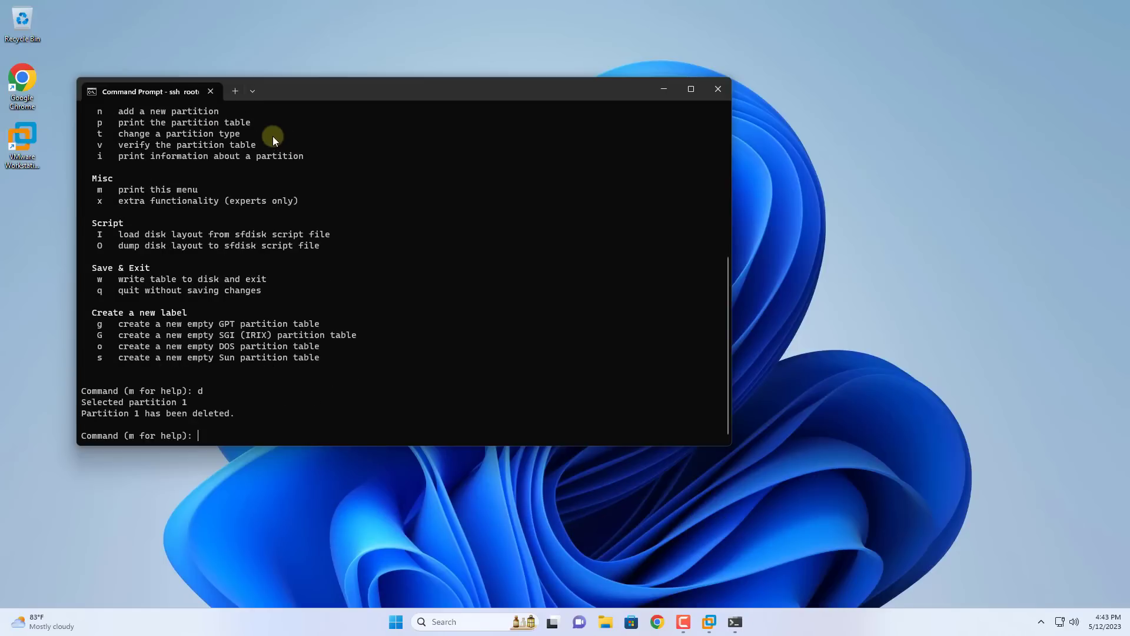
# Add a new default 931.5 GiB partition, remove the old ext4 signature, and check with lsblk.
pyautogui.doubleClick(168, 110)
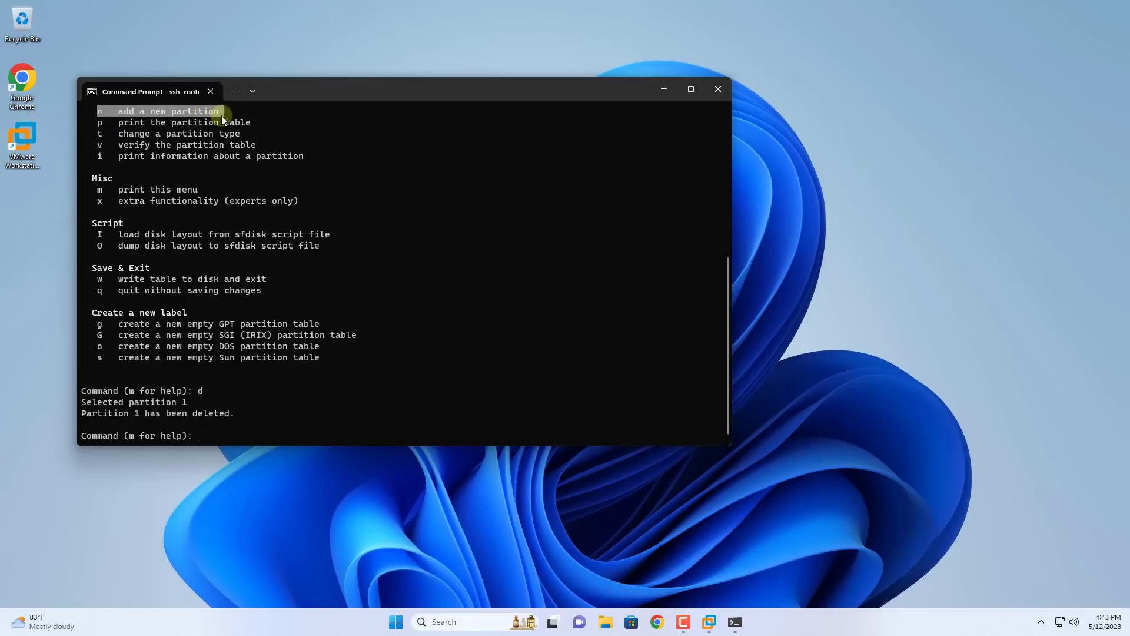
pyautogui.write('n')
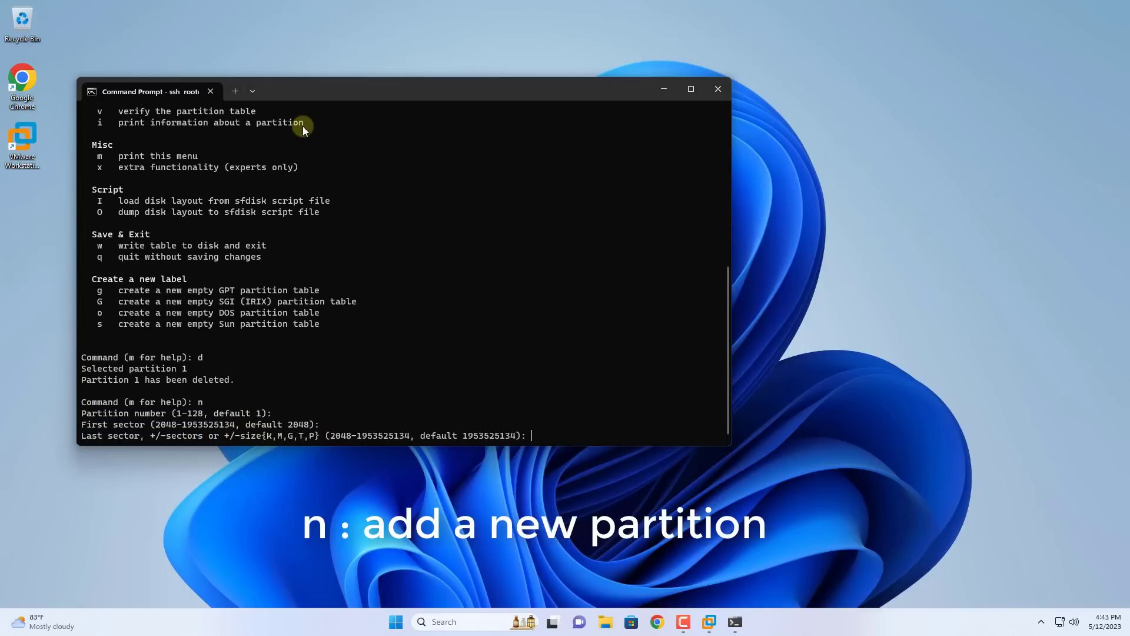
pyautogui.write('Y]es/[N]o: Y')
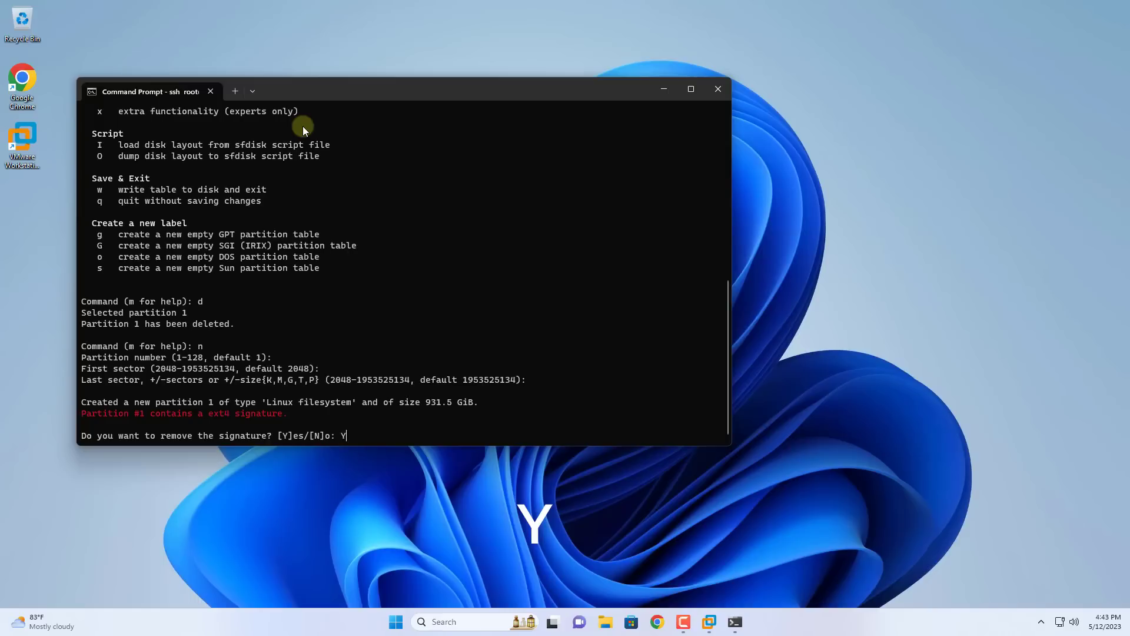
pyautogui.press('Return')
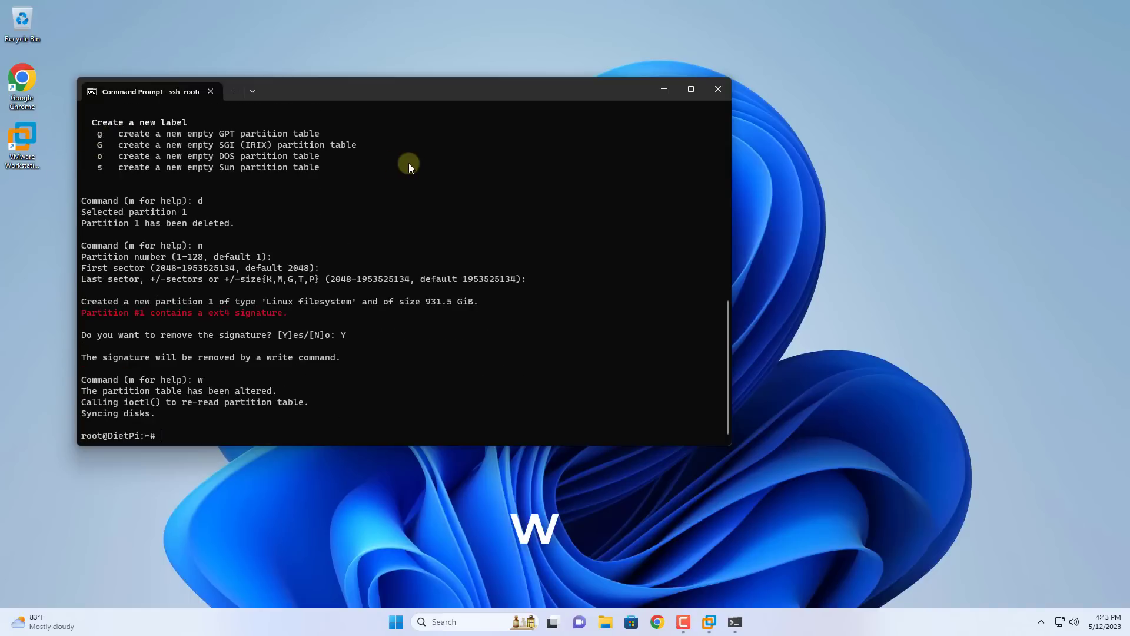
pyautogui.write('lsblk')
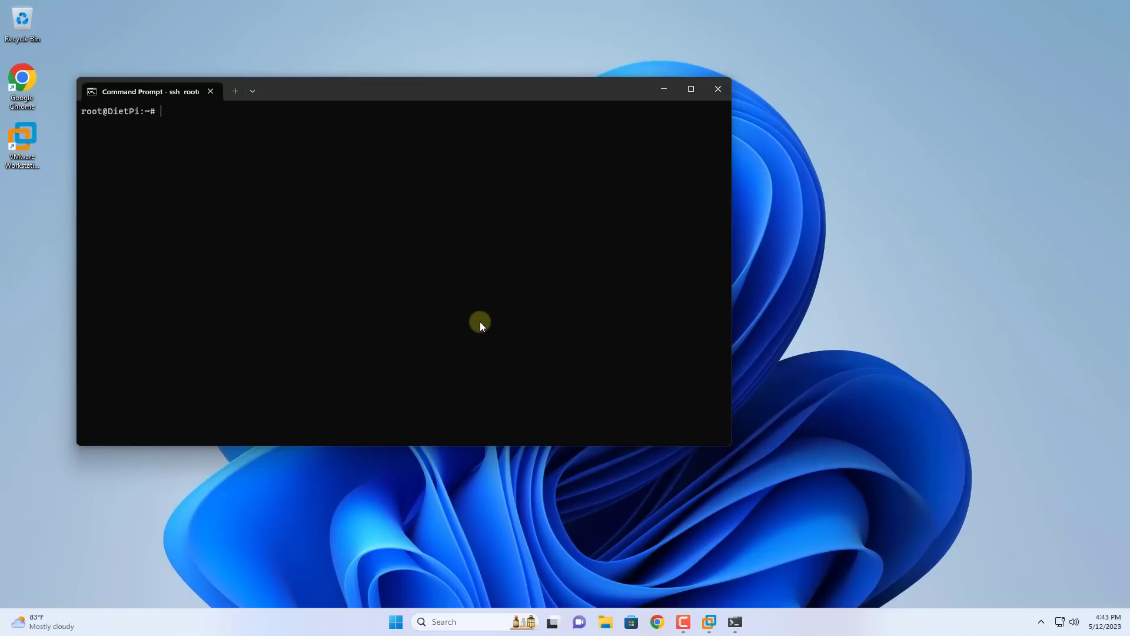
# Format /dev/sdb1 as ext4 with mkfs -t ext4.
pyautogui.write('mkfs -t e')
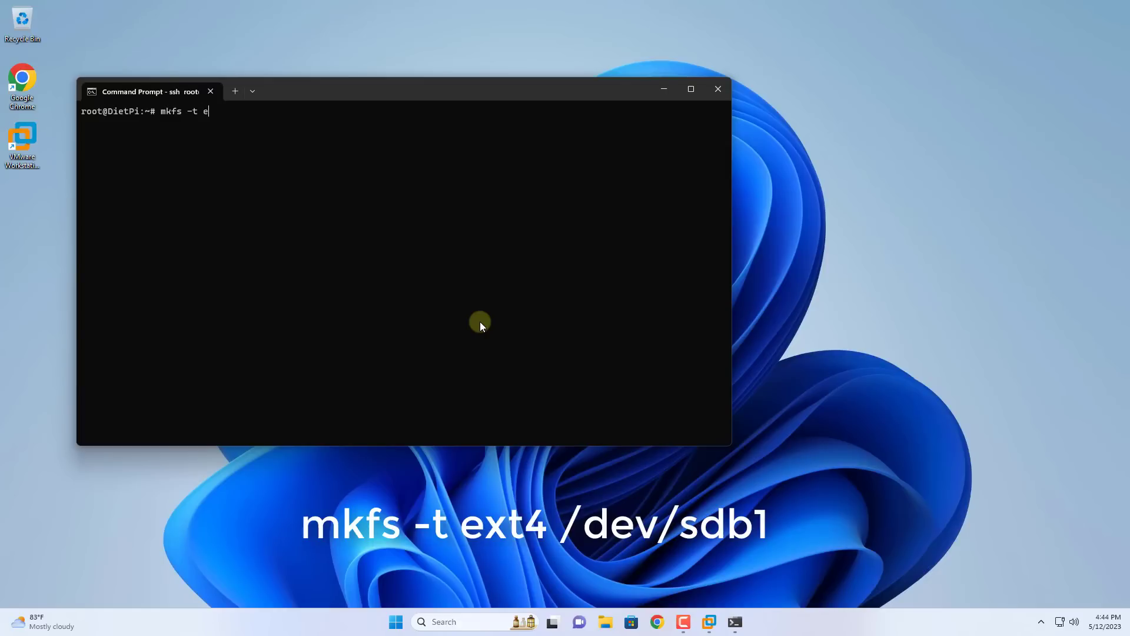
pyautogui.write('xt')
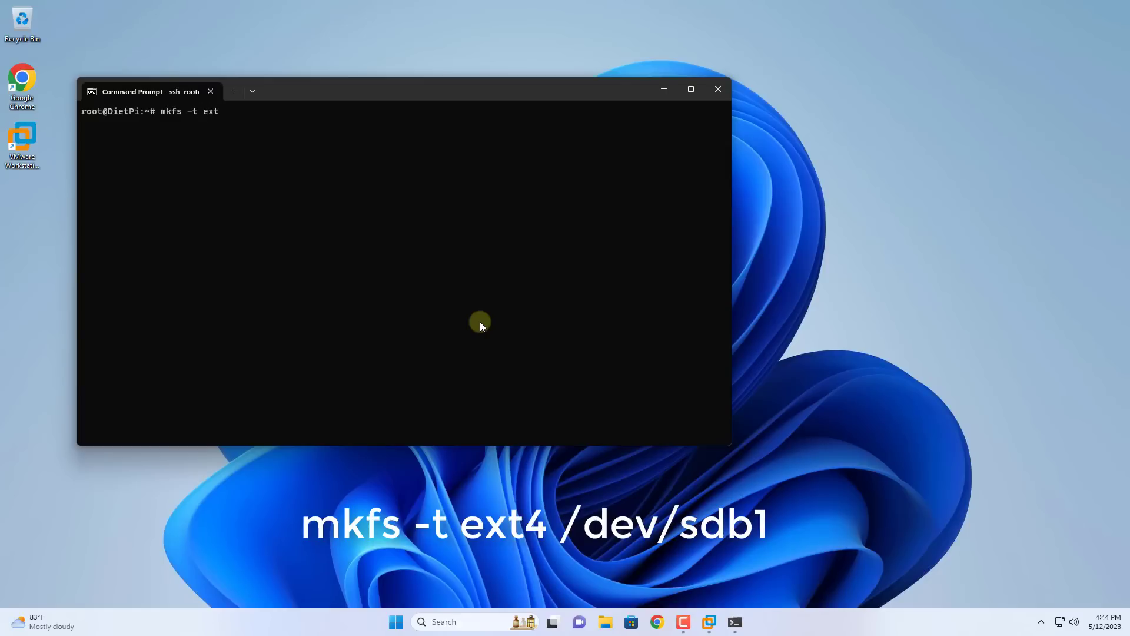
pyautogui.write('4')
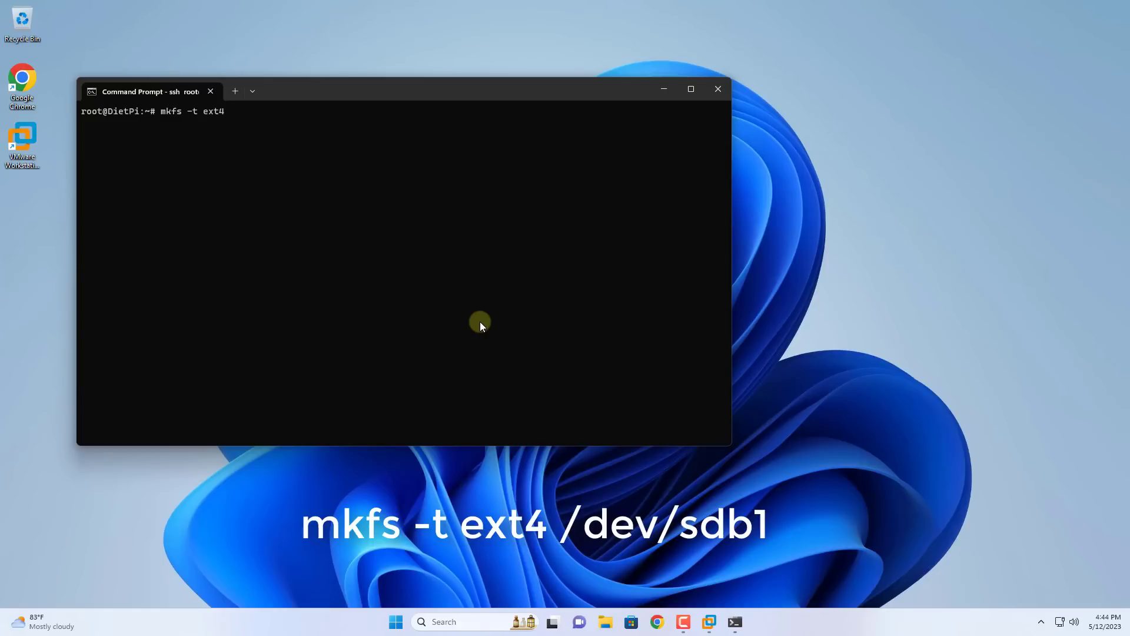
pyautogui.write('/dev/sdb1')
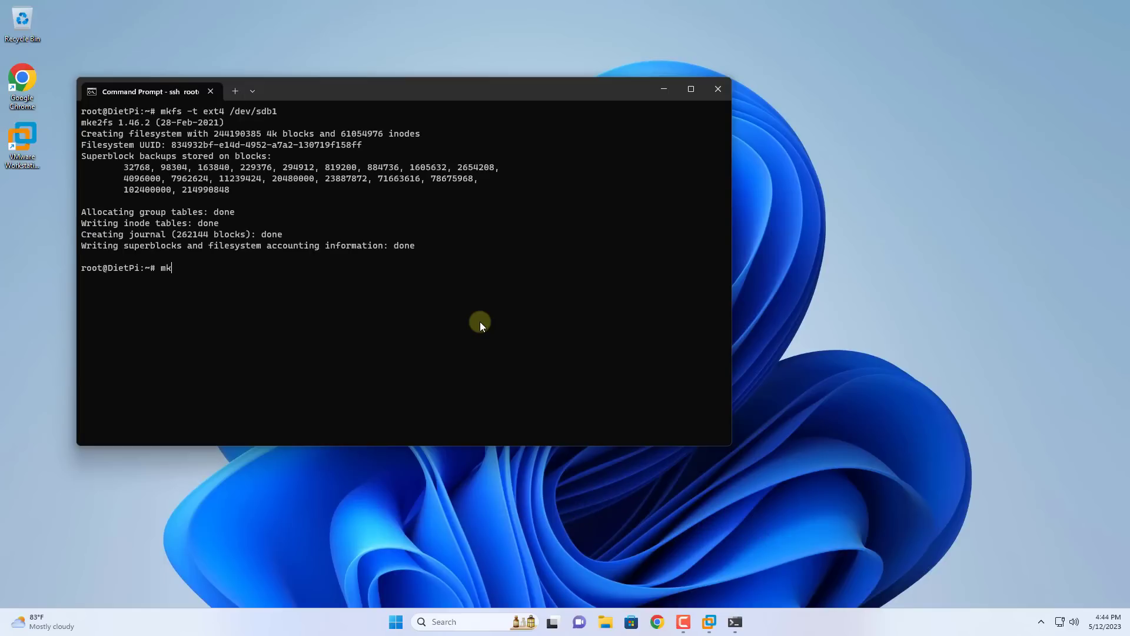
# Create /mnt/disk2 and mount /dev/sdb1 there.
pyautogui.write('dir')
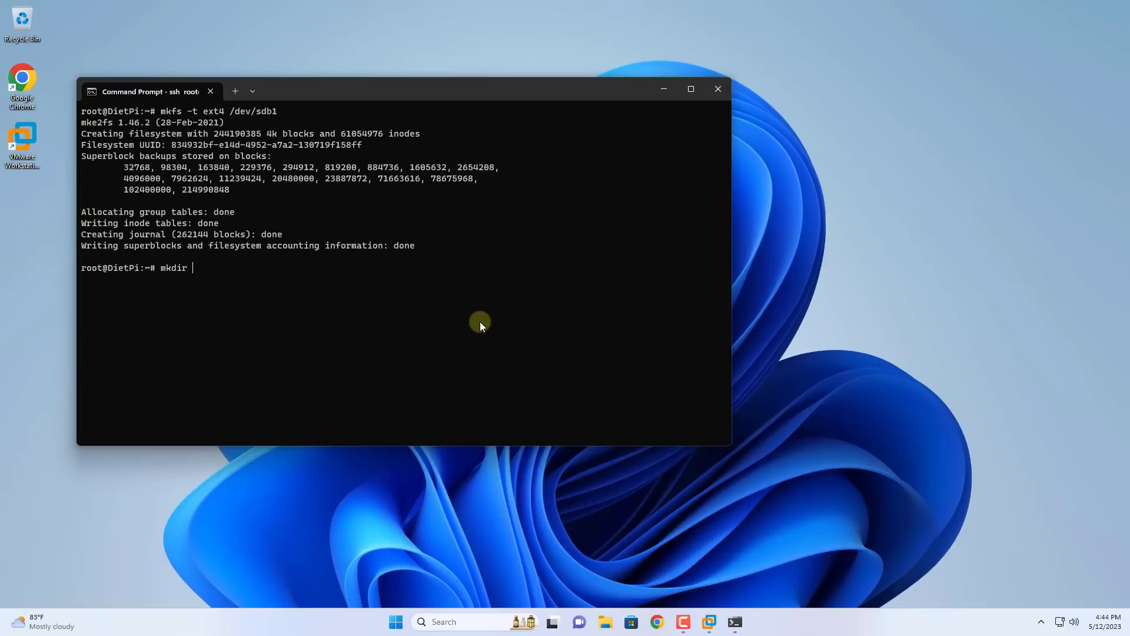
pyautogui.write('/mnt/disk2')
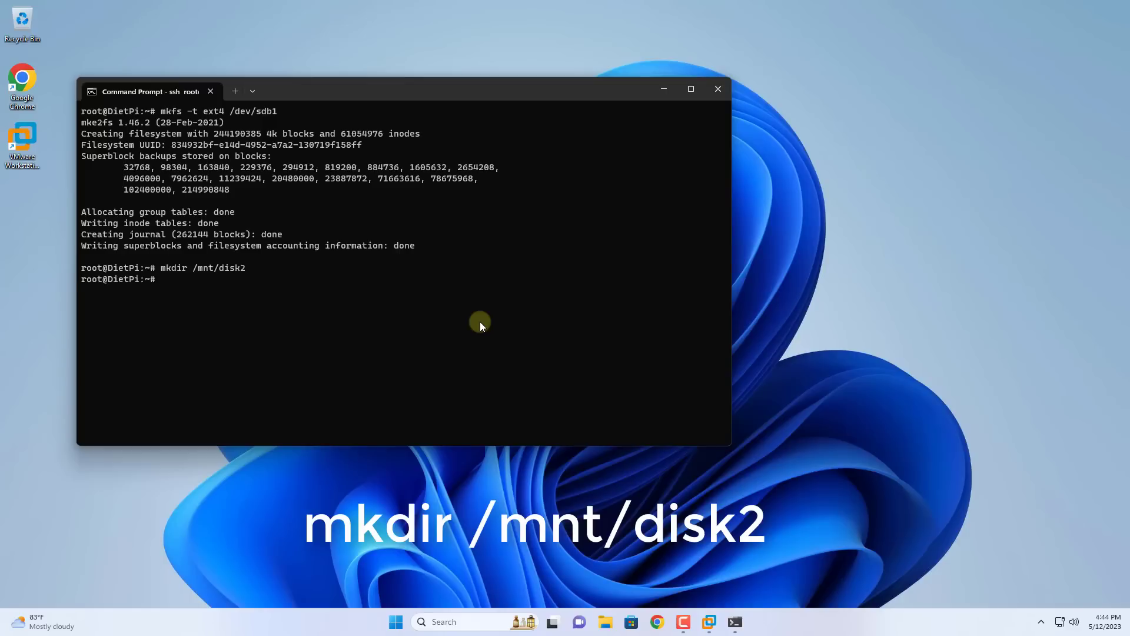
pyautogui.write('mount')
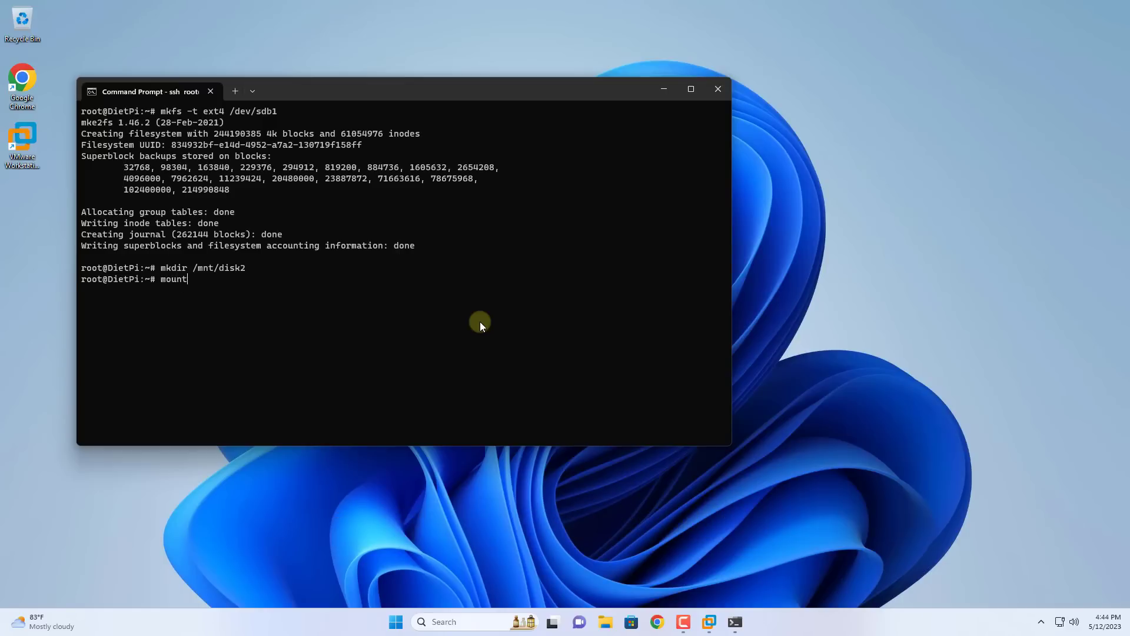
pyautogui.write('/dev/')
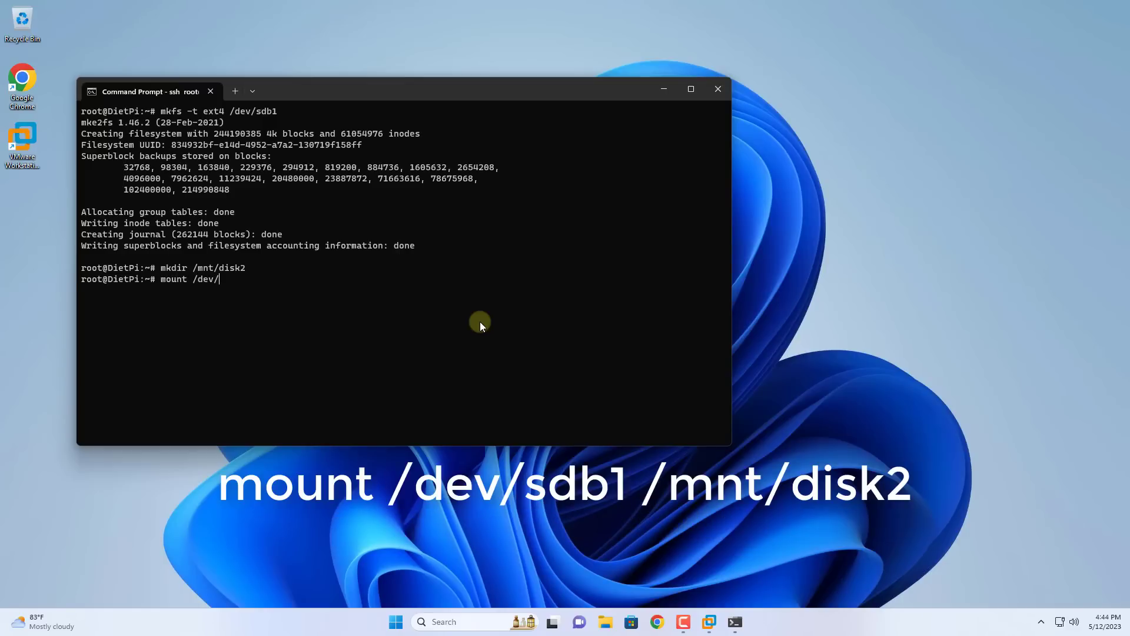
pyautogui.write('sdb1 /')
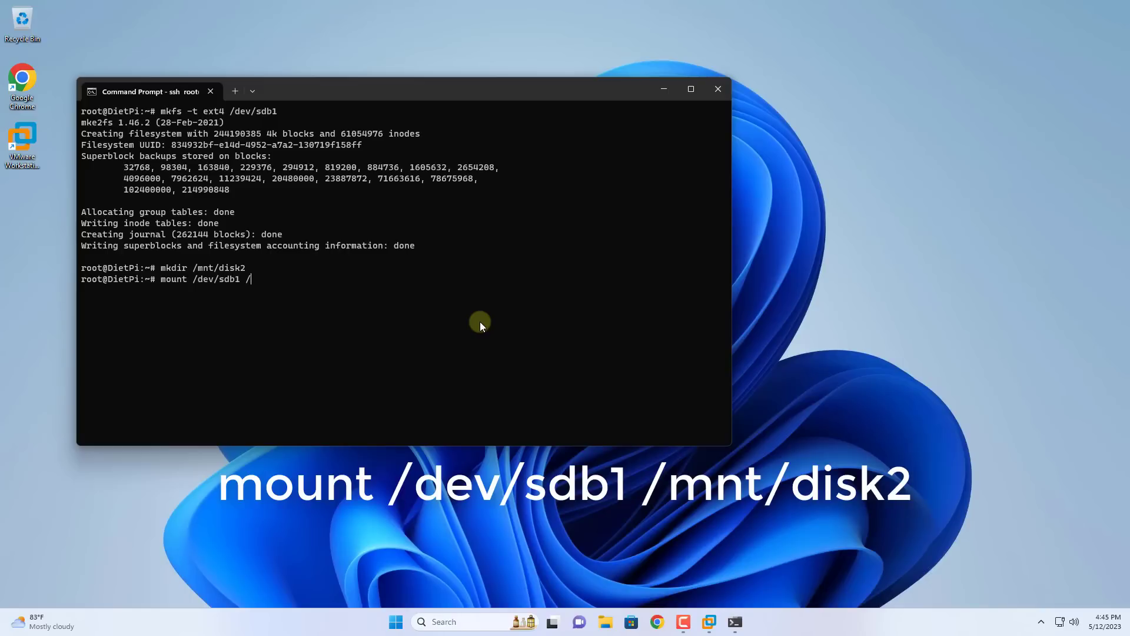
pyautogui.write('mnt/')
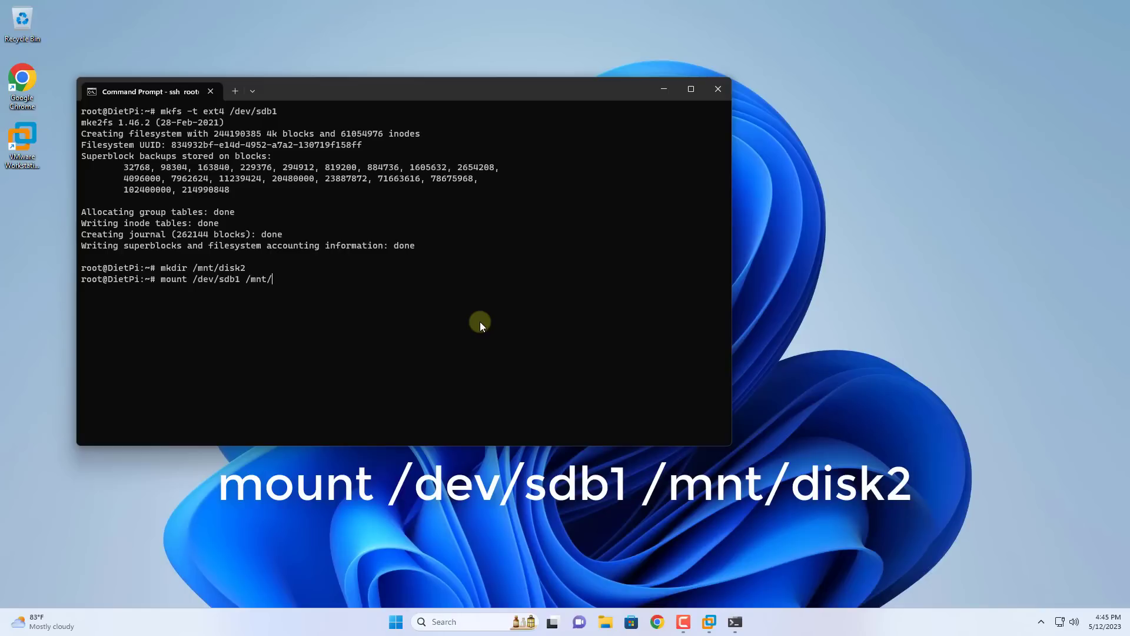
pyautogui.write('disk2')
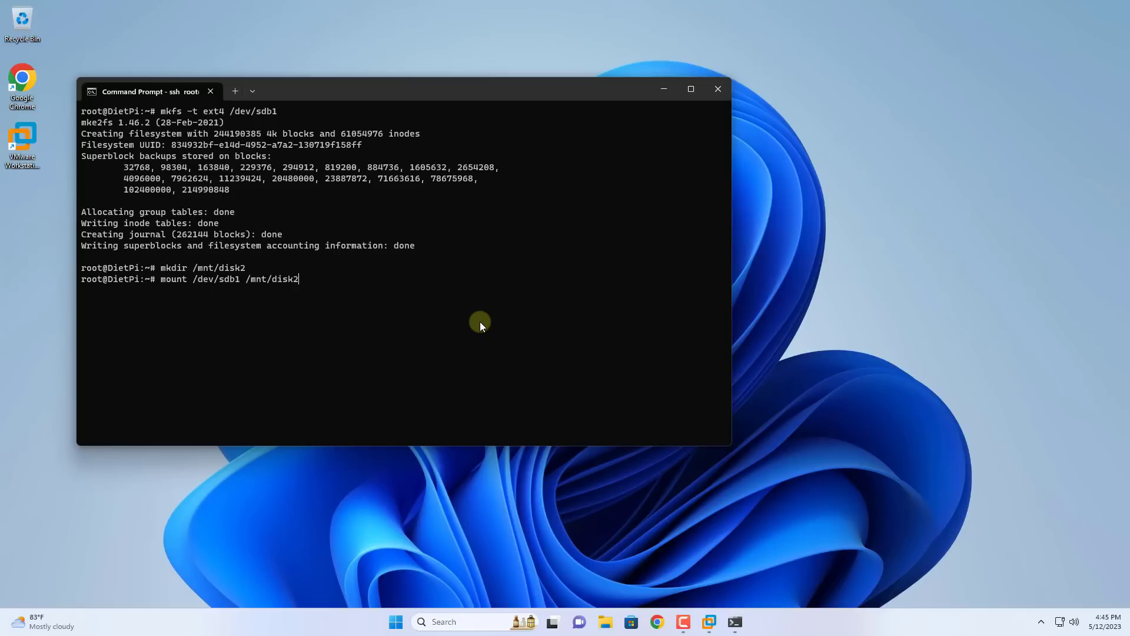
# Verify the mount with ls and lsblk, then minimize the terminal.
pyautogui.write('ls')
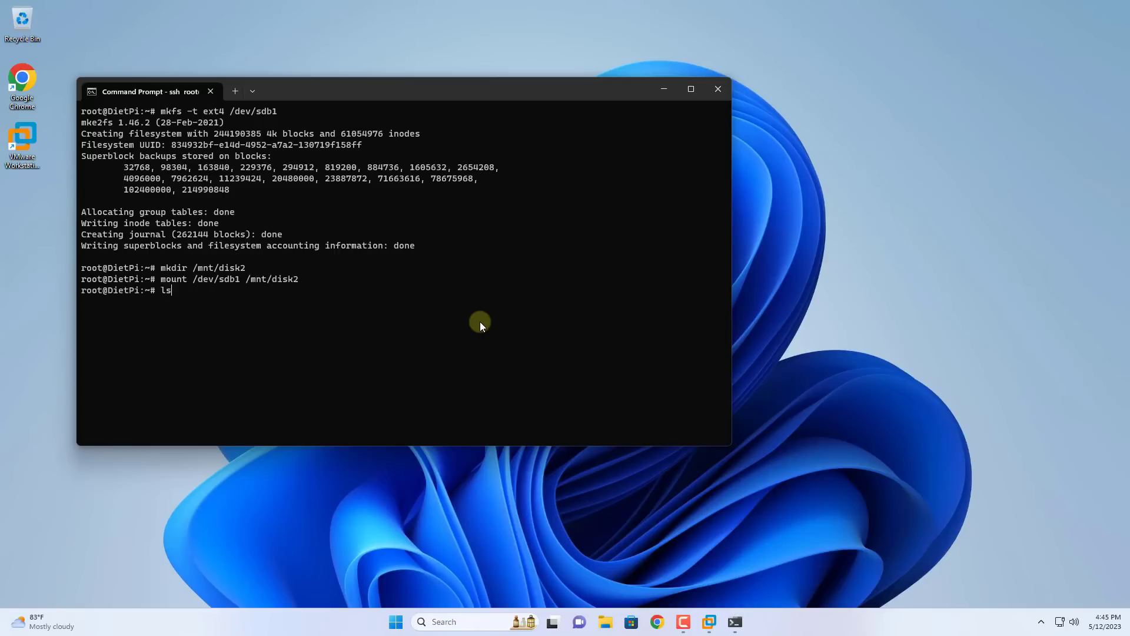
pyautogui.write('lsblk')
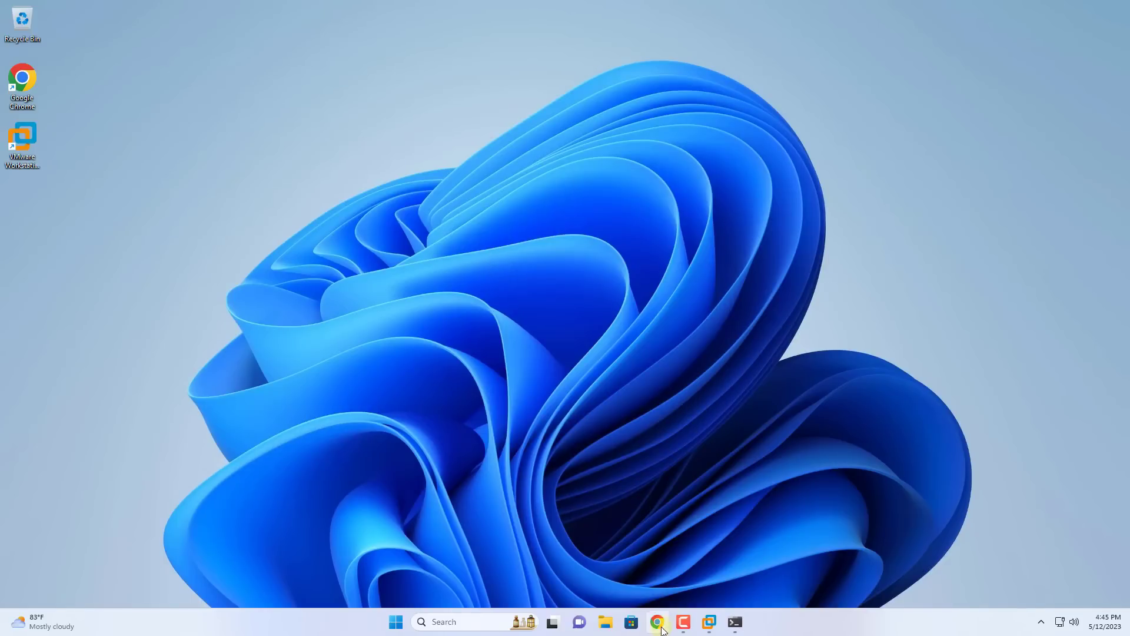
# In Nextcloud, go to the Apps page and show the Disabled apps list.
pyautogui.click(657, 622)
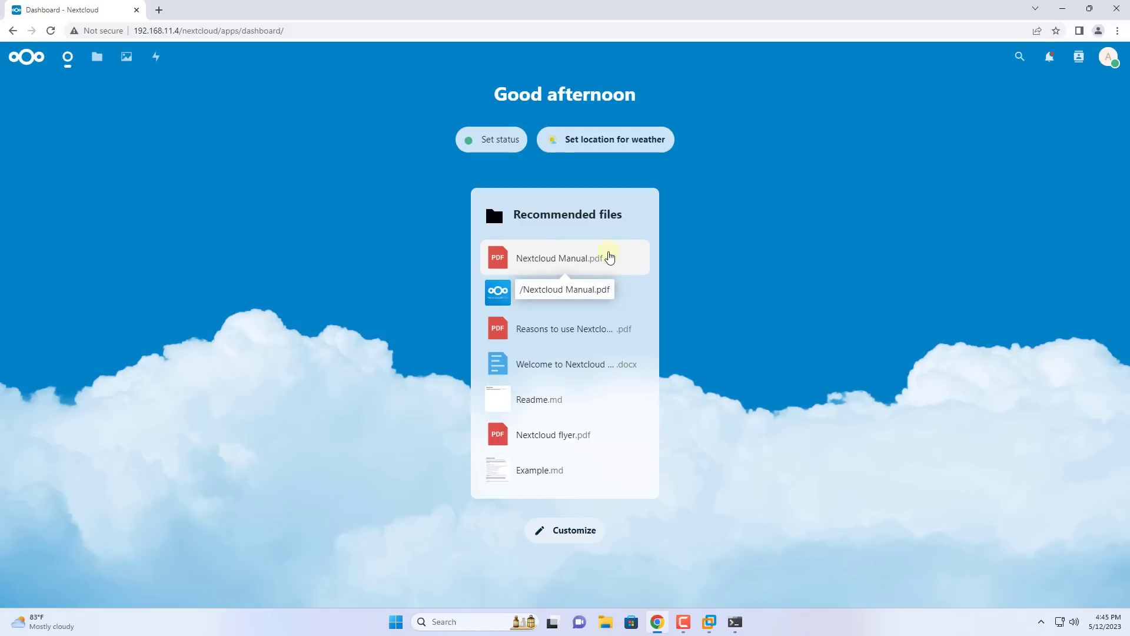
pyautogui.click(1108, 56)
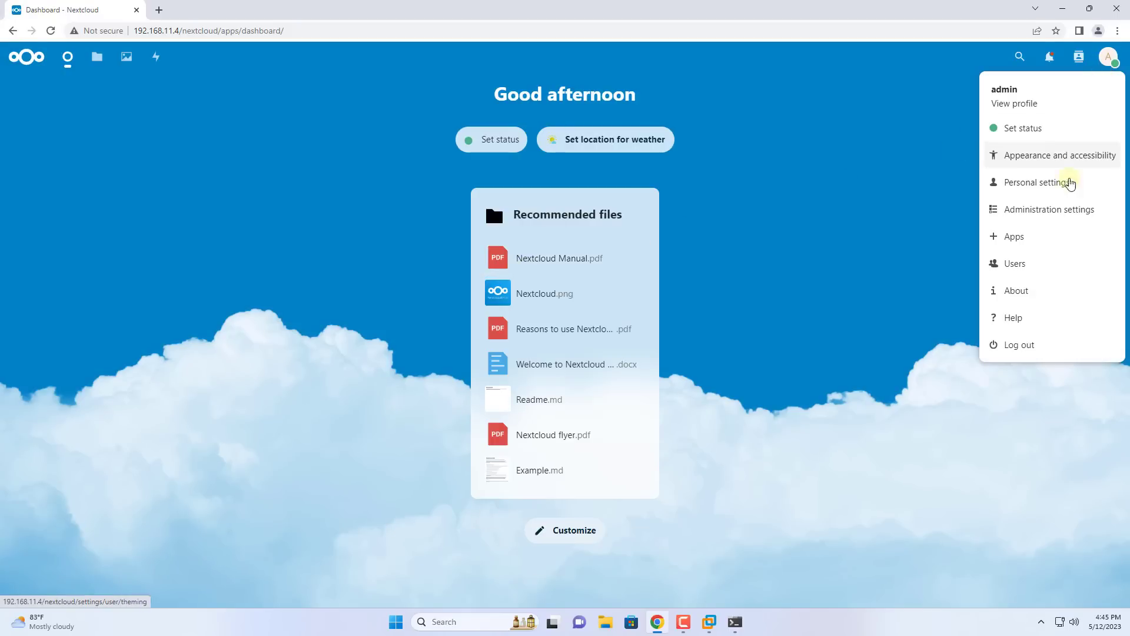
pyautogui.click(1015, 237)
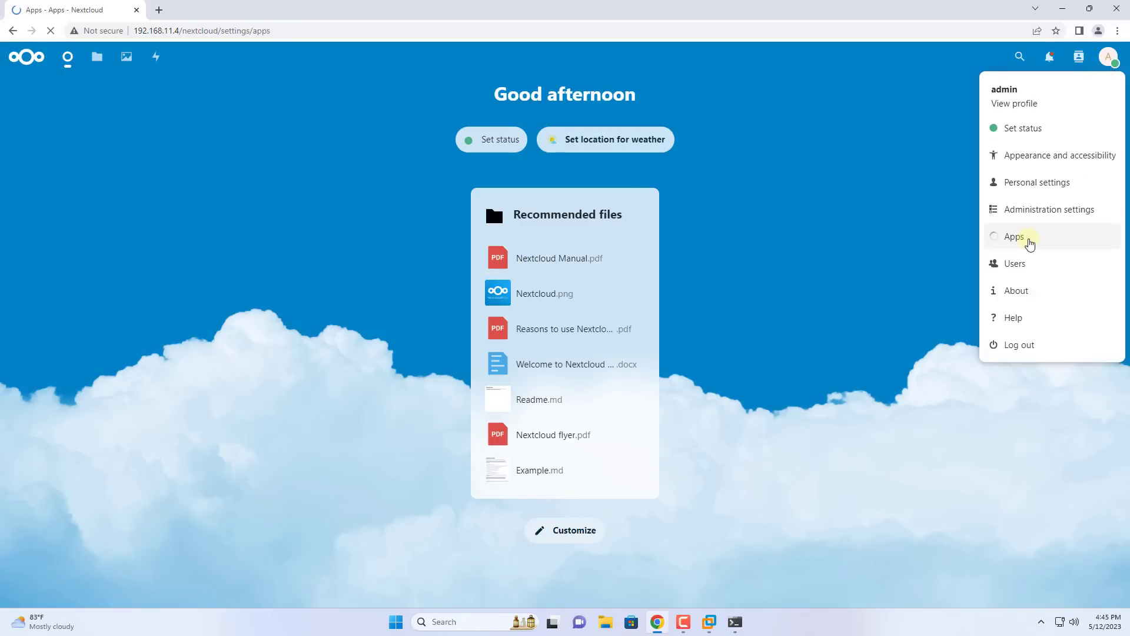
pyautogui.click(1015, 237)
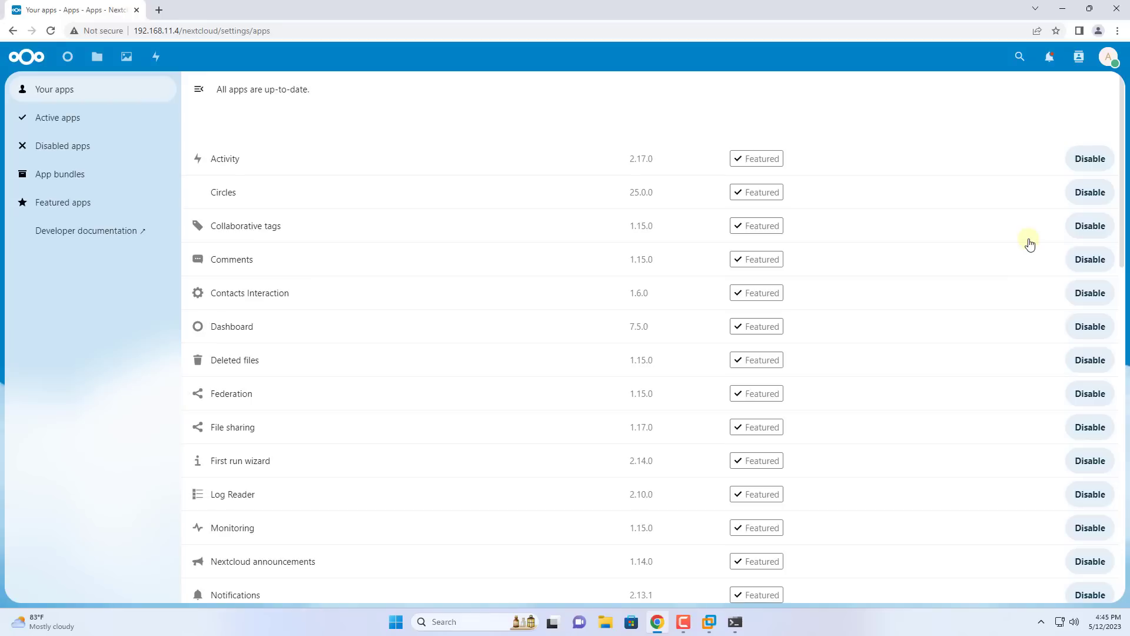
pyautogui.click(62, 146)
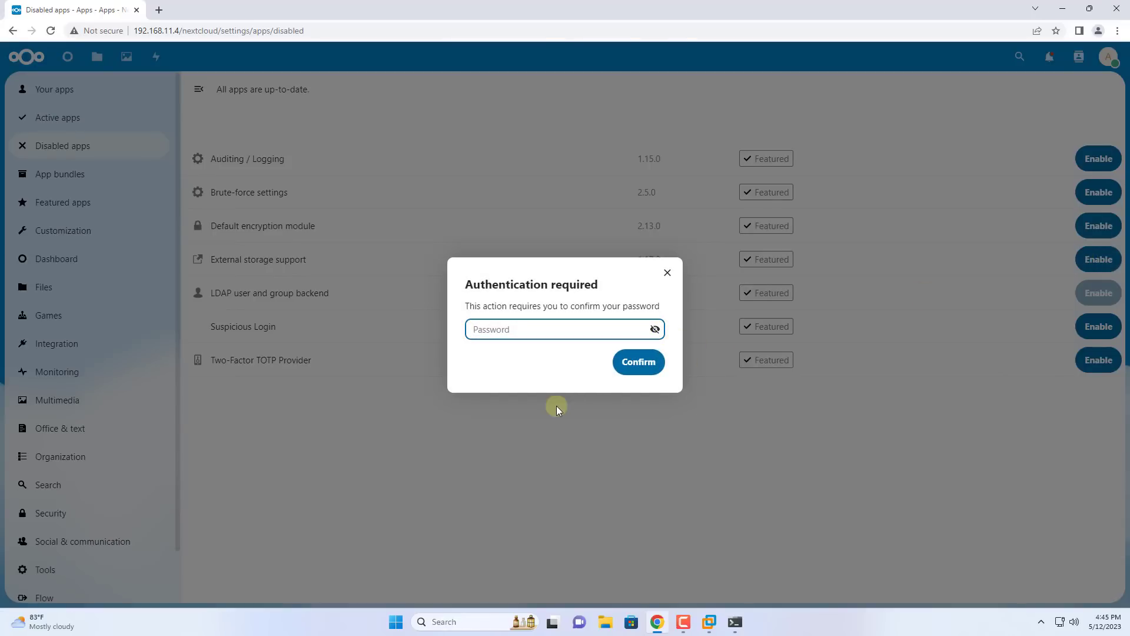
pyautogui.write('dietpi')
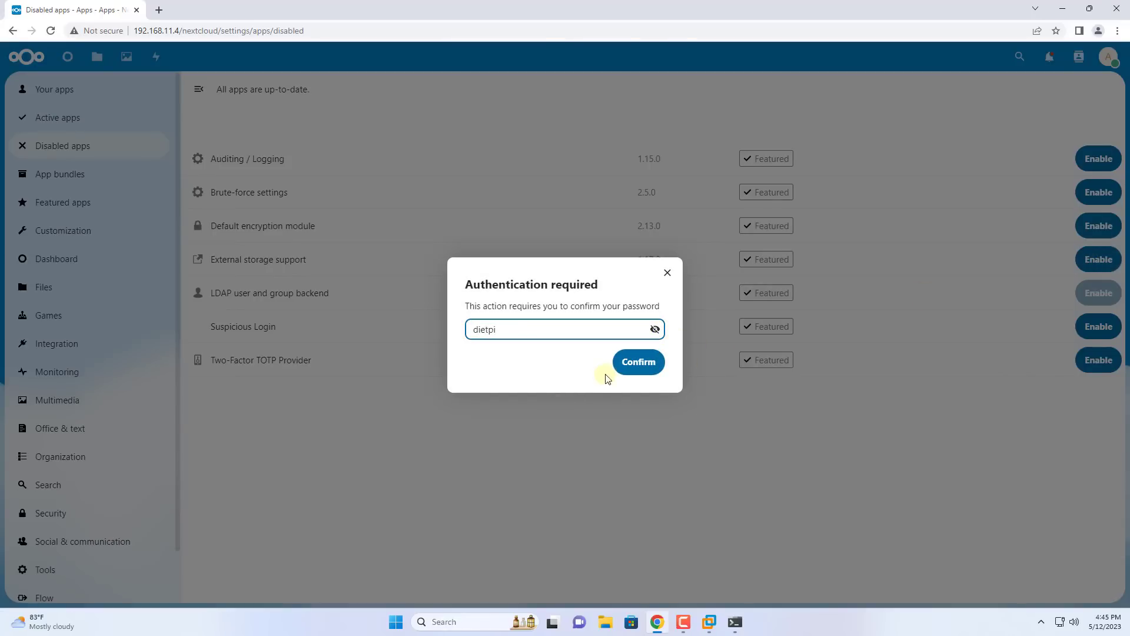
pyautogui.click(639, 362)
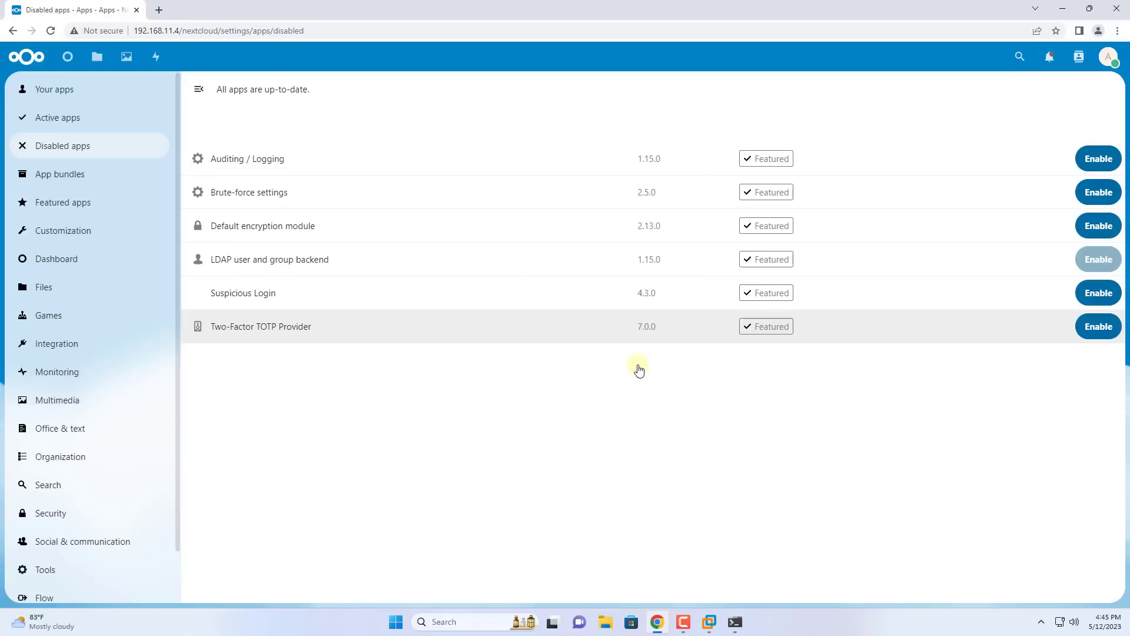
pyautogui.click(1109, 57)
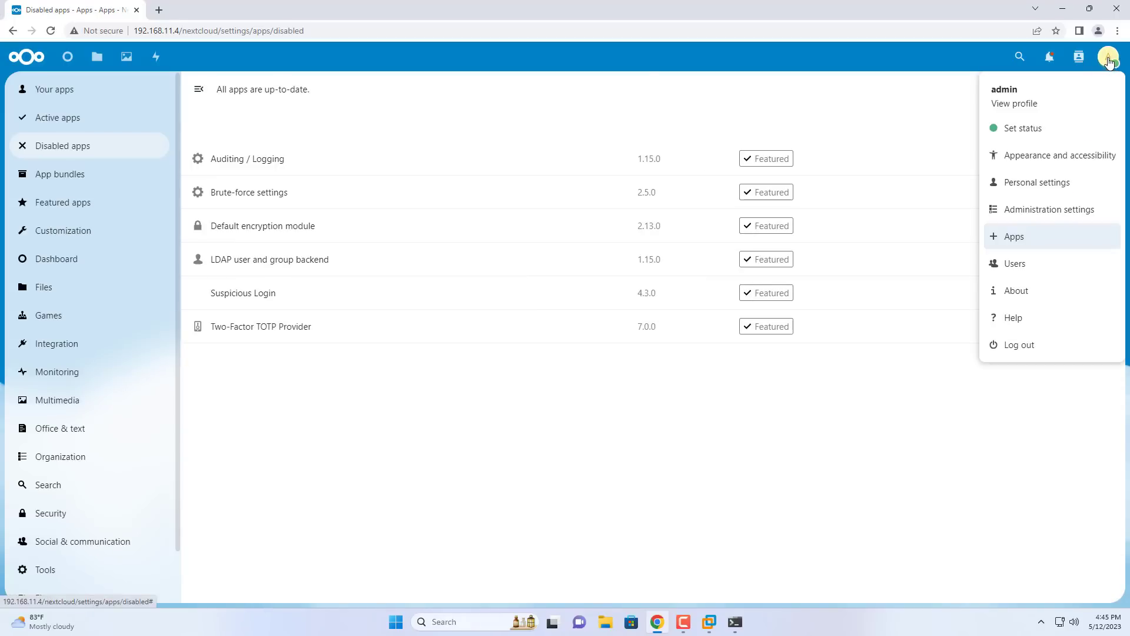
pyautogui.click(1051, 210)
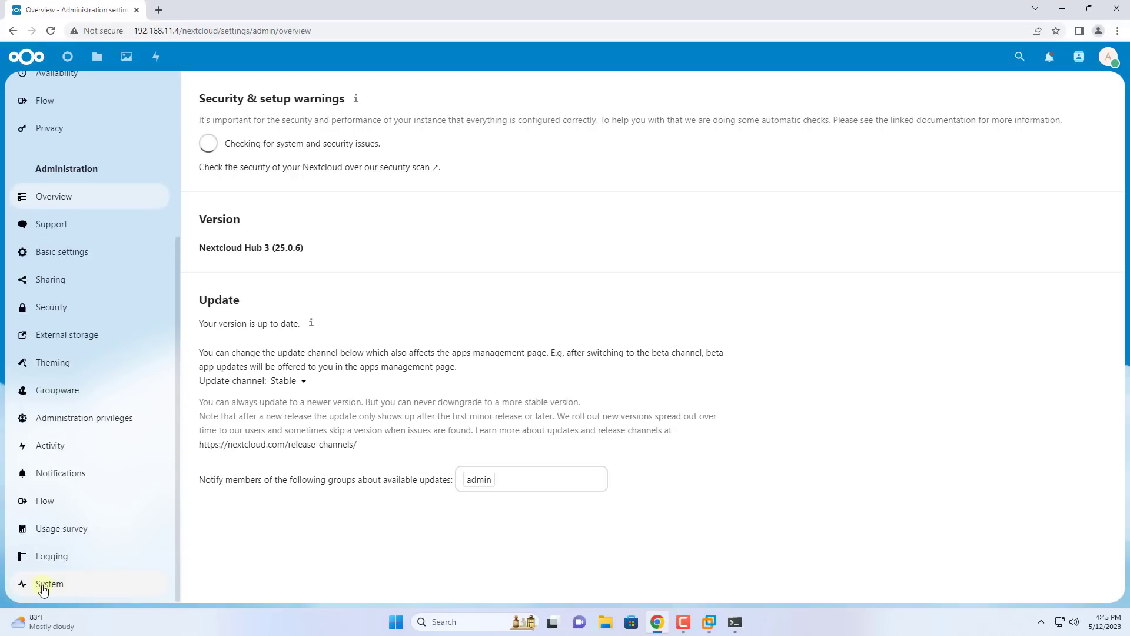
# In Administration's External storage section, start adding a Local storage.
pyautogui.click(46, 584)
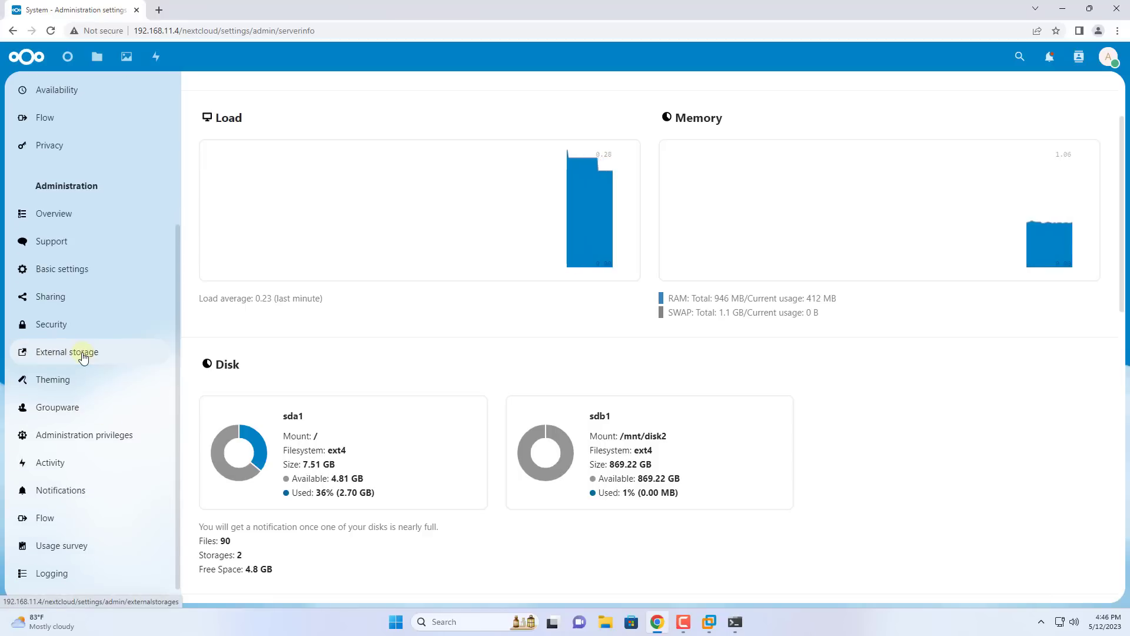
pyautogui.click(426, 188)
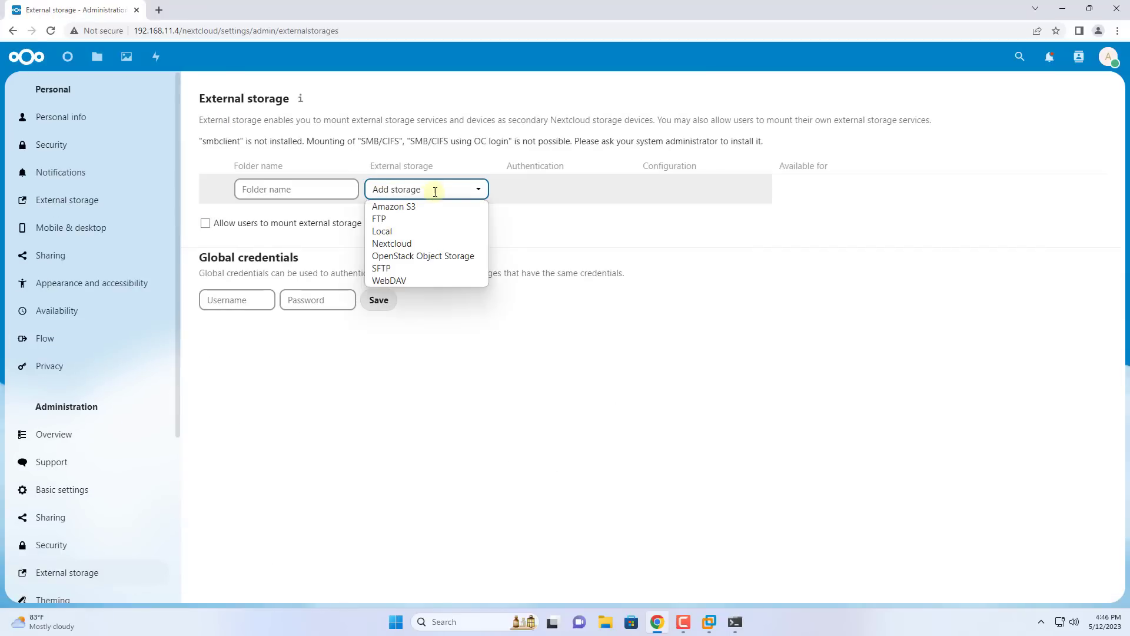
pyautogui.click(382, 231)
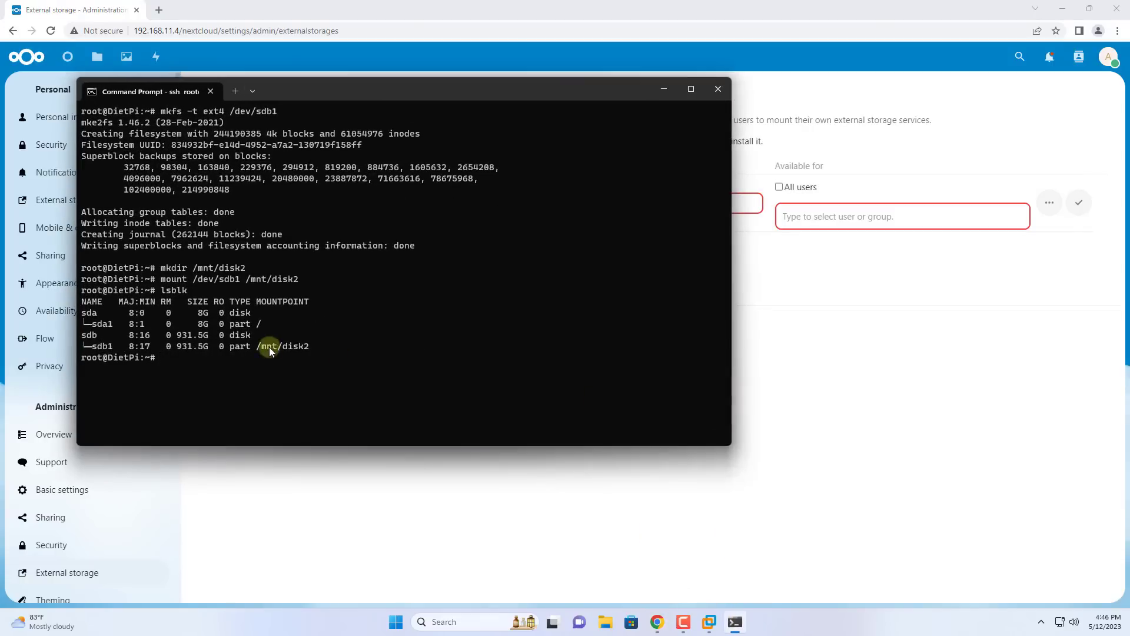
# Set the storage location to /mnt/disk2, name it Disk2 for all users, and save the entry.
pyautogui.doubleClick(283, 346)
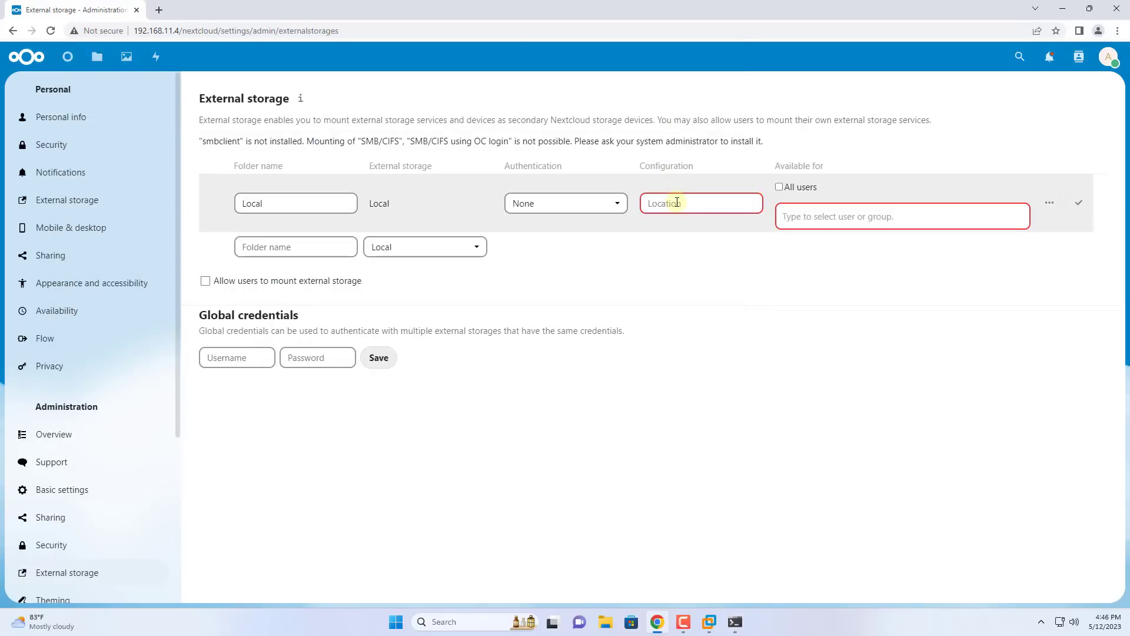
pyautogui.write('/mnt/disk2')
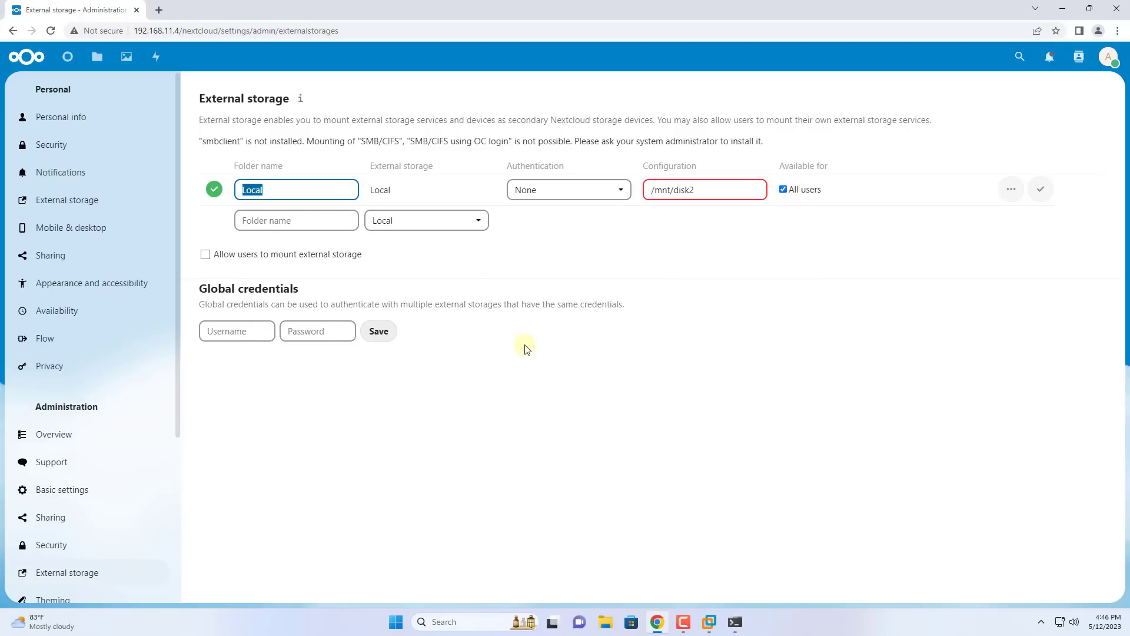
pyautogui.write('Disk2')
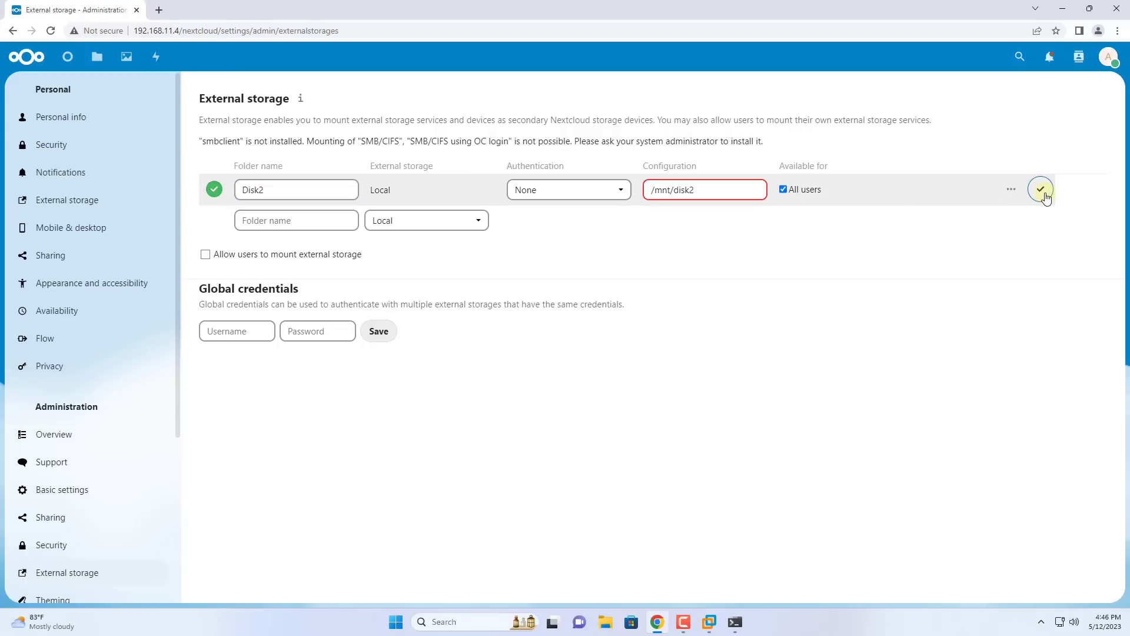
pyautogui.click(97, 58)
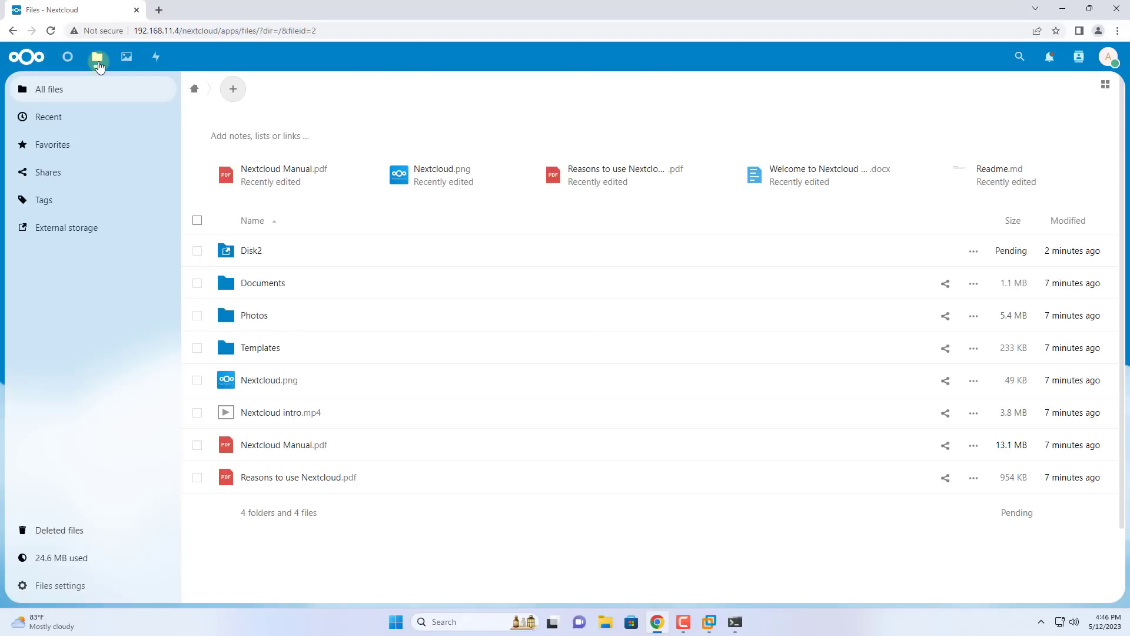
# Open Disk2 in Files and attempt to upload the ChromeSetup installer from Downloads.
pyautogui.click(252, 250)
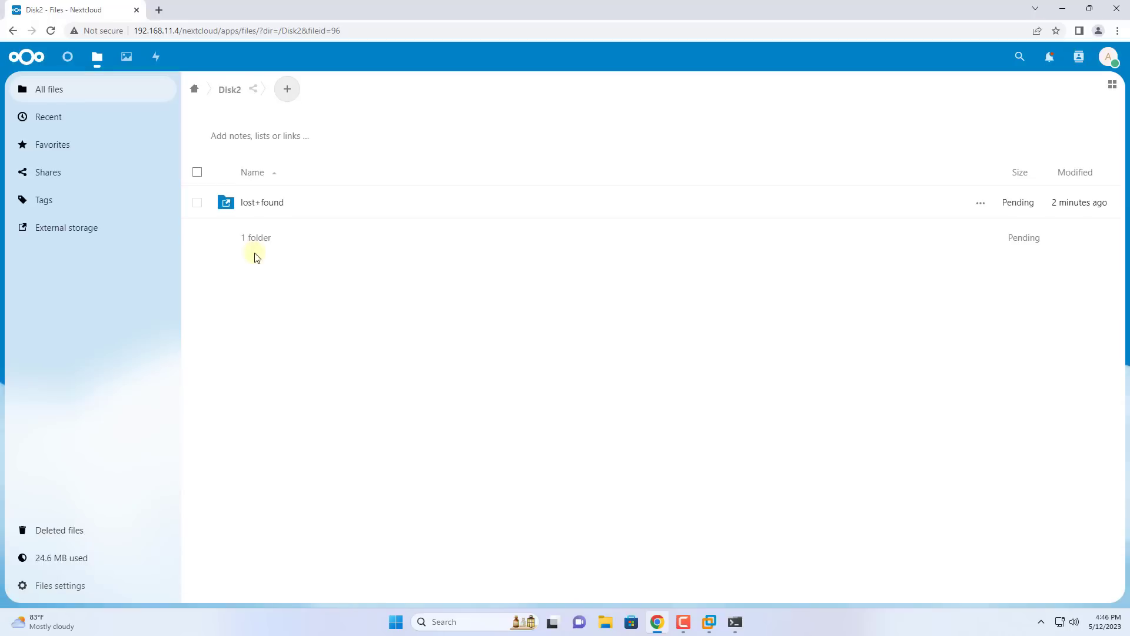
pyautogui.click(286, 90)
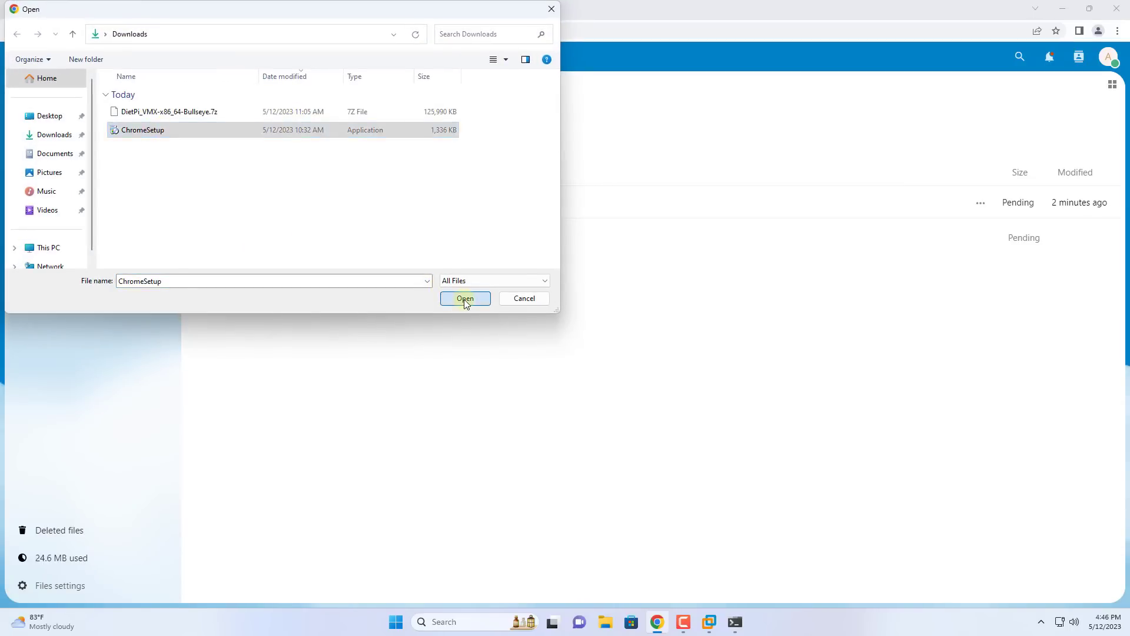
pyautogui.click(465, 298)
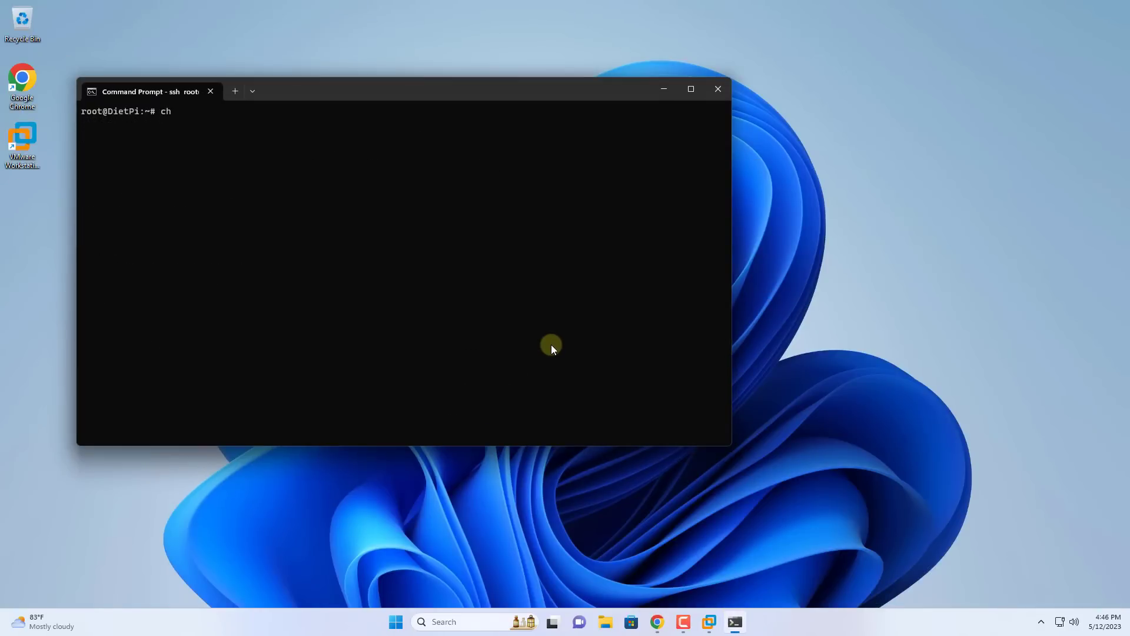
# Run chown -R www-data:www-data /mnt/disk2 to hand the disk to www-data.
pyautogui.write('o')
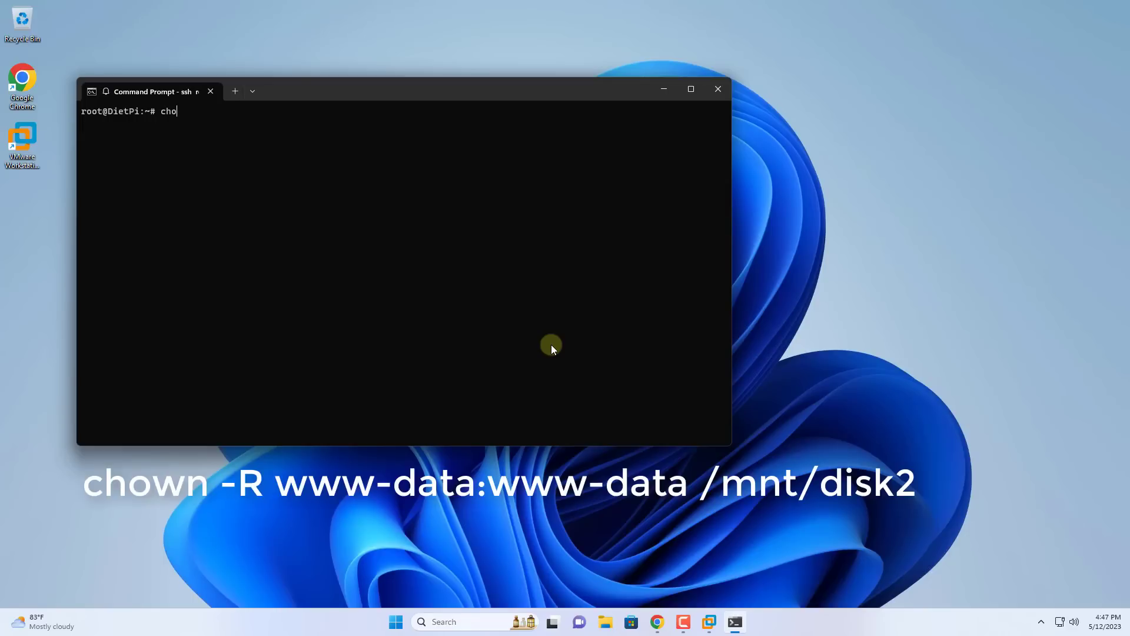
pyautogui.write('wn -')
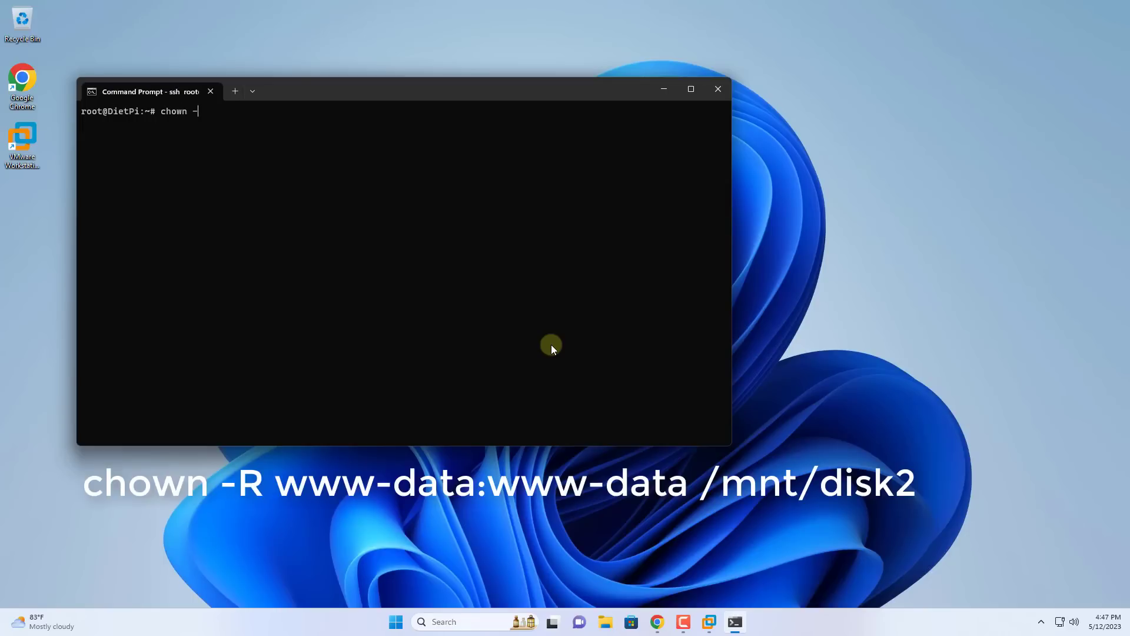
pyautogui.write('R www-data')
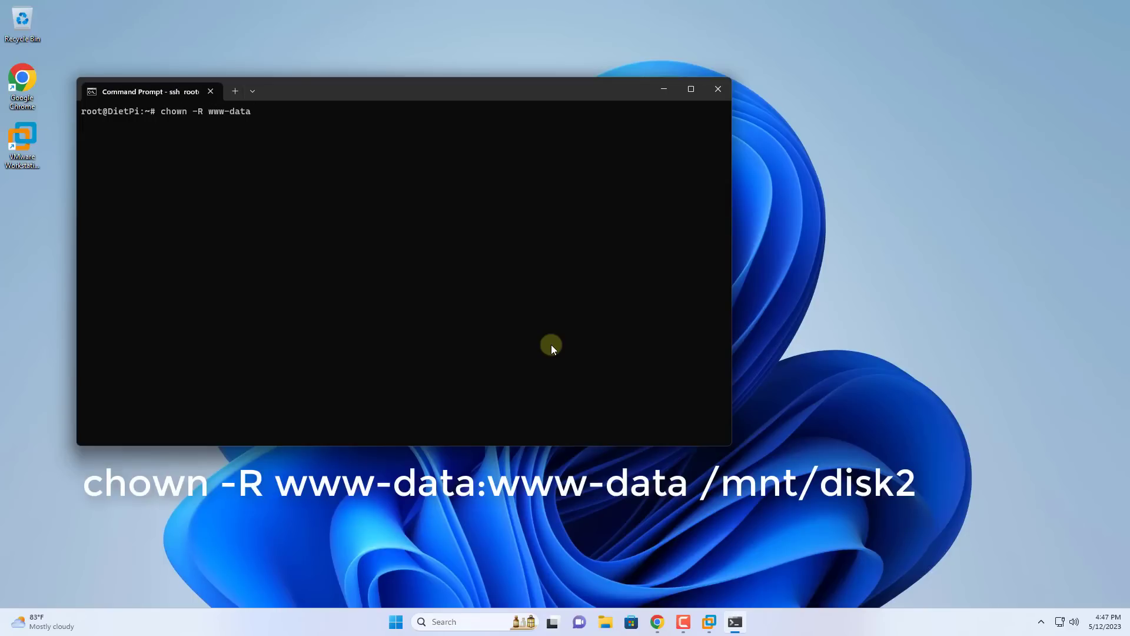
pyautogui.write(':www-data /mnt/disk2')
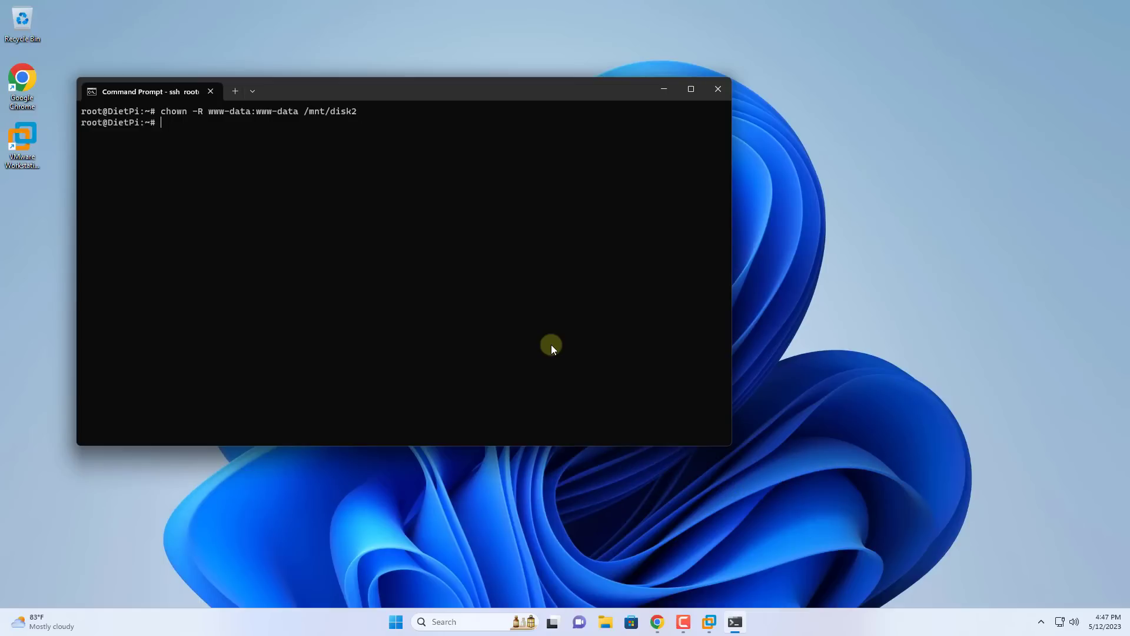
# Begin entering chmod -R 0750 /mnt/disk2 to set its permissions.
pyautogui.write('chmod -R')
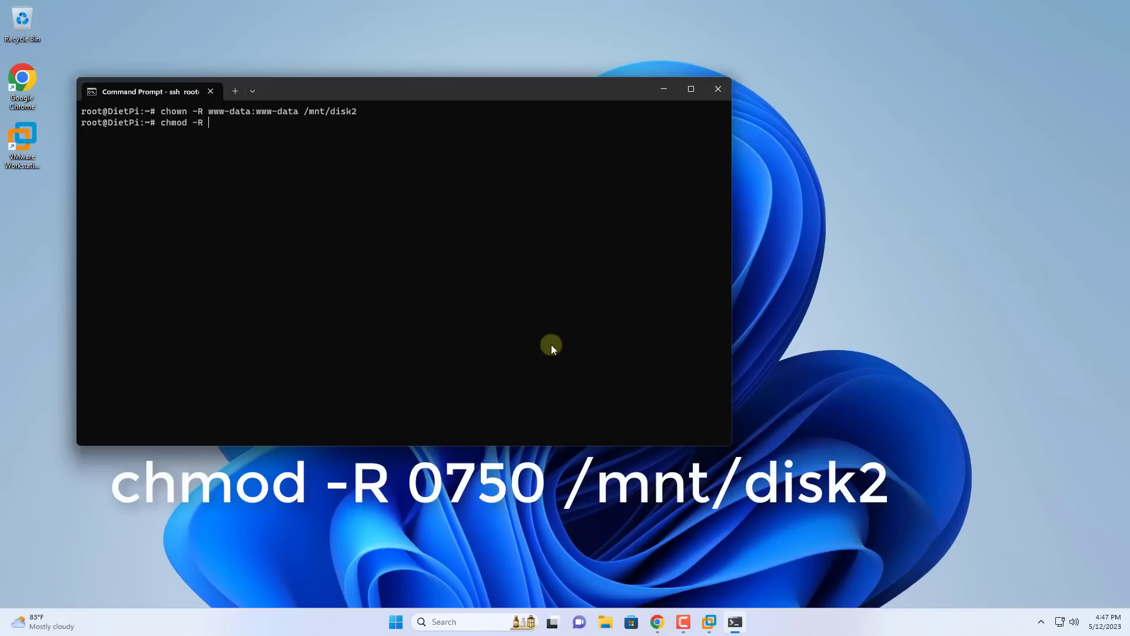
pyautogui.write('0750')
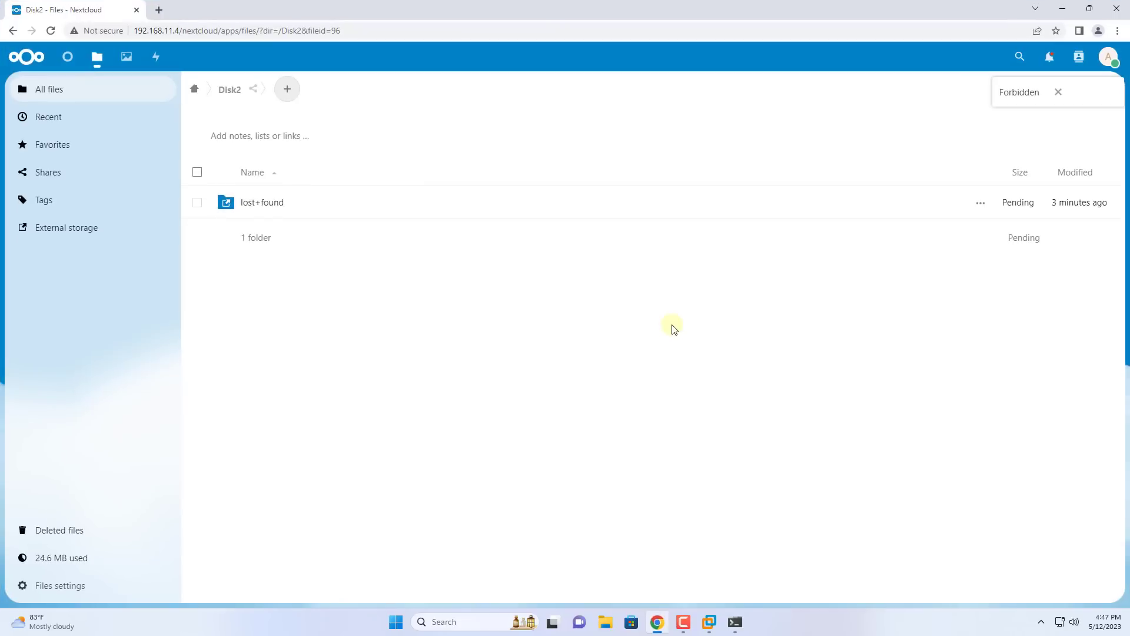
# Upload test file ChromeSetup.exe to Disk2, confirm it arrives, then delete it.
pyautogui.click(286, 90)
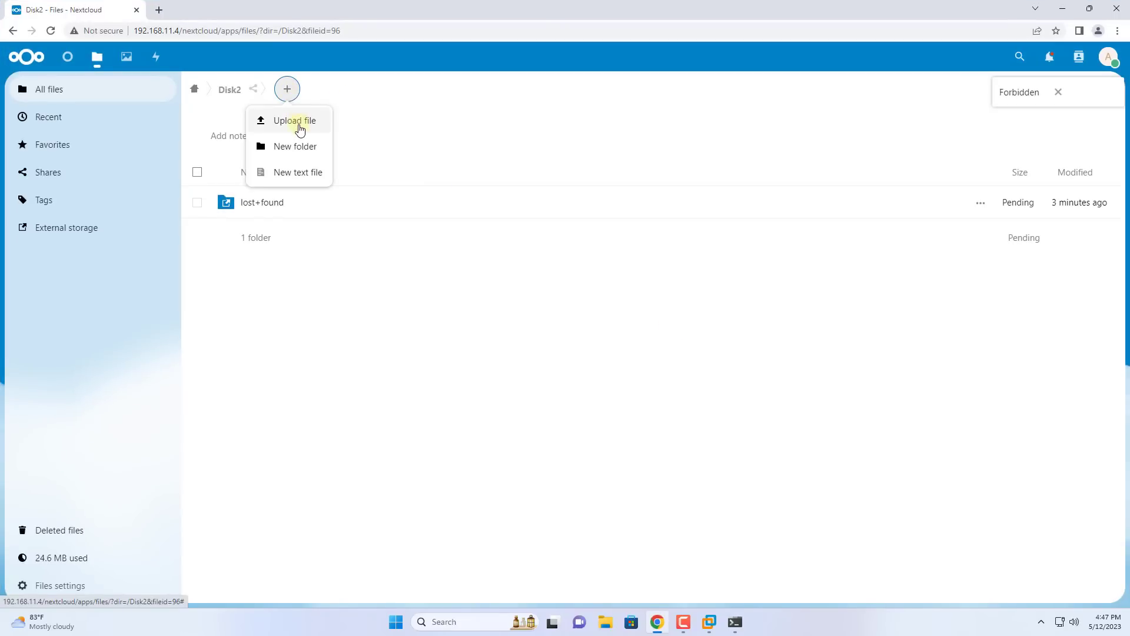
pyautogui.click(293, 120)
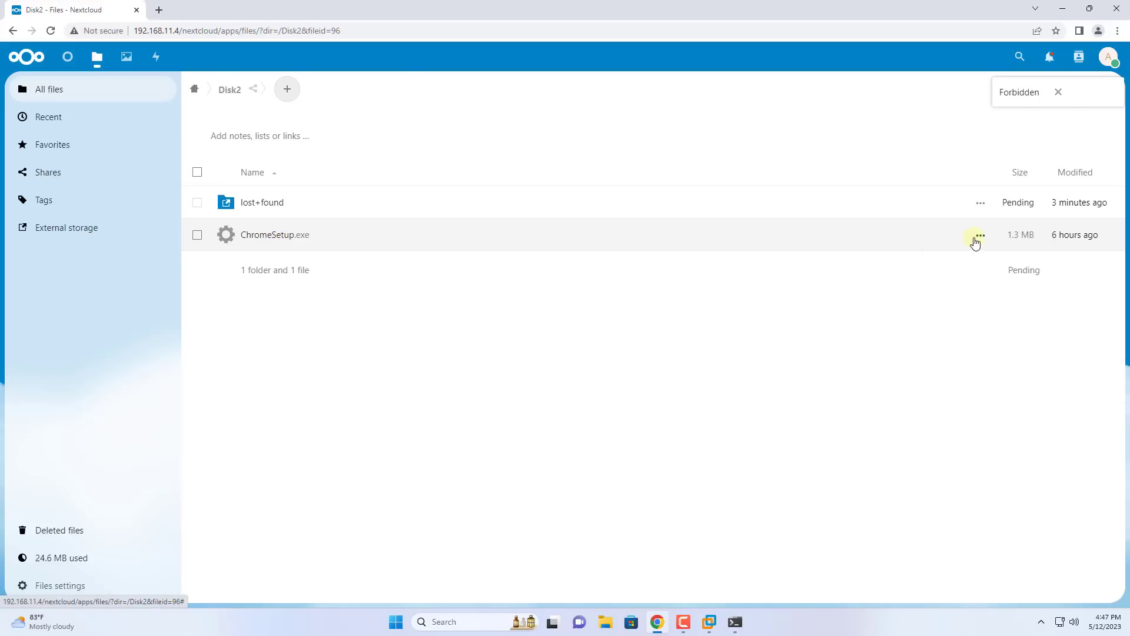
pyautogui.click(980, 234)
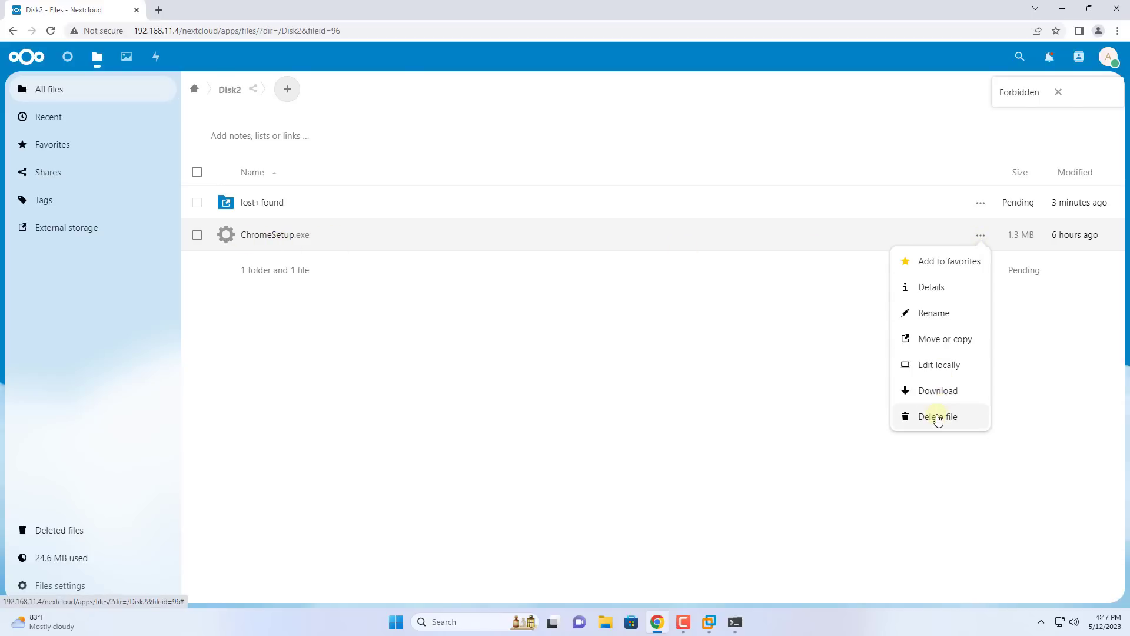
pyautogui.click(937, 416)
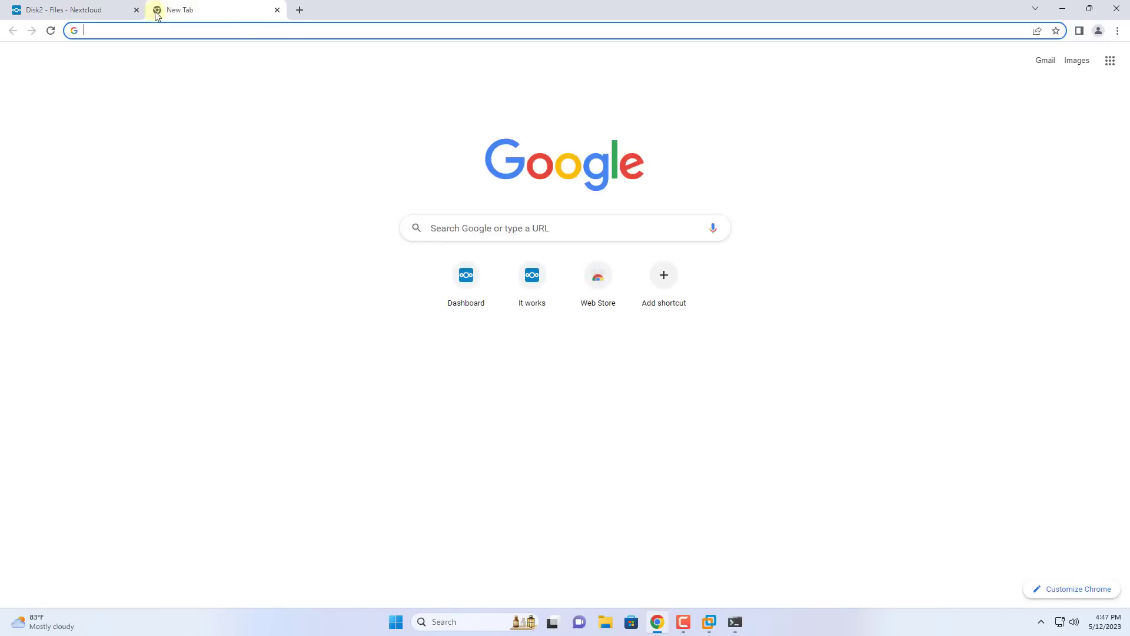
# Sign in to the router admin at 192.168.11.1 and start the port forwarding wizard.
pyautogui.write('192.168.11.1')
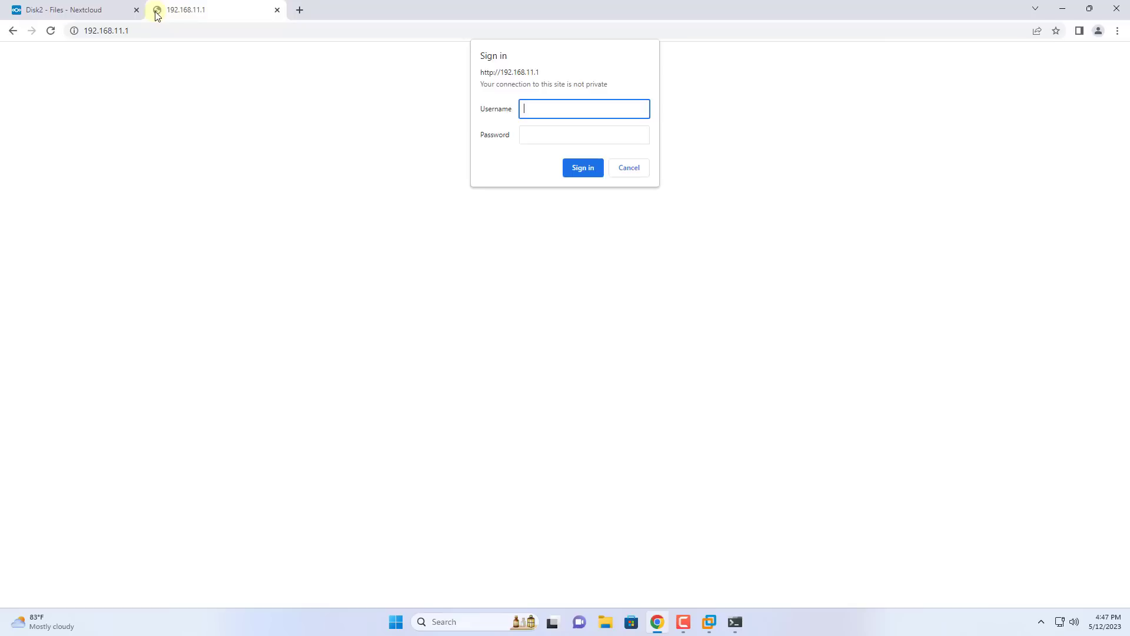
pyautogui.write('admi')
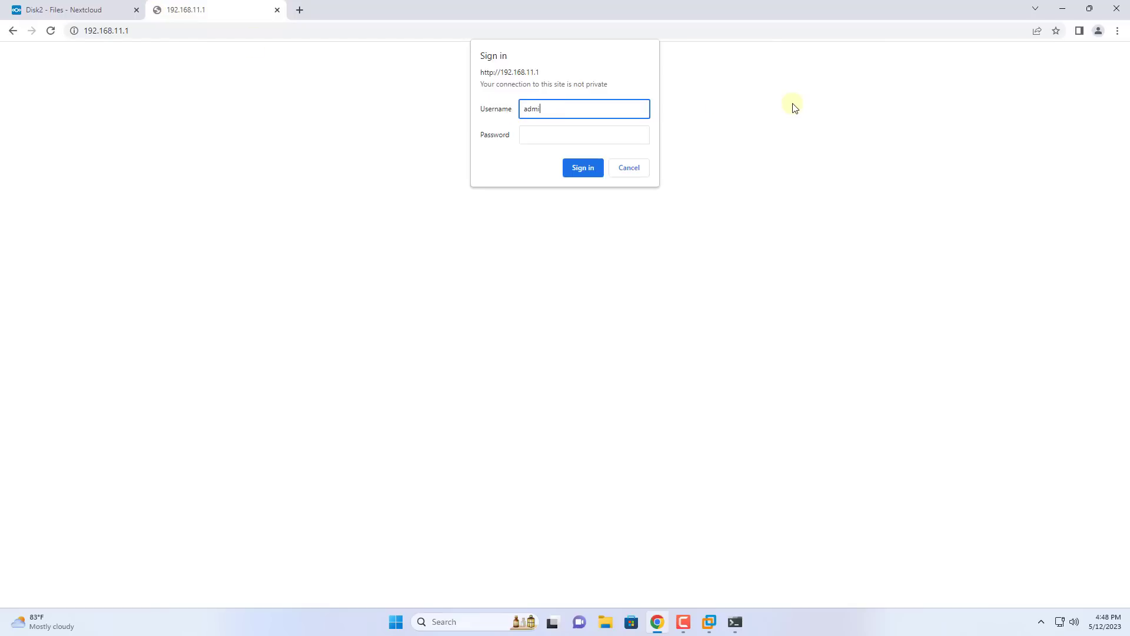
pyautogui.click(629, 168)
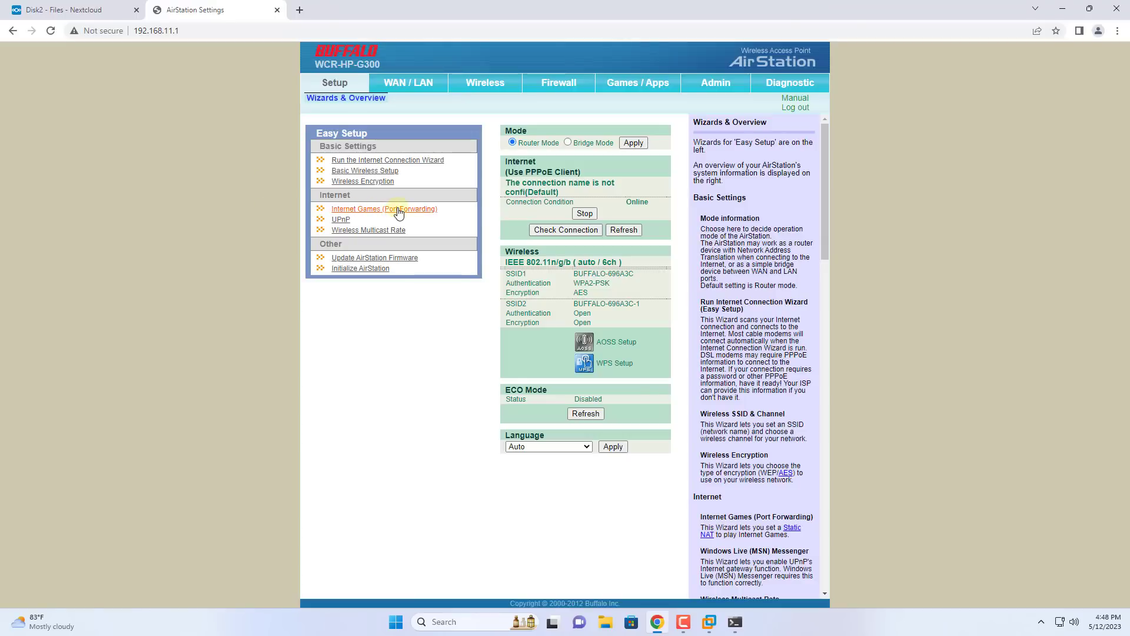
pyautogui.click(384, 208)
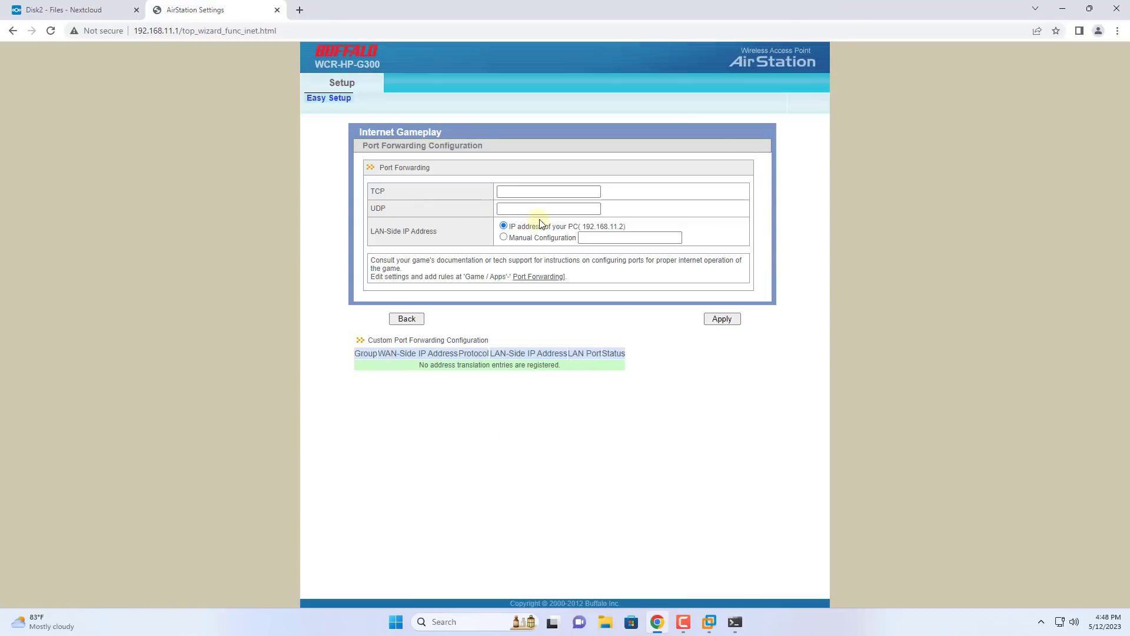
# Forward TCP port 443 to 192.168.11.4 and continue to another rule.
pyautogui.write('443')
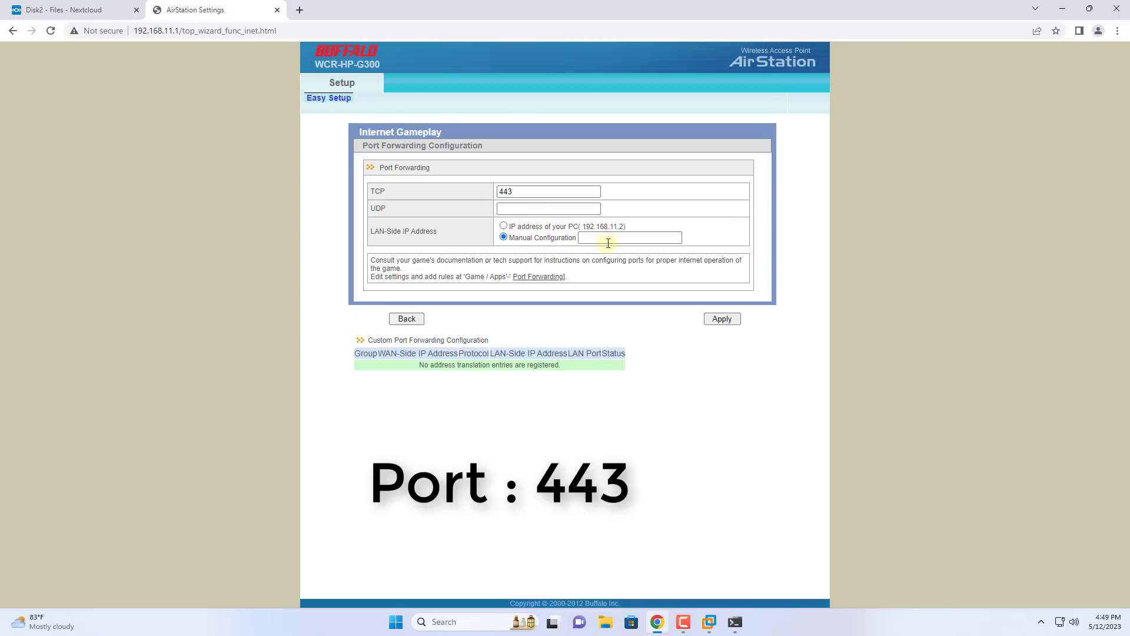
pyautogui.write('192.168.11.4')
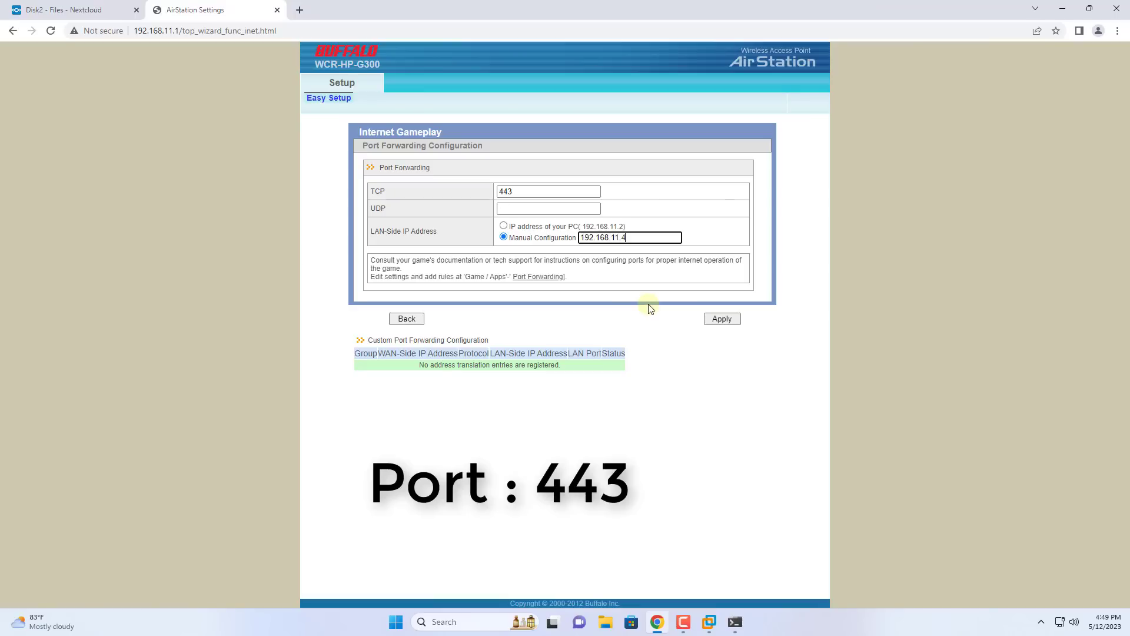
pyautogui.click(723, 318)
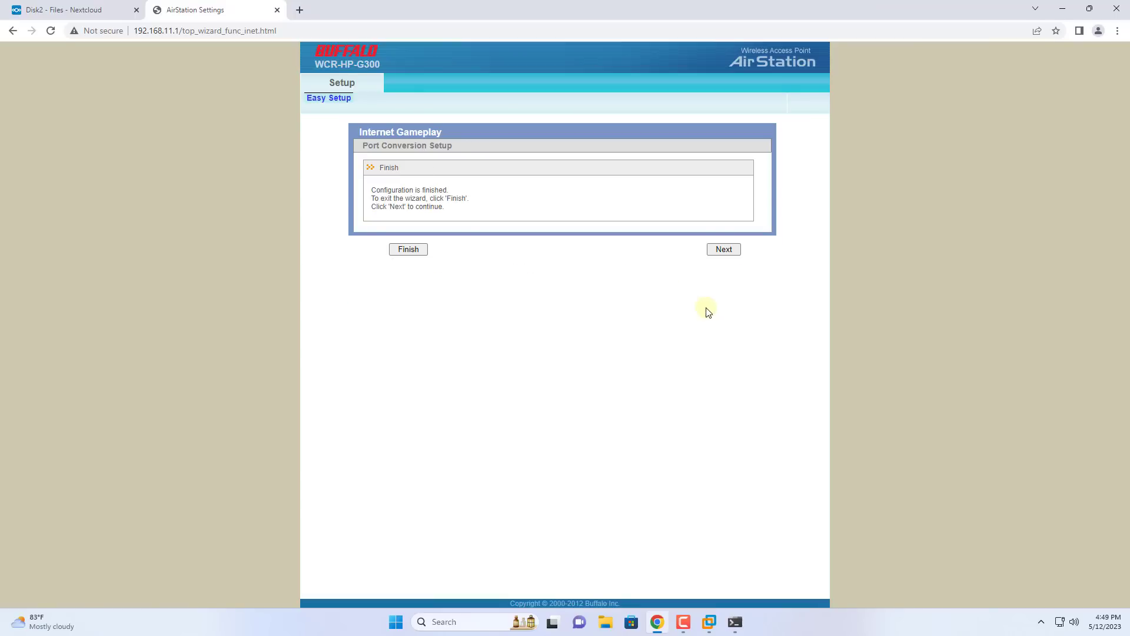
pyautogui.click(723, 250)
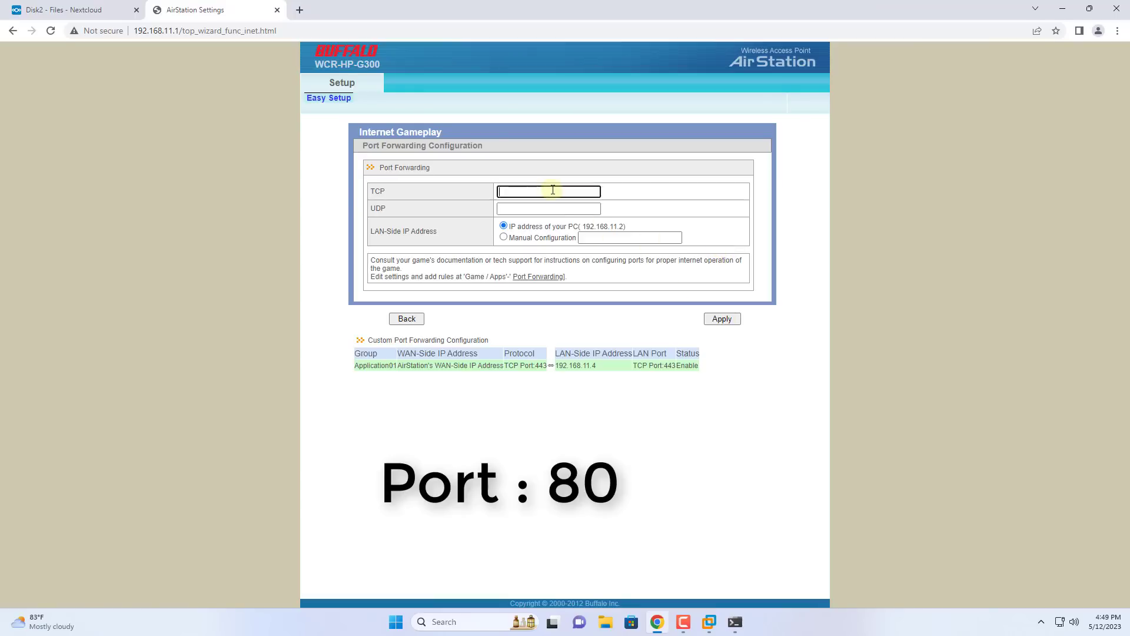
# Forward TCP port 80 to 192.168.11.4, finish the wizard, and reopen Port Forwarding to check both rules.
pyautogui.write('80')
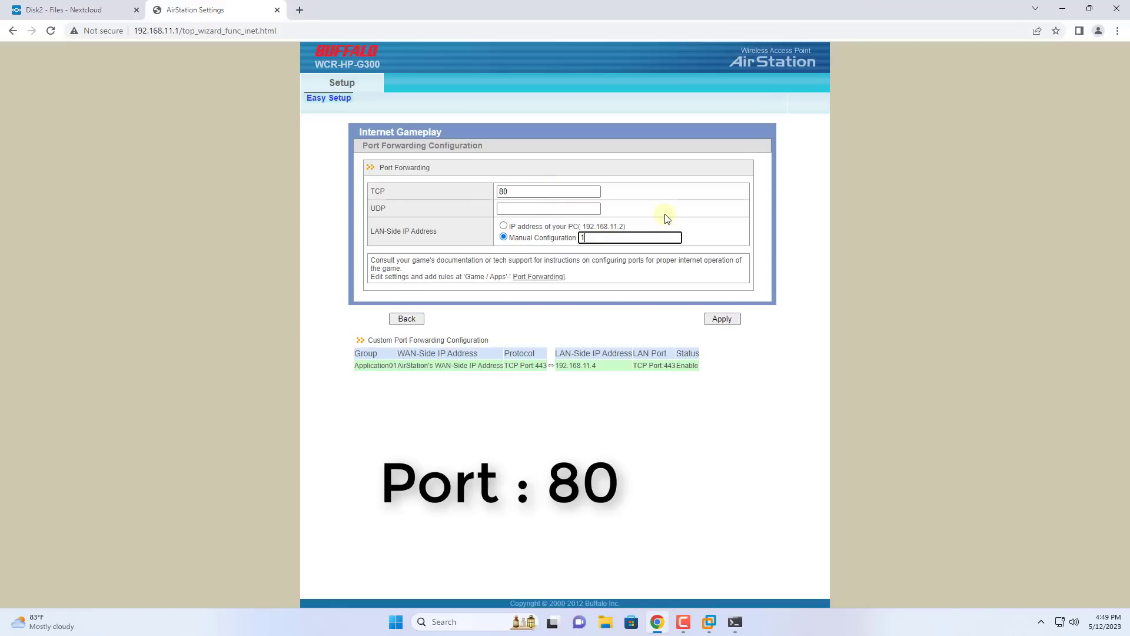
pyautogui.write('92.168.11.4')
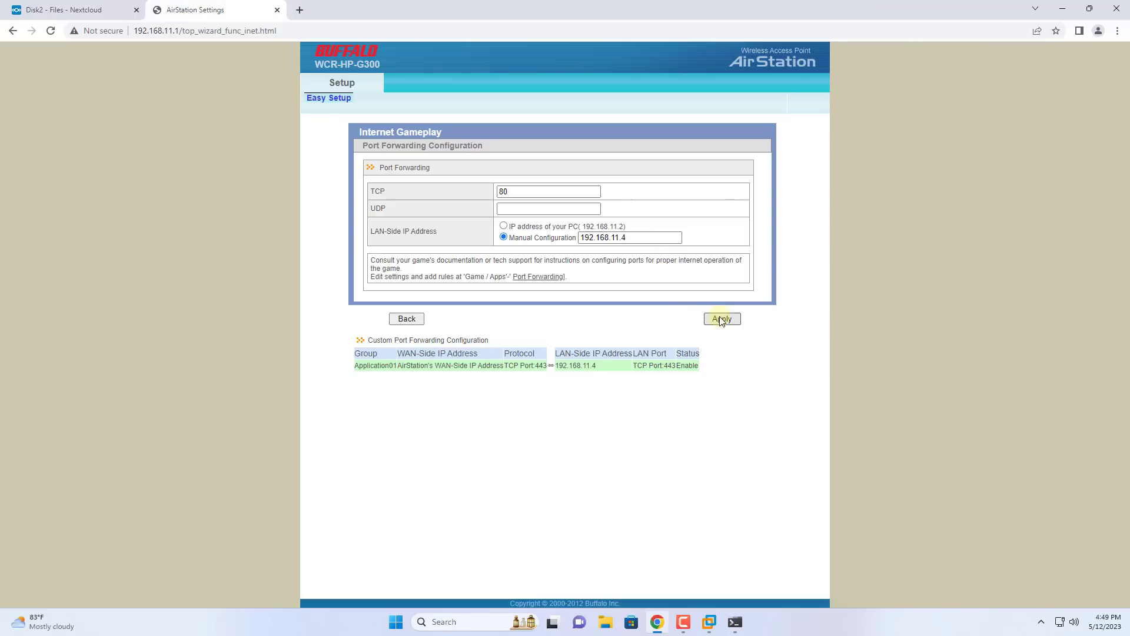
pyautogui.click(722, 318)
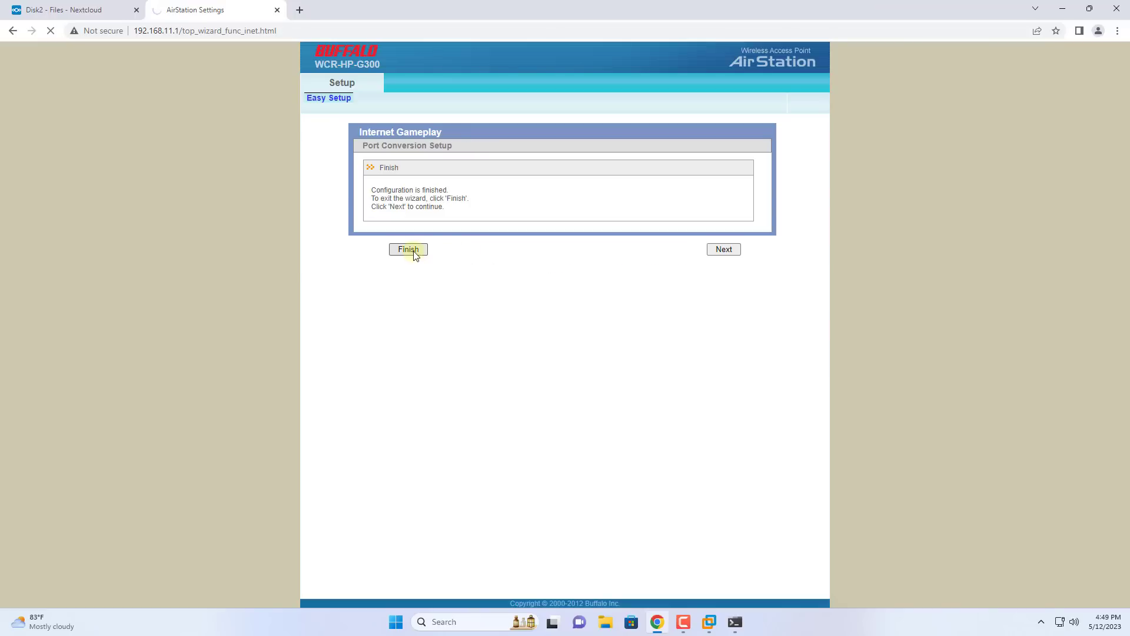
pyautogui.click(407, 250)
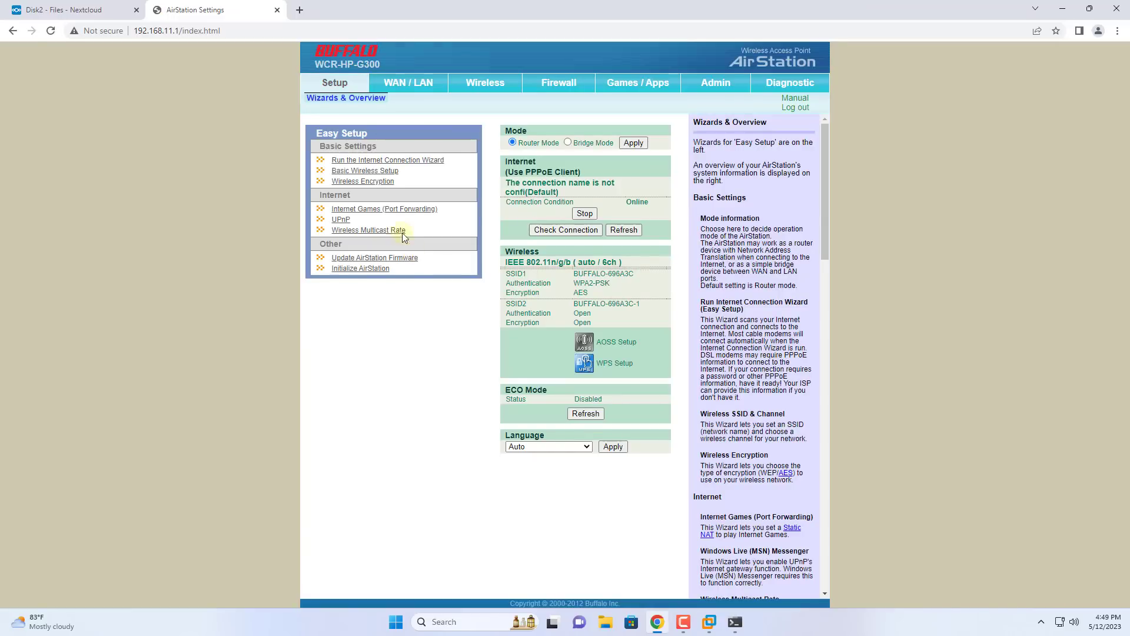
pyautogui.click(384, 208)
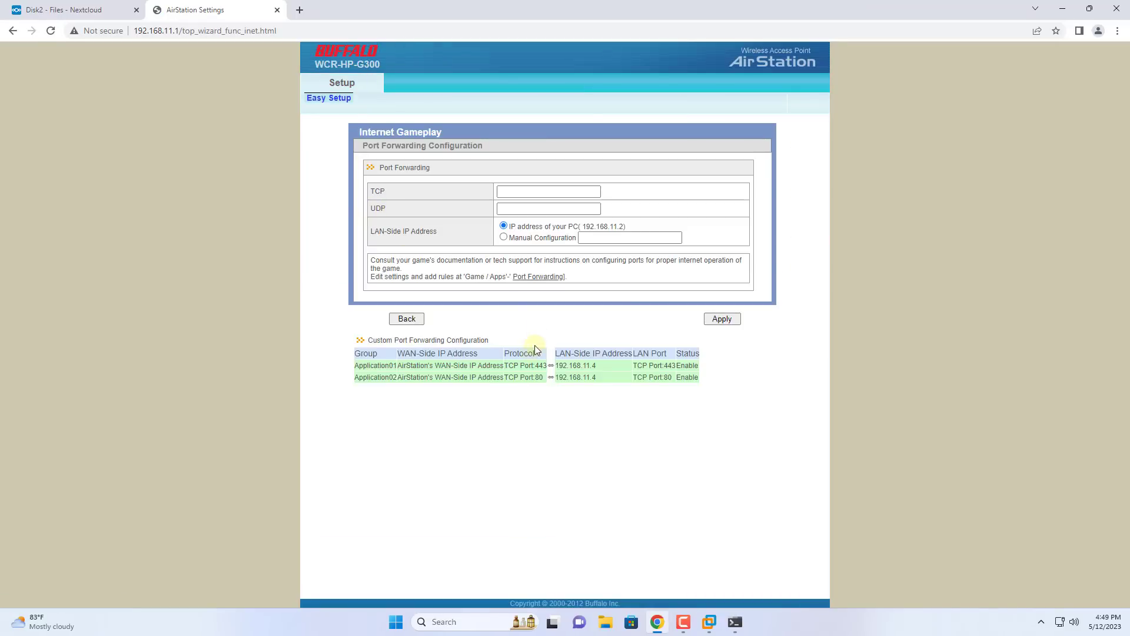
pyautogui.moveTo(505, 365); pyautogui.dragTo(597, 365)
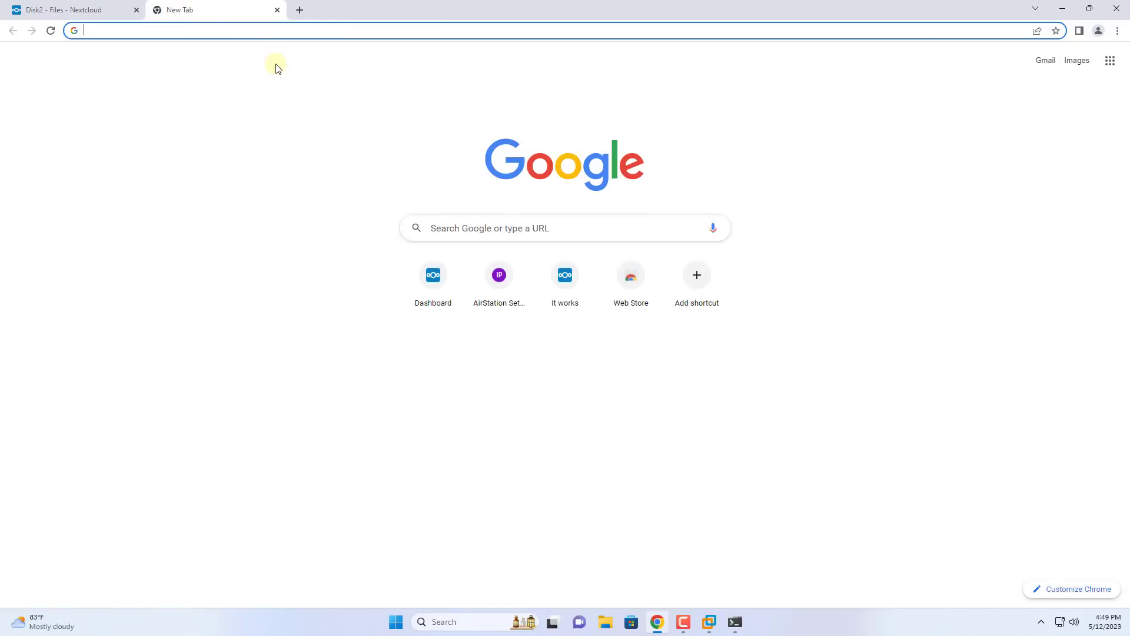
# Reach duckdns.org from a search and sign in with the Google account.
pyautogui.write('duckdn')
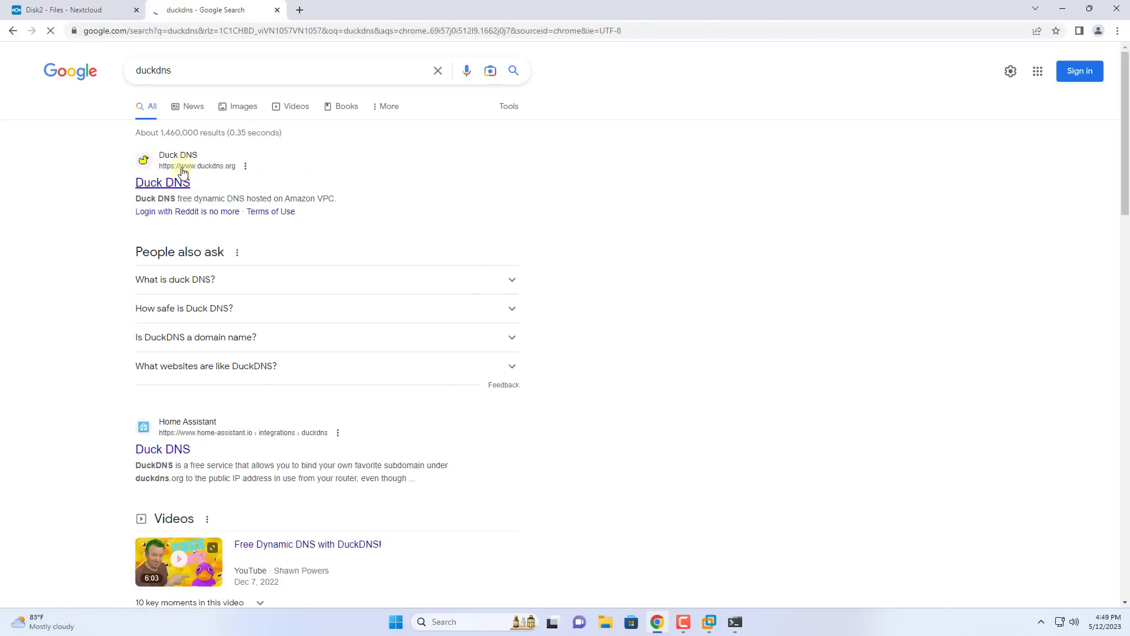
pyautogui.click(163, 183)
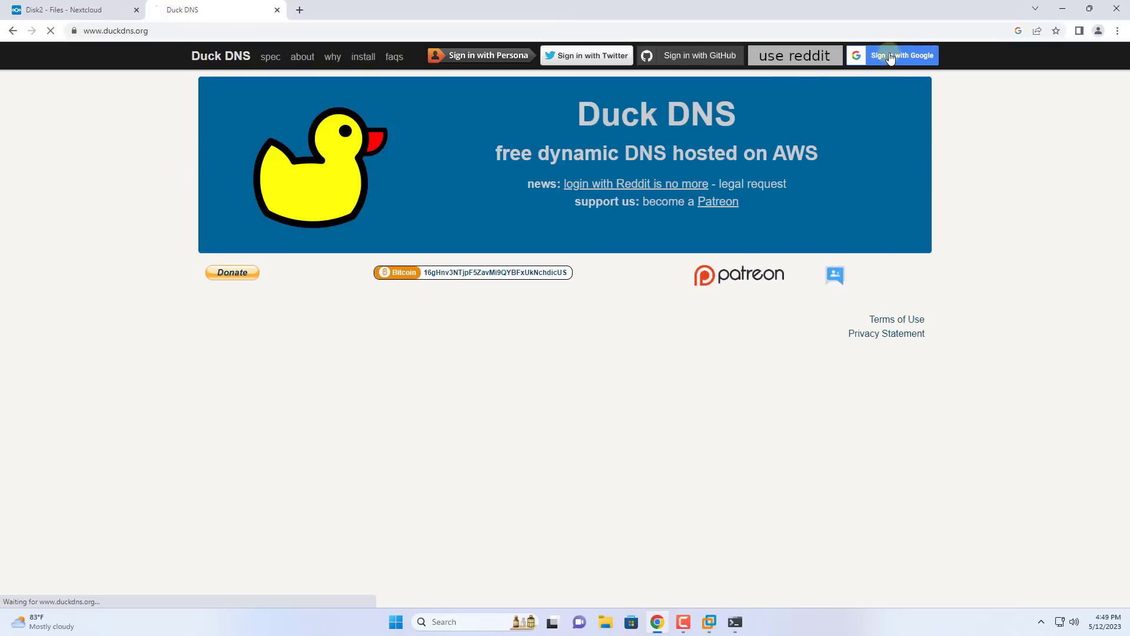
pyautogui.click(892, 56)
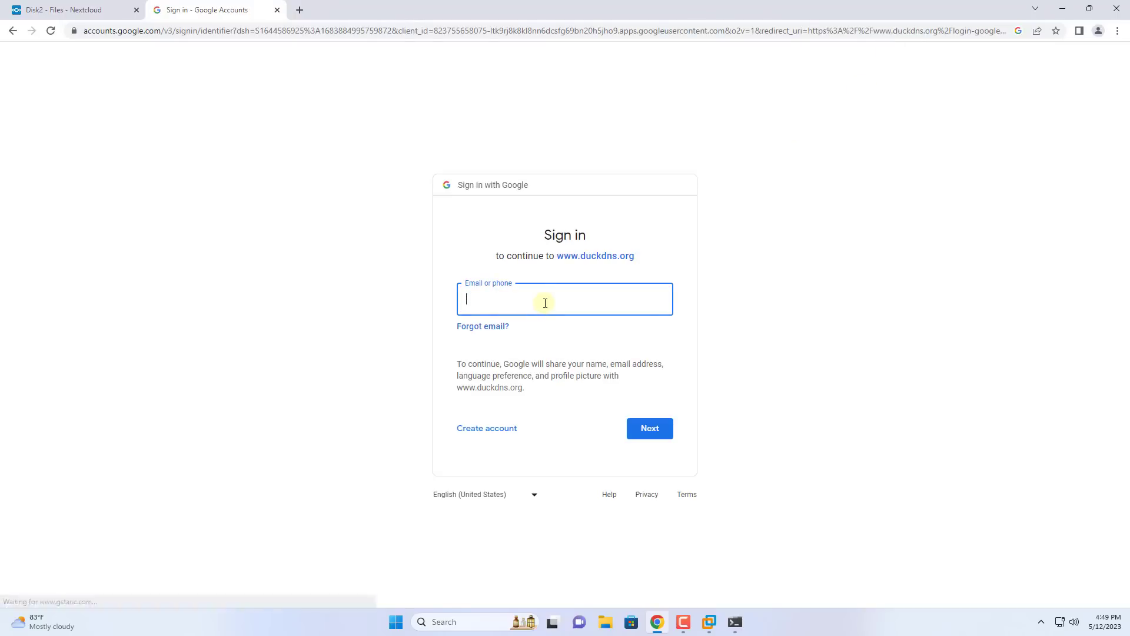
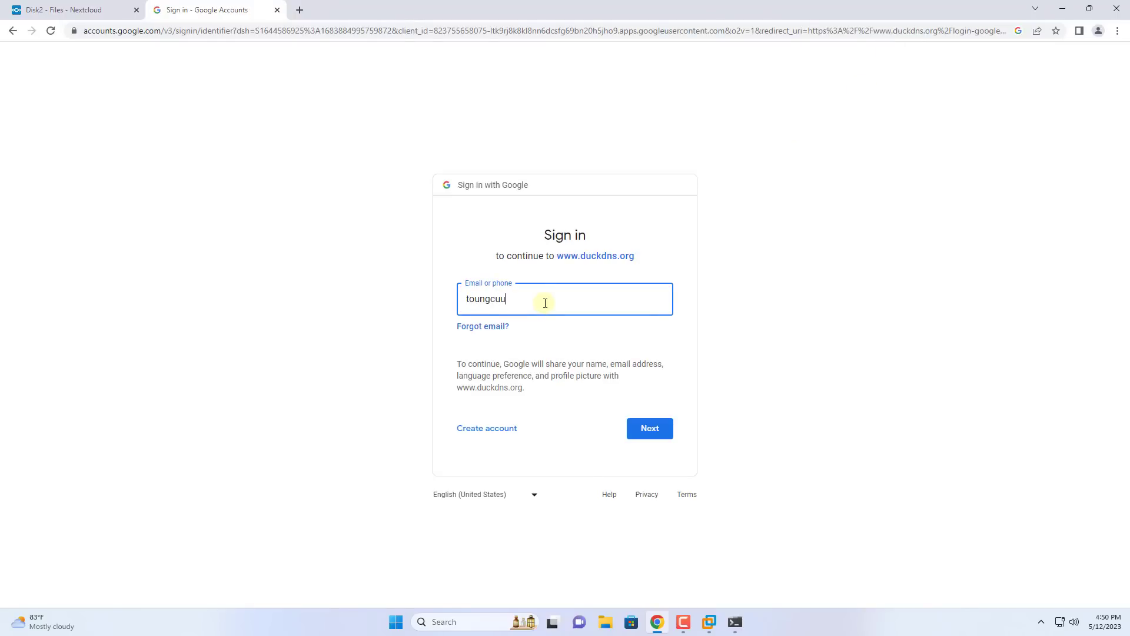
pyautogui.click(650, 429)
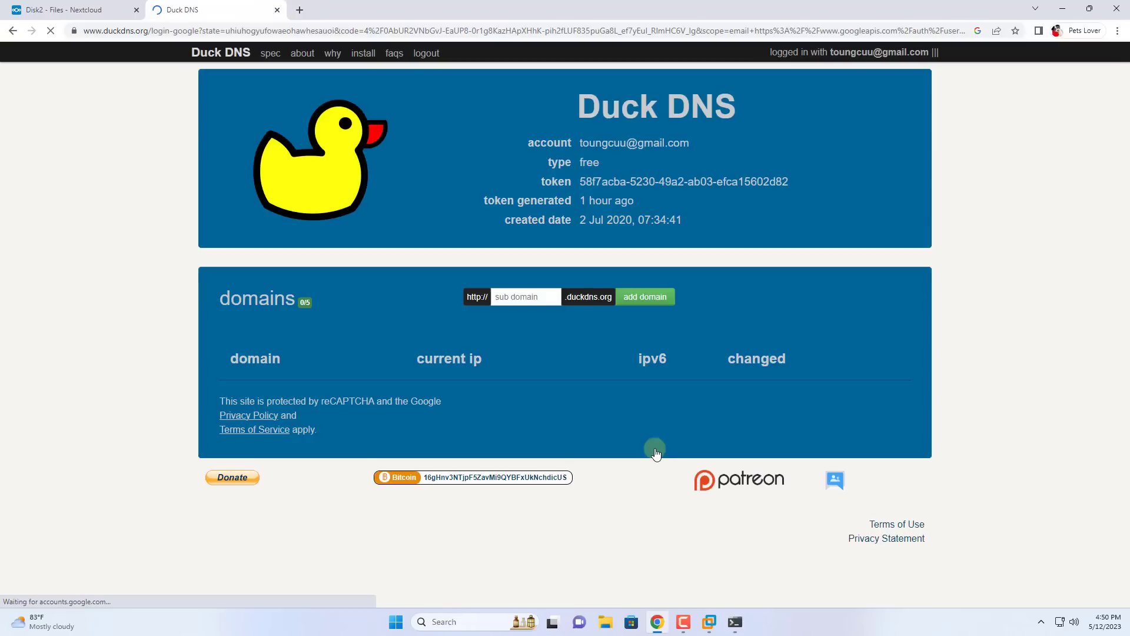
pyautogui.click(525, 297)
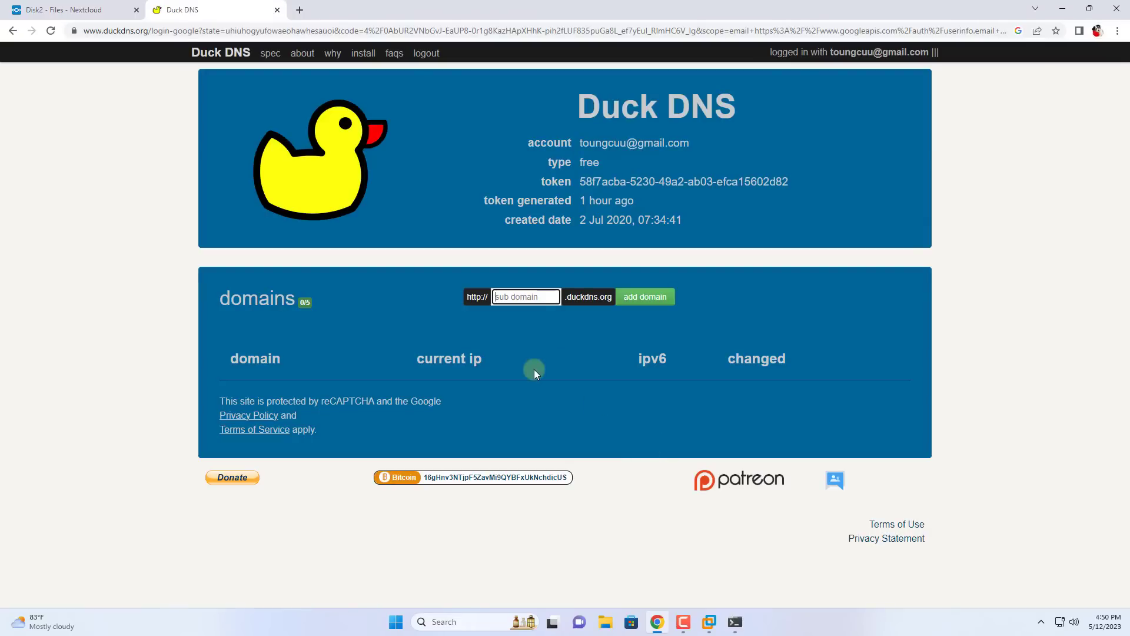
pyautogui.write('cloud1netvn')
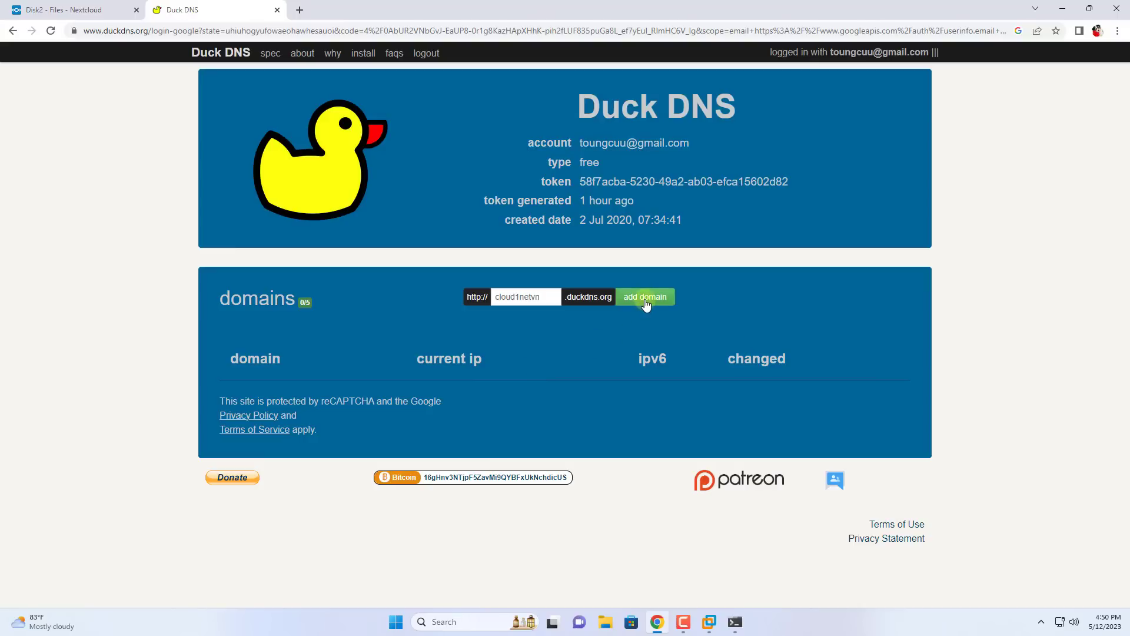
pyautogui.click(645, 297)
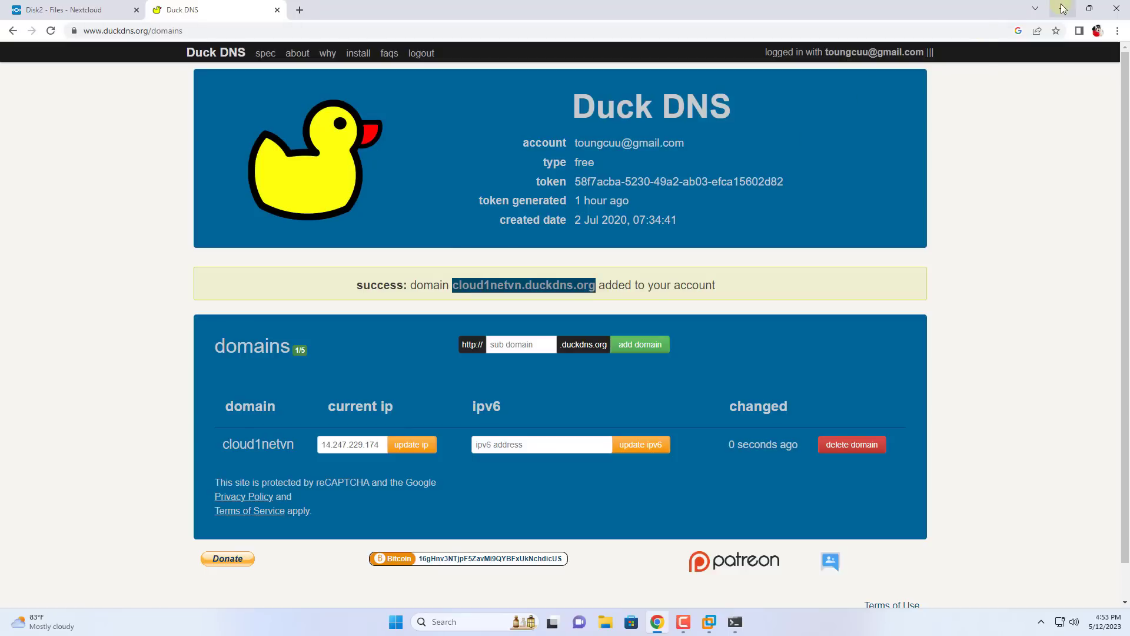
# Snap the terminal beside Chrome and show the Duck DNS linux cron install instructions.
pyautogui.click(735, 622)
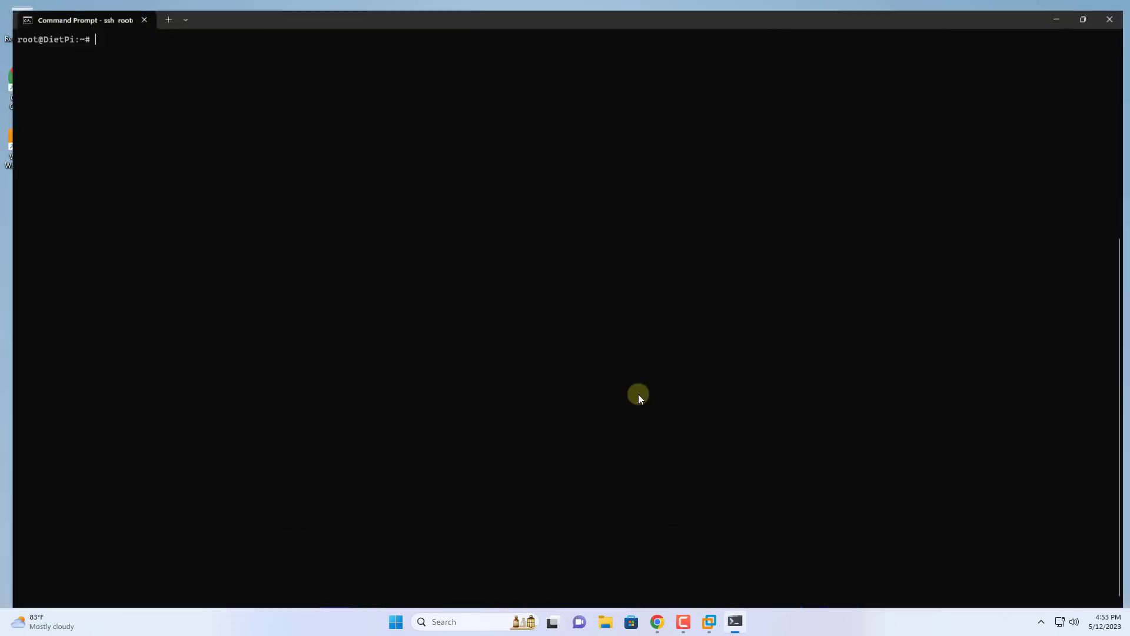
pyautogui.click(1081, 18)
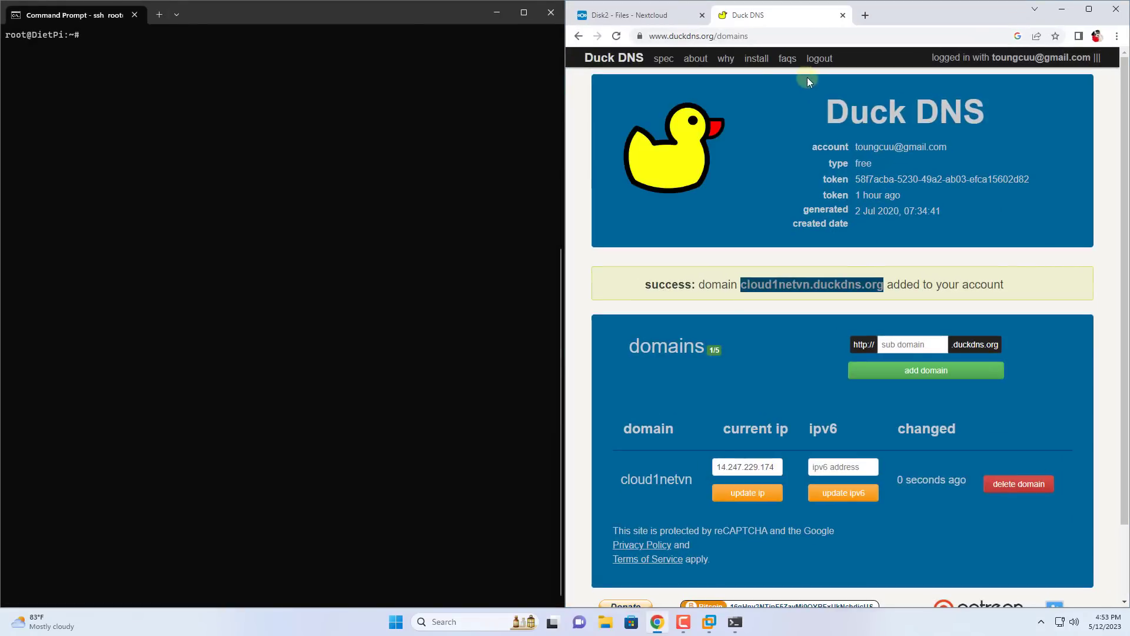
pyautogui.click(756, 59)
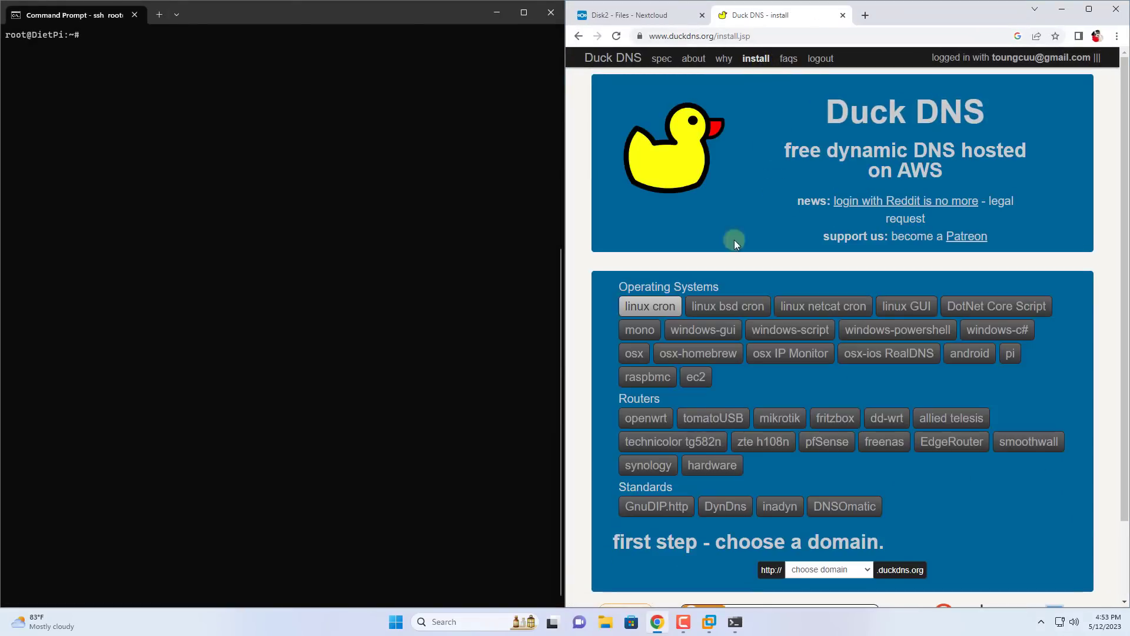
pyautogui.scroll(-3)
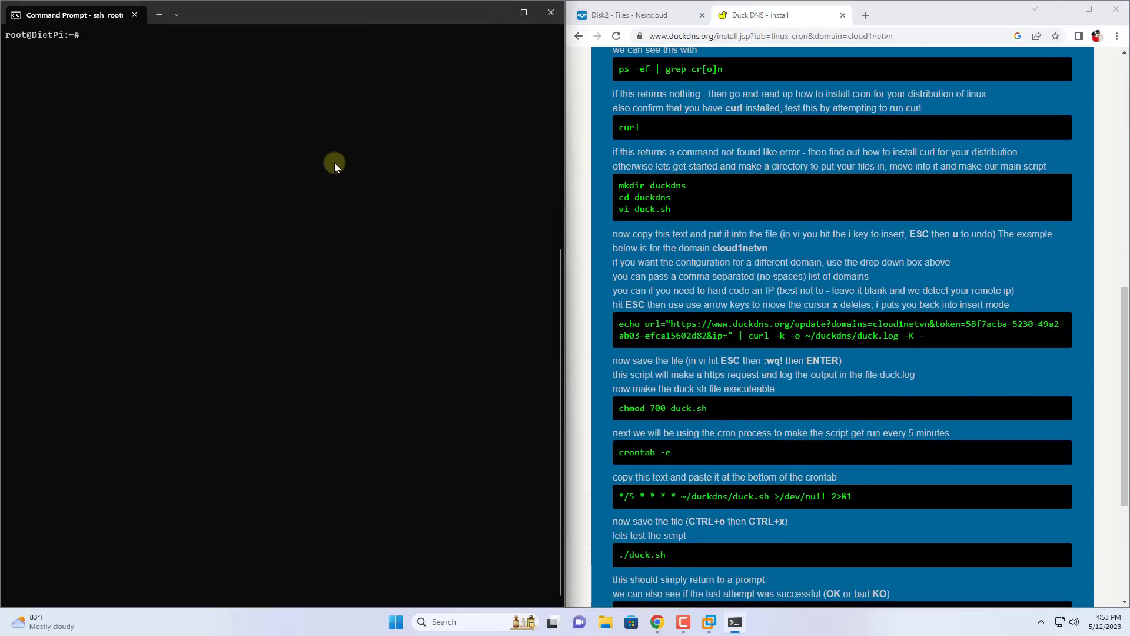
# Create the duckdns folder, move into it and start duck.sh in nano with the update command.
pyautogui.write('mkdir duckdns')
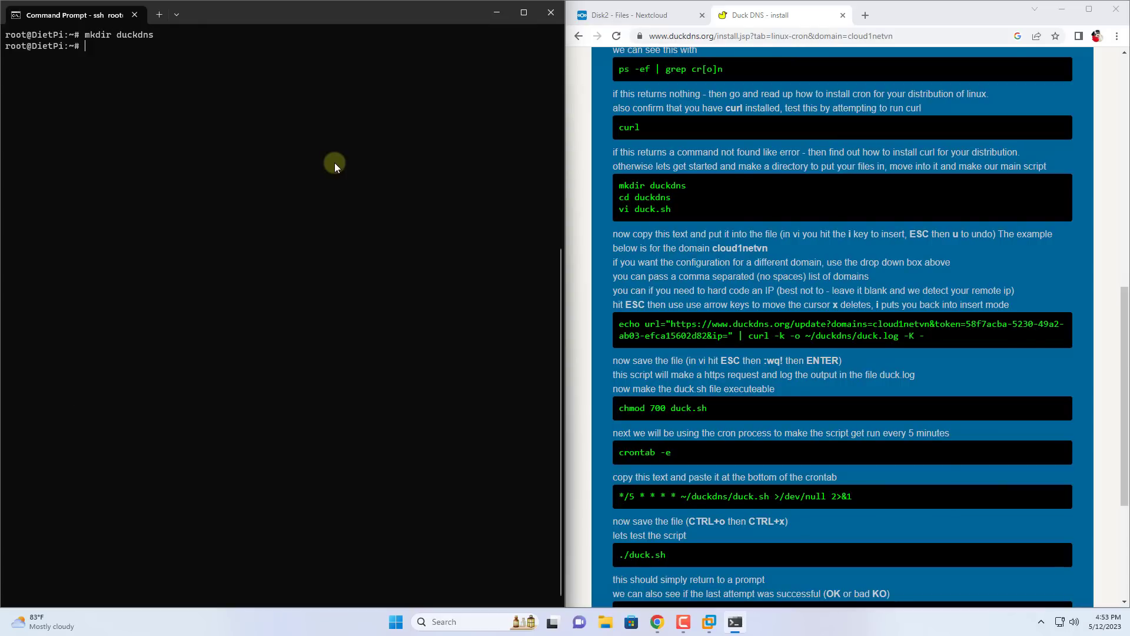
pyautogui.write('cd duck')
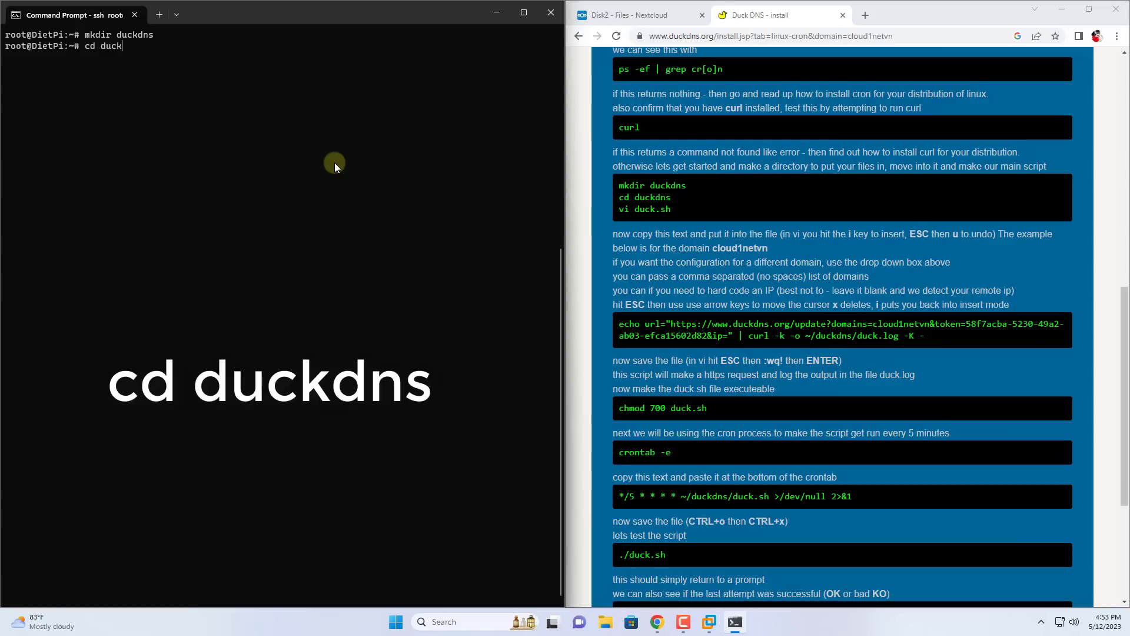
pyautogui.press('Enter')
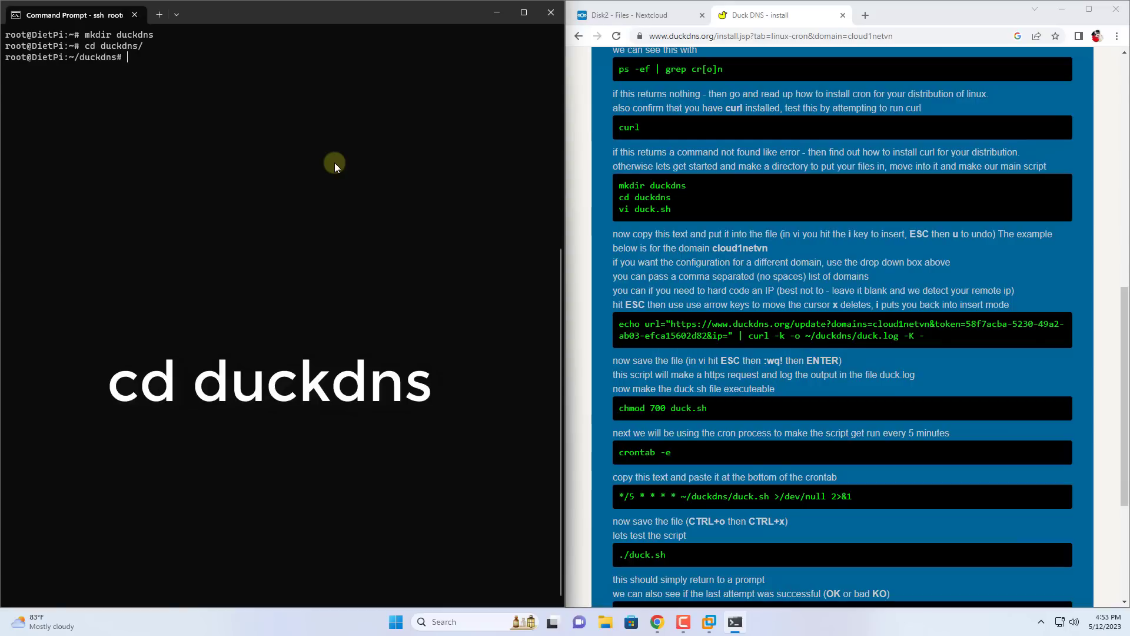
pyautogui.write('nano d')
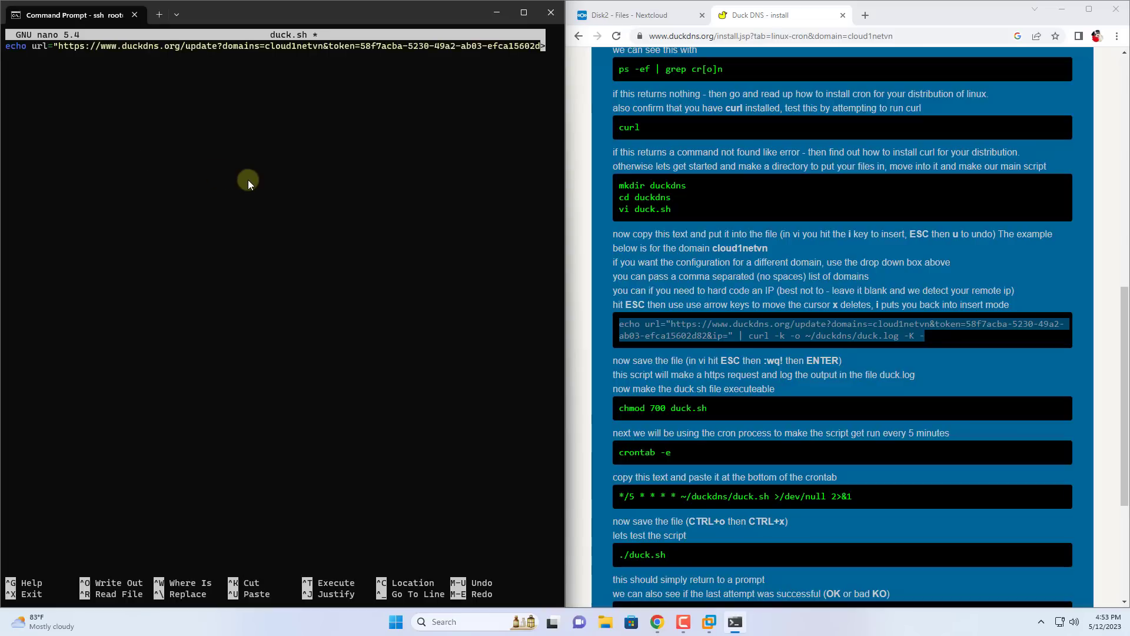
# Save duck.sh and make it executable with chmod 700.
pyautogui.press('ctrl+o')
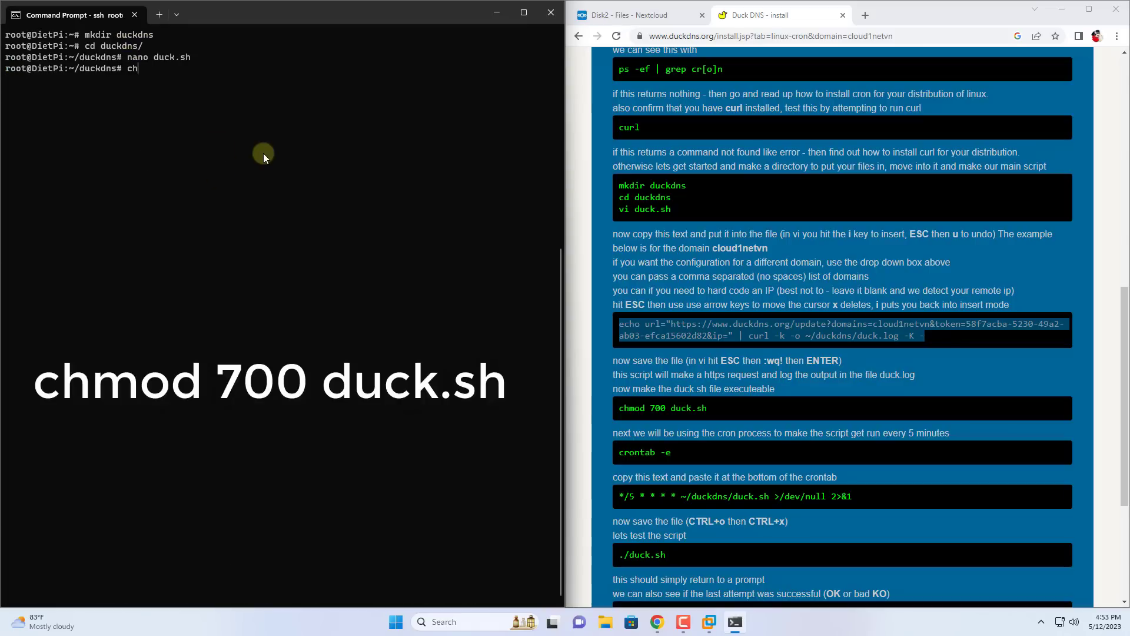
pyautogui.write('mod')
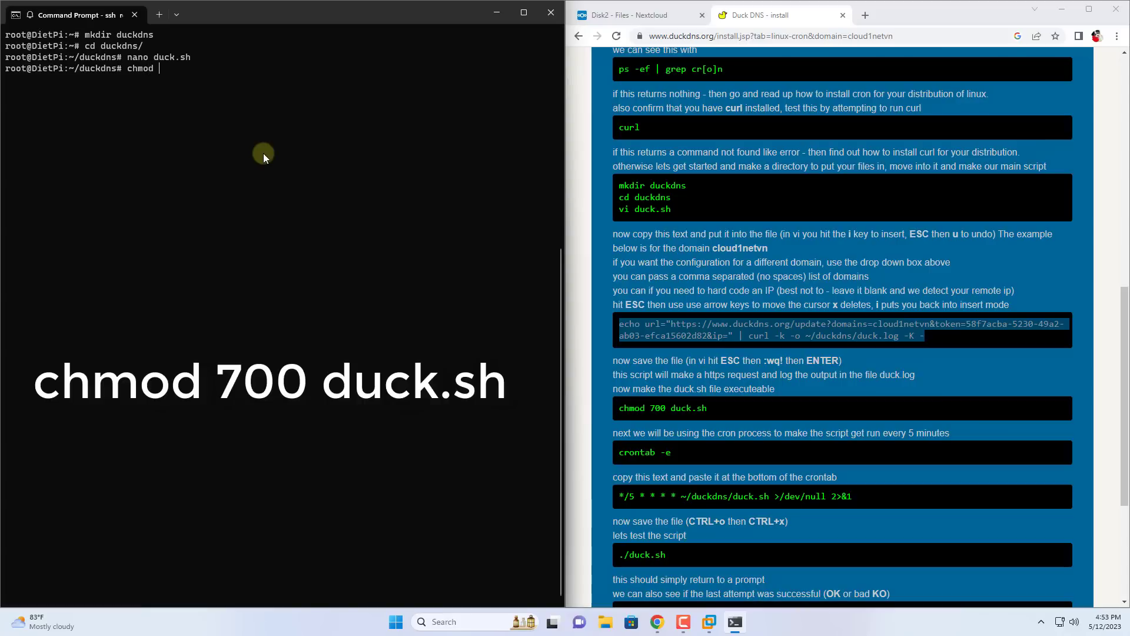
pyautogui.write('700')
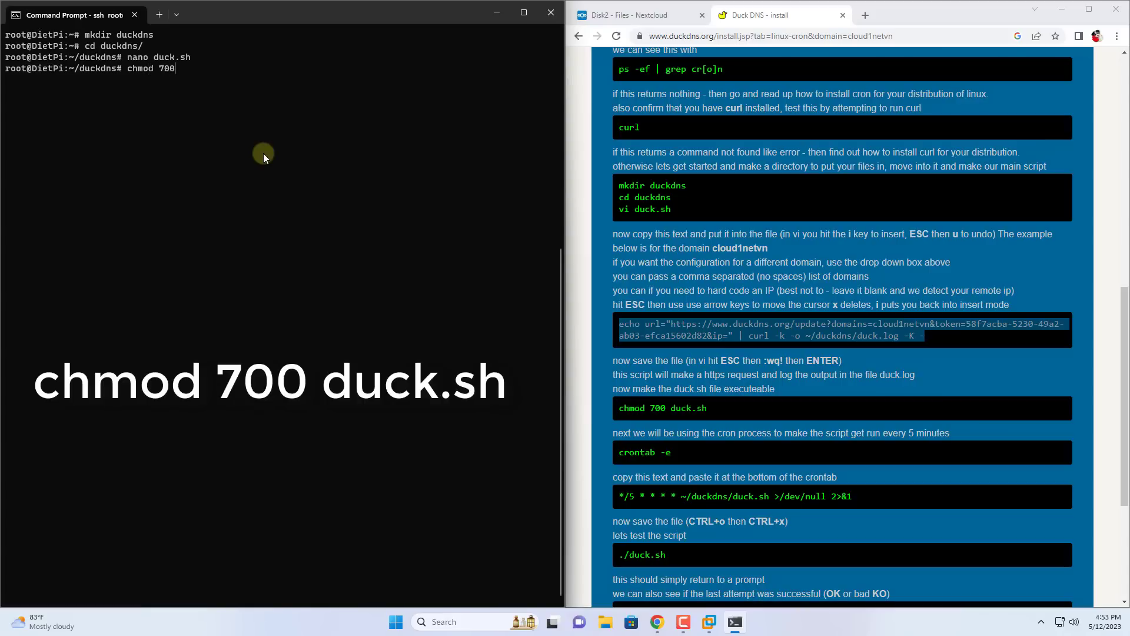
pyautogui.write('duck.sh')
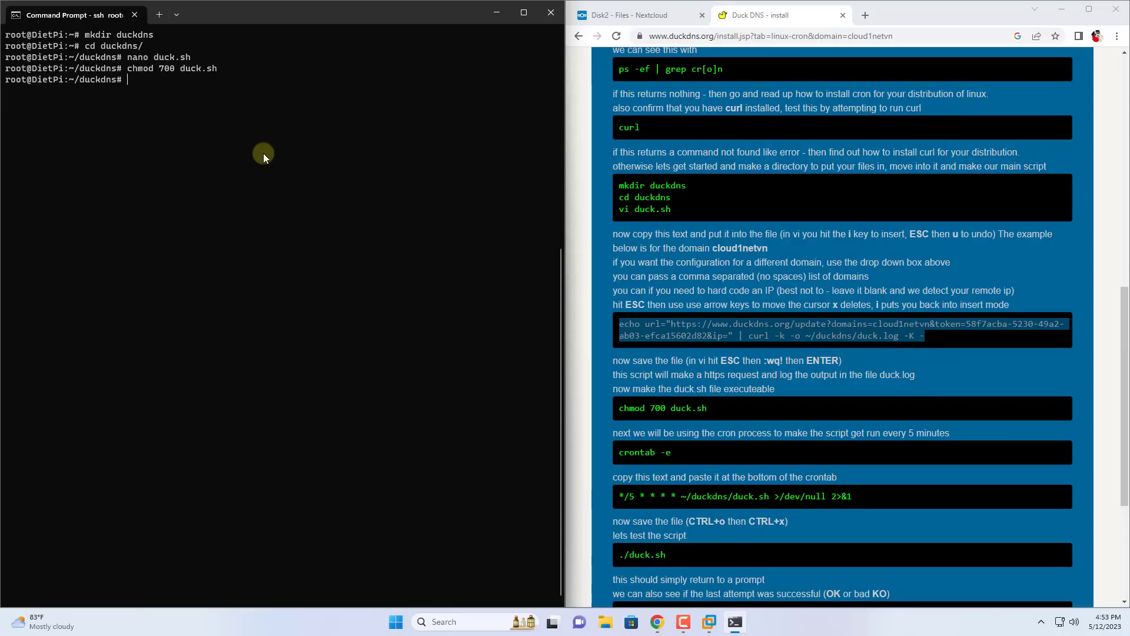
# Add the */5 five-minute duck.sh job to root's crontab and save it.
pyautogui.write('cron')
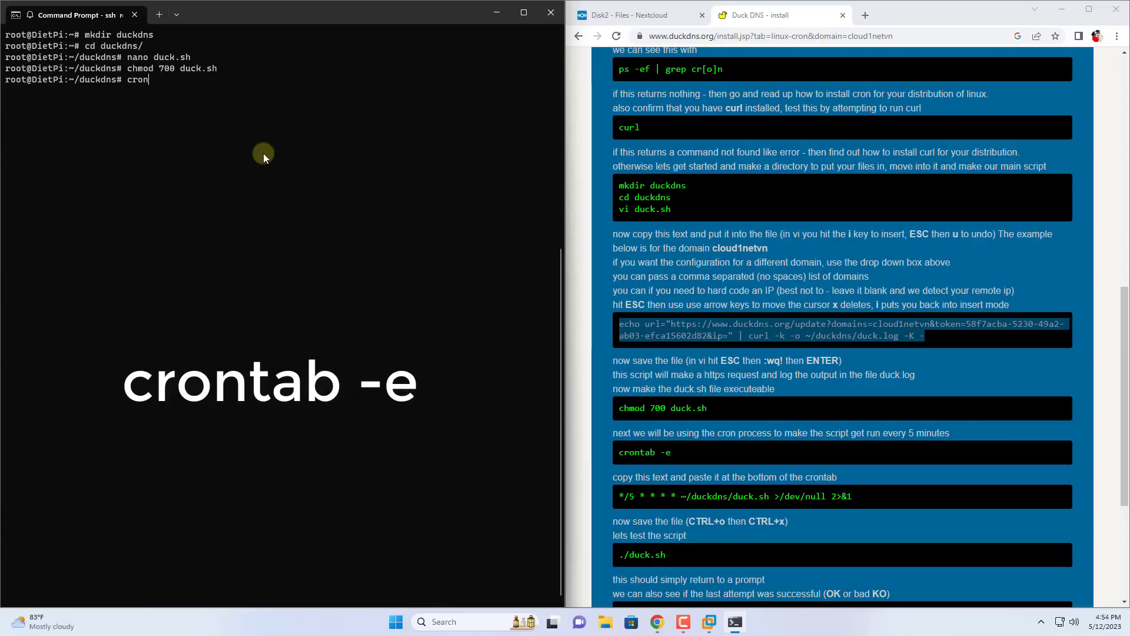
pyautogui.press('Enter')
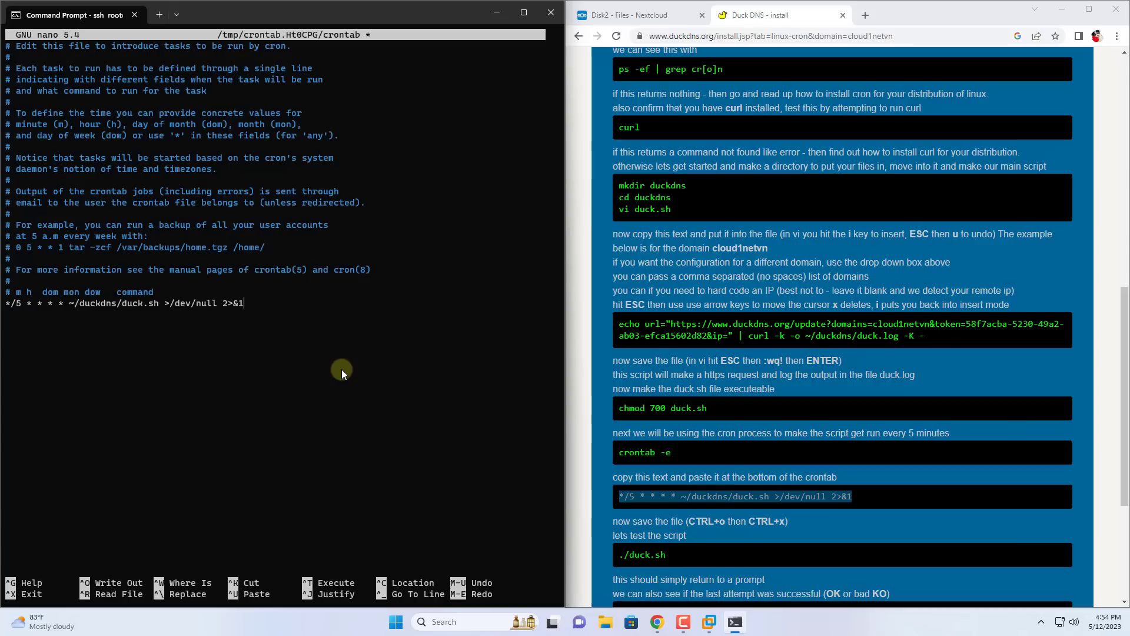
pyautogui.press('ctrl+o')
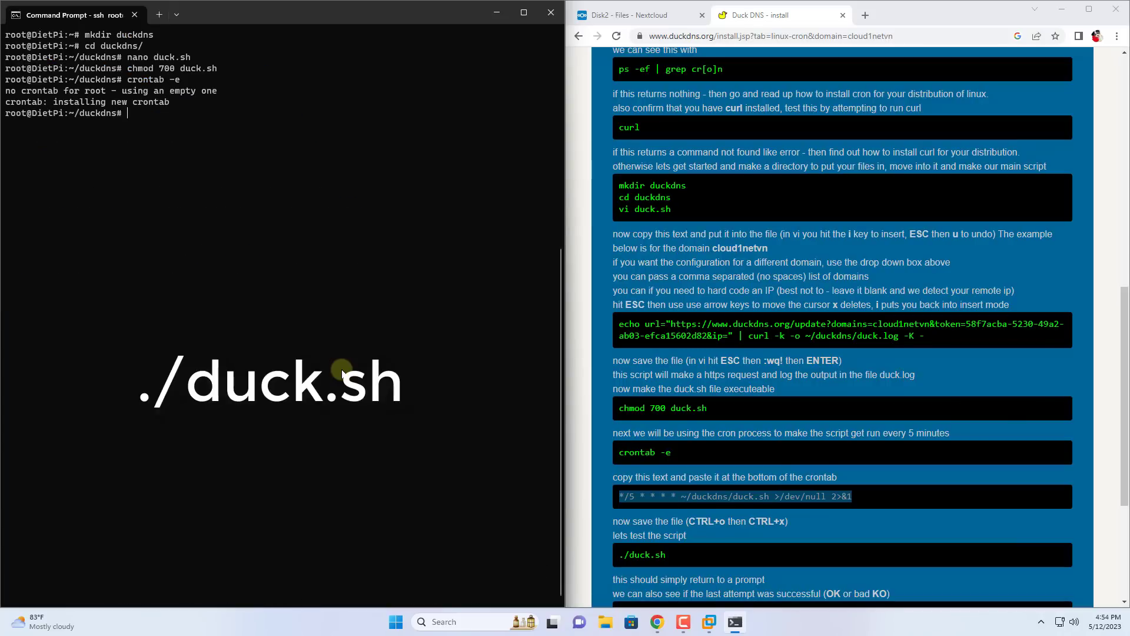
# Run duck.sh manually and confirm duck.log reports OK.
pyautogui.write('./duck.sh')
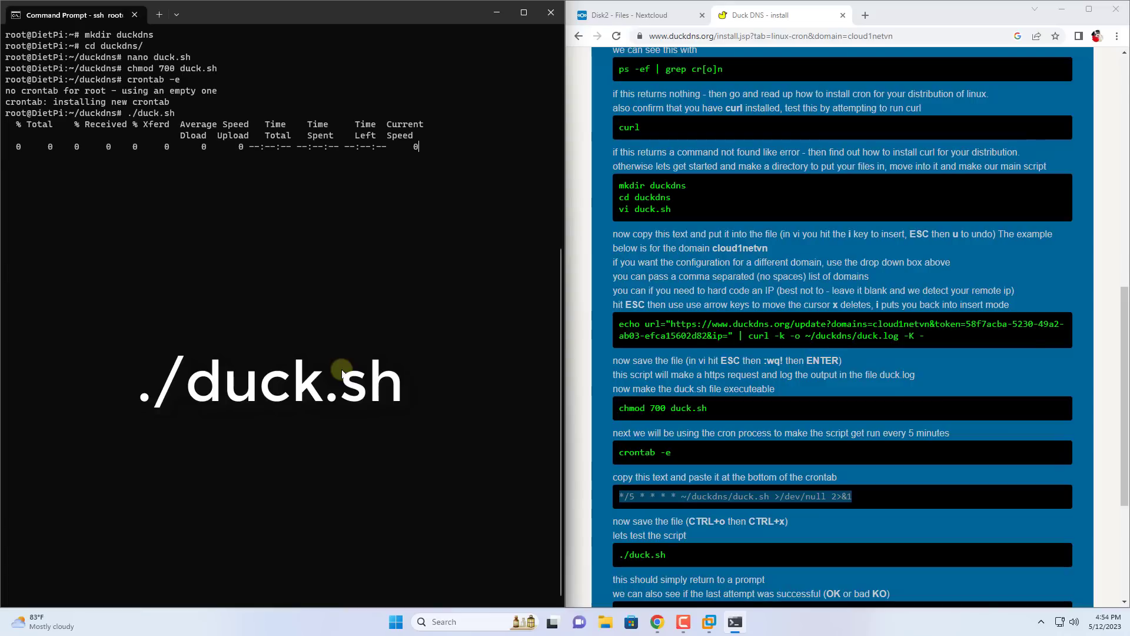
pyautogui.scroll(-3)
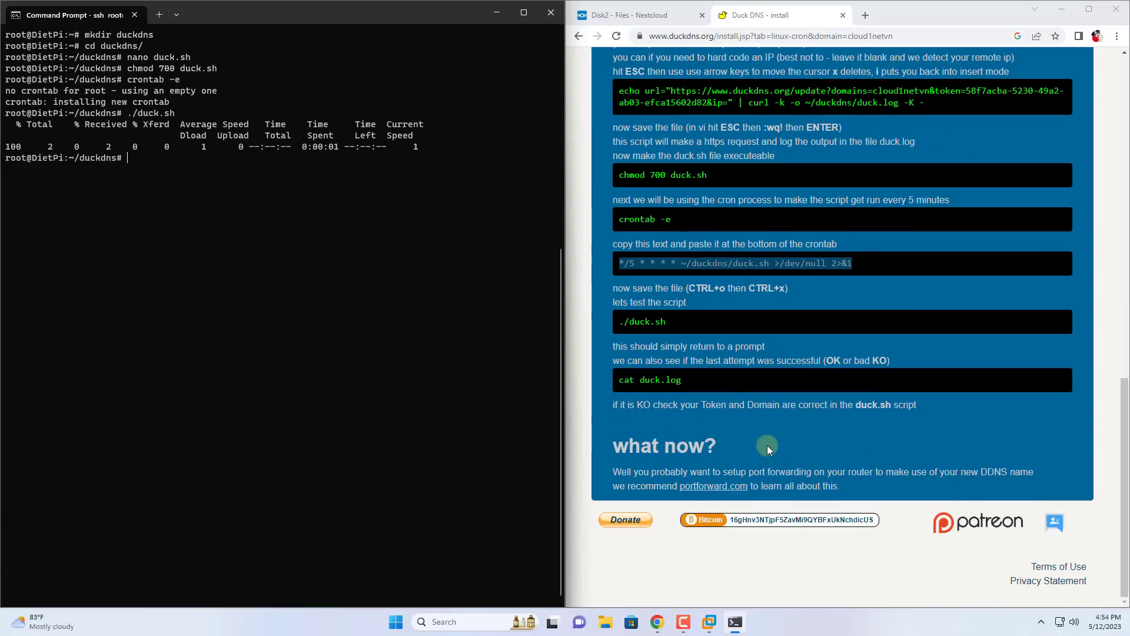
pyautogui.doubleClick(662, 380)
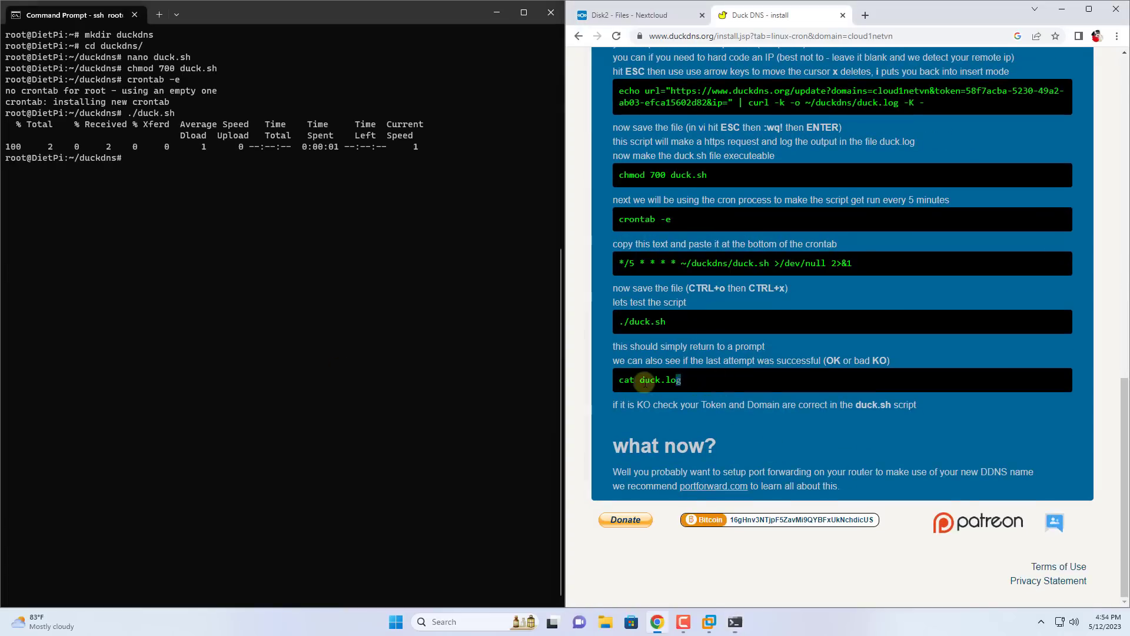
pyautogui.write('cat duck.log')
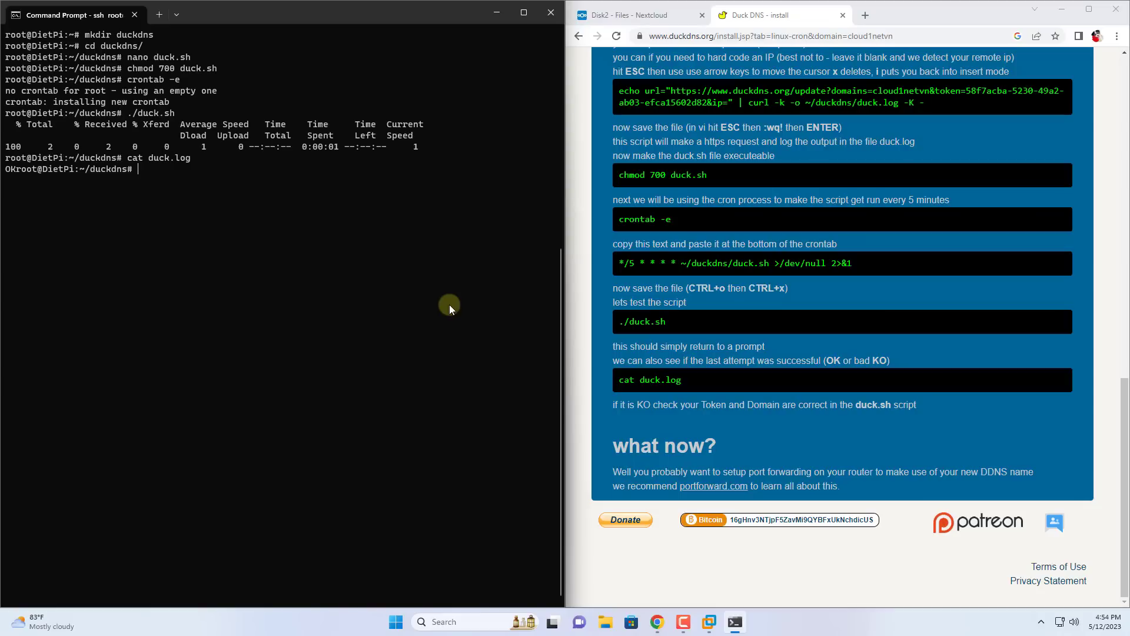
# Return to root's home directory, minimise Chrome and maximise the terminal.
pyautogui.write('cd')
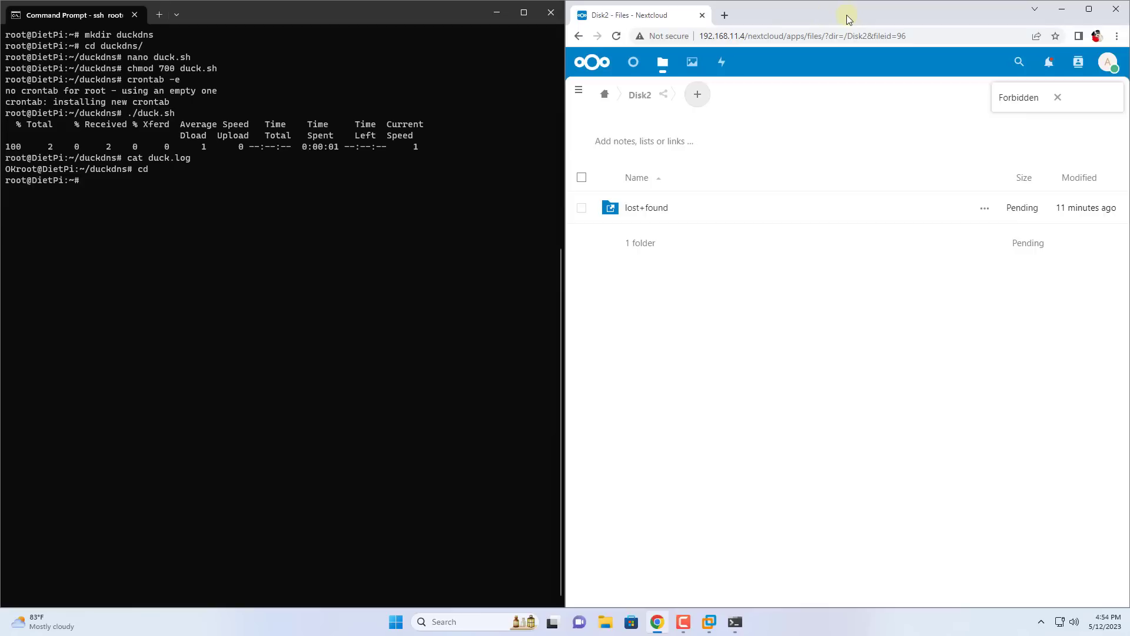
pyautogui.click(704, 15)
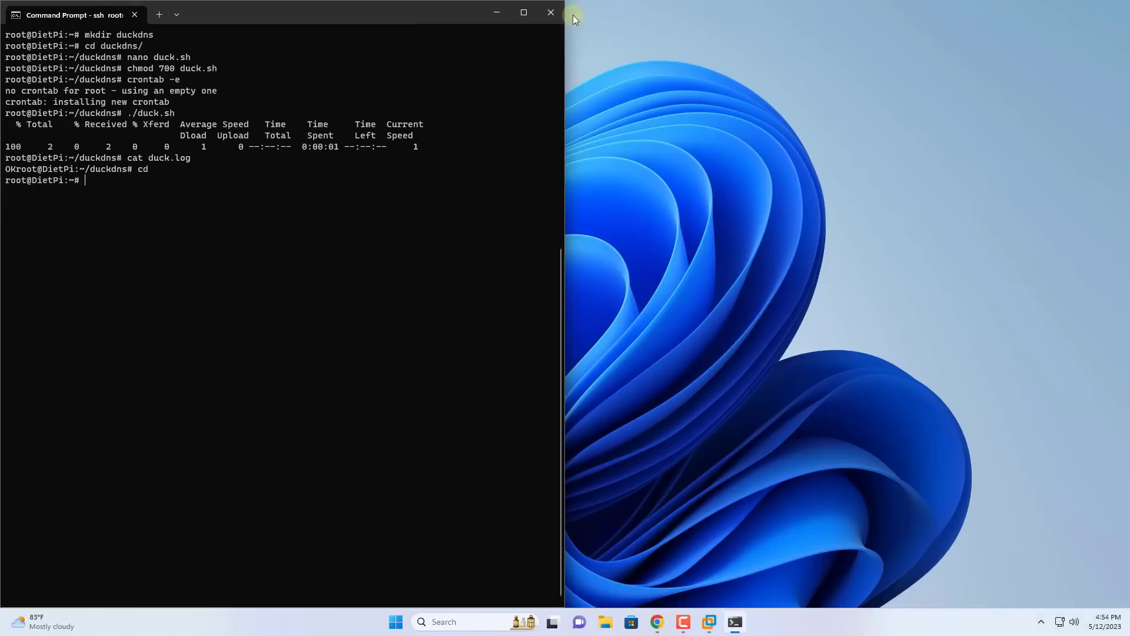
pyautogui.click(522, 12)
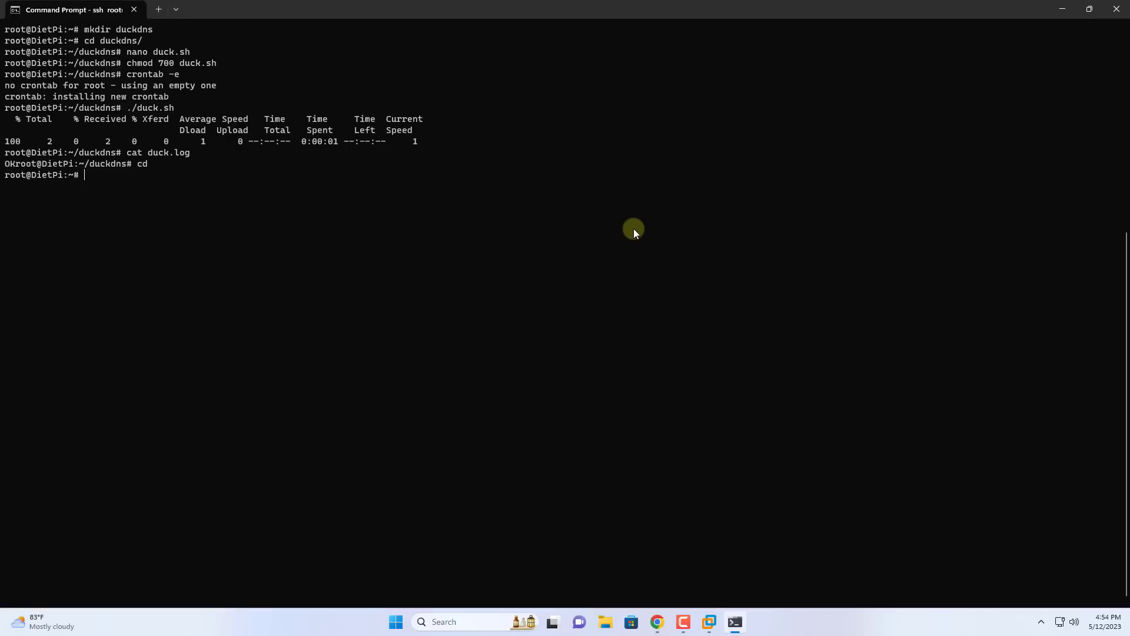
# Run dietpi-software and install Certbot with the Apache plugin, accepting the install notes.
pyautogui.write('diet')
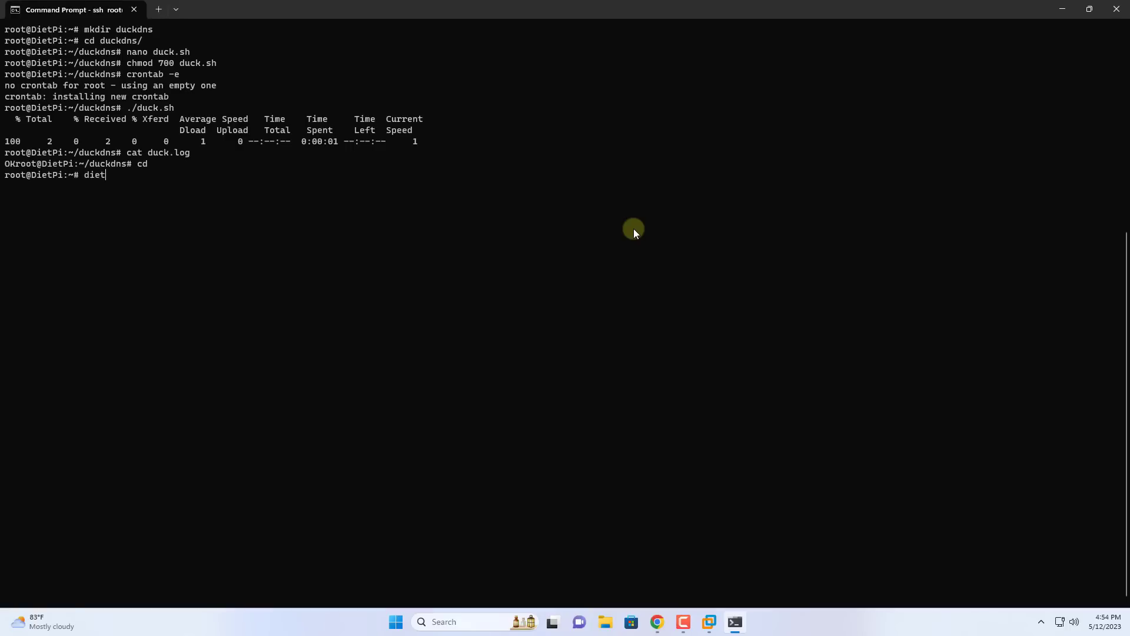
pyautogui.write('pi')
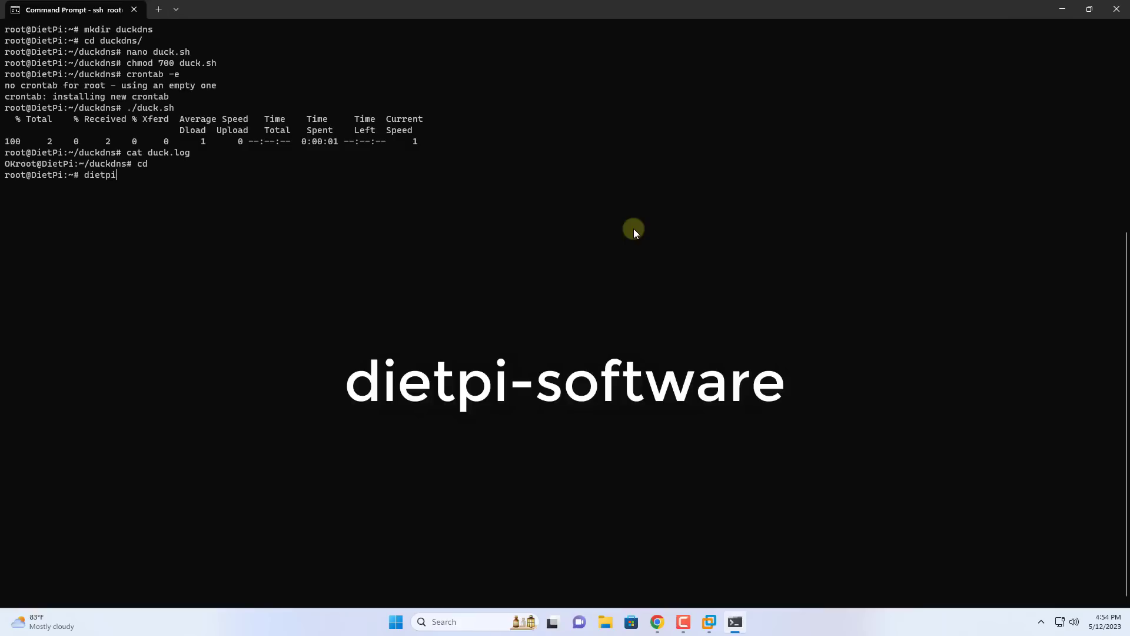
pyautogui.write('-')
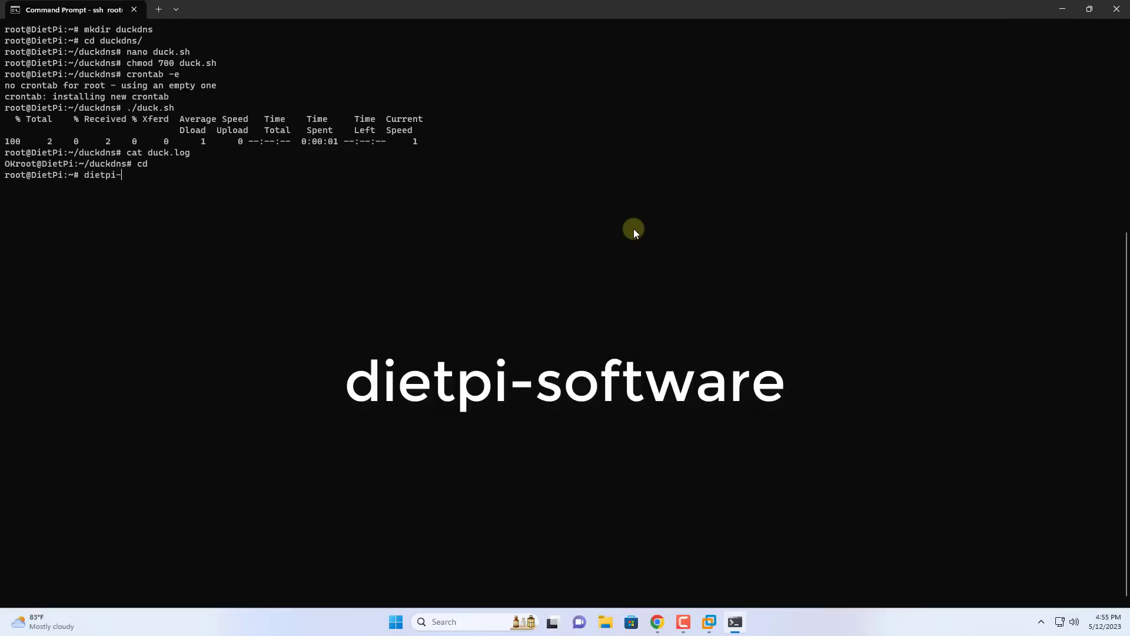
pyautogui.write('sof')
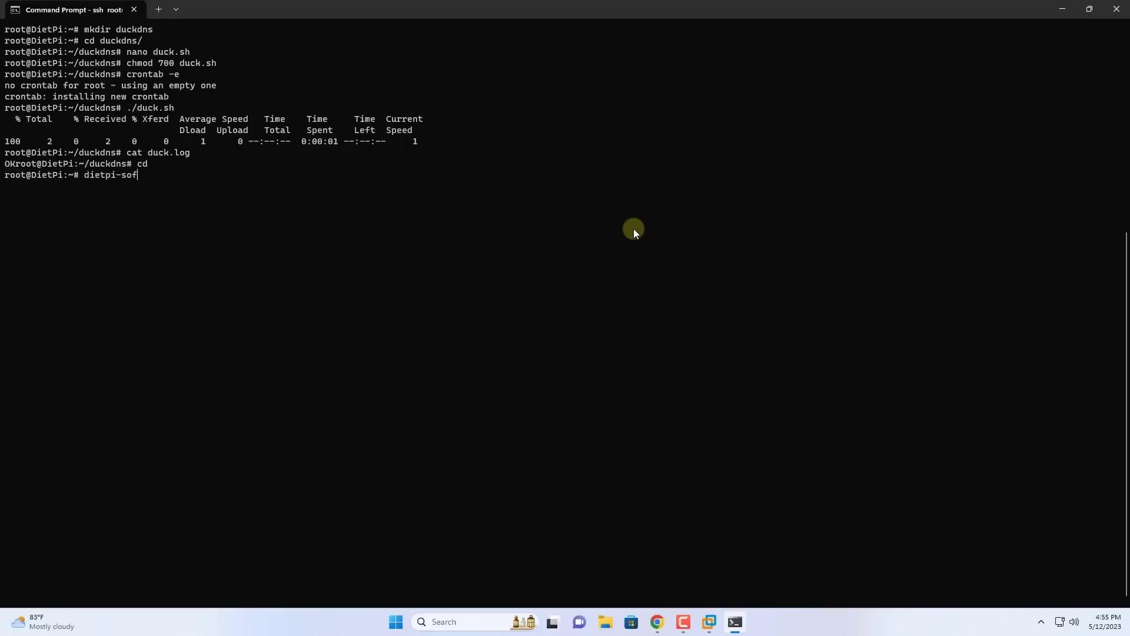
pyautogui.press('Enter')
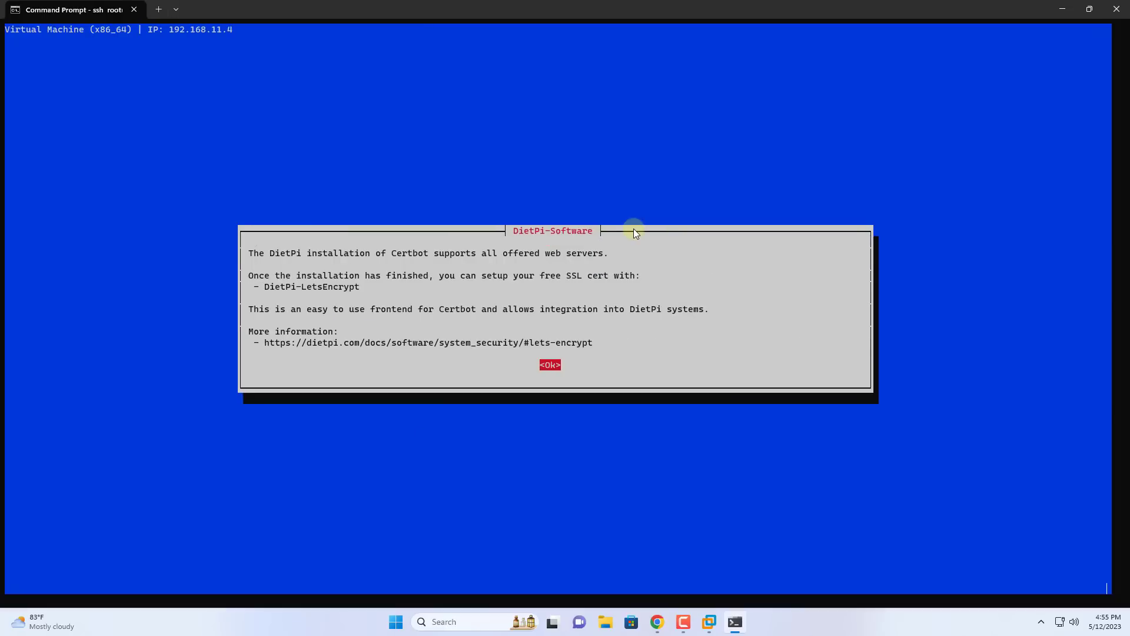
pyautogui.click(550, 365)
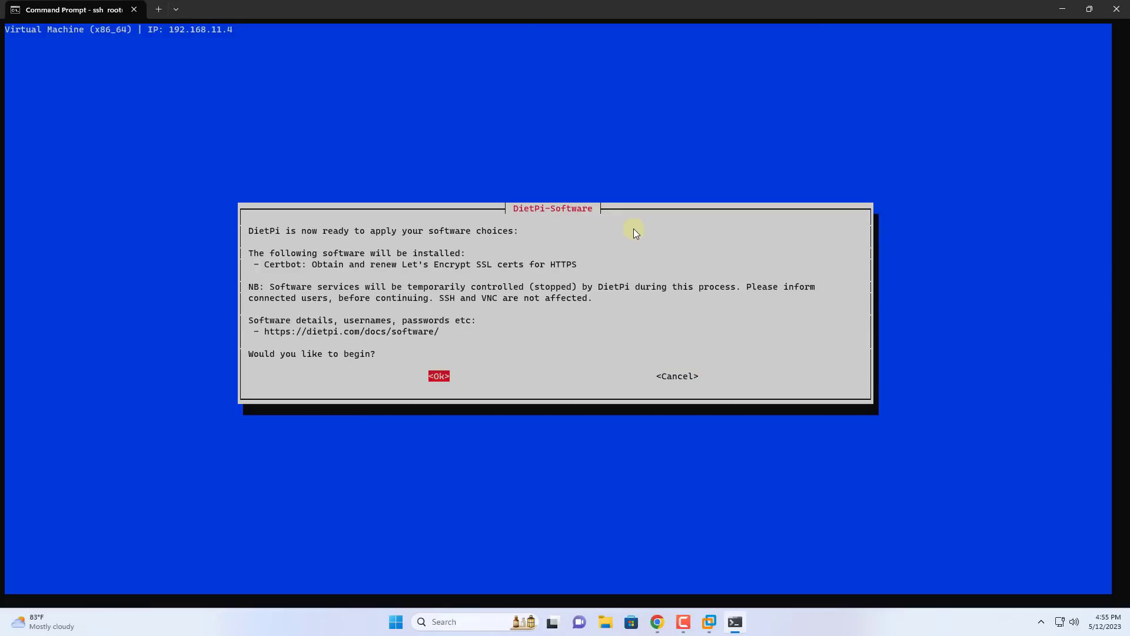
pyautogui.click(438, 376)
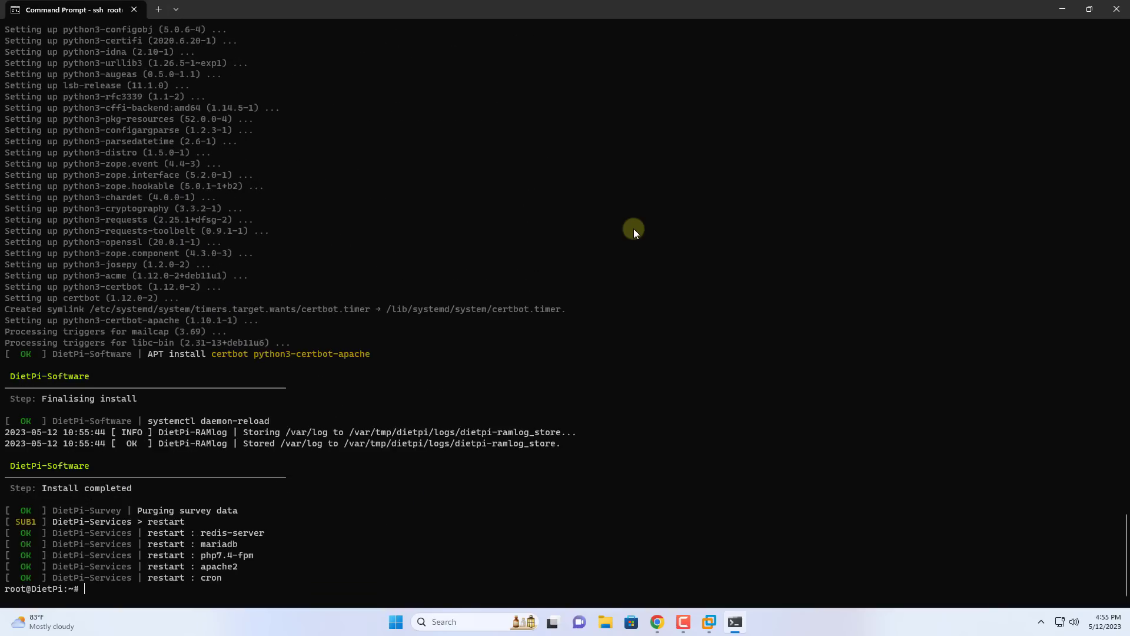
# Clear the shell, run dietpi-launcher and start the DietPi-LetsEncrypt tool.
pyautogui.write('clea')
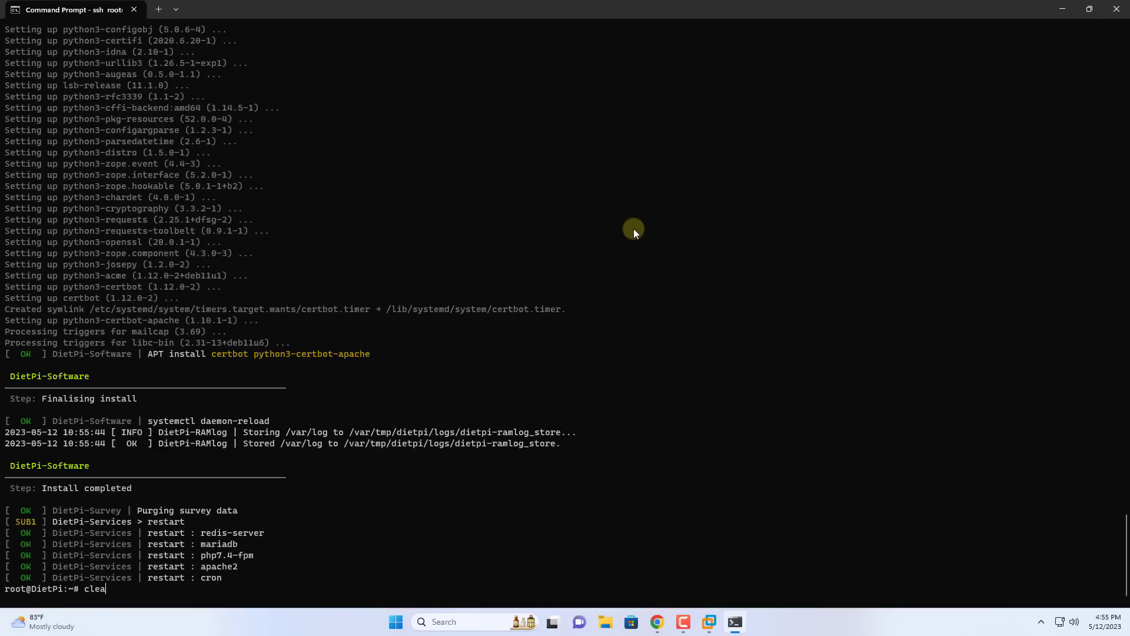
pyautogui.write('dietp')
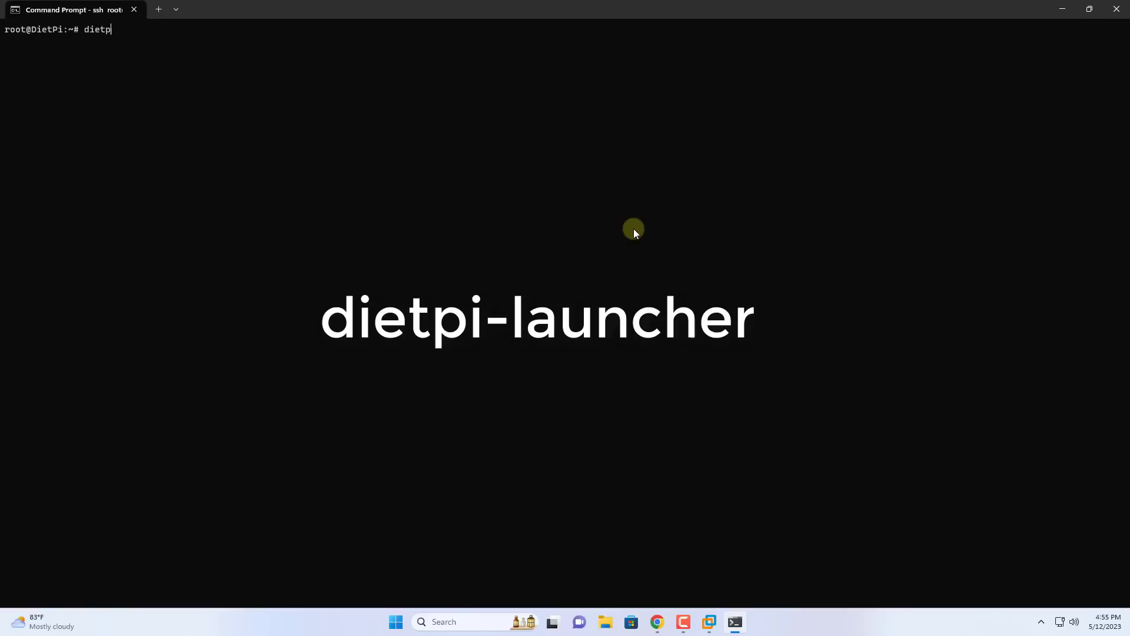
pyautogui.write('-la')
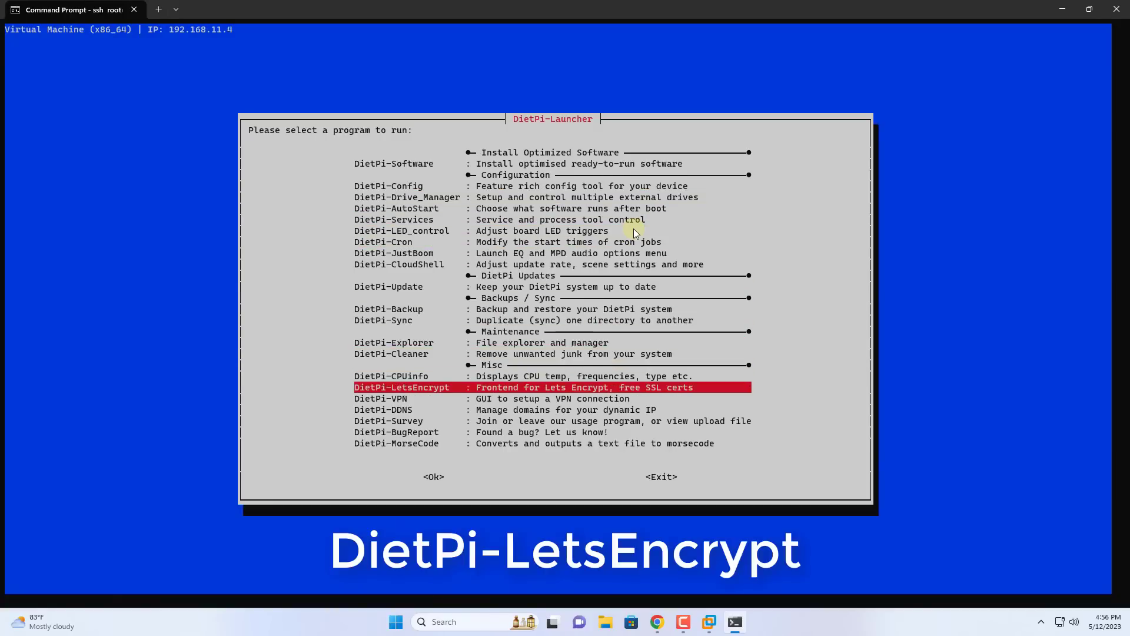
pyautogui.click(433, 477)
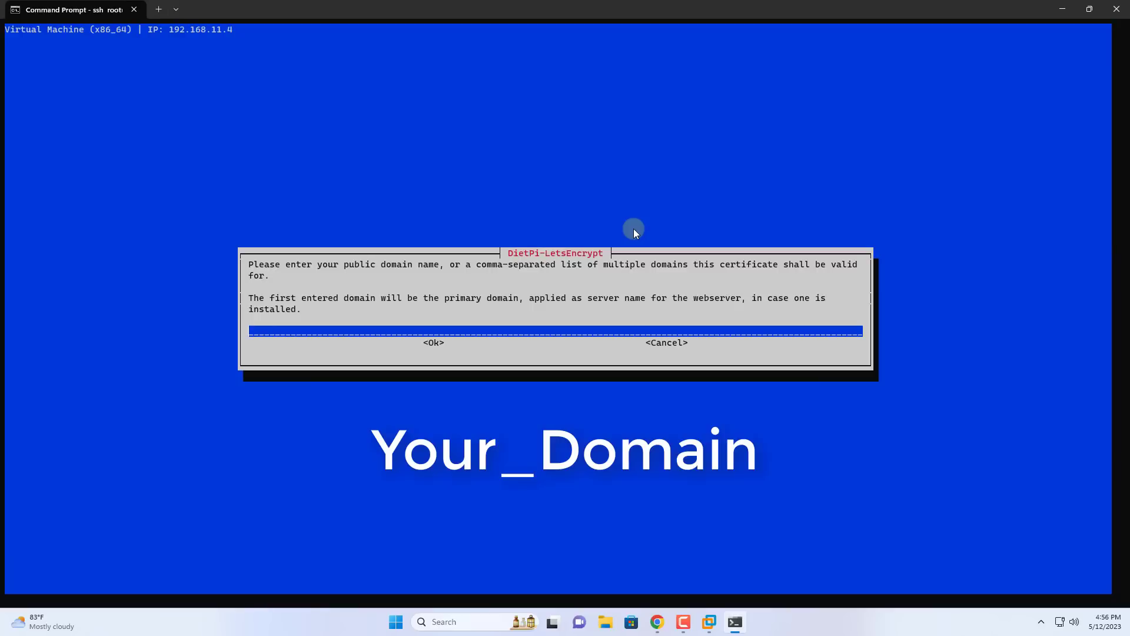
# Request a certificate for cloud1netvn.duckdns.org with HTTP-to-HTTPS redirect on and apply it.
pyautogui.write('cloud')
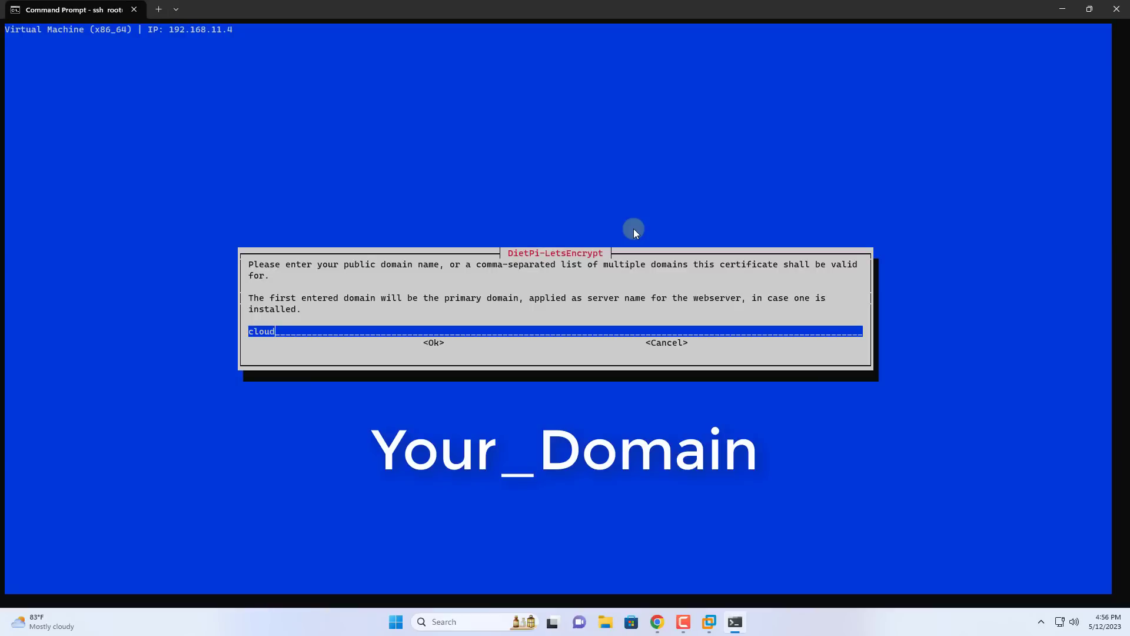
pyautogui.write('1netvn')
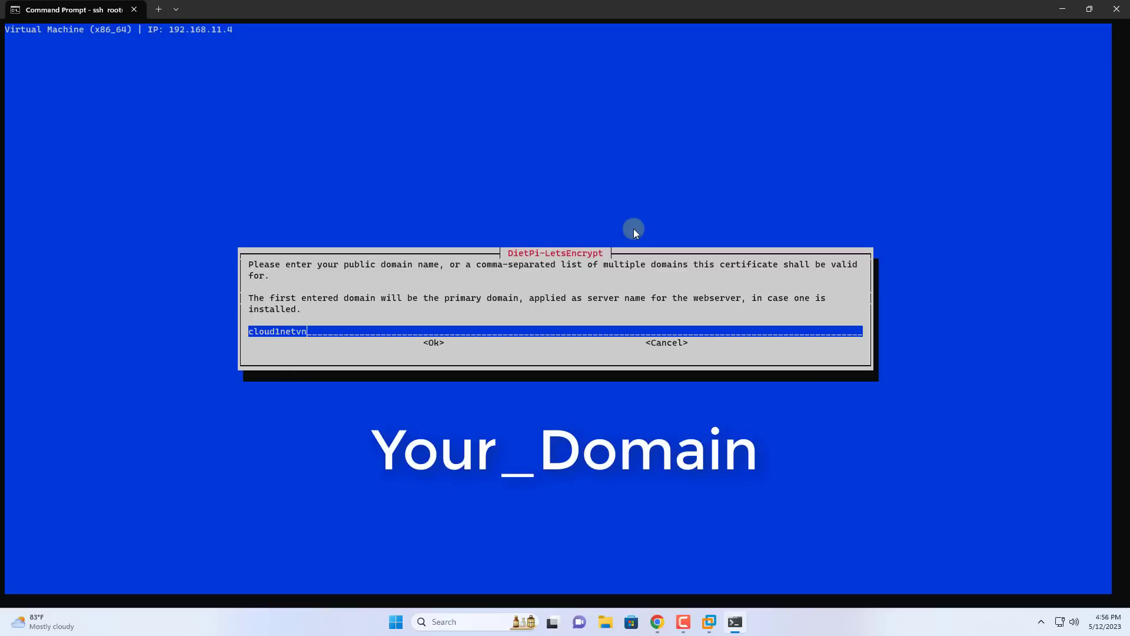
pyautogui.write('.duckdns.')
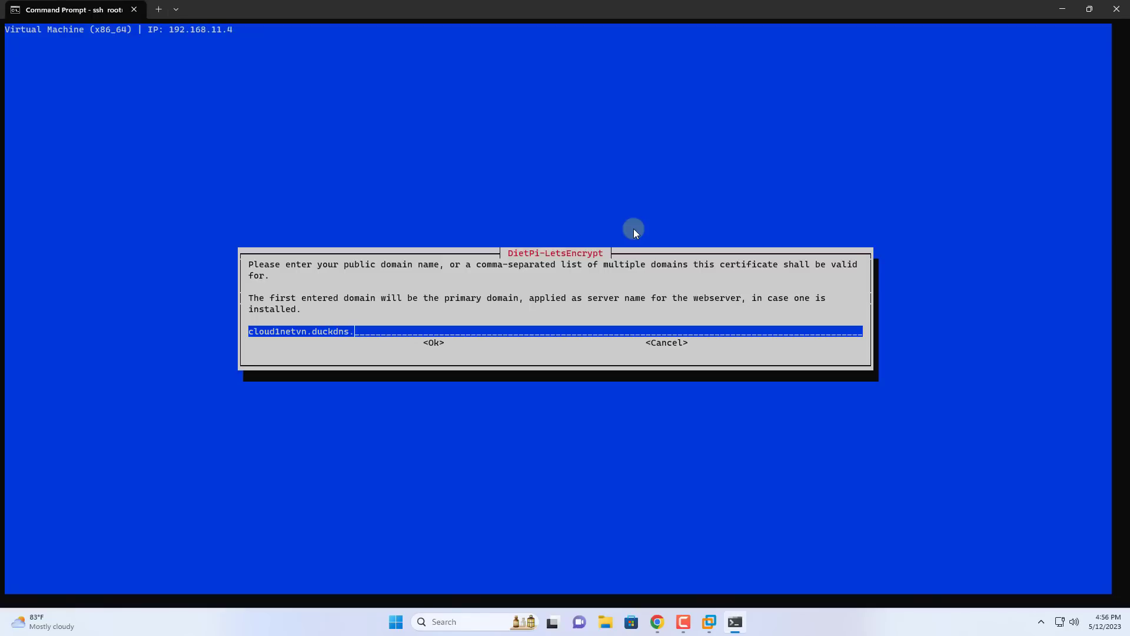
pyautogui.click(433, 342)
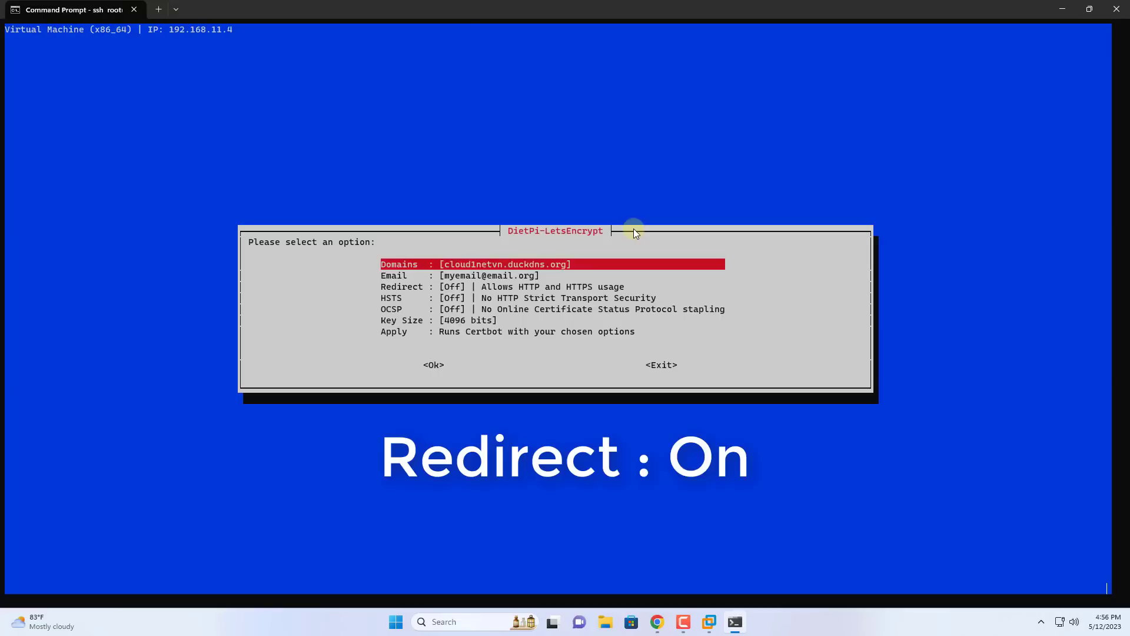
pyautogui.press('Down')
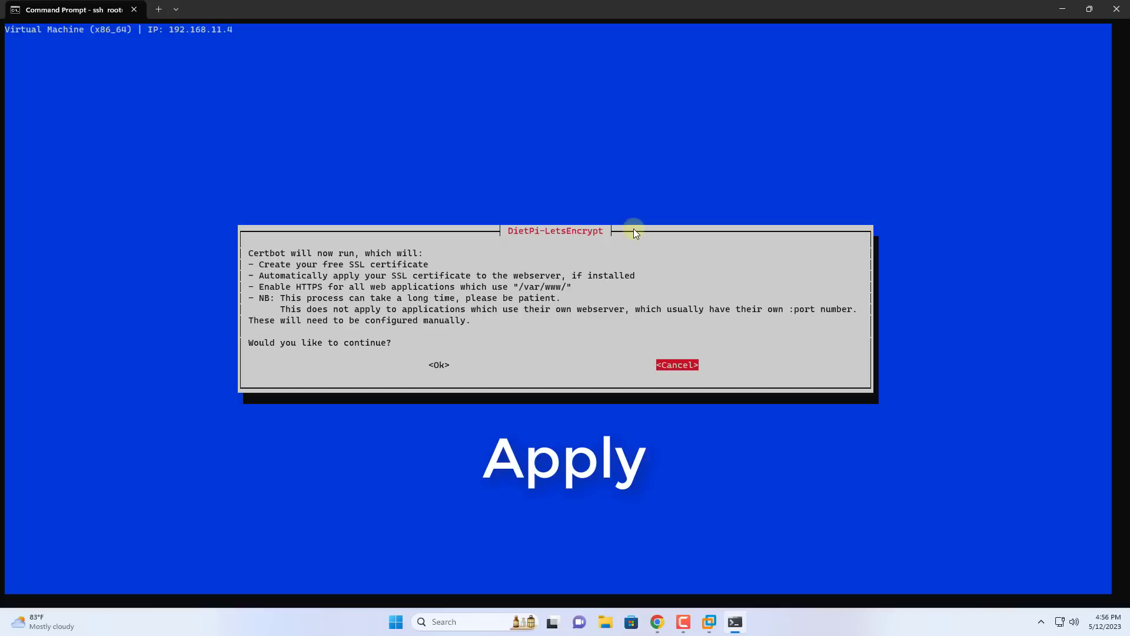
pyautogui.click(438, 365)
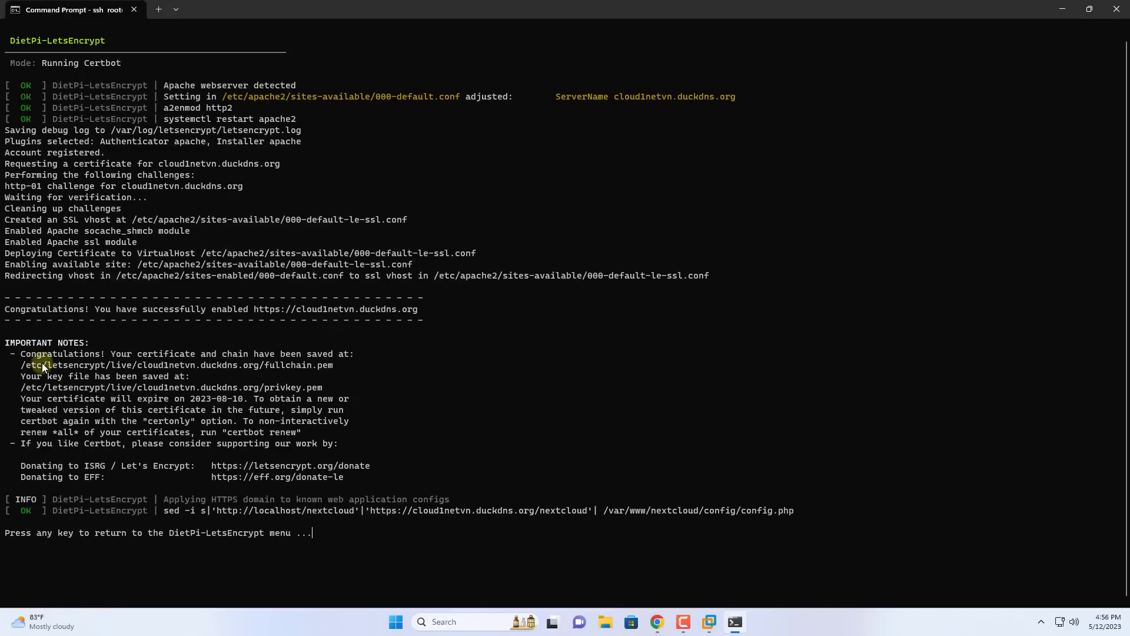
# Highlight the certificate-saved message and return to the DietPi-LetsEncrypt menu.
pyautogui.moveTo(21, 353); pyautogui.dragTo(357, 353)
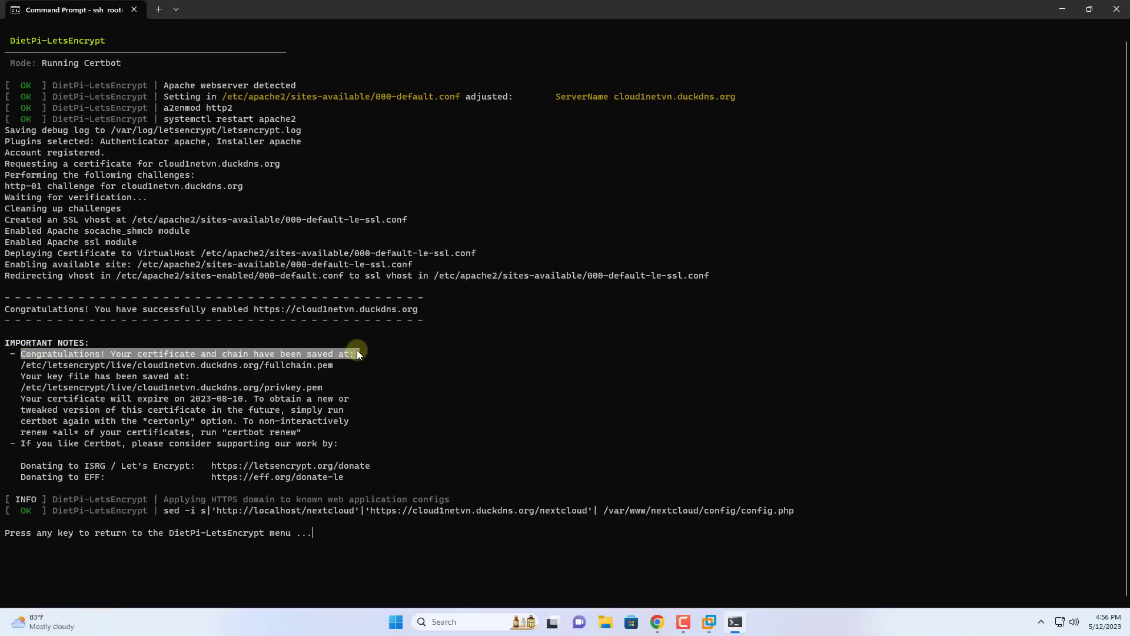
pyautogui.moveTo(434, 390)
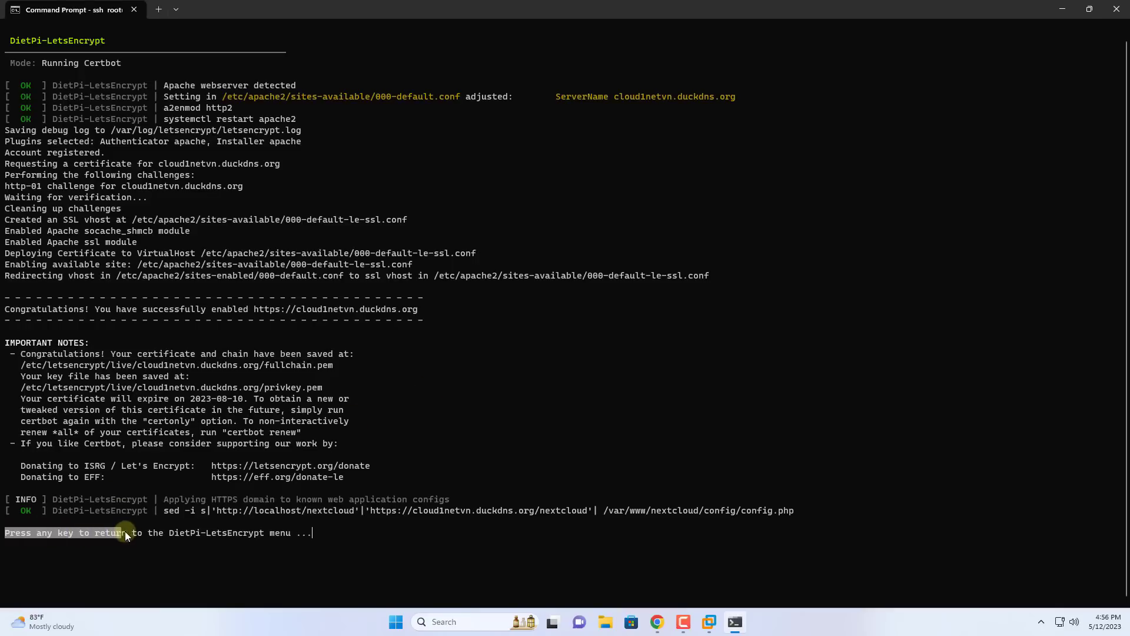
pyautogui.moveTo(405, 438)
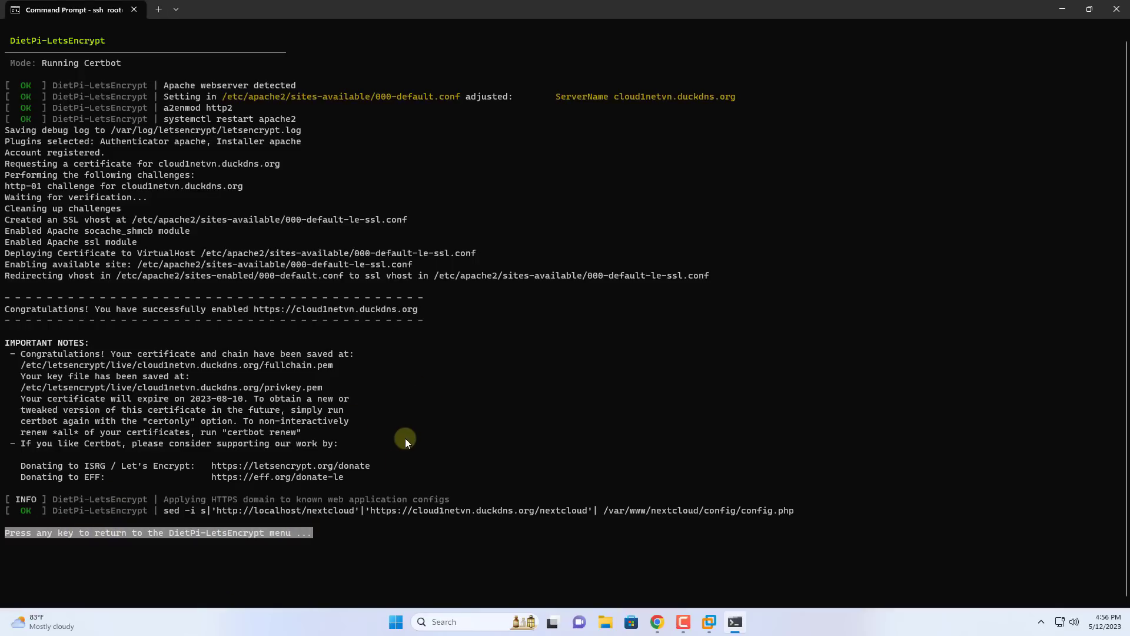
pyautogui.press('enter')
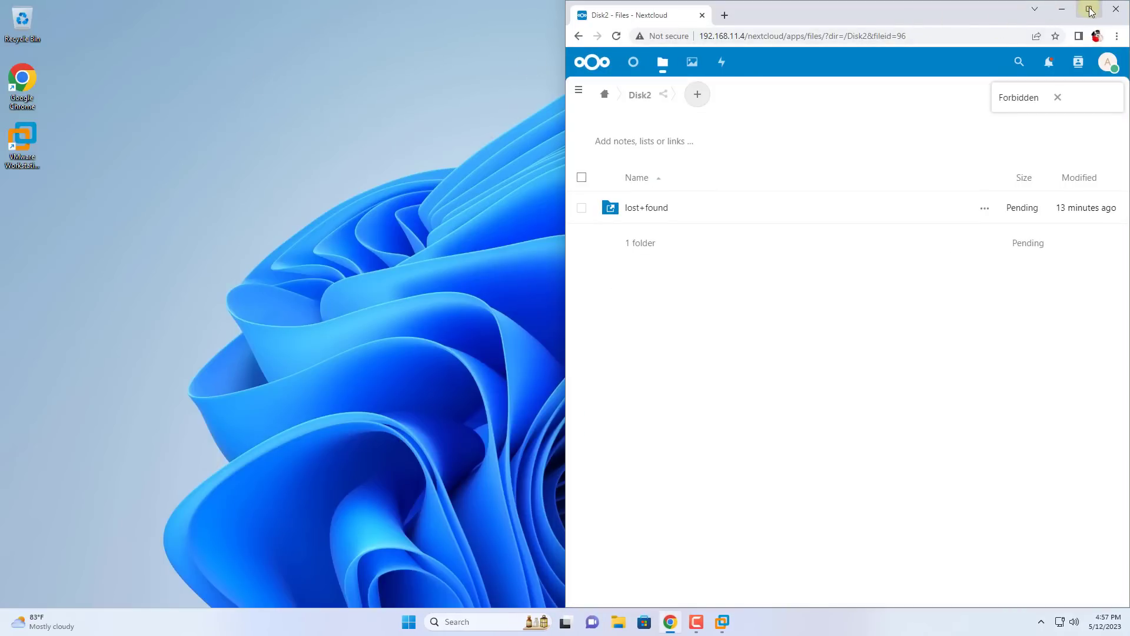
pyautogui.click(1088, 10)
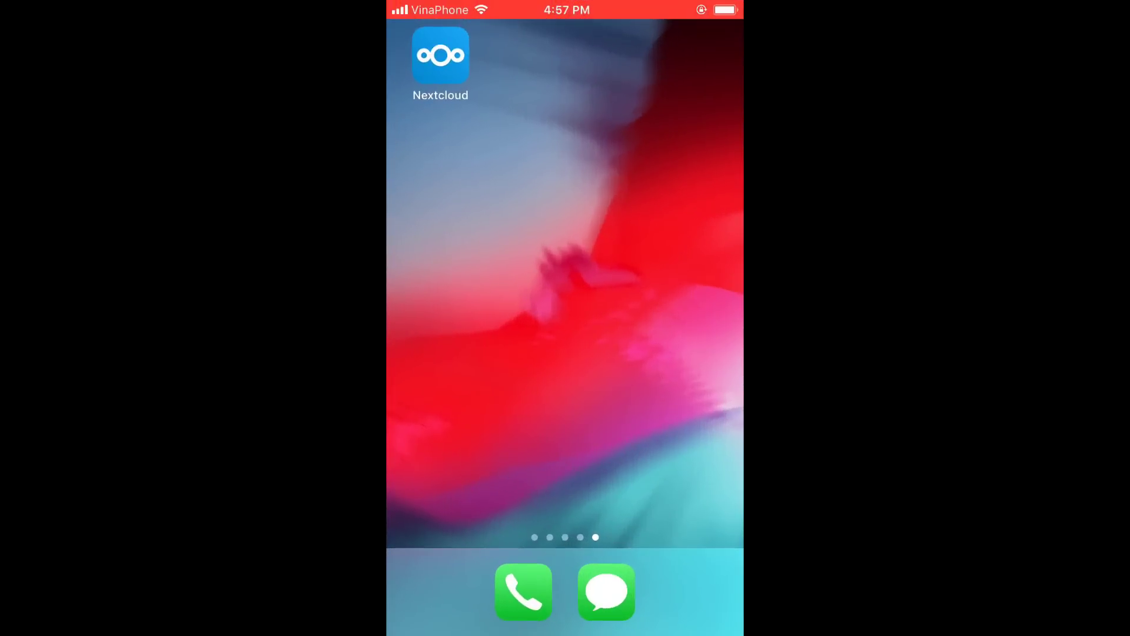
pyautogui.click(440, 58)
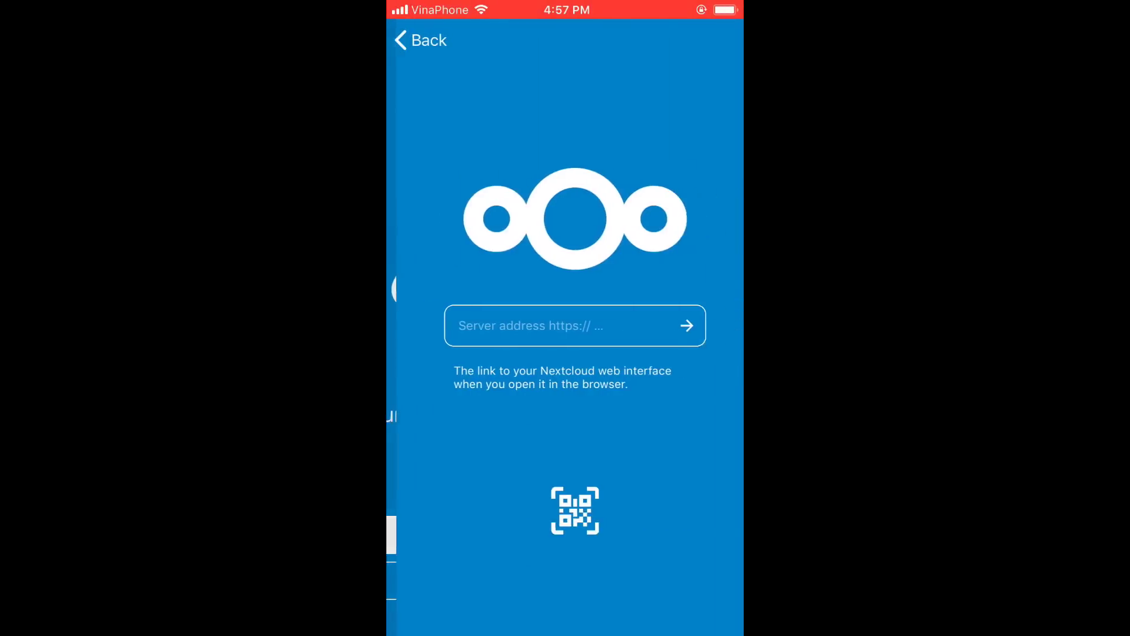
pyautogui.click(563, 325)
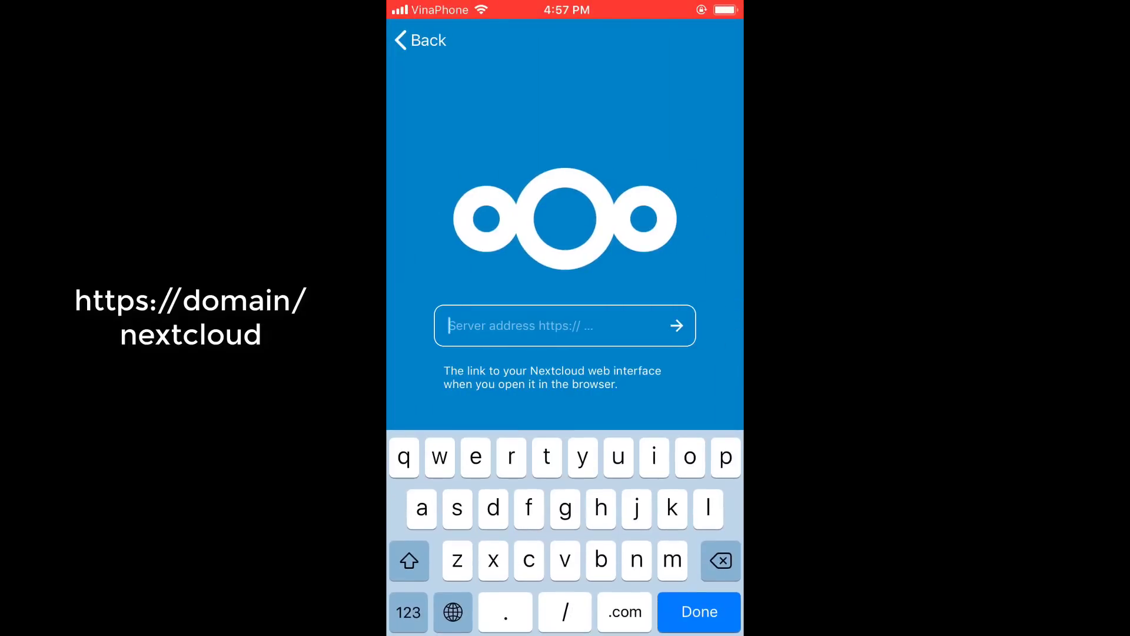
pyautogui.write('https://cloud1netvn.duckdns.org/next')
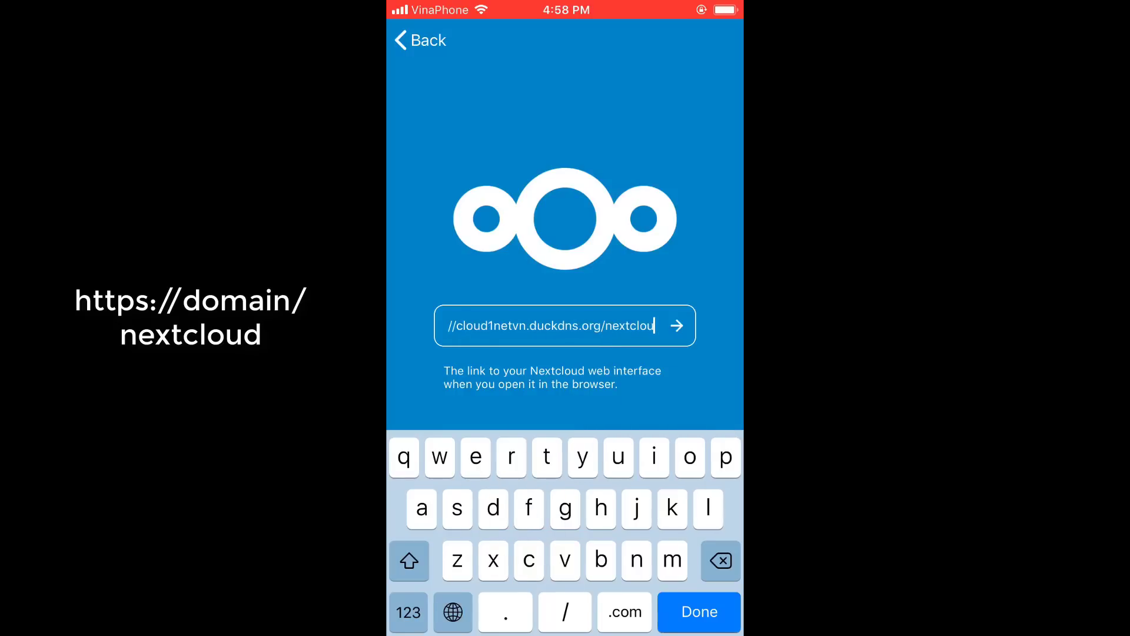
pyautogui.click(700, 612)
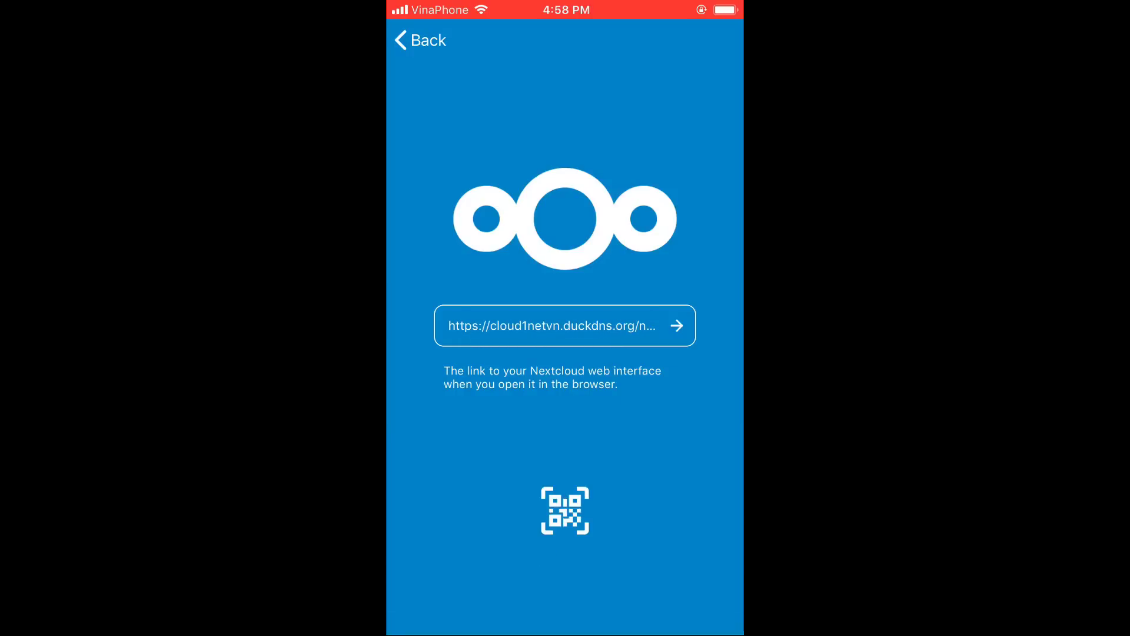
pyautogui.click(677, 325)
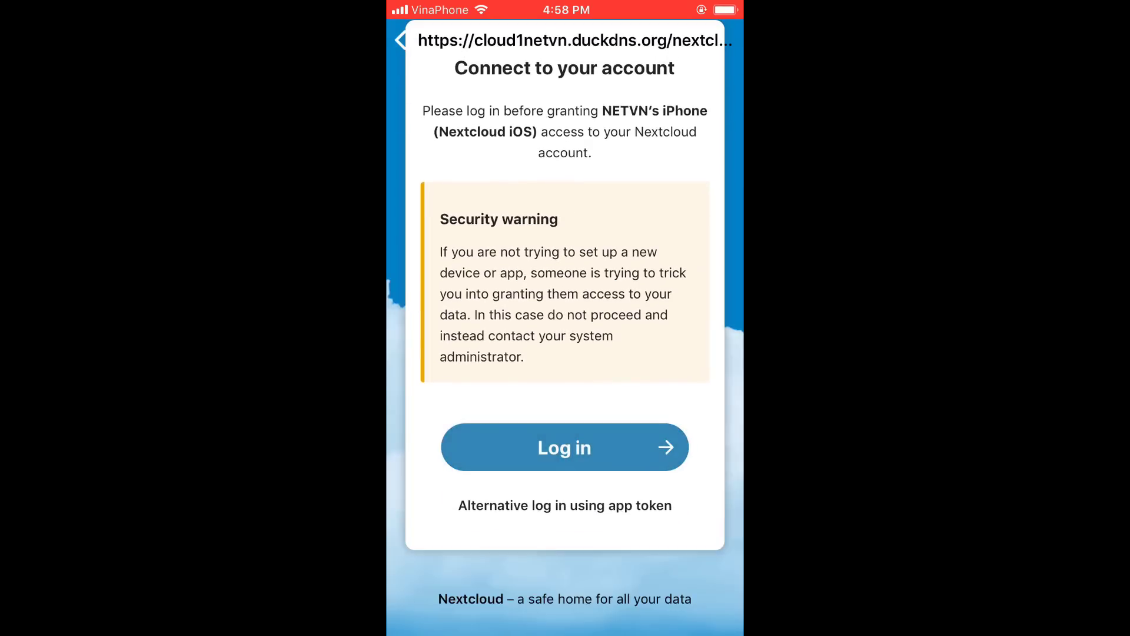
# Log in to Nextcloud as admin with the account password.
pyautogui.click(565, 447)
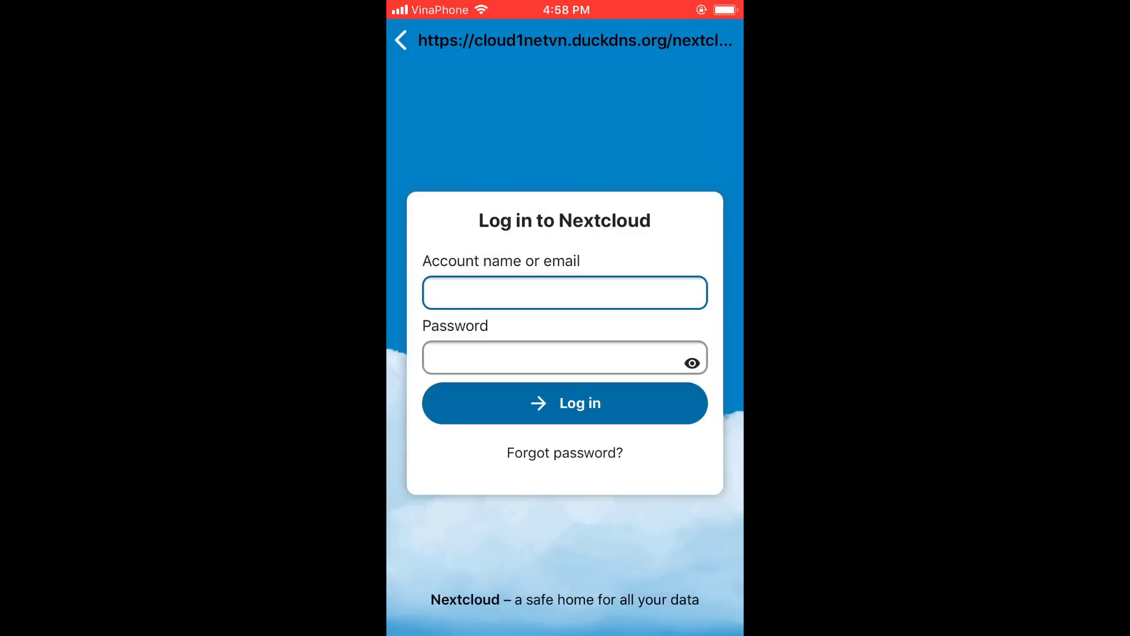
pyautogui.click(565, 292)
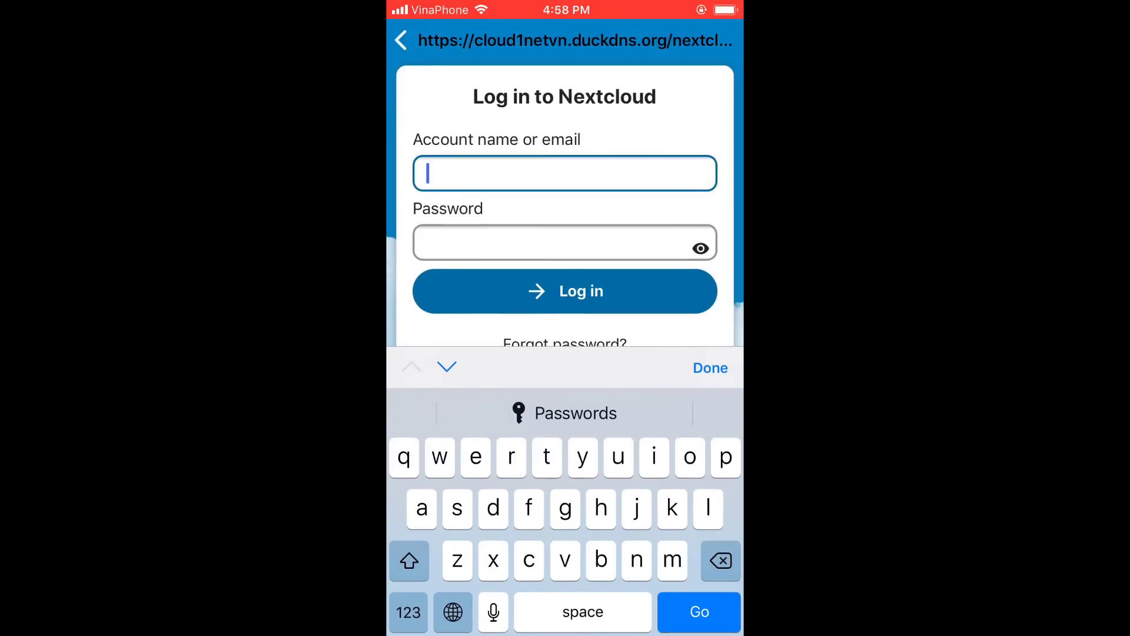
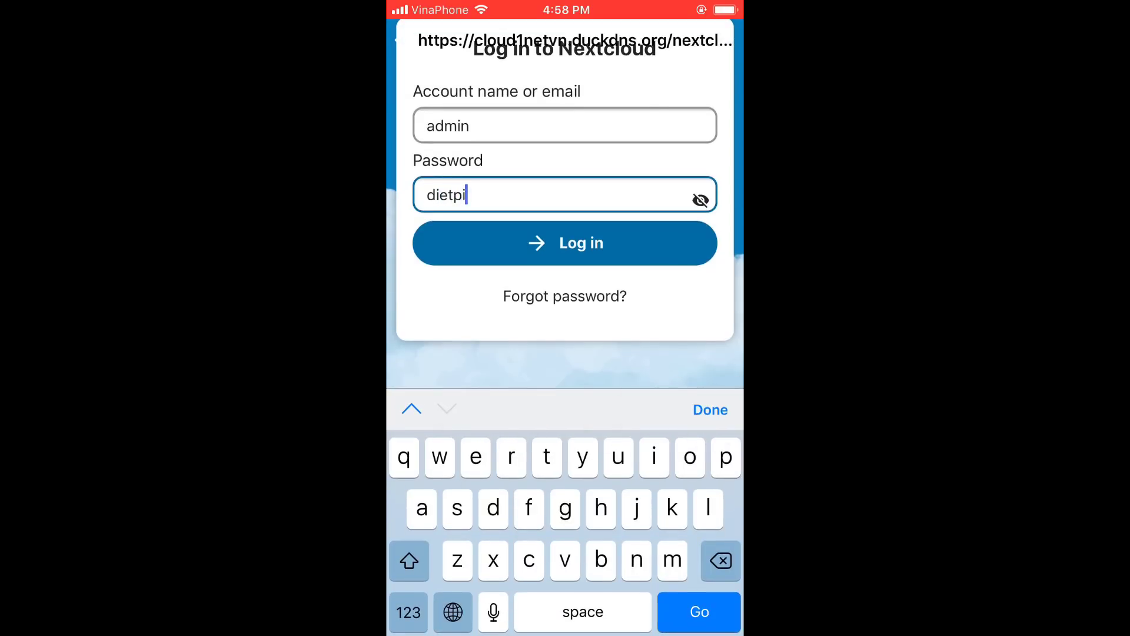
pyautogui.click(565, 243)
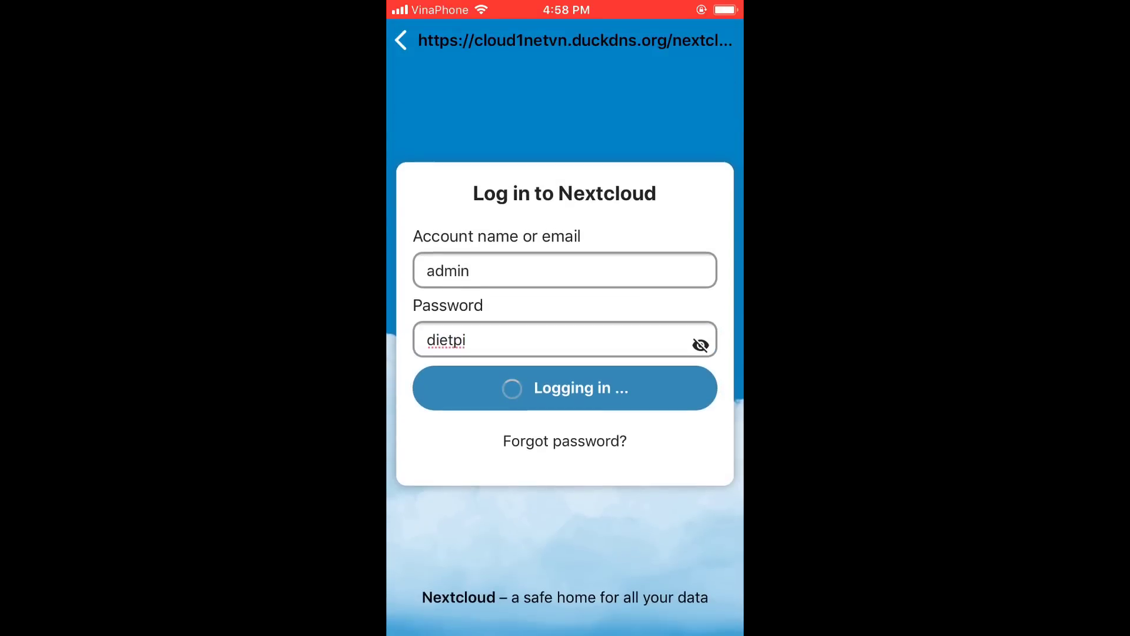
# Grant the phone access so the files, including Disk2, are listed.
pyautogui.click(564, 388)
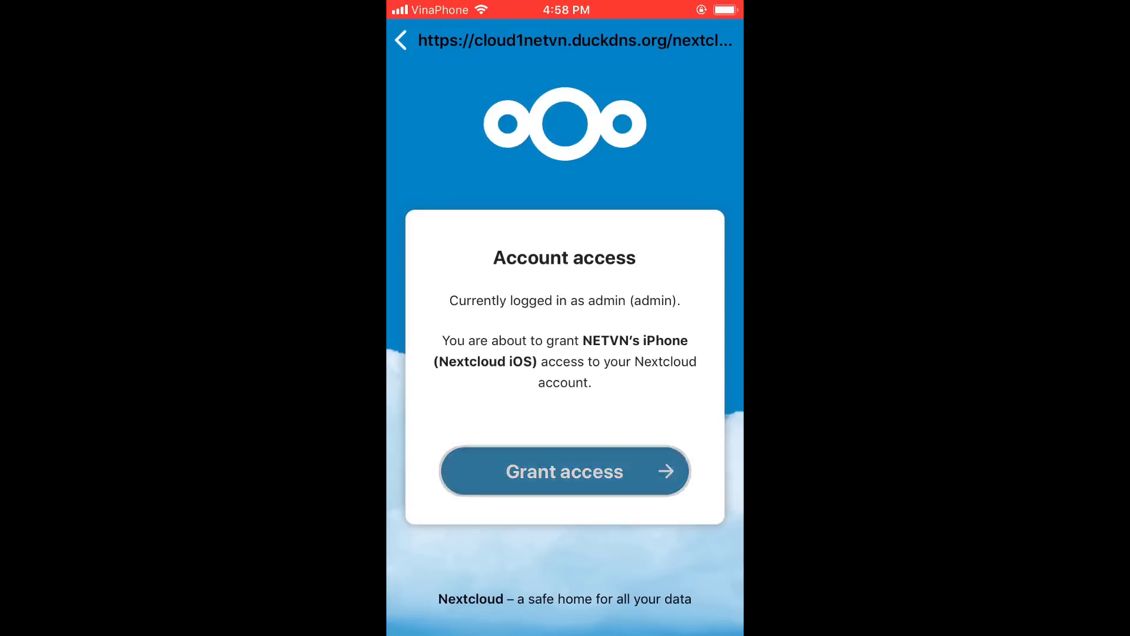
pyautogui.click(564, 471)
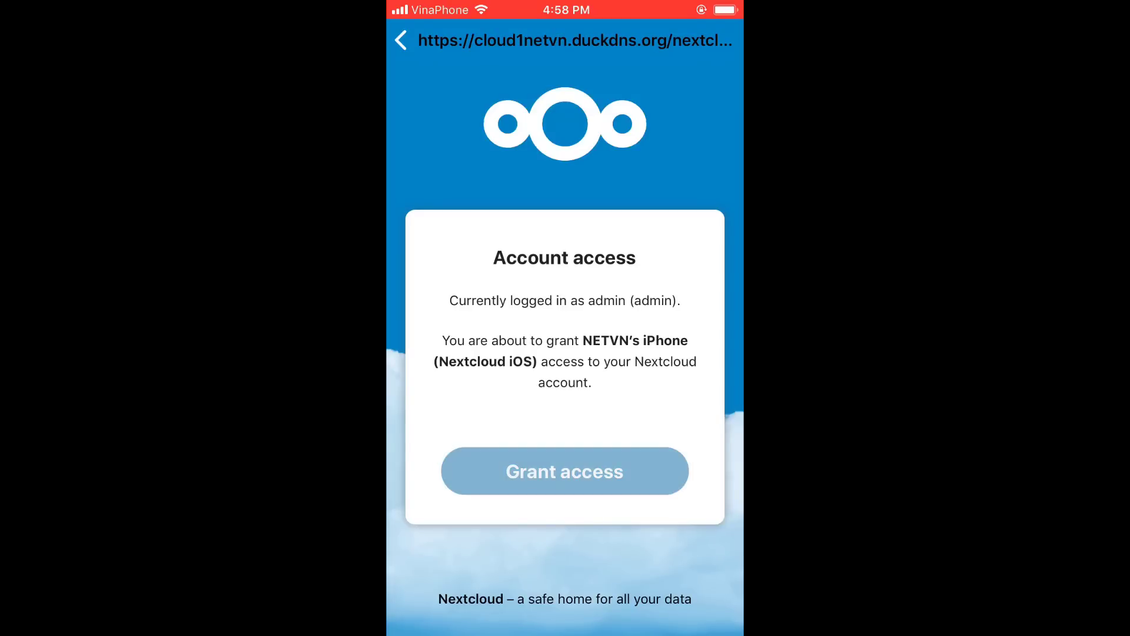
pyautogui.click(564, 471)
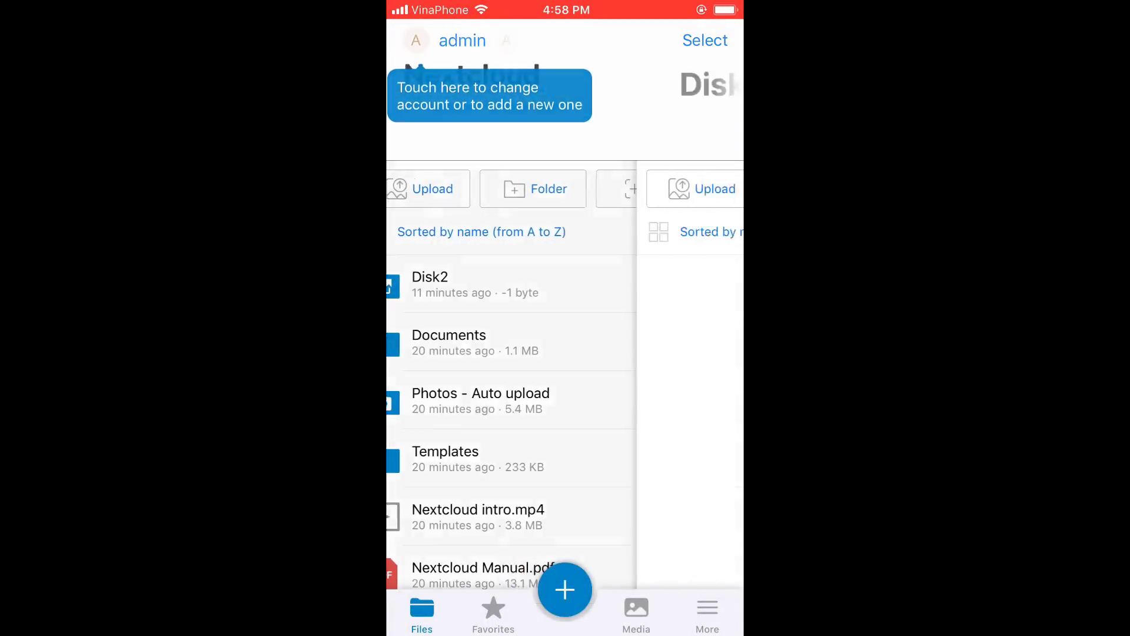
pyautogui.click(565, 590)
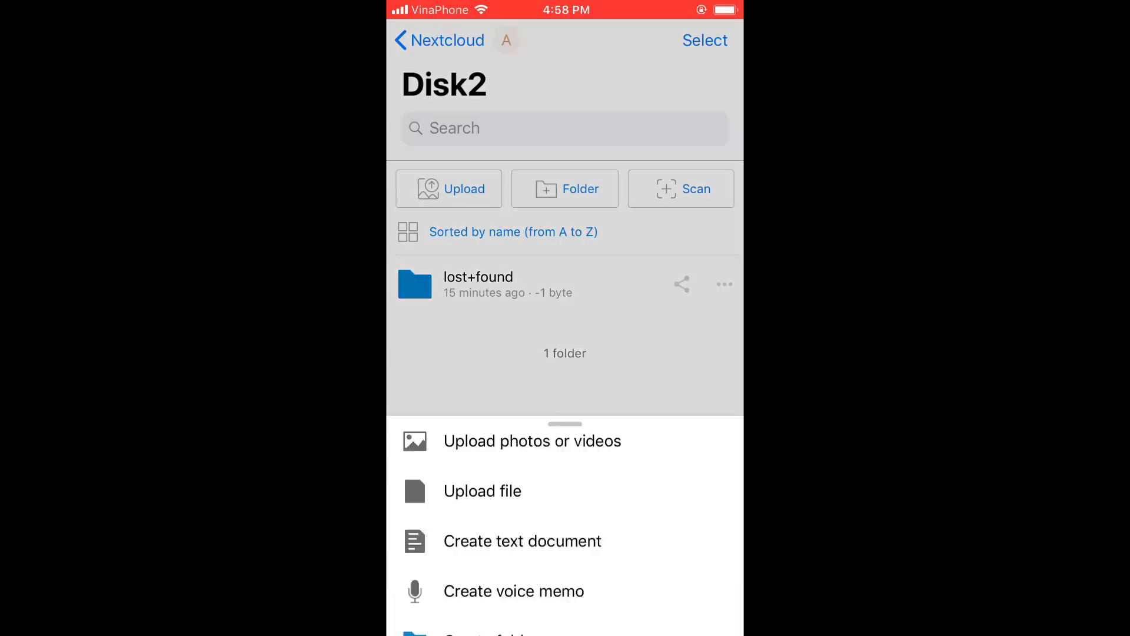
pyautogui.click(532, 440)
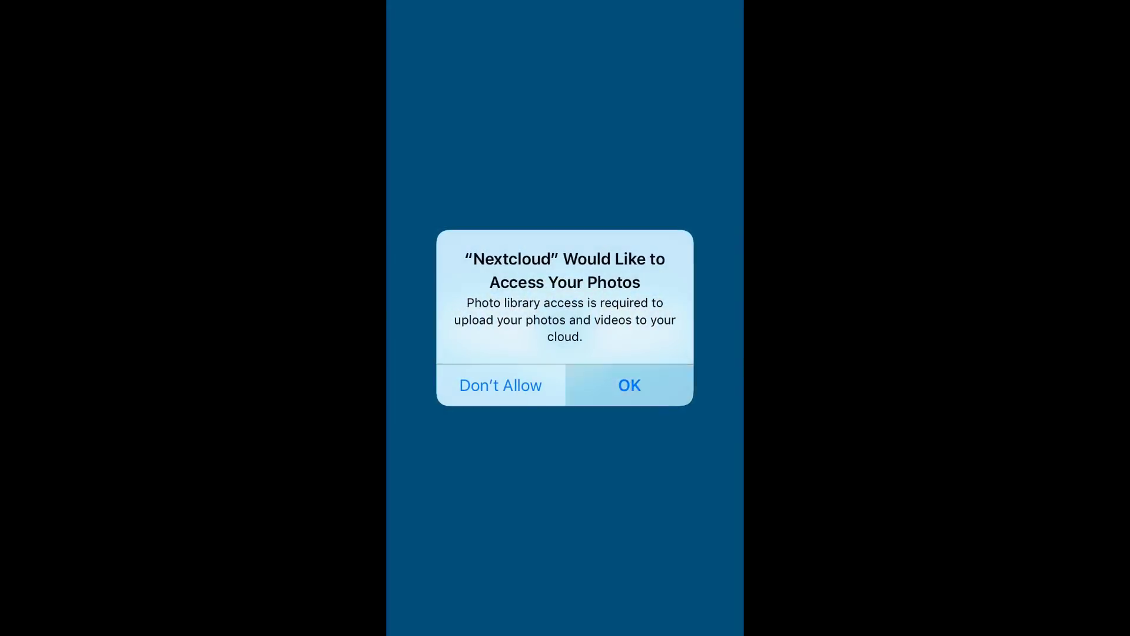
pyautogui.click(629, 385)
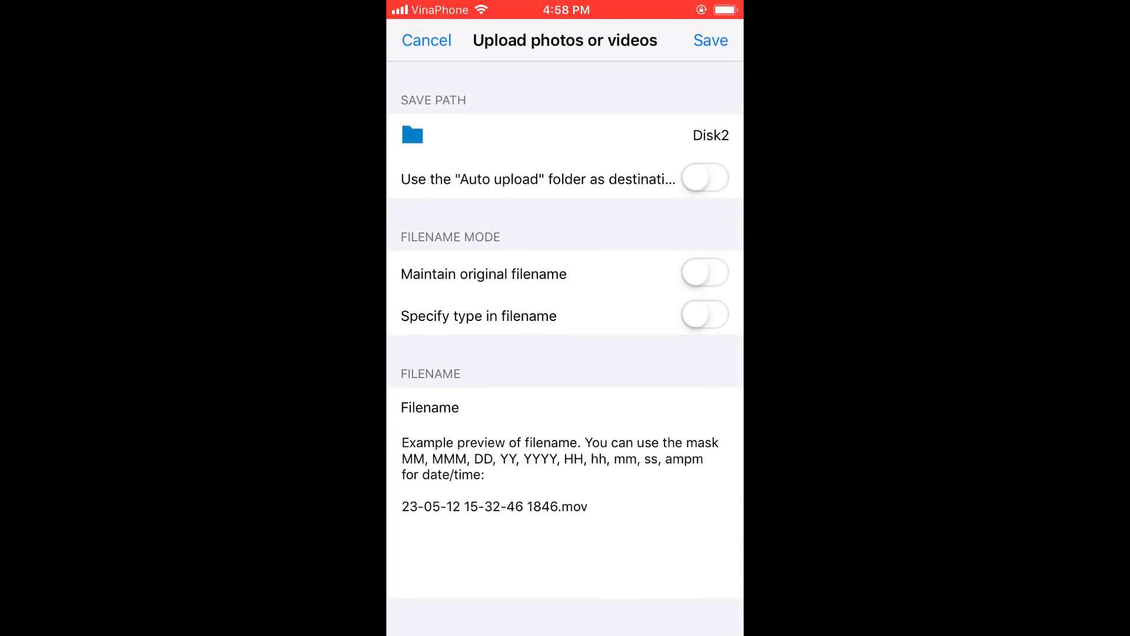
pyautogui.click(712, 40)
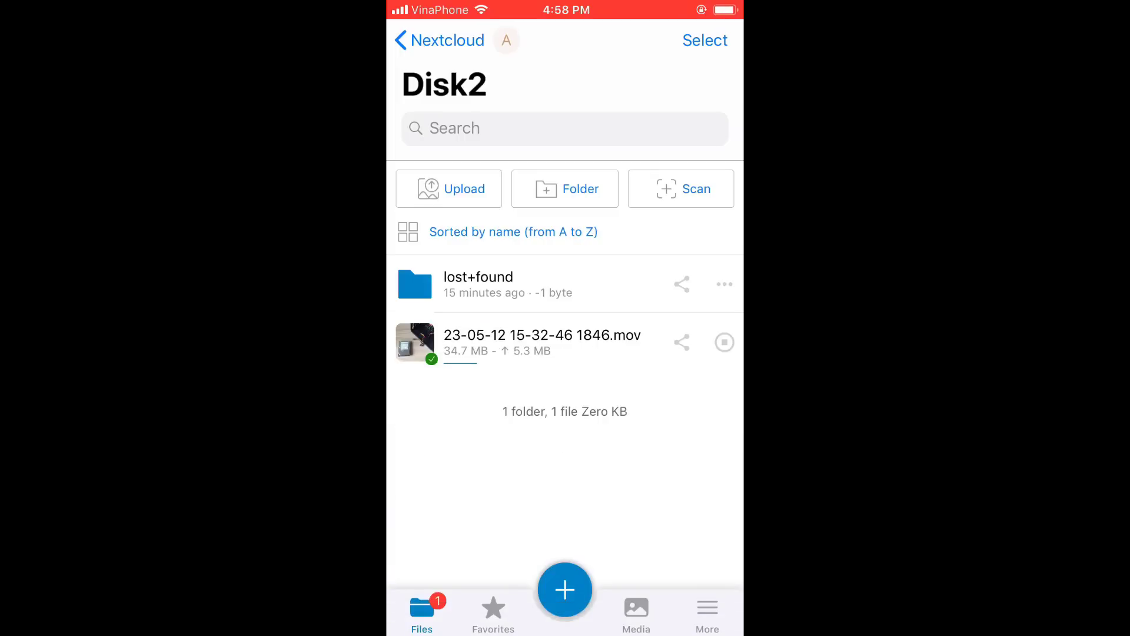
# Open the uploaded video, jump to its middle and play it.
pyautogui.click(543, 334)
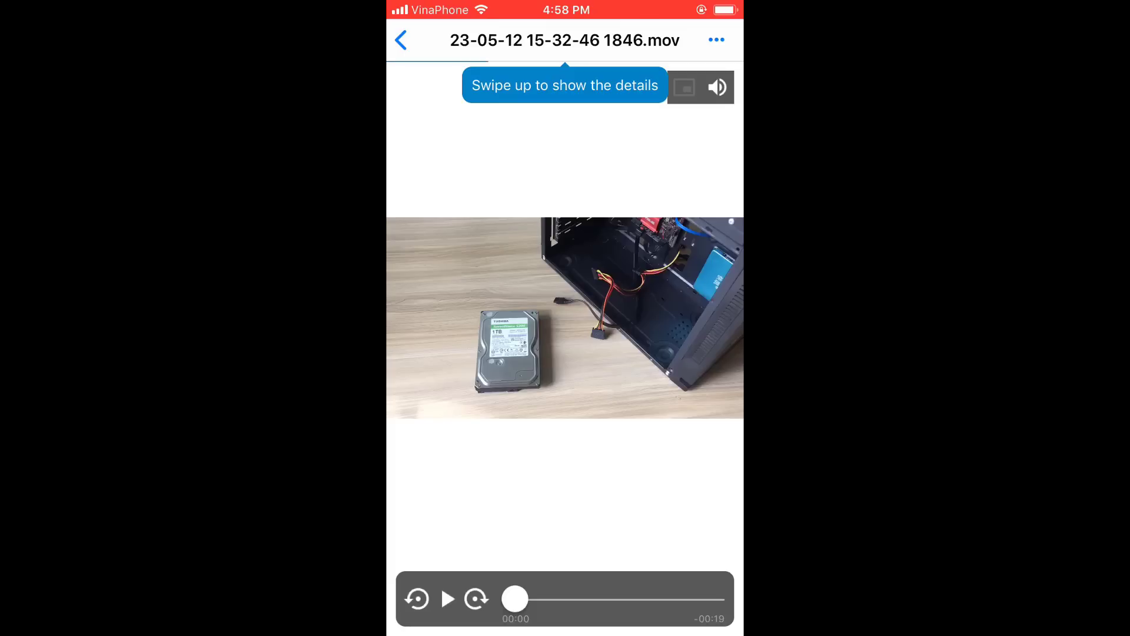
pyautogui.click(402, 40)
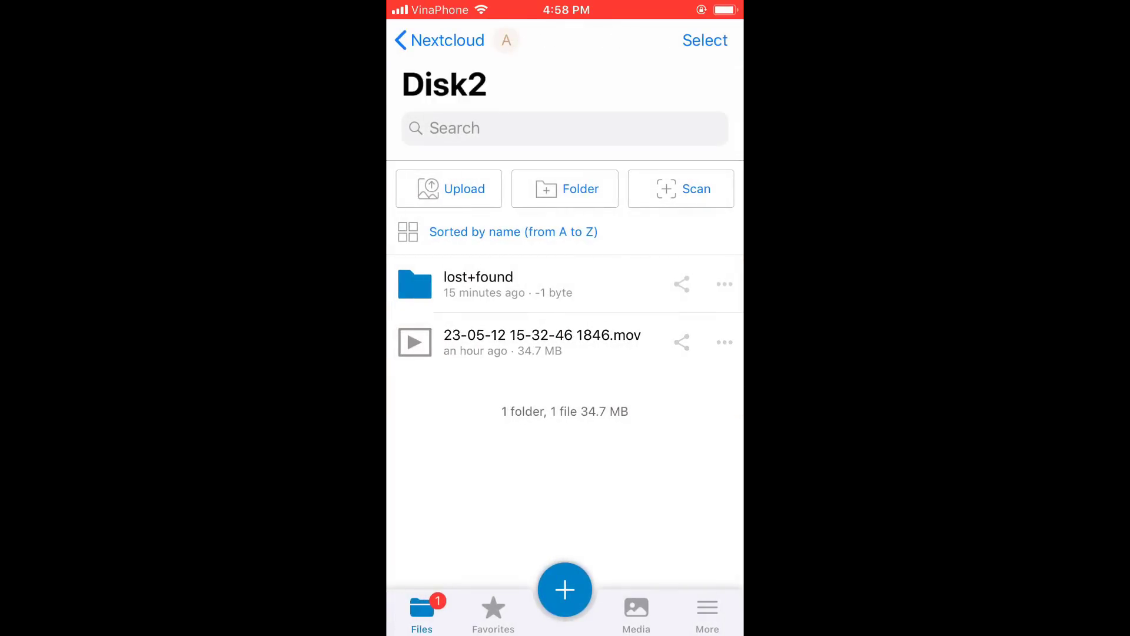
pyautogui.click(542, 342)
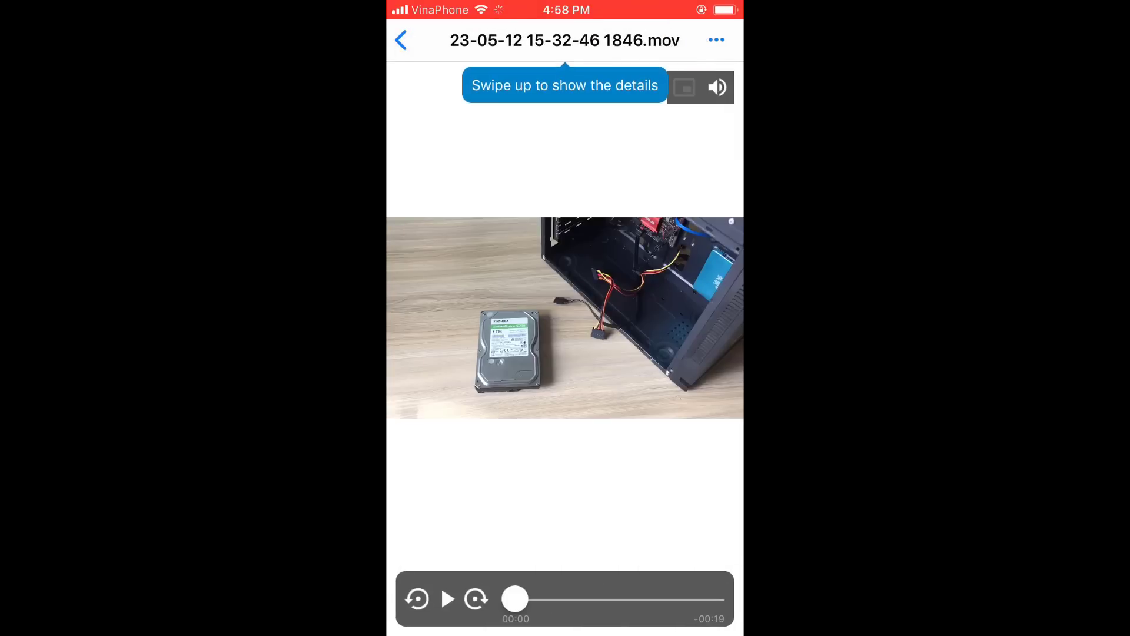
pyautogui.moveTo(515, 598); pyautogui.dragTo(619, 599)
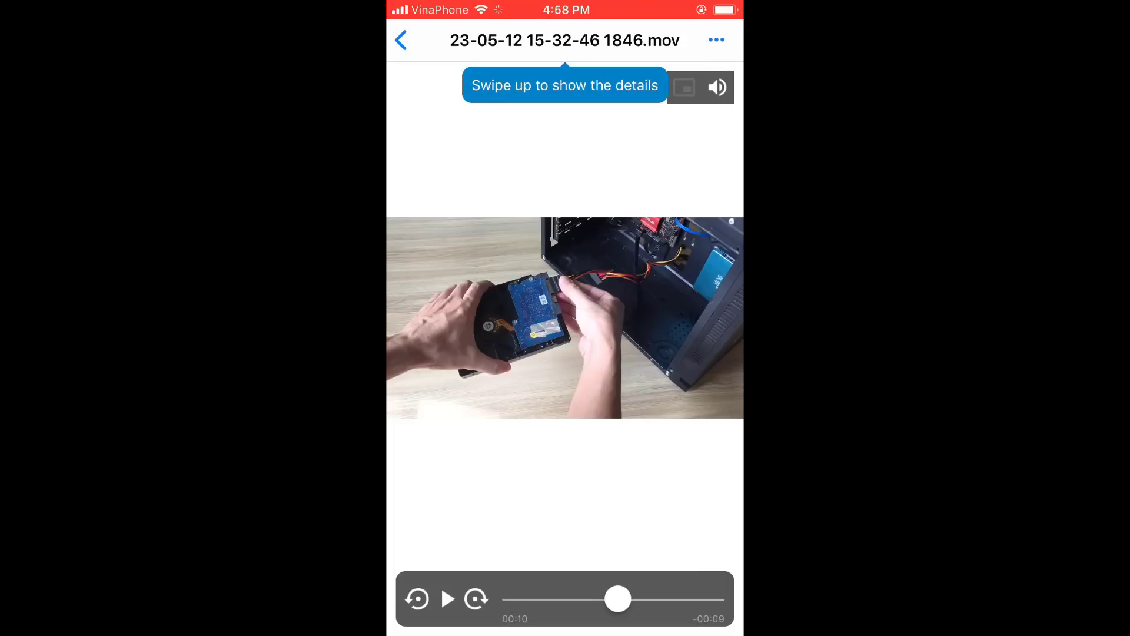
pyautogui.click(448, 598)
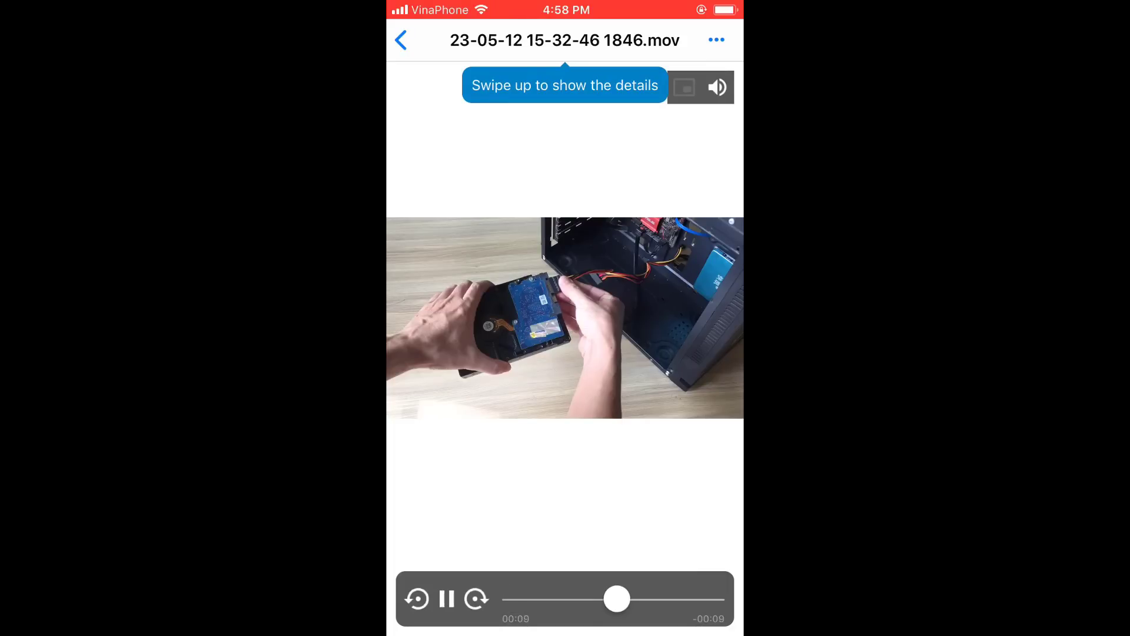